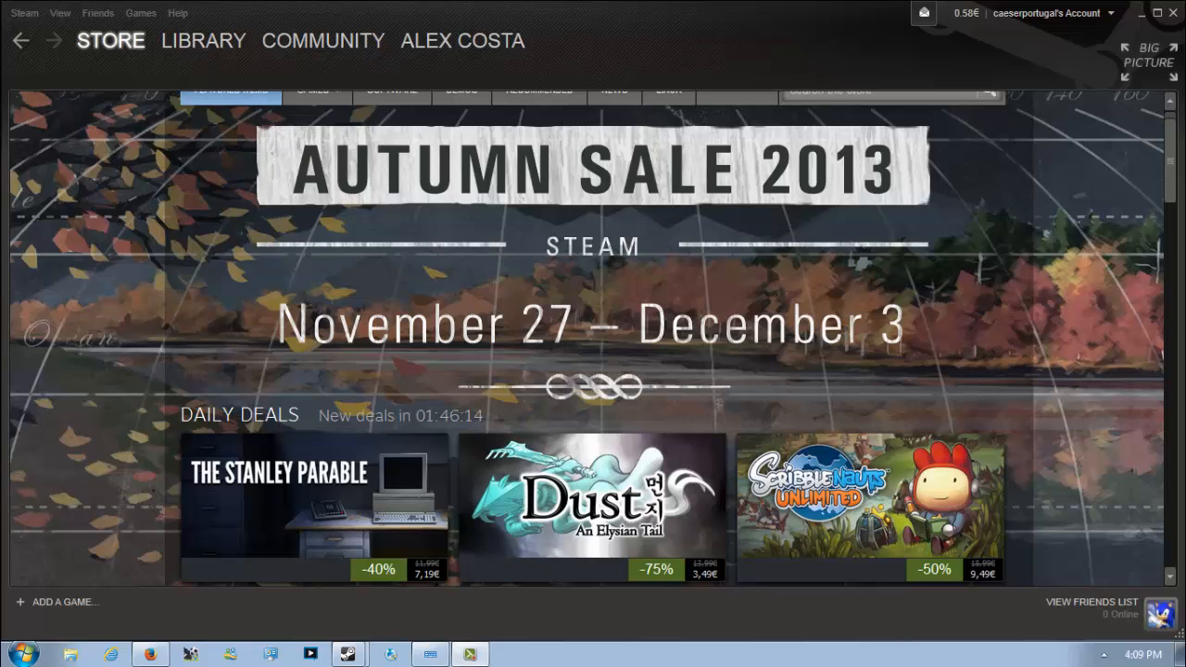
Step: Browse the Autumn Sale 2013 front page and its daily deals
{"action": "left_click", "coordinate": [1144, 656]}
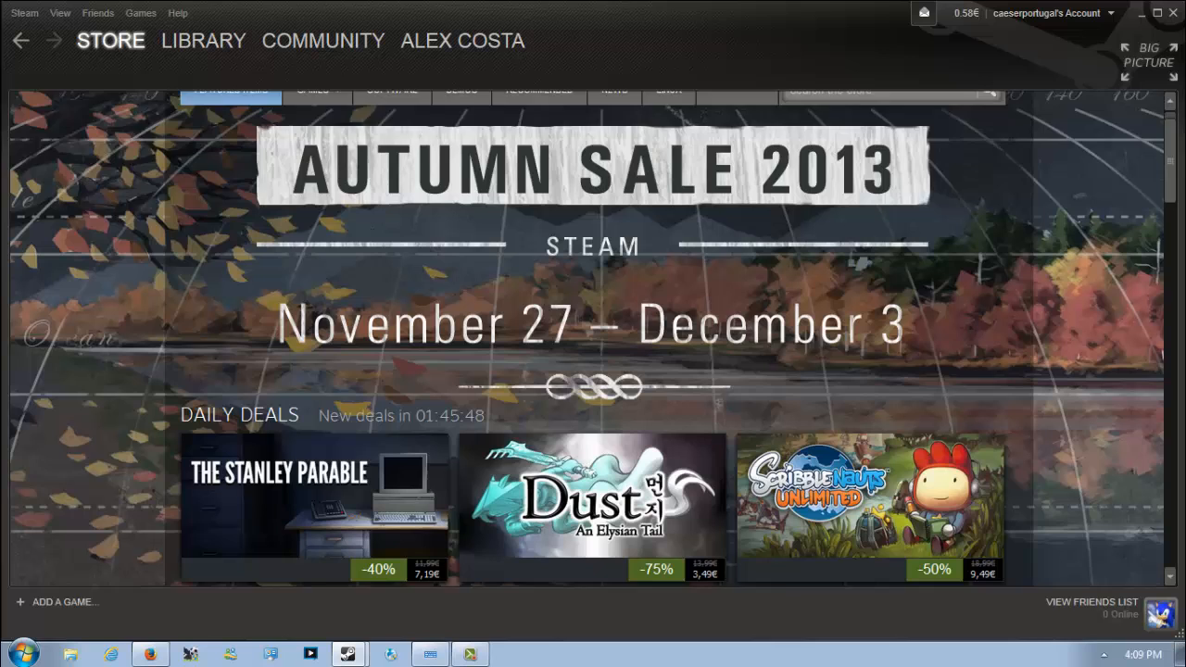
{"action": "scroll", "scroll_direction": "down", "scroll_amount": 3}
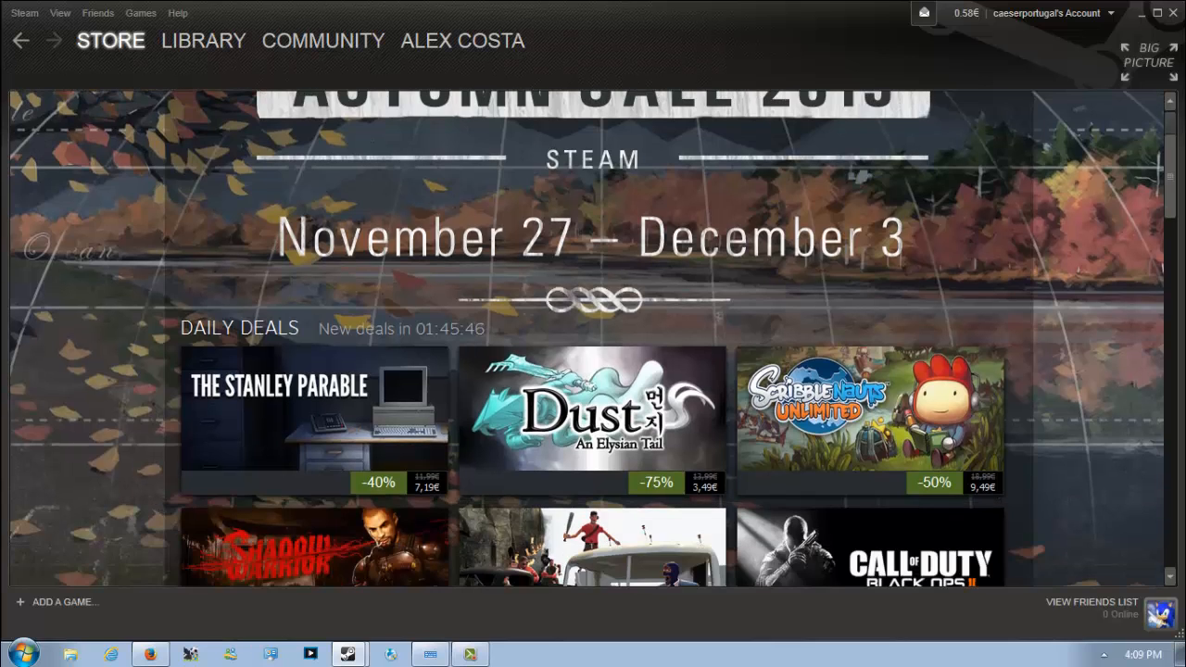
{"action": "scroll", "scroll_direction": "down", "scroll_amount": 3}
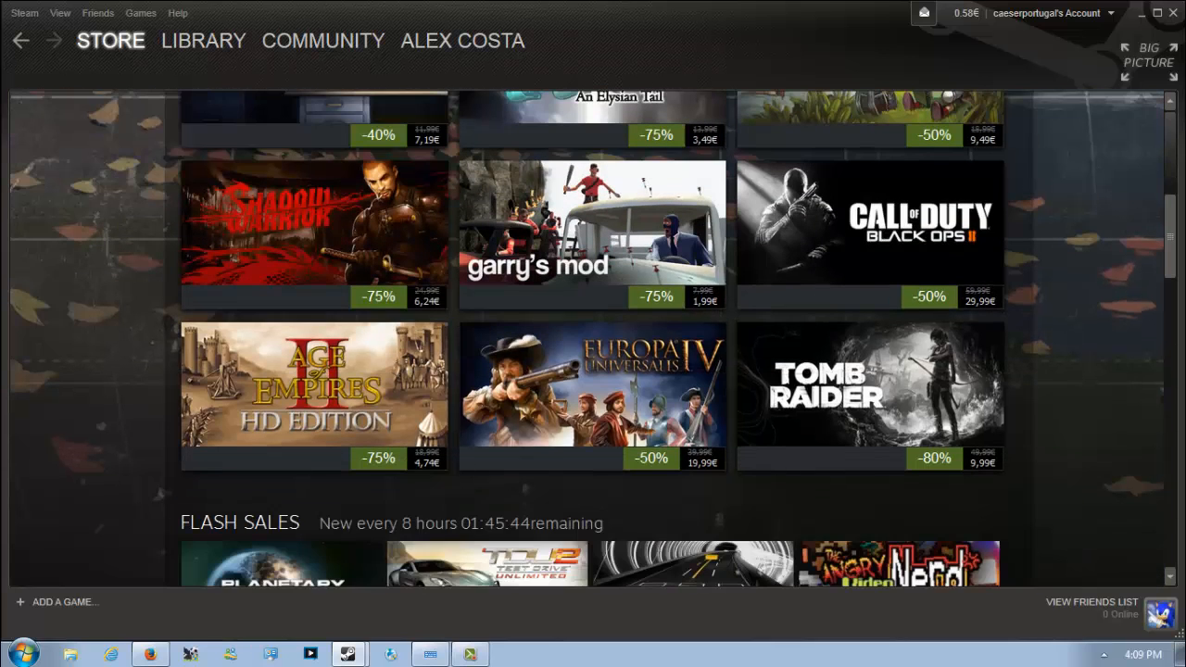
{"action": "scroll", "scroll_direction": "up", "scroll_amount": 3}
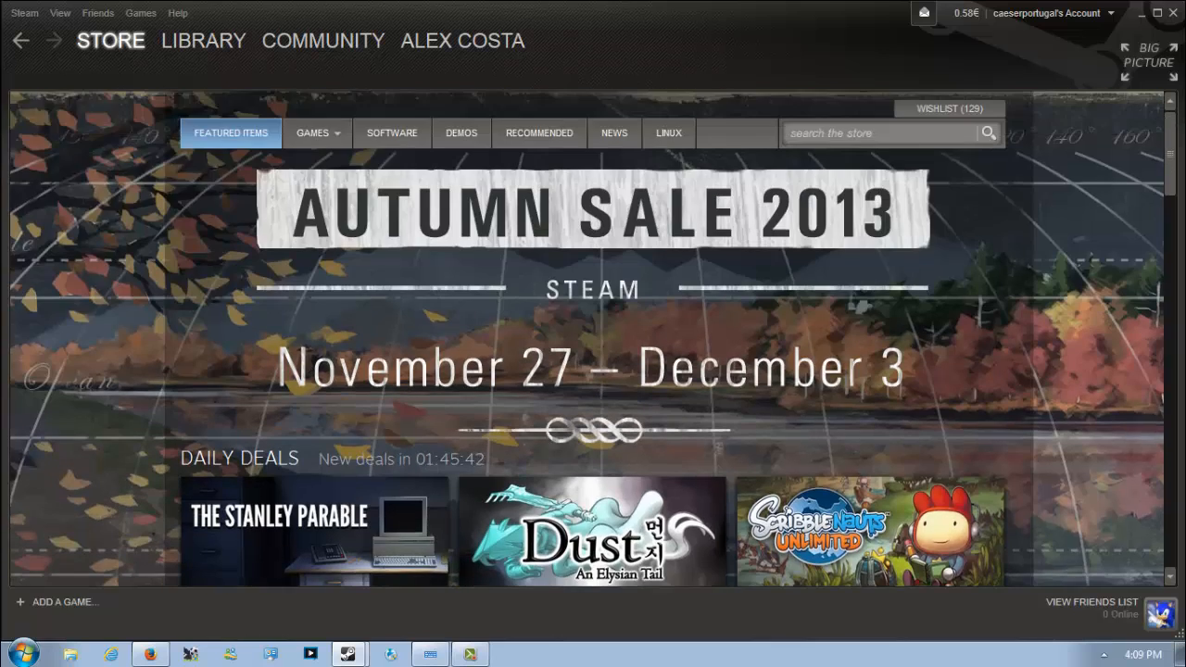
{"action": "scroll", "scroll_direction": "down", "scroll_amount": 3}
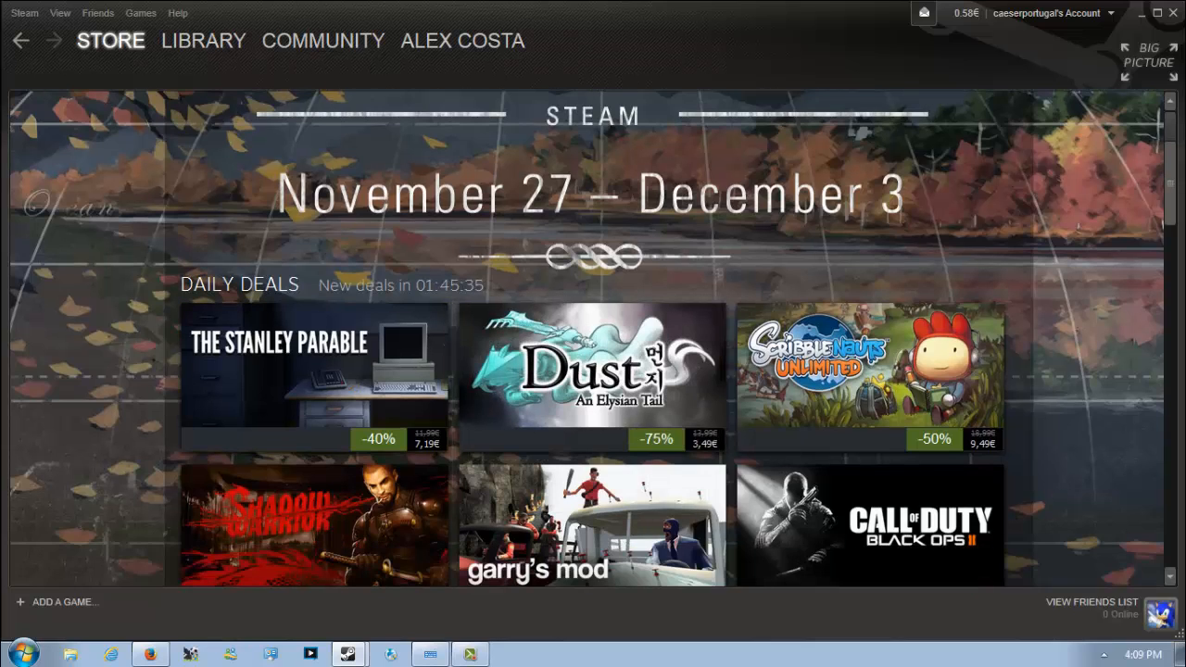
Step: View The Stanley Parable daily deal at -40% for 7,19€ and read down its store page
{"action": "left_click", "coordinate": [315, 367]}
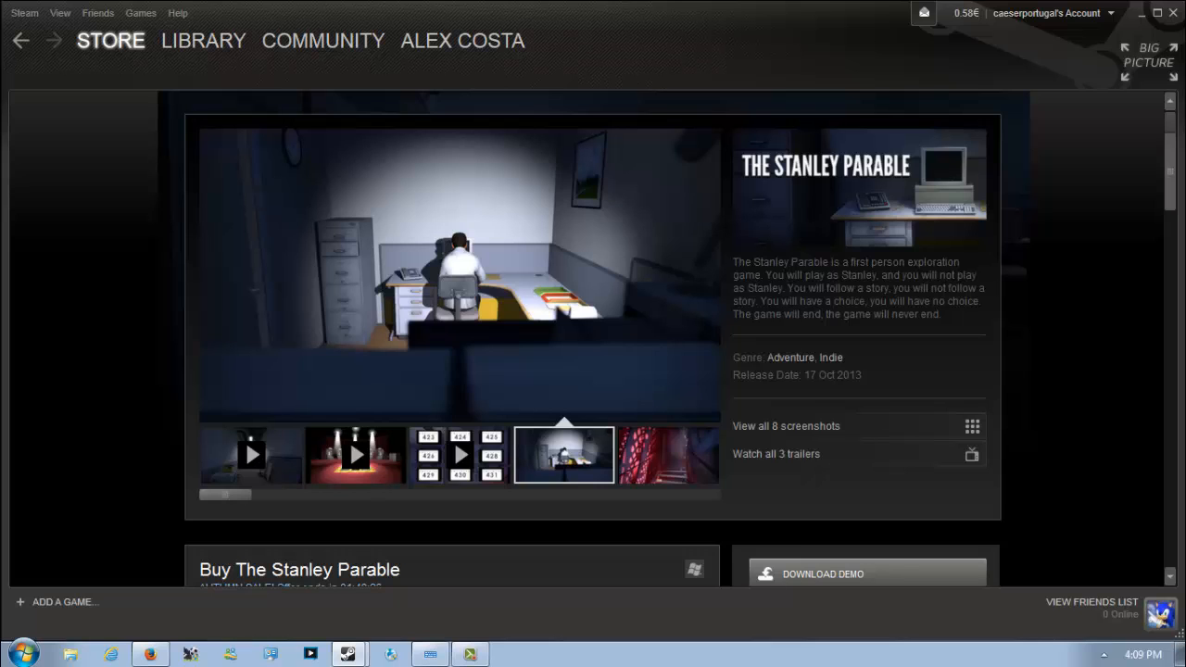
{"action": "left_click", "coordinate": [667, 456]}
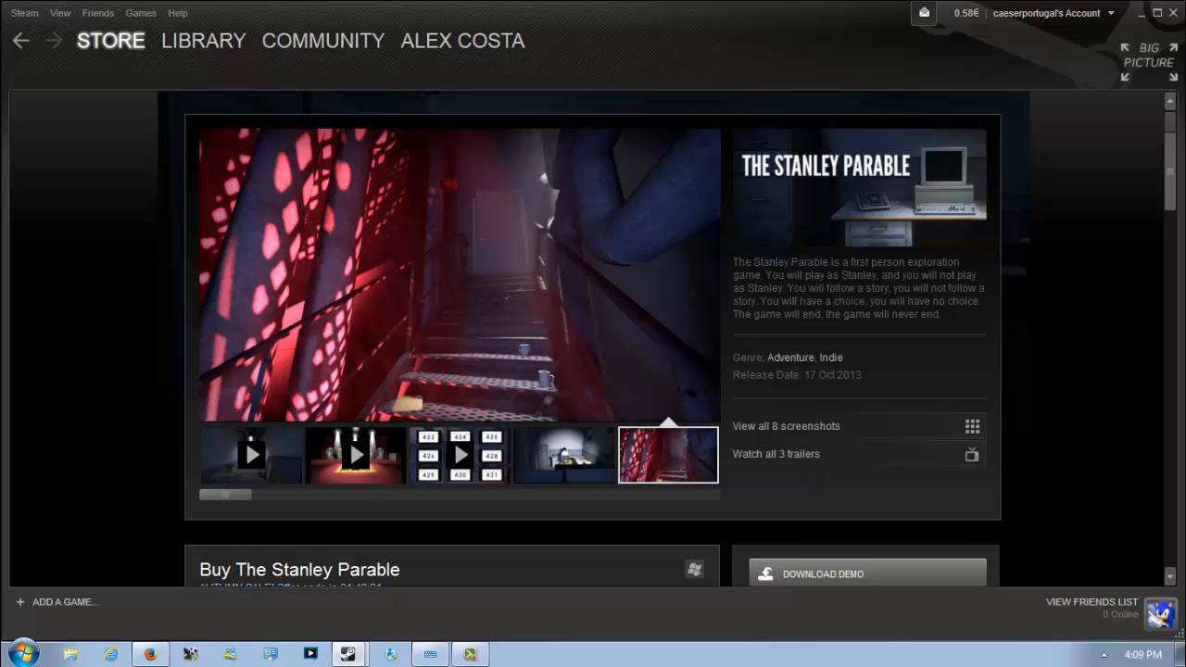
{"action": "scroll", "scroll_direction": "down", "scroll_amount": 3}
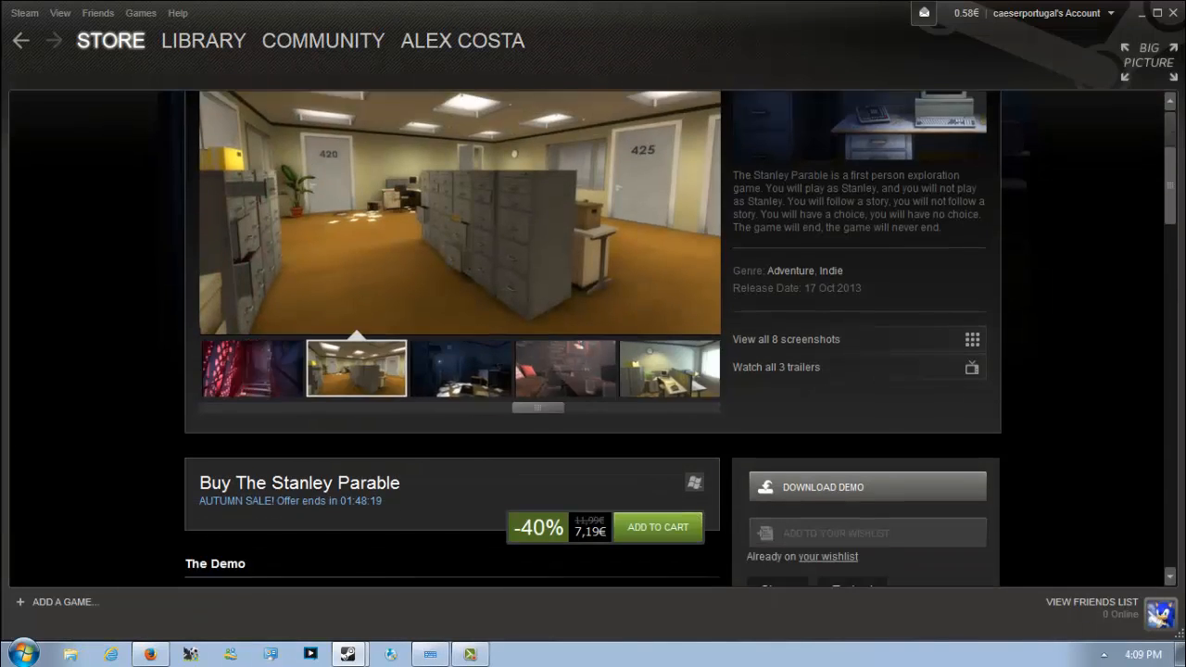
{"action": "scroll", "scroll_direction": "down", "scroll_amount": 3}
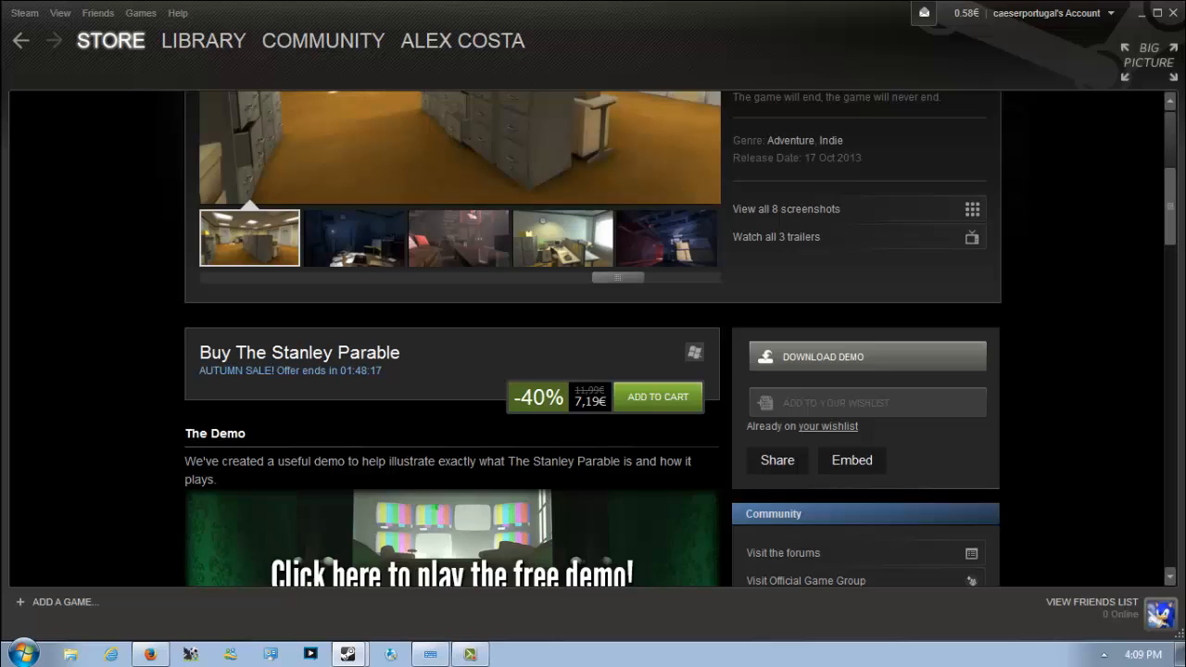
{"action": "scroll", "scroll_direction": "up", "scroll_amount": 3}
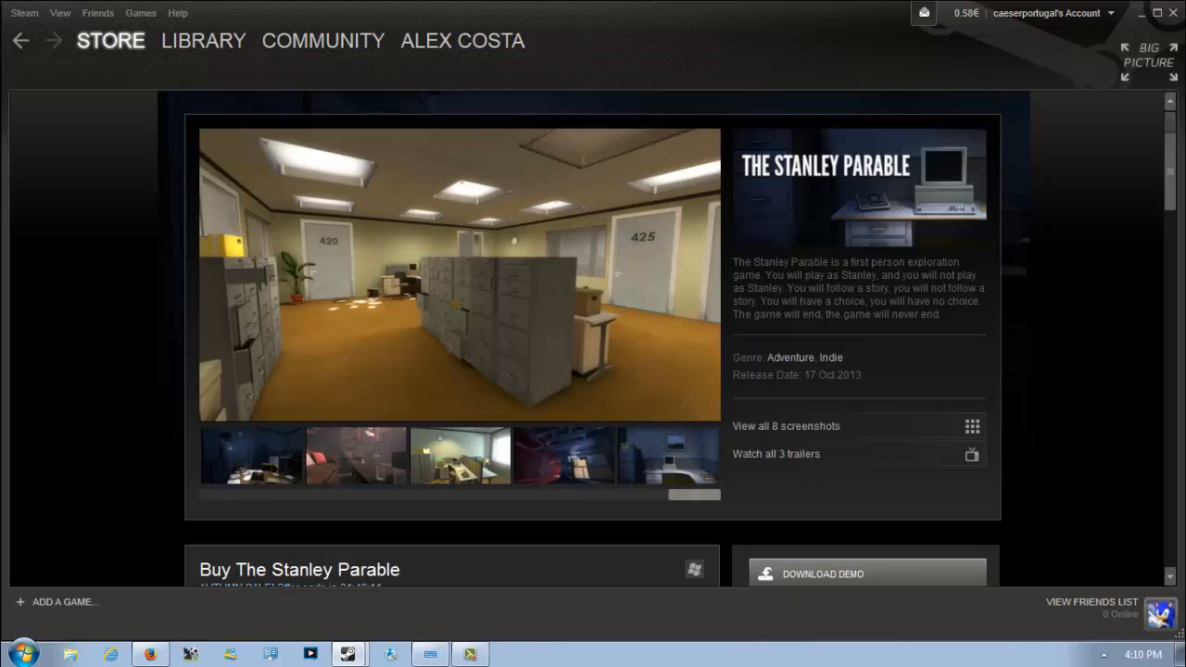
{"action": "scroll", "scroll_direction": "down", "scroll_amount": 3}
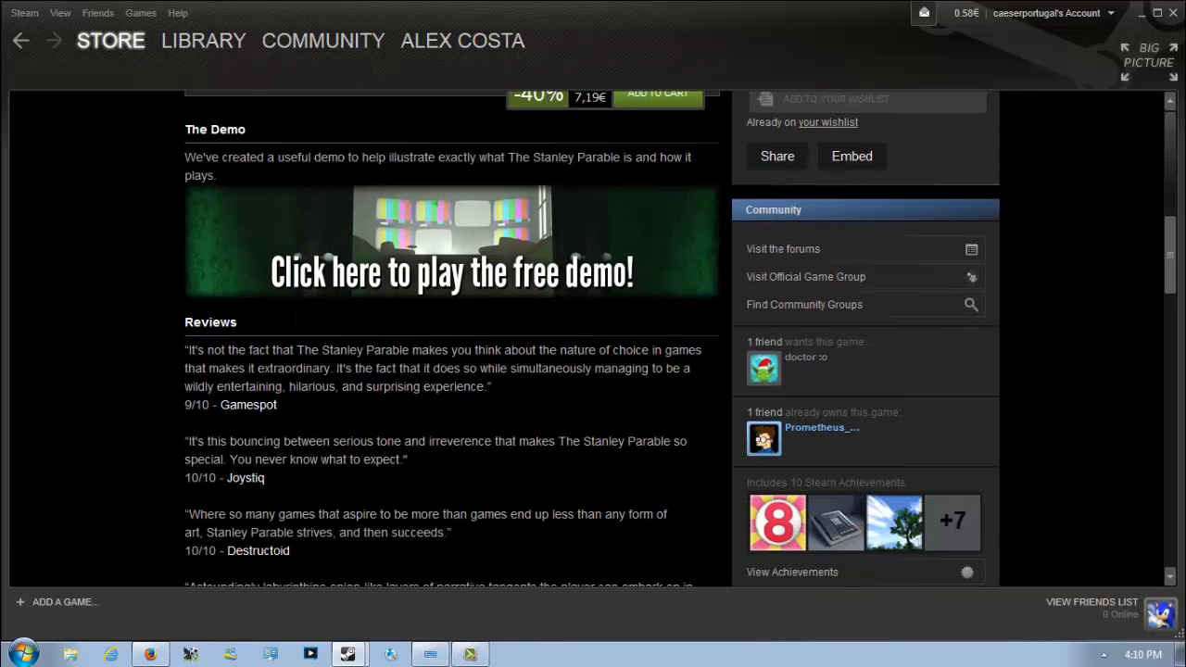
{"action": "scroll", "scroll_direction": "down", "scroll_amount": 3}
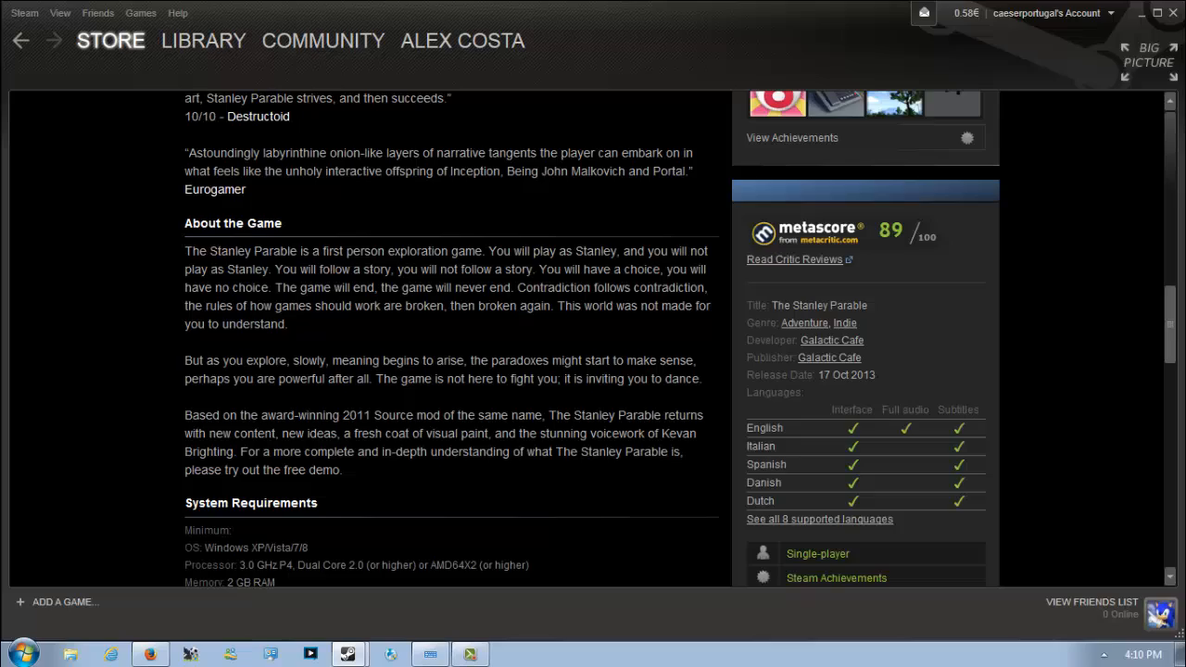
{"action": "scroll", "scroll_direction": "down", "scroll_amount": 3}
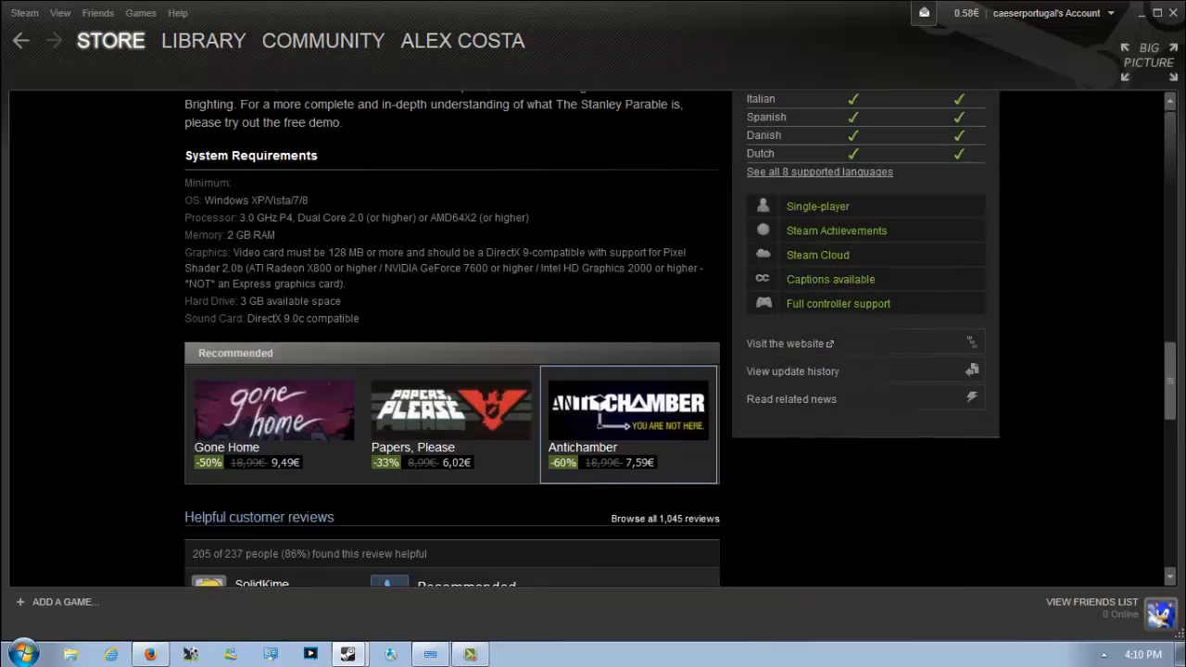
Step: Look over the page's reviews and system requirements, return to the top and hover the STORE menu
{"action": "scroll", "scroll_direction": "up", "scroll_amount": 3}
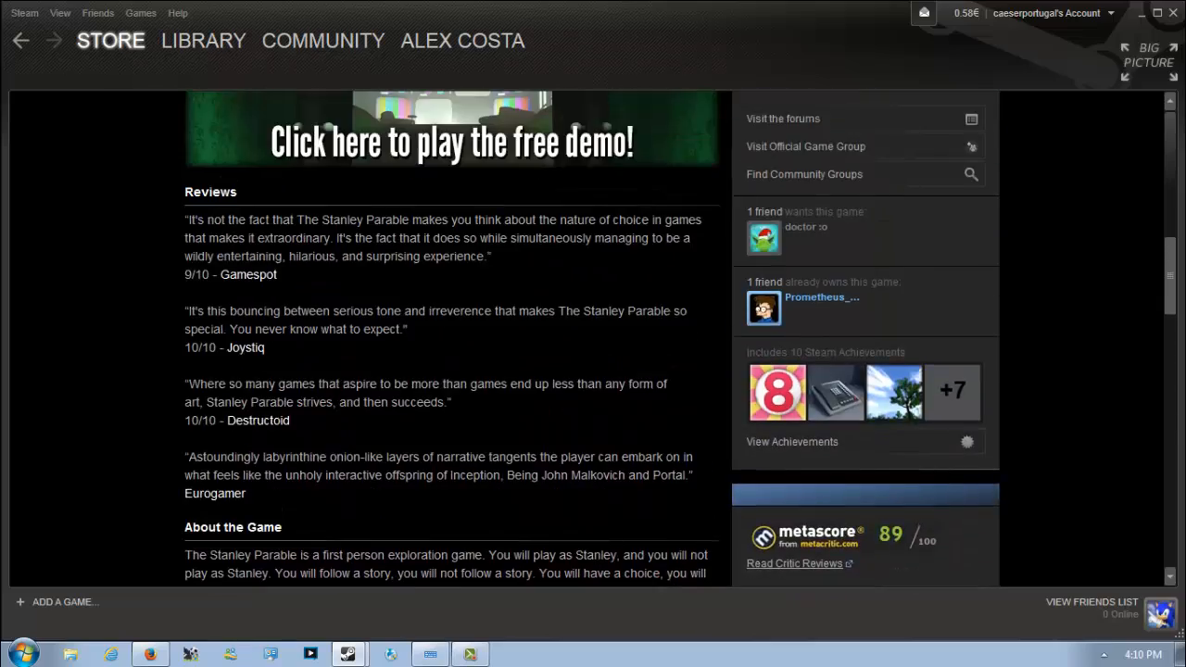
{"action": "scroll", "scroll_direction": "down", "scroll_amount": 3}
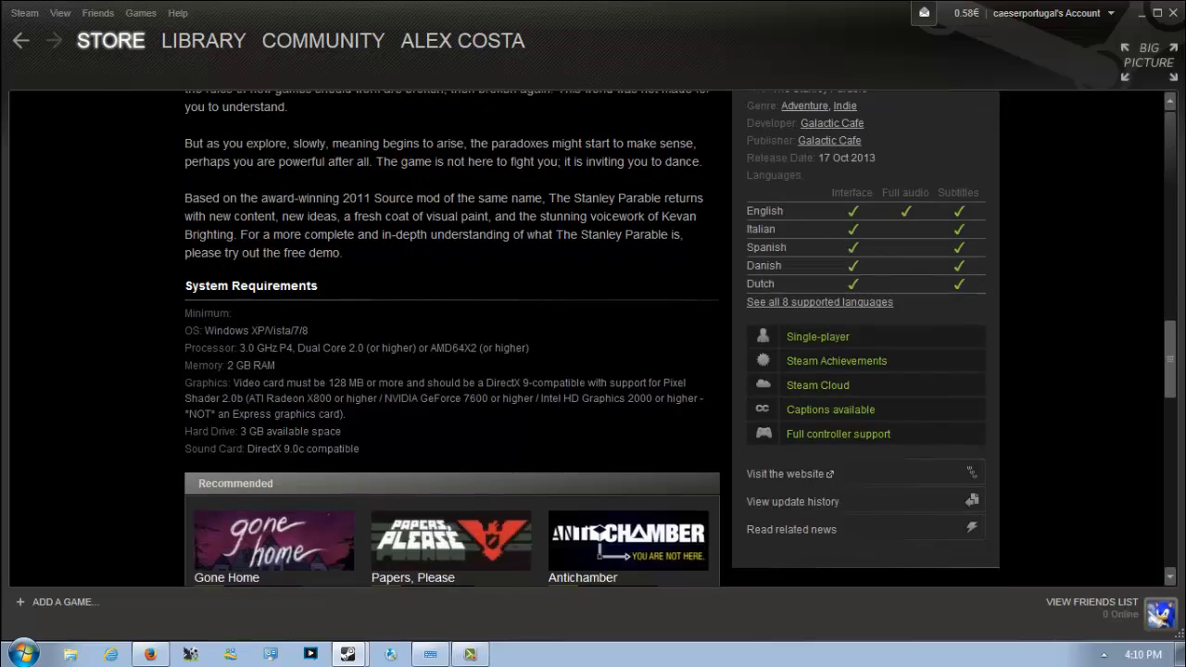
{"action": "scroll", "scroll_direction": "down", "scroll_amount": 3}
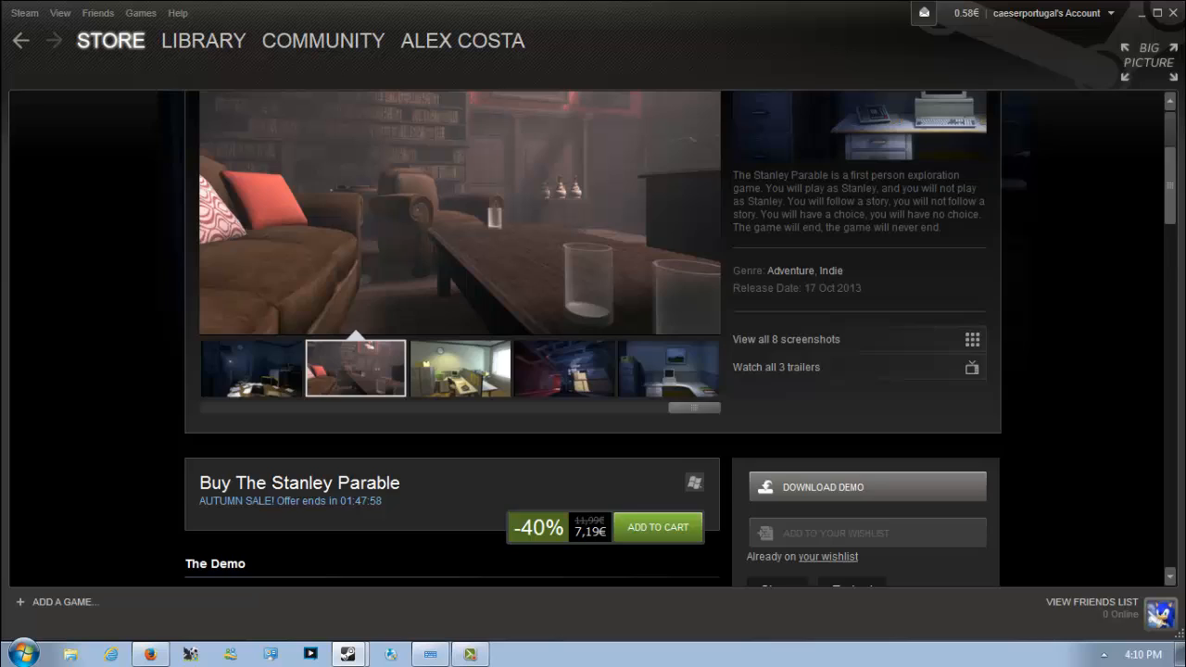
{"action": "scroll", "scroll_direction": "down", "scroll_amount": 3}
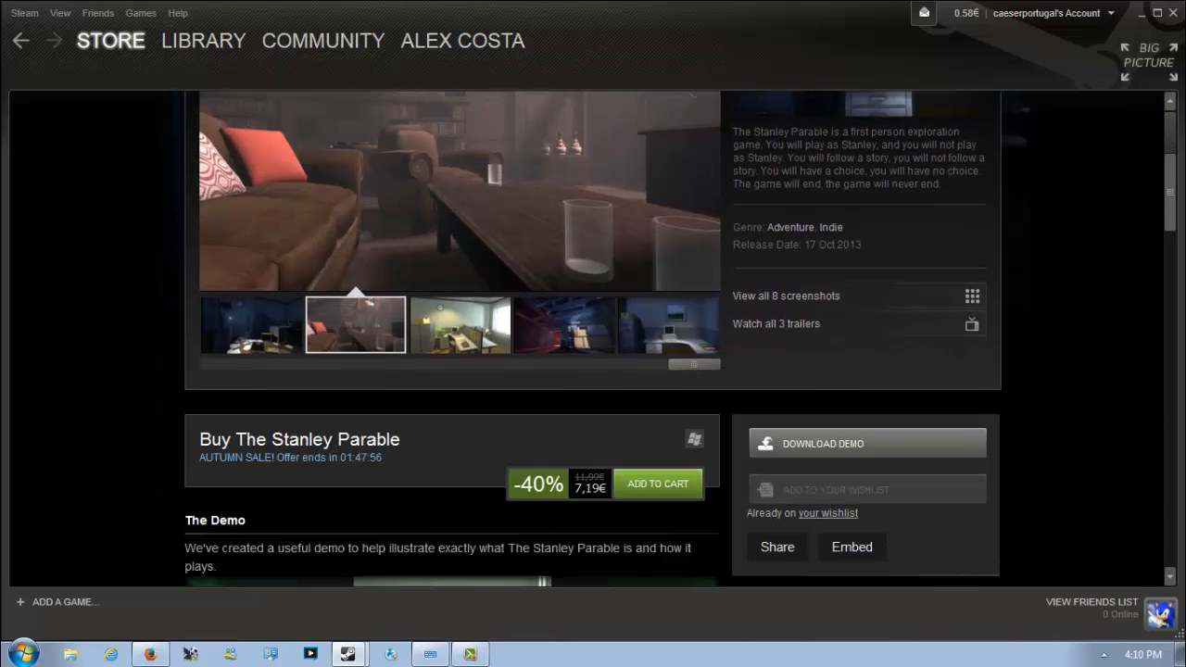
{"action": "scroll", "scroll_direction": "down", "scroll_amount": 3}
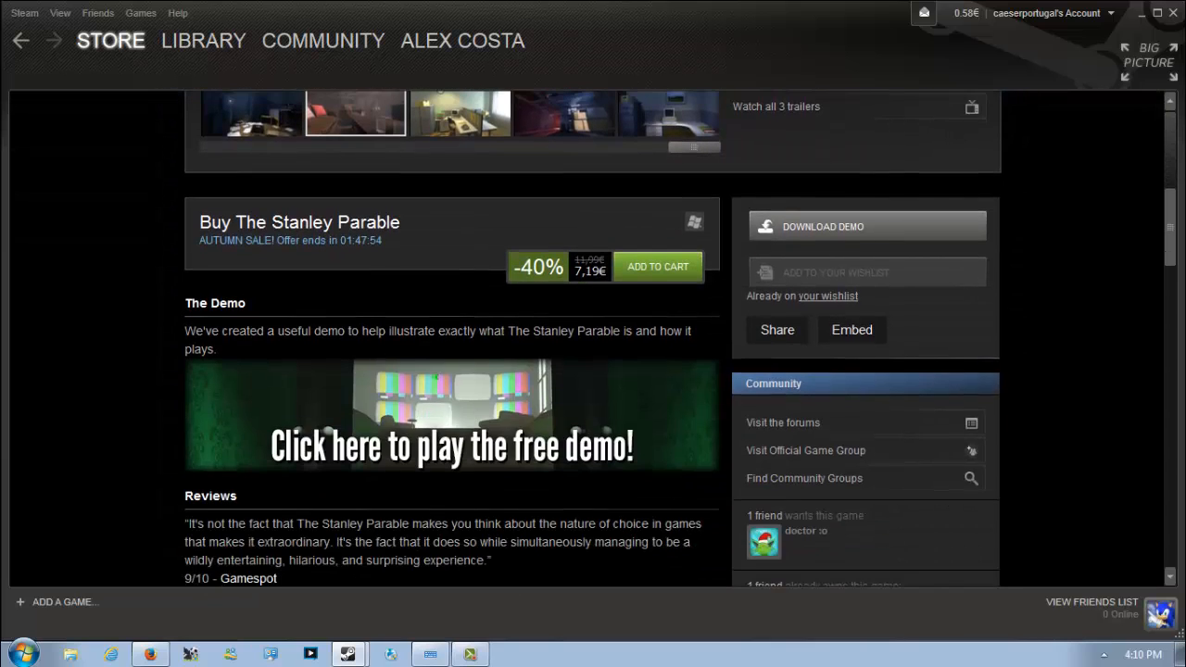
{"action": "scroll", "scroll_direction": "up", "scroll_amount": 3}
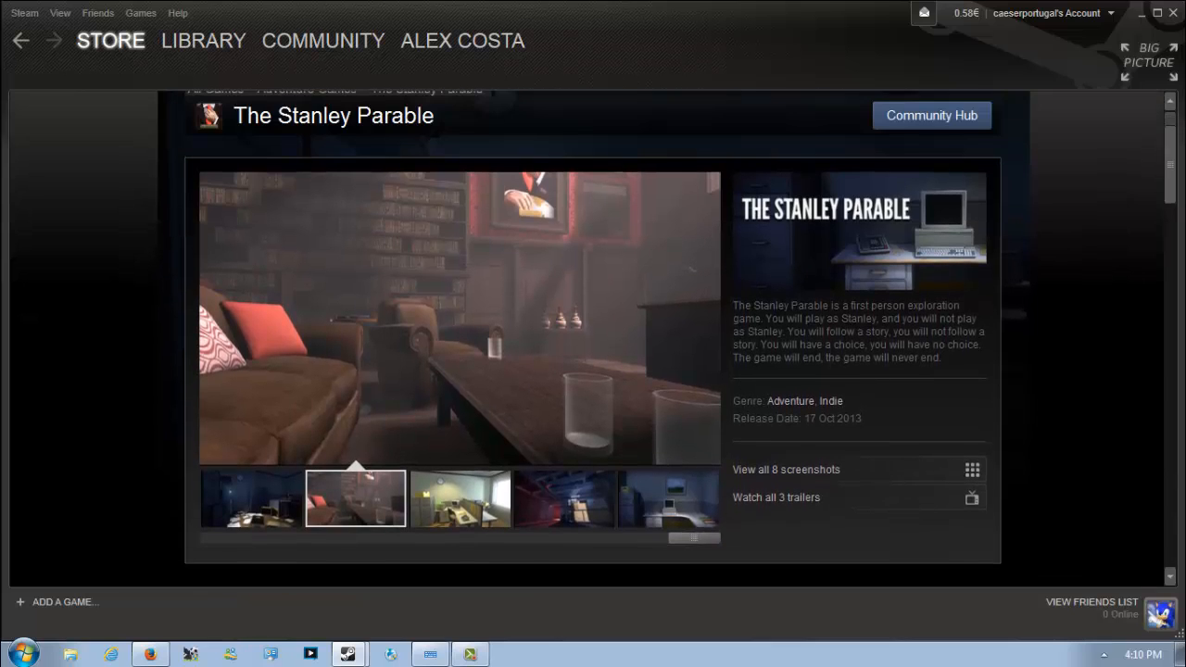
{"action": "scroll", "scroll_direction": "up", "scroll_amount": 3}
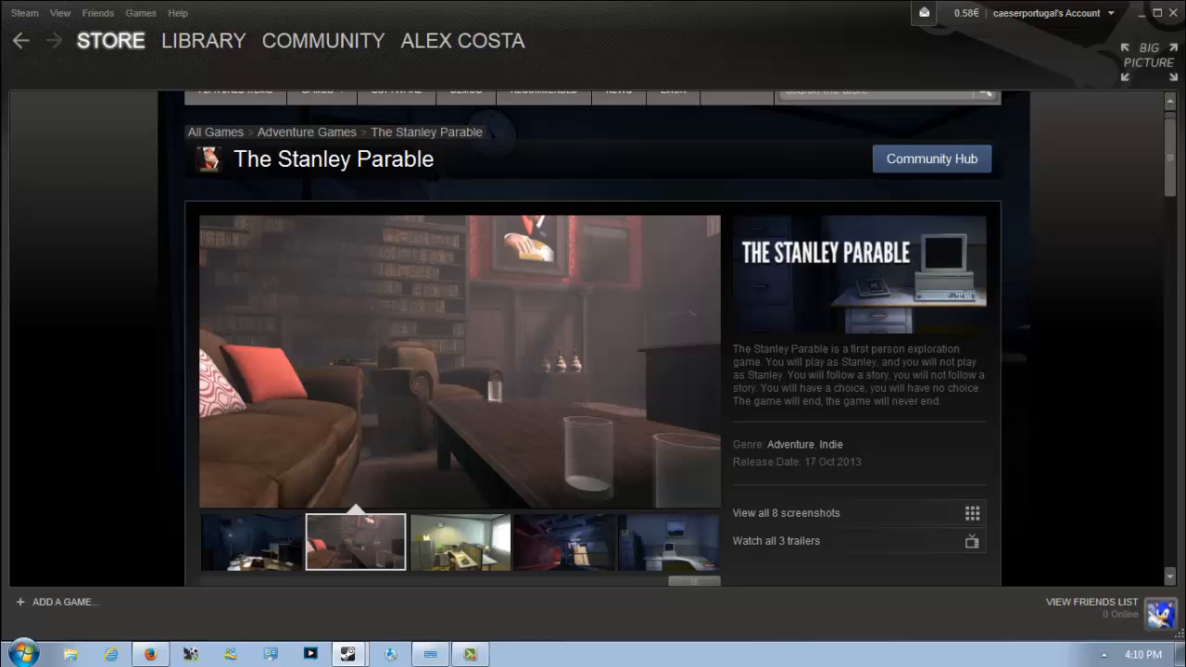
{"action": "left_click", "coordinate": [111, 41]}
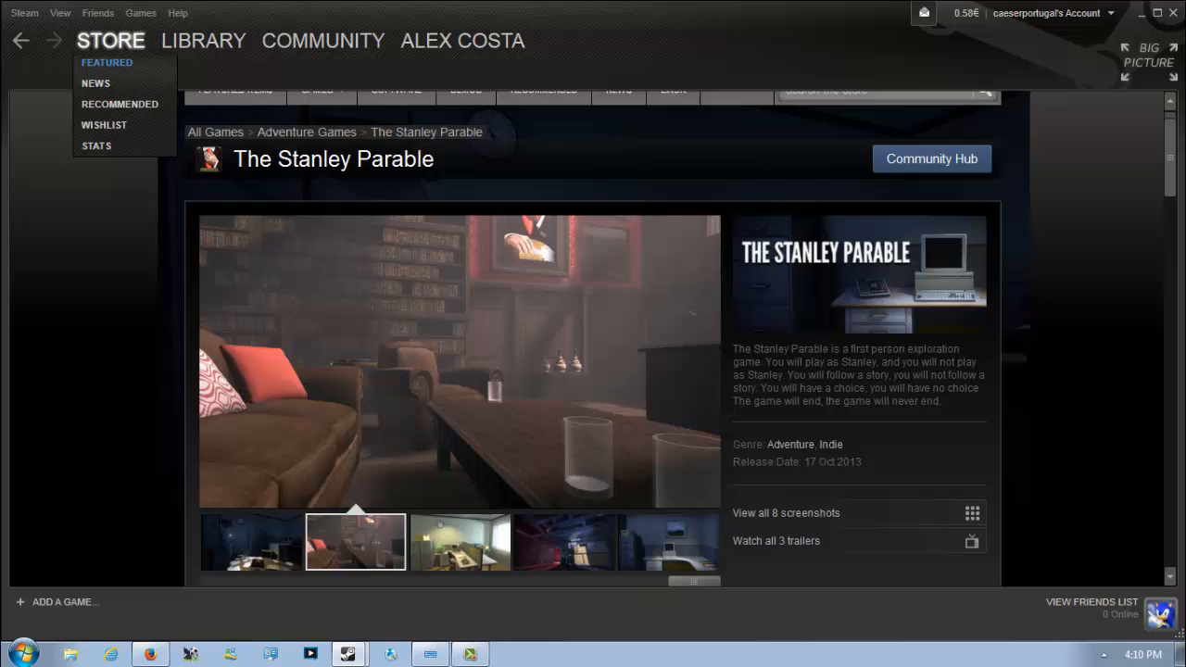
{"action": "left_click", "coordinate": [108, 63]}
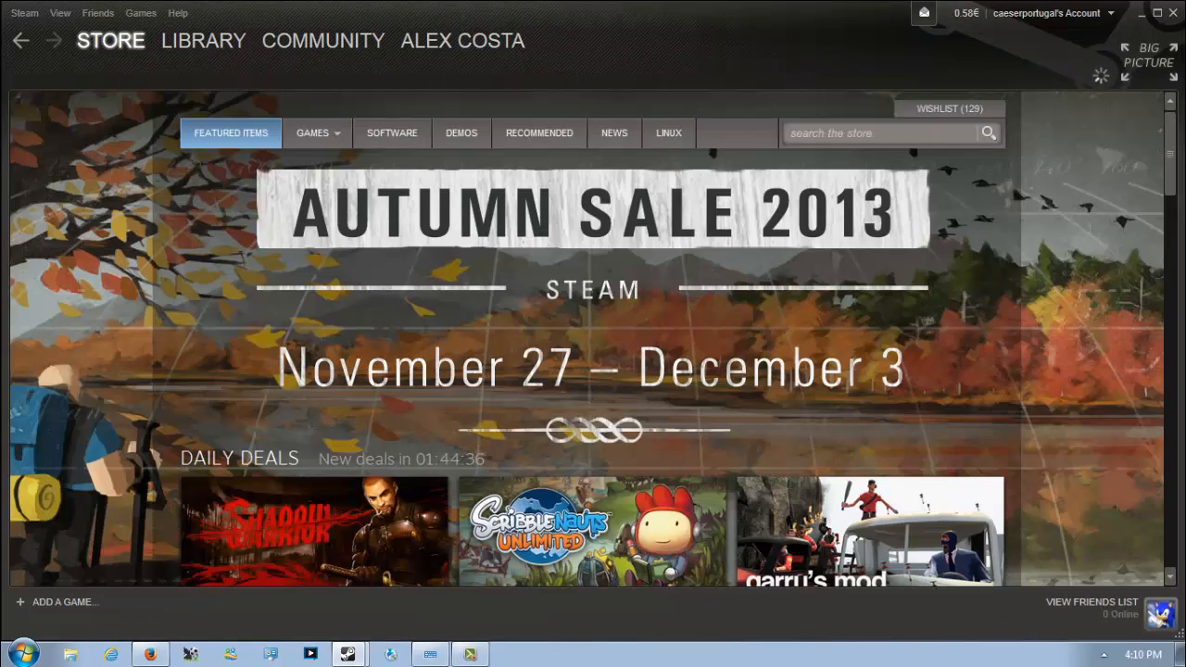
{"action": "scroll", "scroll_direction": "down", "scroll_amount": 3}
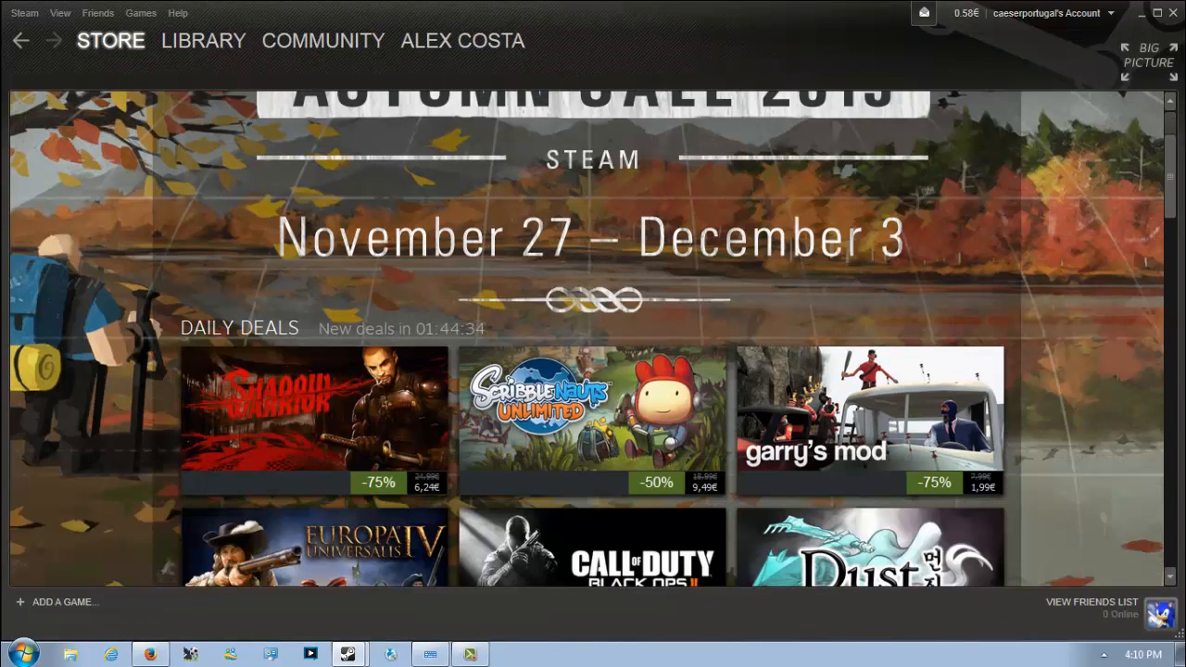
{"action": "left_click", "coordinate": [315, 411]}
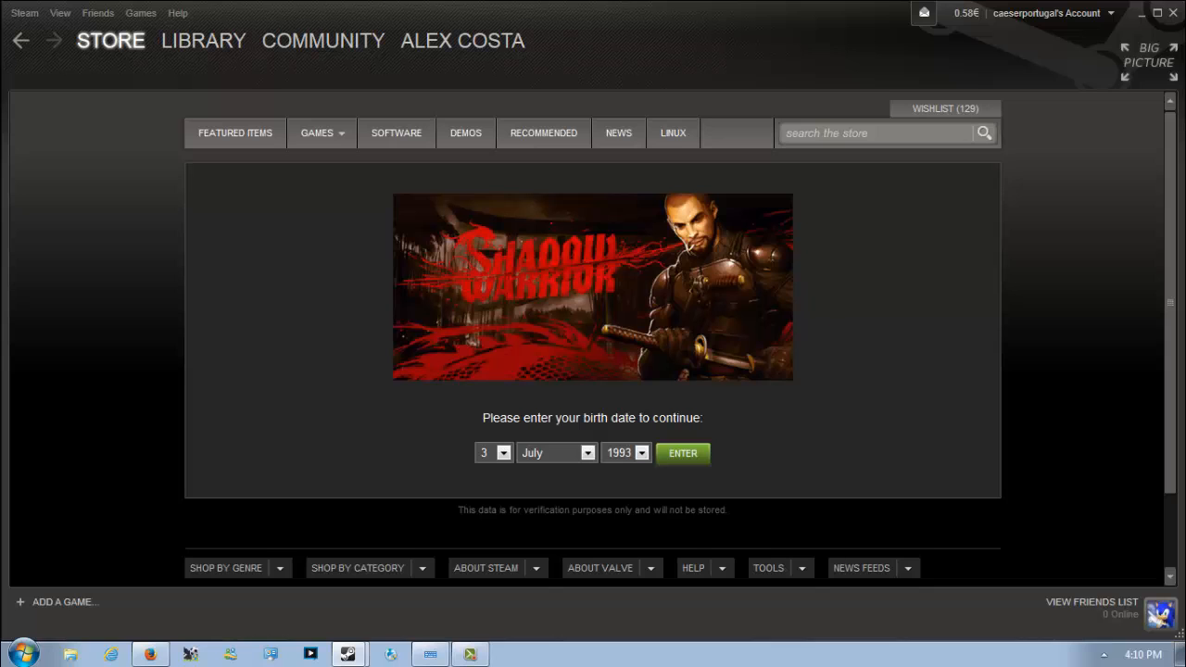
{"action": "left_click", "coordinate": [682, 453]}
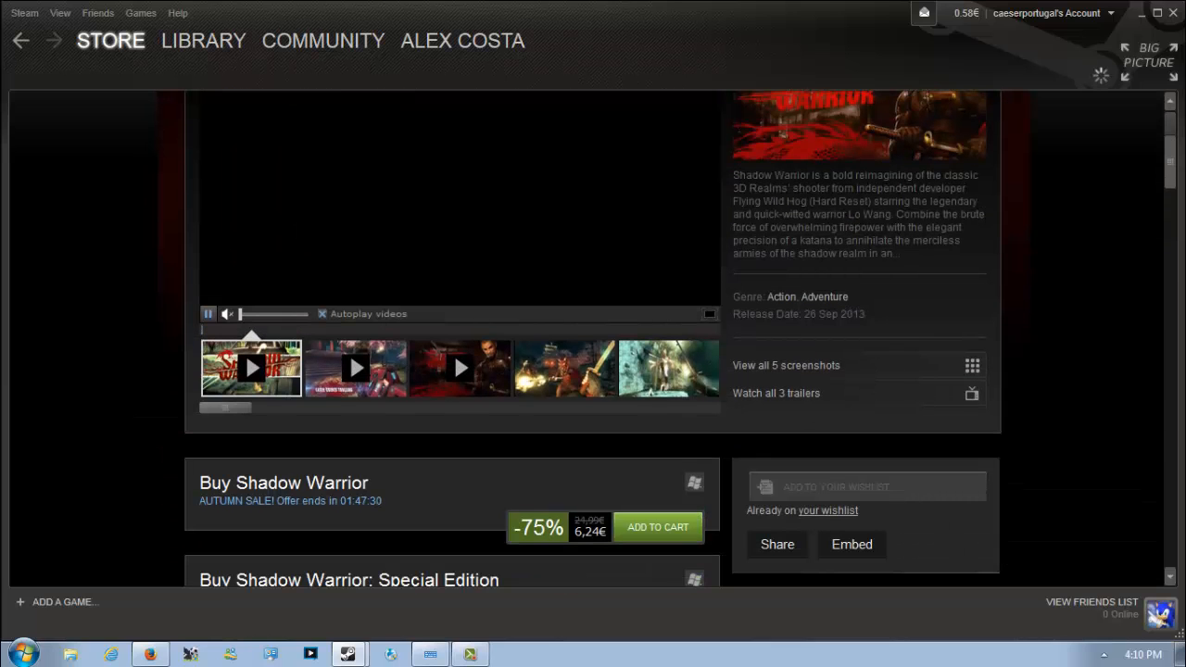
{"action": "left_click", "coordinate": [563, 366]}
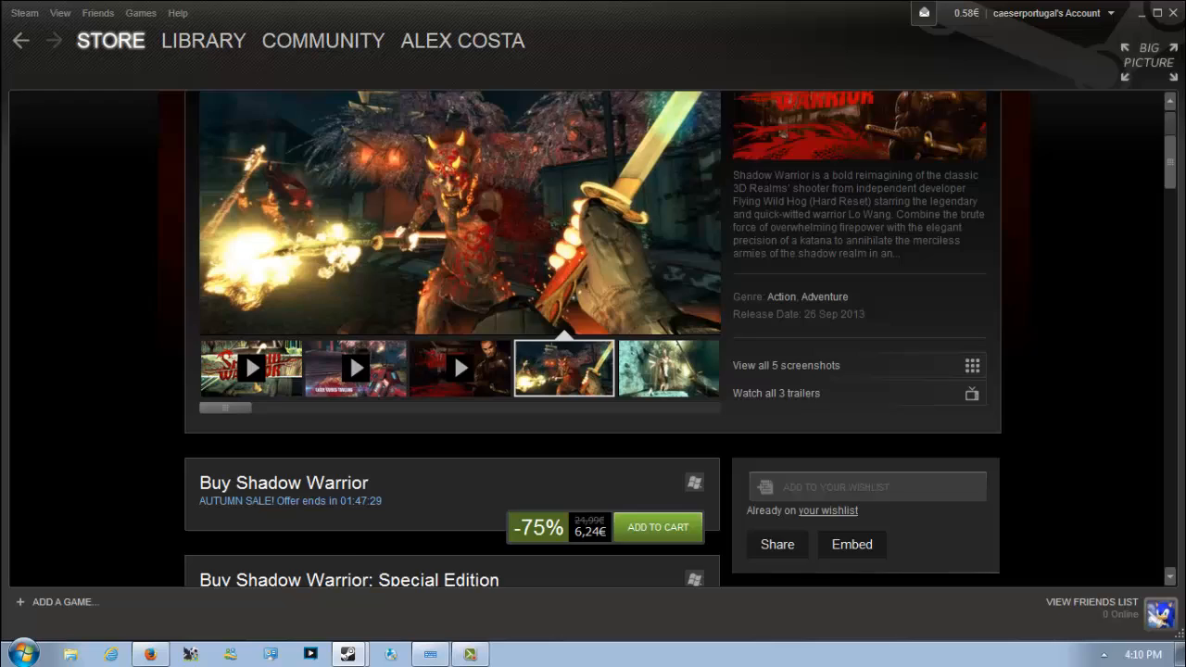
{"action": "scroll", "scroll_direction": "up", "scroll_amount": 3}
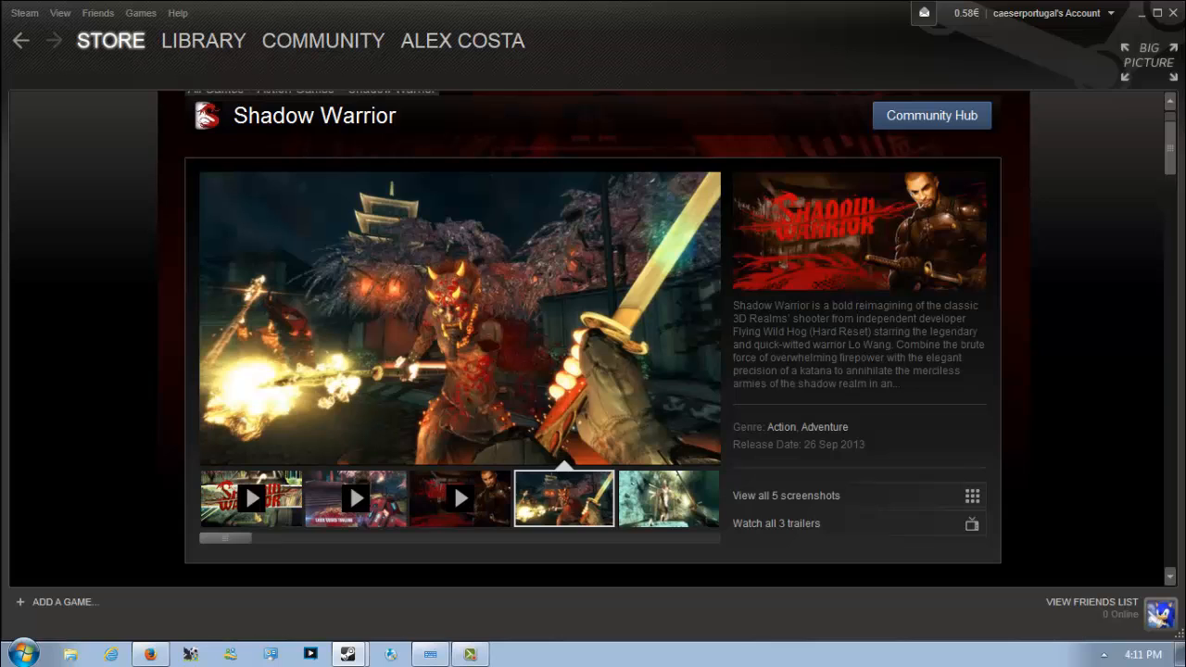
{"action": "scroll", "scroll_direction": "down", "scroll_amount": 3}
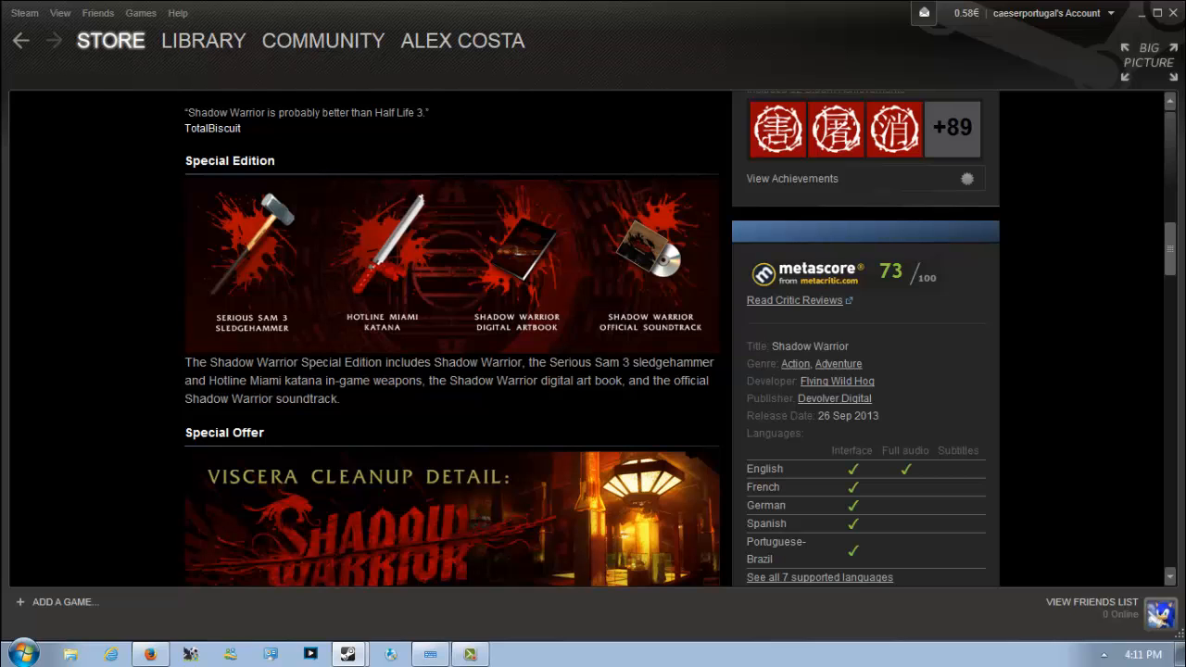
{"action": "scroll", "scroll_direction": "up", "scroll_amount": 3}
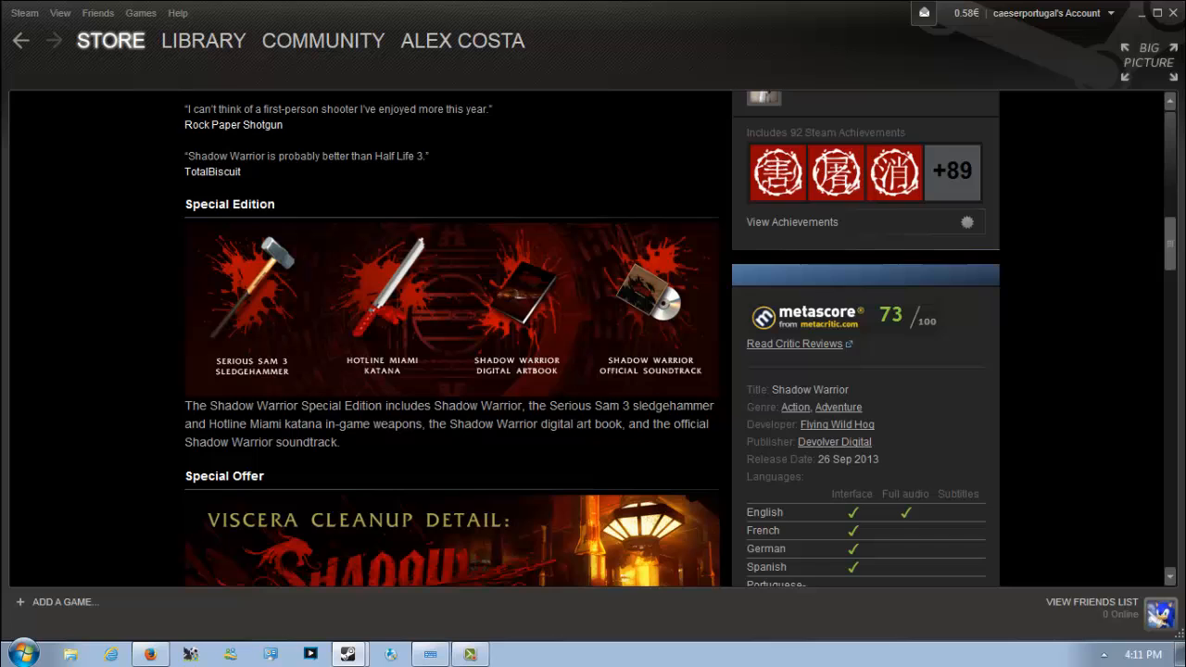
{"action": "scroll", "scroll_direction": "down", "scroll_amount": 3}
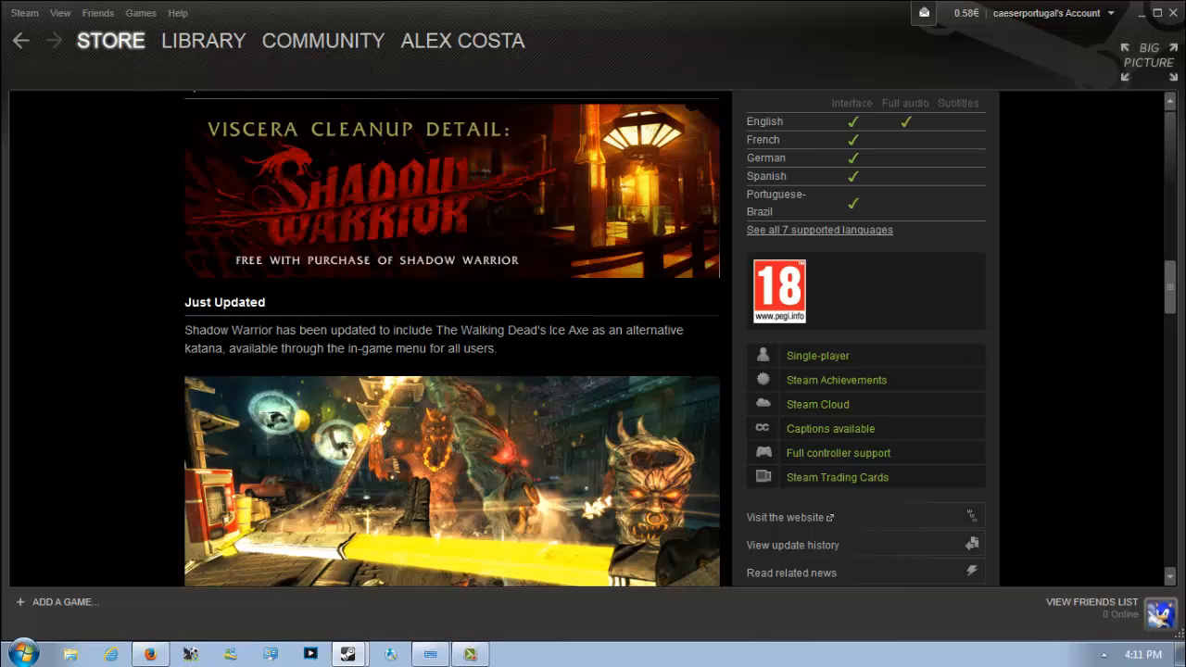
{"action": "scroll", "scroll_direction": "down", "scroll_amount": 3}
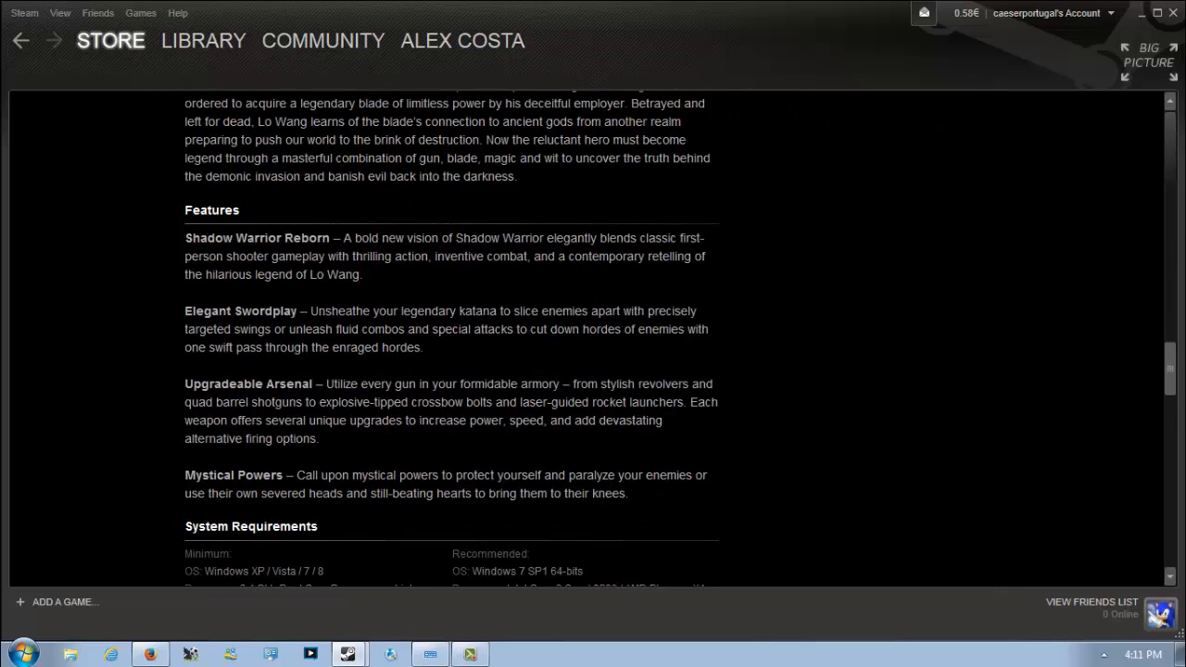
{"action": "scroll", "scroll_direction": "down", "scroll_amount": 3}
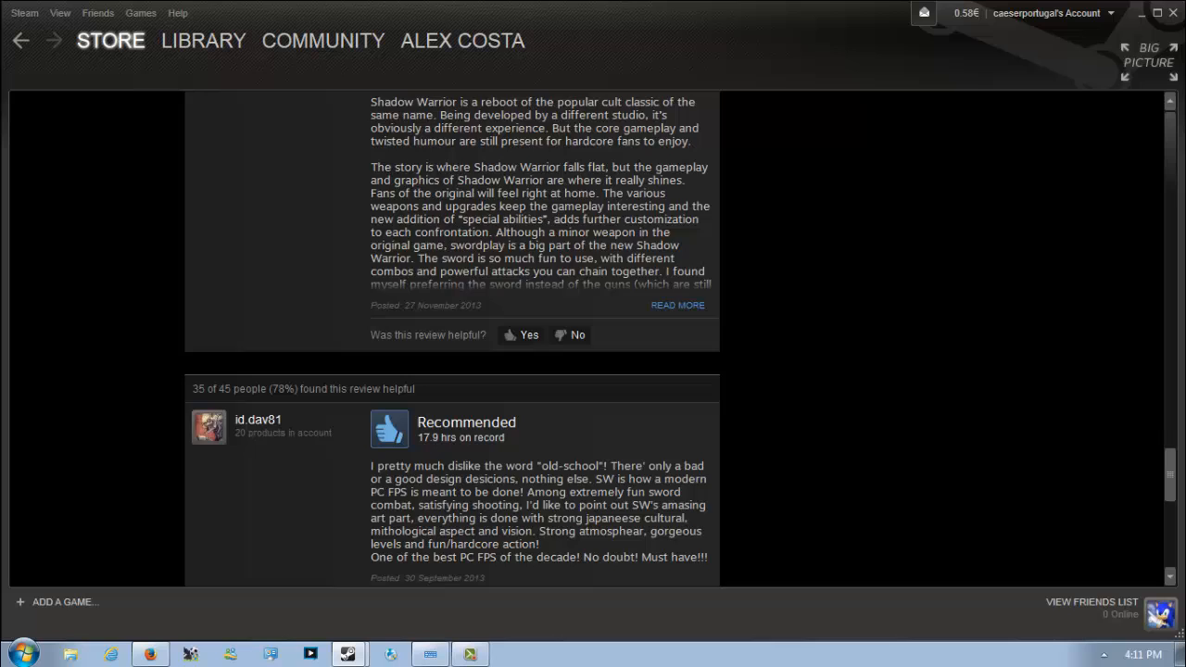
{"action": "scroll", "scroll_direction": "down", "scroll_amount": 3}
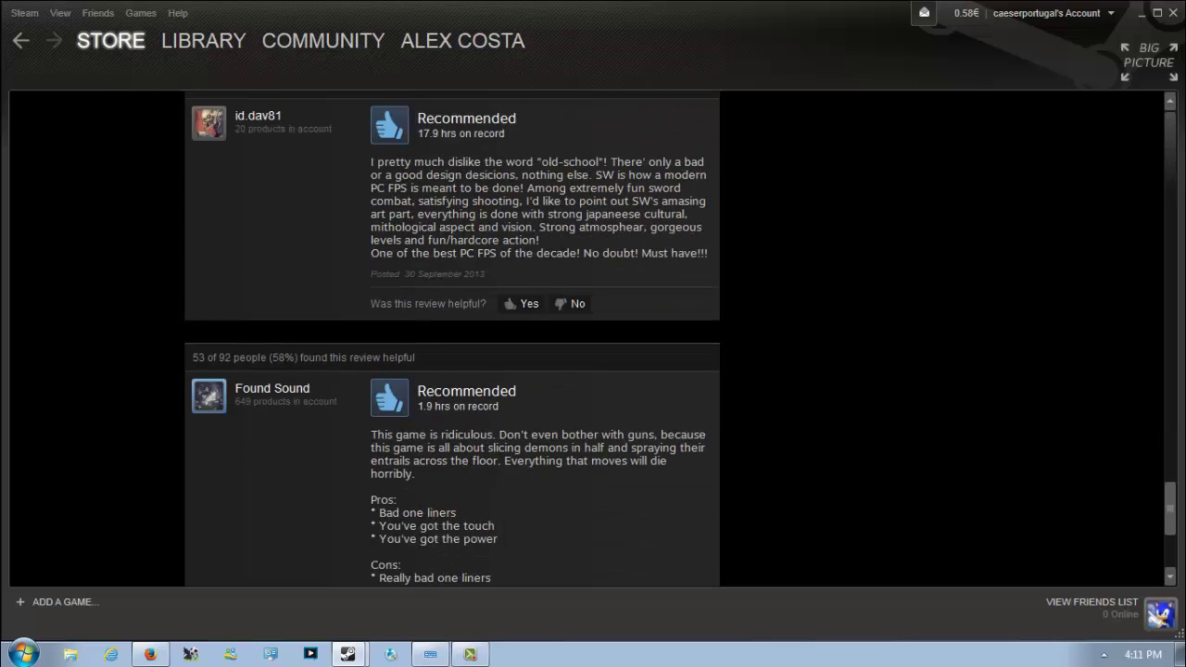
{"action": "scroll", "scroll_direction": "up", "scroll_amount": 3}
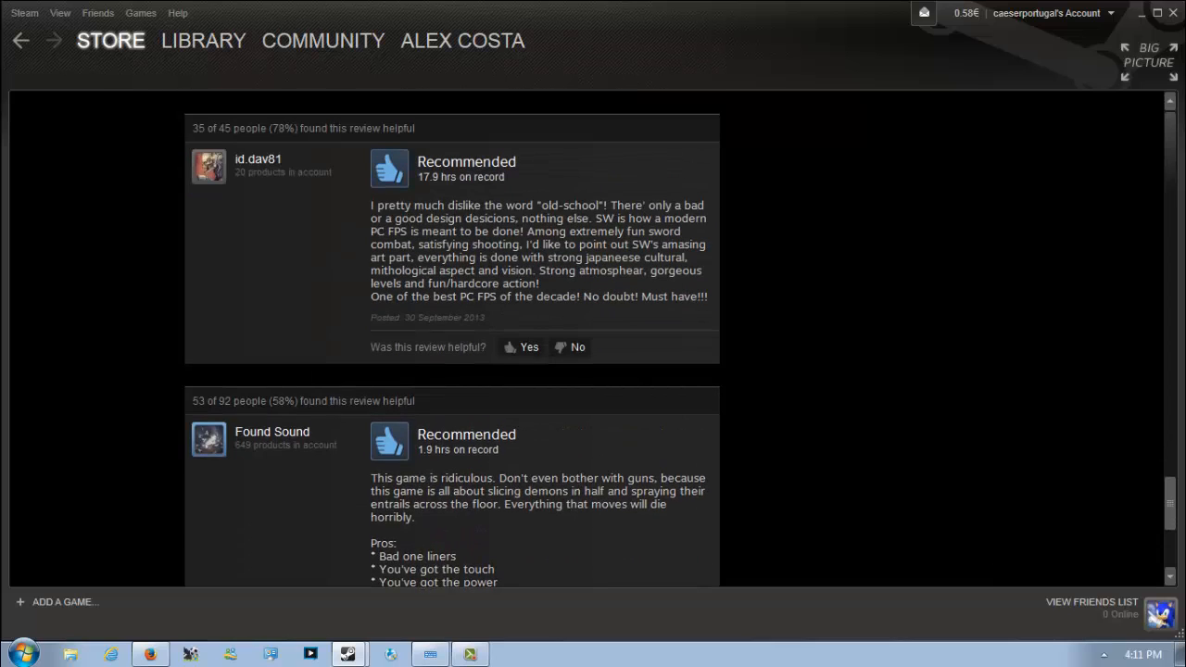
{"action": "scroll", "scroll_direction": "up", "scroll_amount": 3}
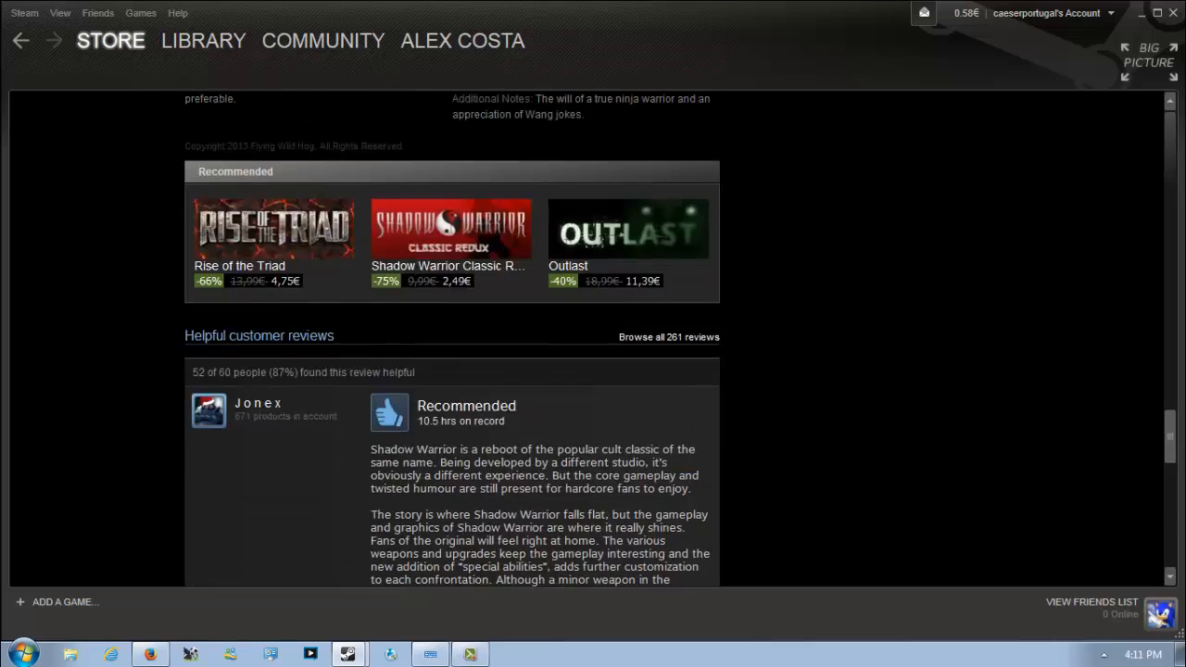
{"action": "scroll", "scroll_direction": "up", "scroll_amount": 3}
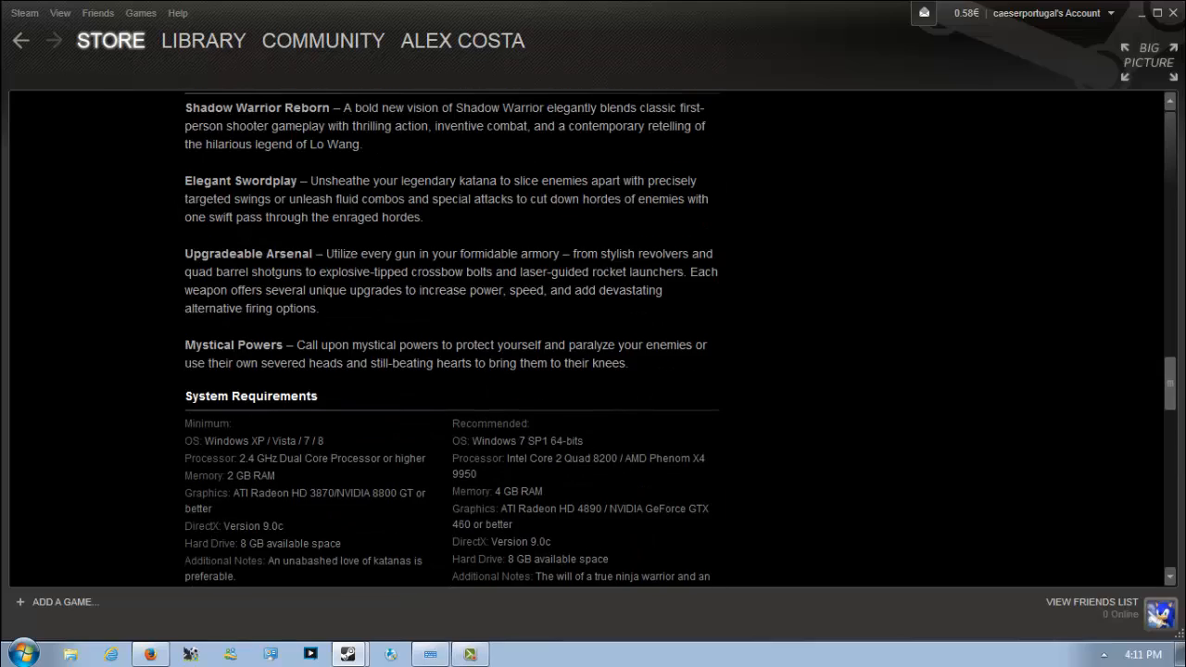
{"action": "scroll", "scroll_direction": "down", "scroll_amount": 3}
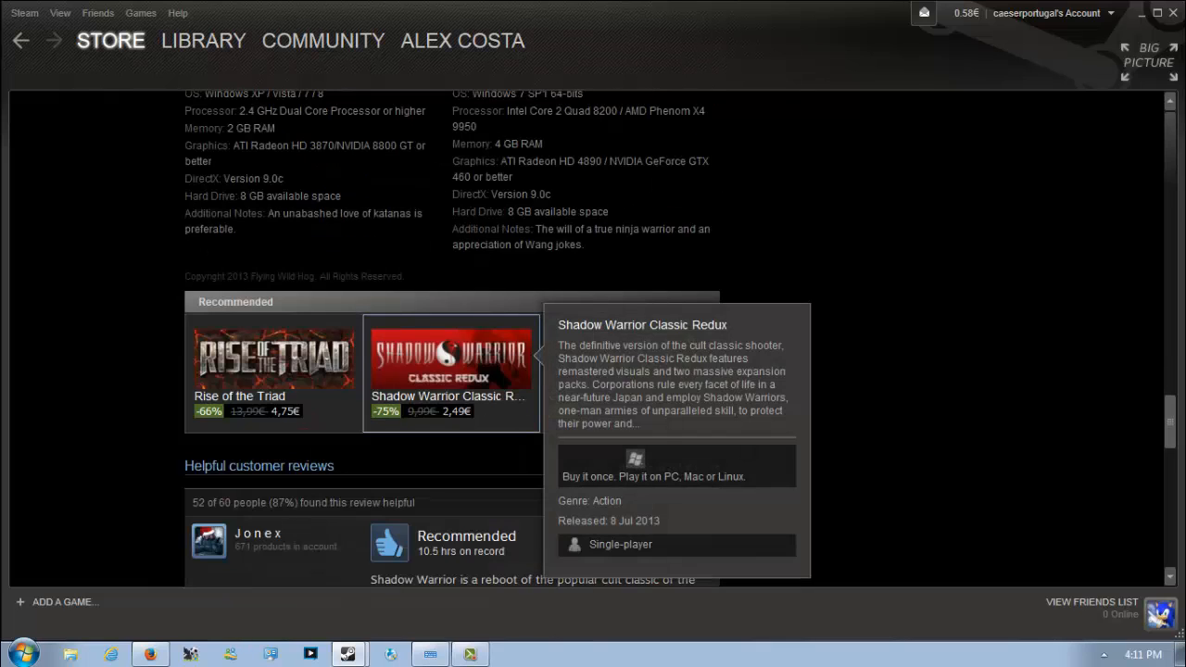
Step: Look over the Shadow Warrior Classic Redux store page, then return to the Autumn Sale front page
{"action": "left_click", "coordinate": [452, 360]}
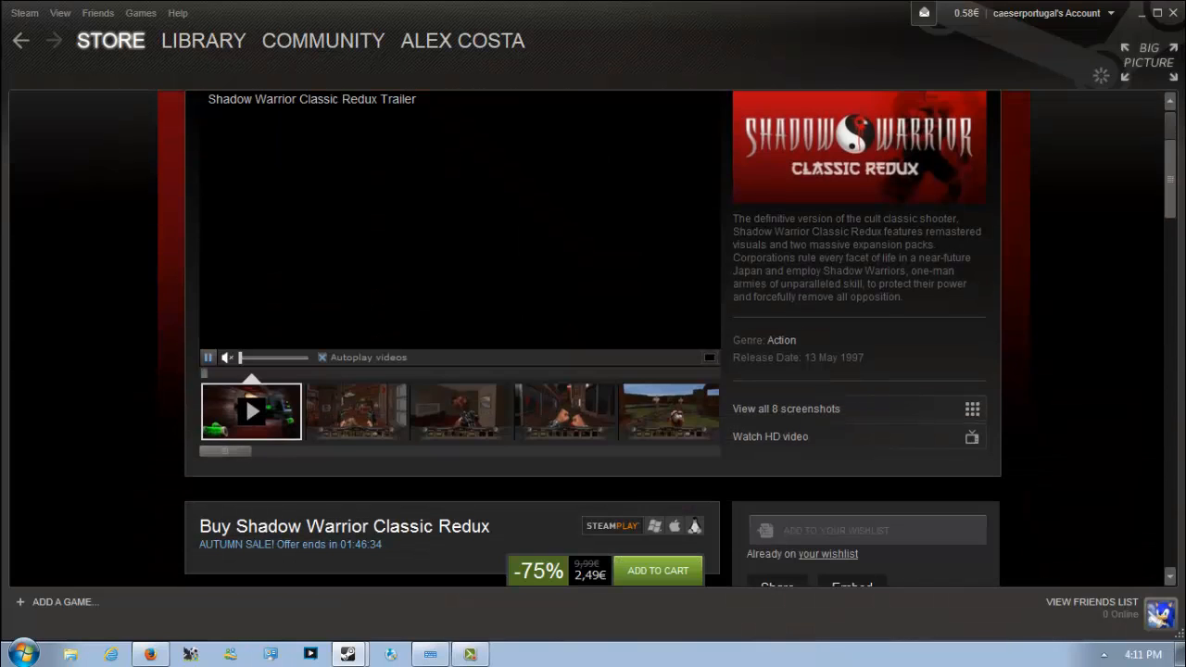
{"action": "scroll", "scroll_direction": "down", "scroll_amount": 3}
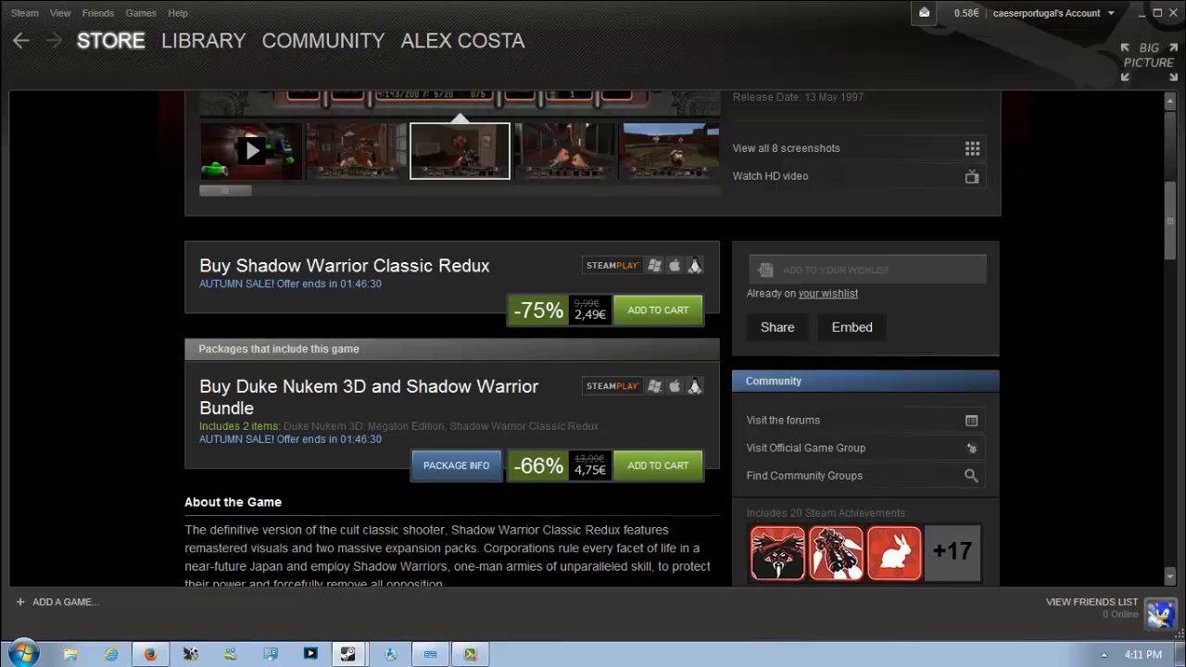
{"action": "scroll", "scroll_direction": "down", "scroll_amount": 3}
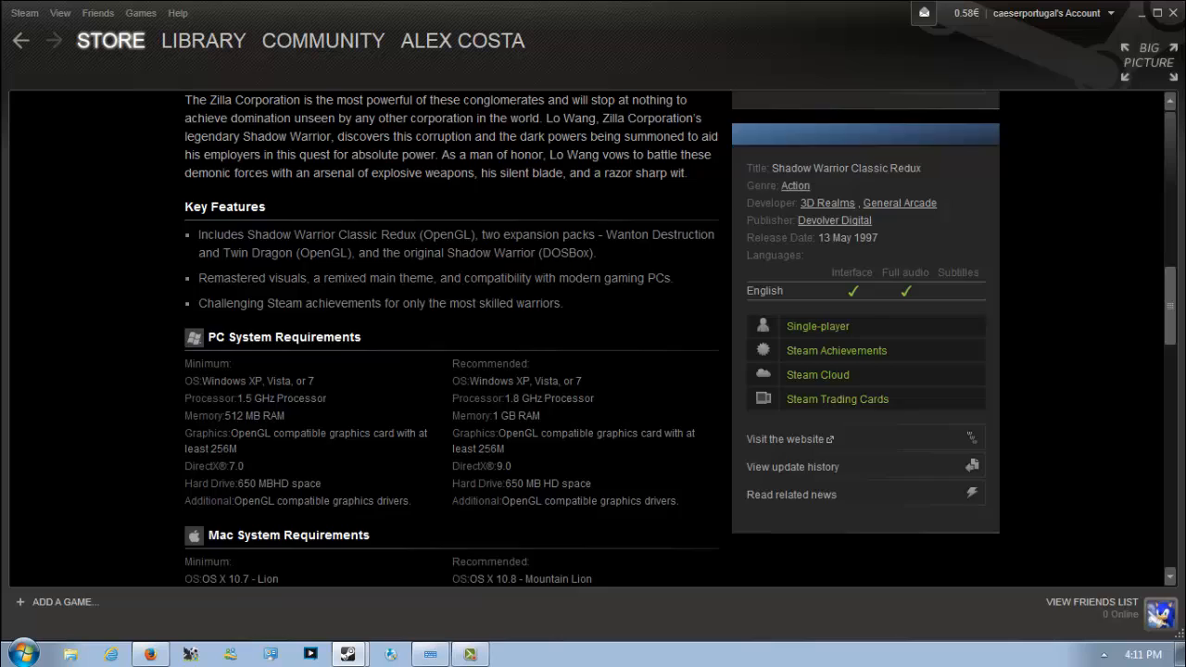
{"action": "scroll", "scroll_direction": "up", "scroll_amount": 3}
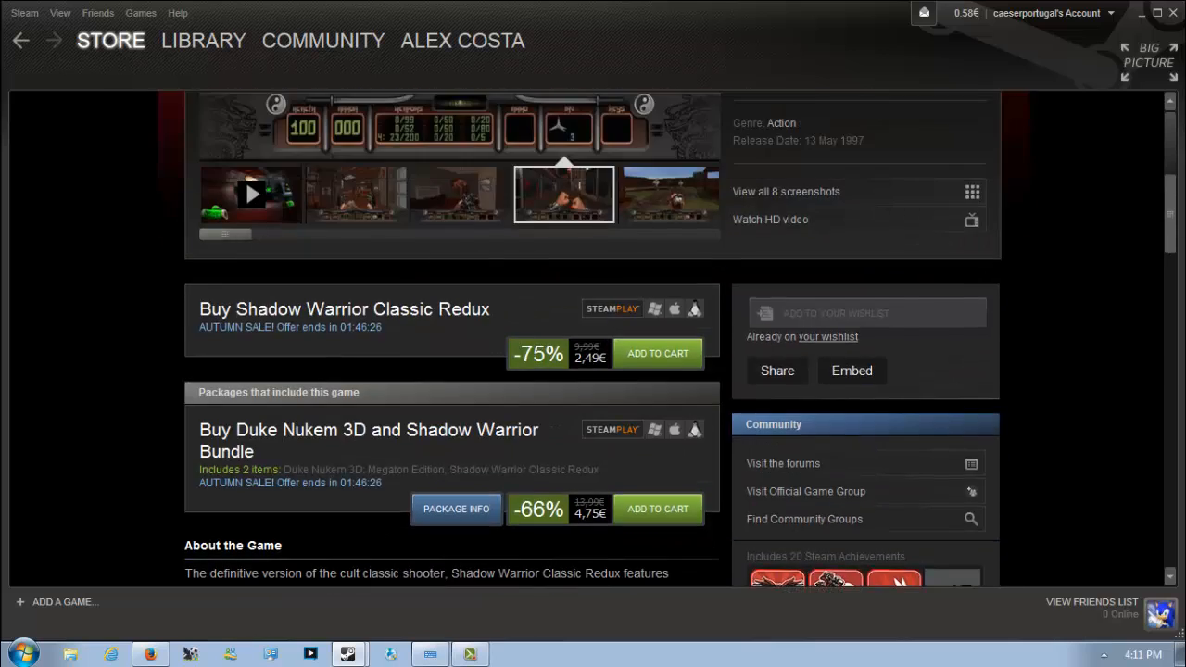
{"action": "left_click", "coordinate": [111, 41]}
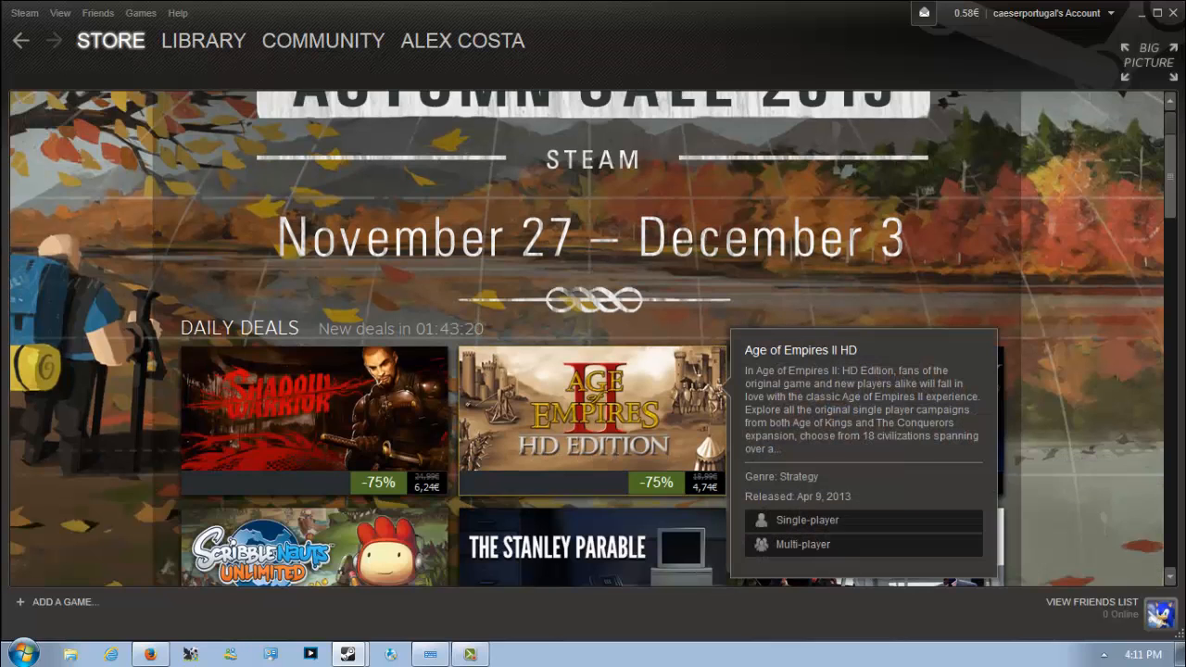
Step: View the Age of Empires II HD daily deal at -75% and one of its gameplay screenshots
{"action": "left_click", "coordinate": [591, 407]}
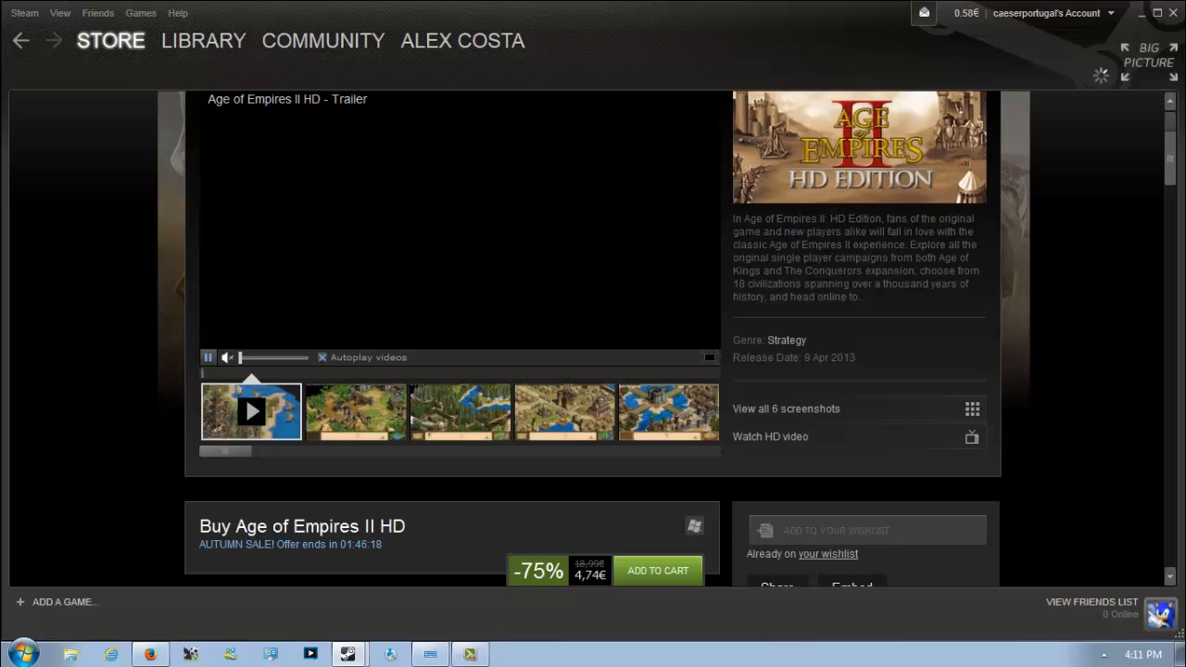
{"action": "left_click", "coordinate": [460, 411]}
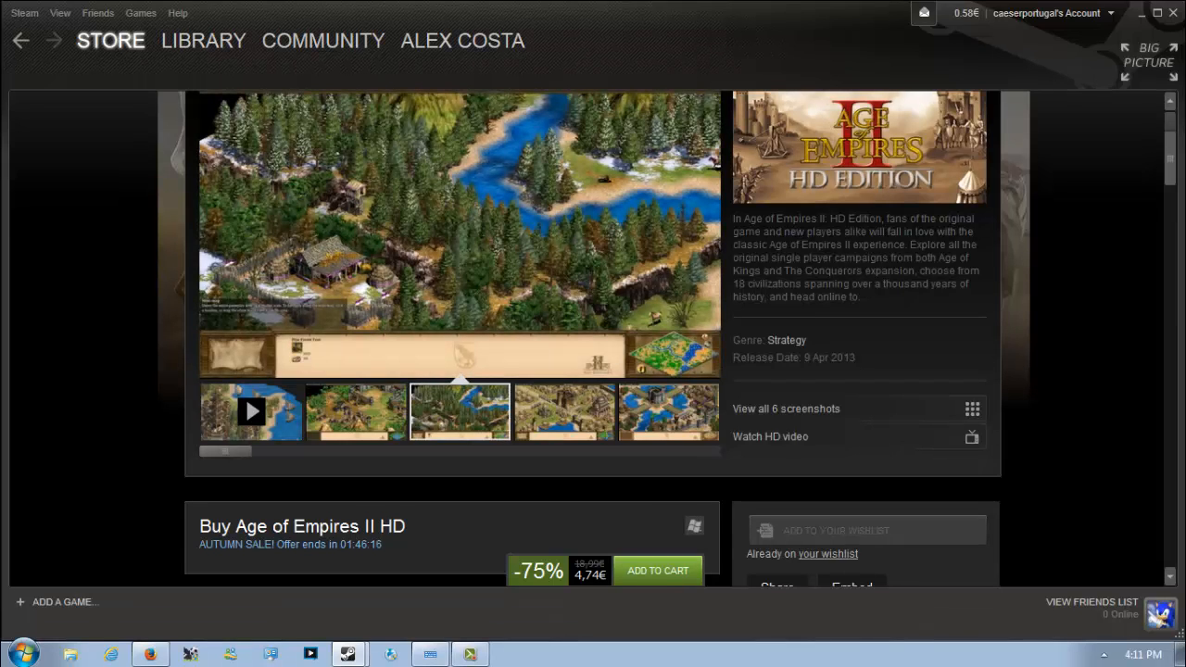
{"action": "scroll", "scroll_direction": "down", "scroll_amount": 3}
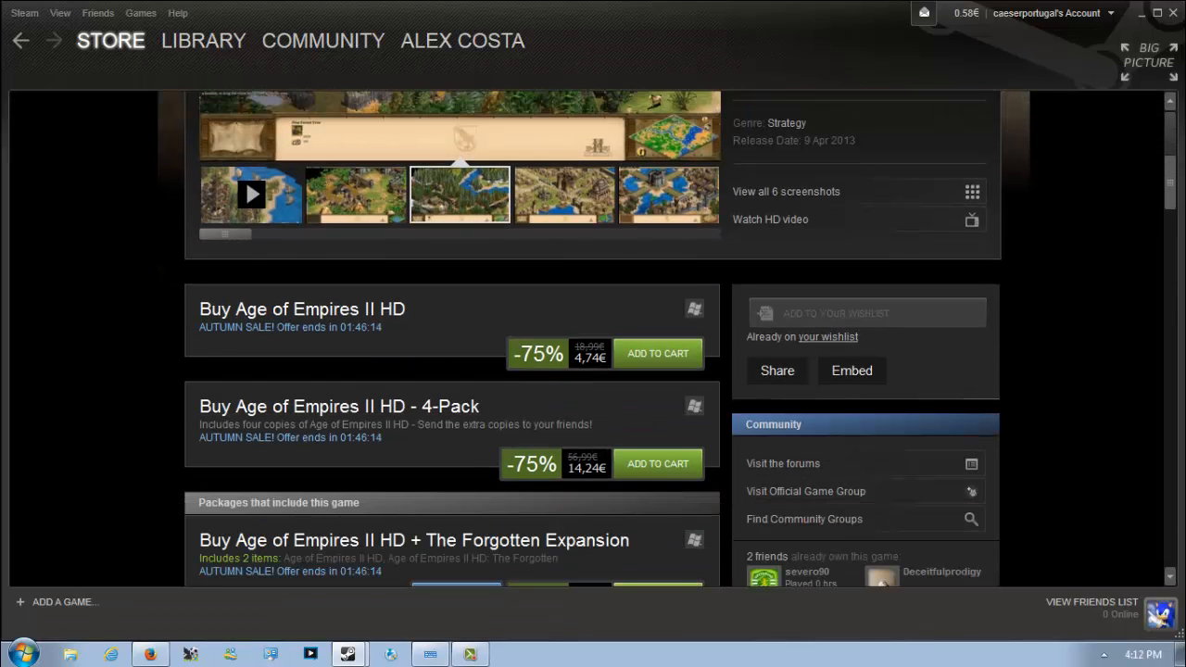
{"action": "scroll", "scroll_direction": "down", "scroll_amount": 3}
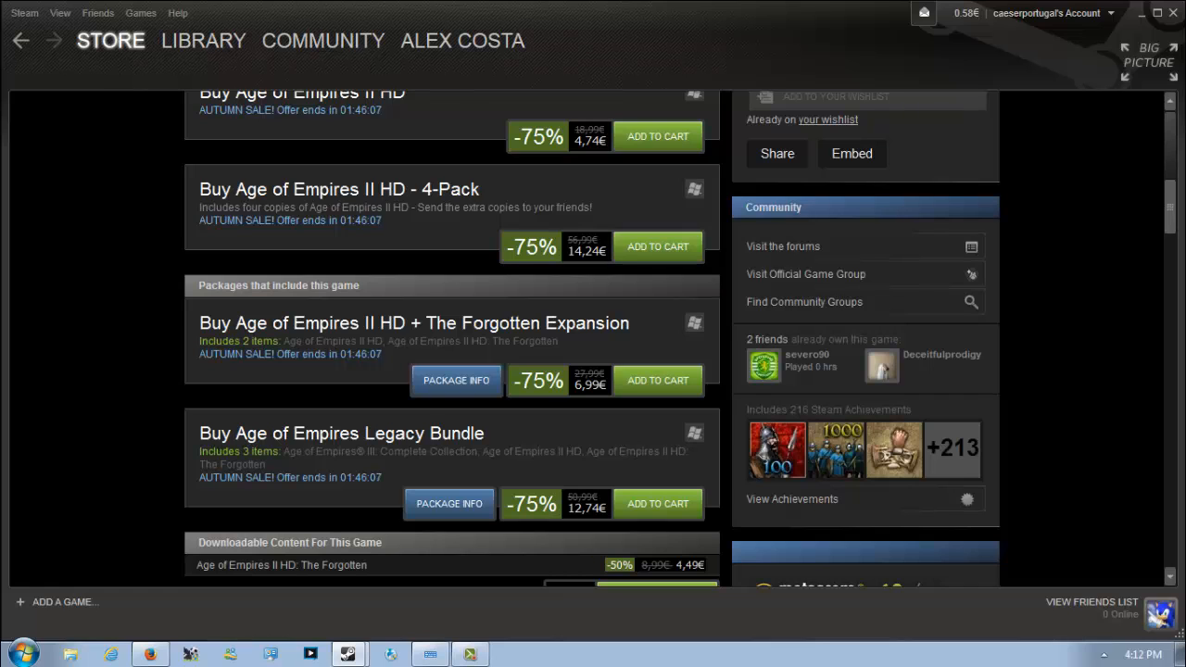
{"action": "scroll", "scroll_direction": "down", "scroll_amount": 3}
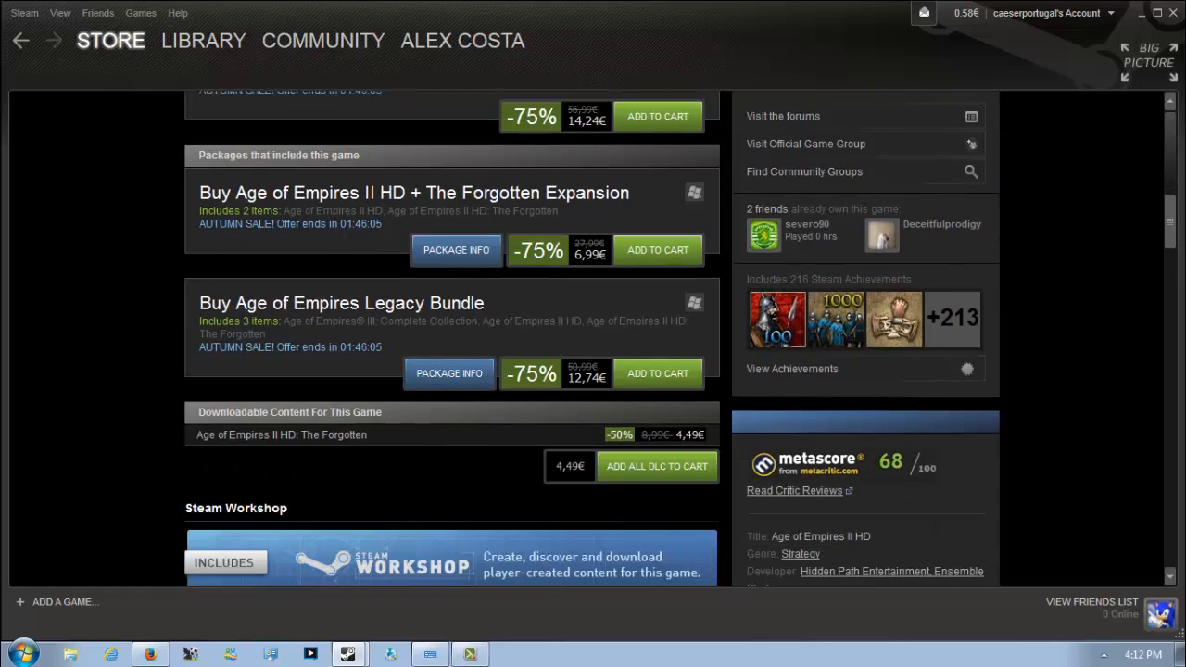
{"action": "scroll", "scroll_direction": "down", "scroll_amount": 3}
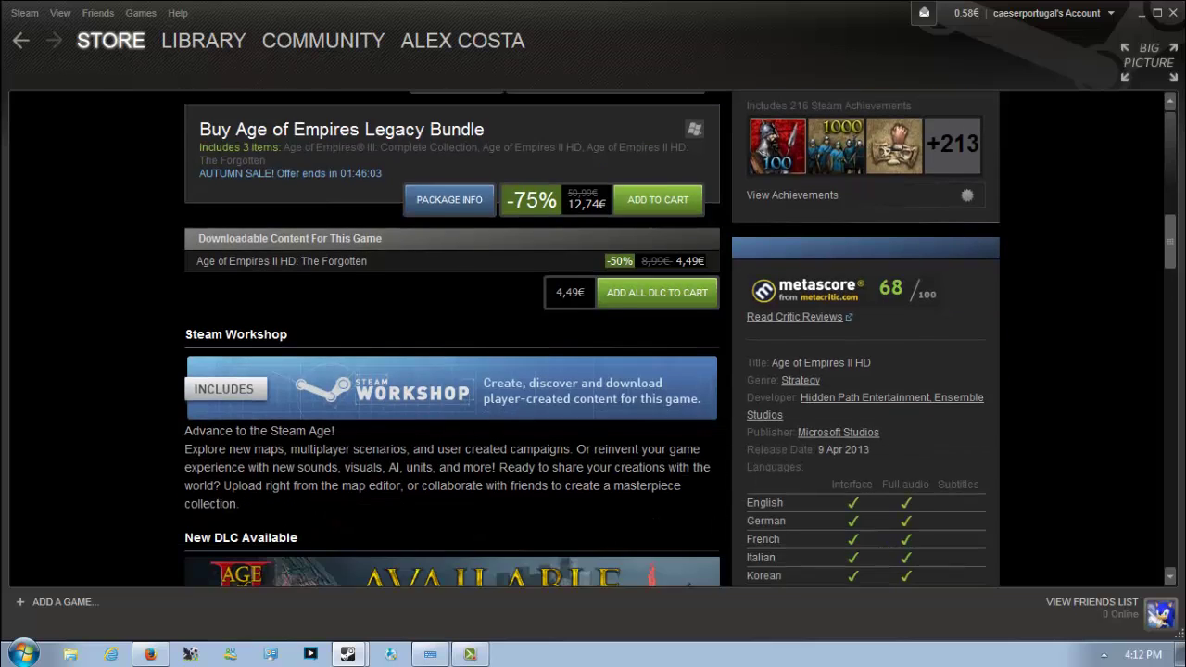
Step: Read through the page's bundles and Forgotten expansion details, then return toward the top
{"action": "scroll", "scroll_direction": "down", "scroll_amount": 3}
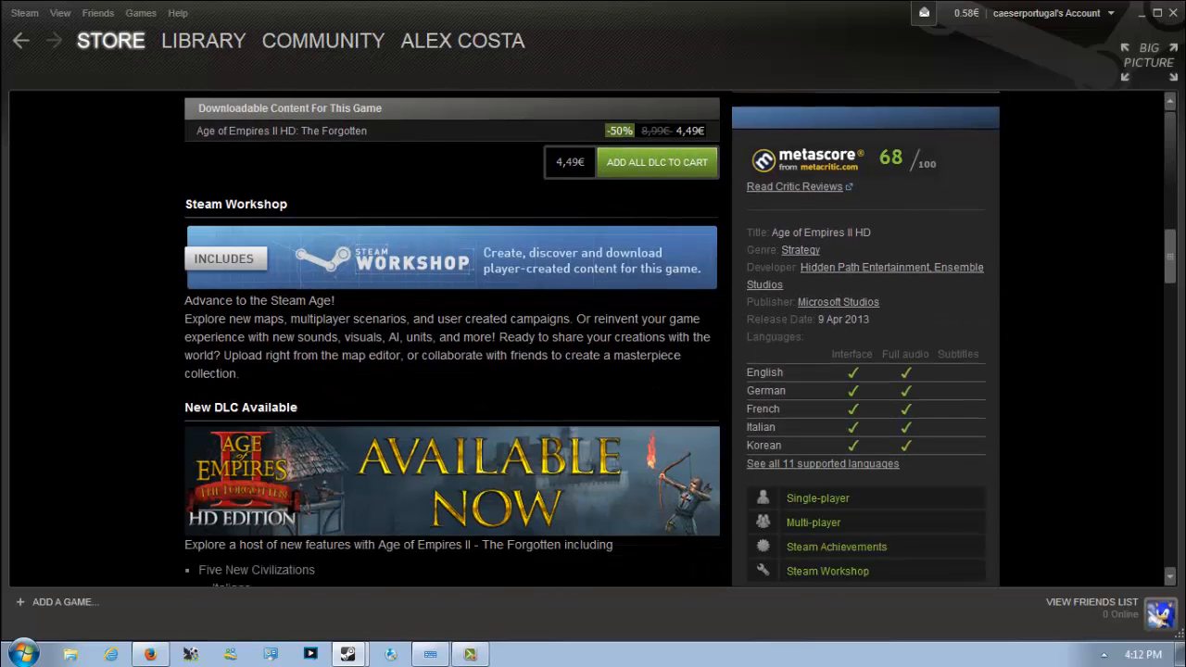
{"action": "scroll", "scroll_direction": "down", "scroll_amount": 3}
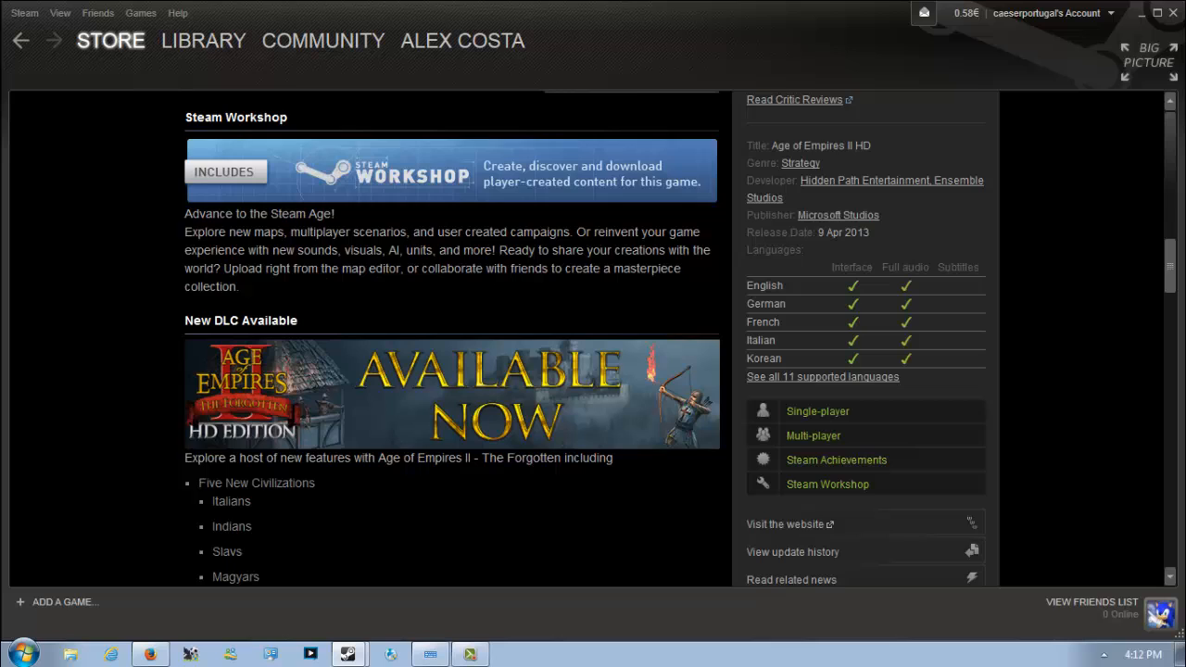
{"action": "scroll", "scroll_direction": "down", "scroll_amount": 3}
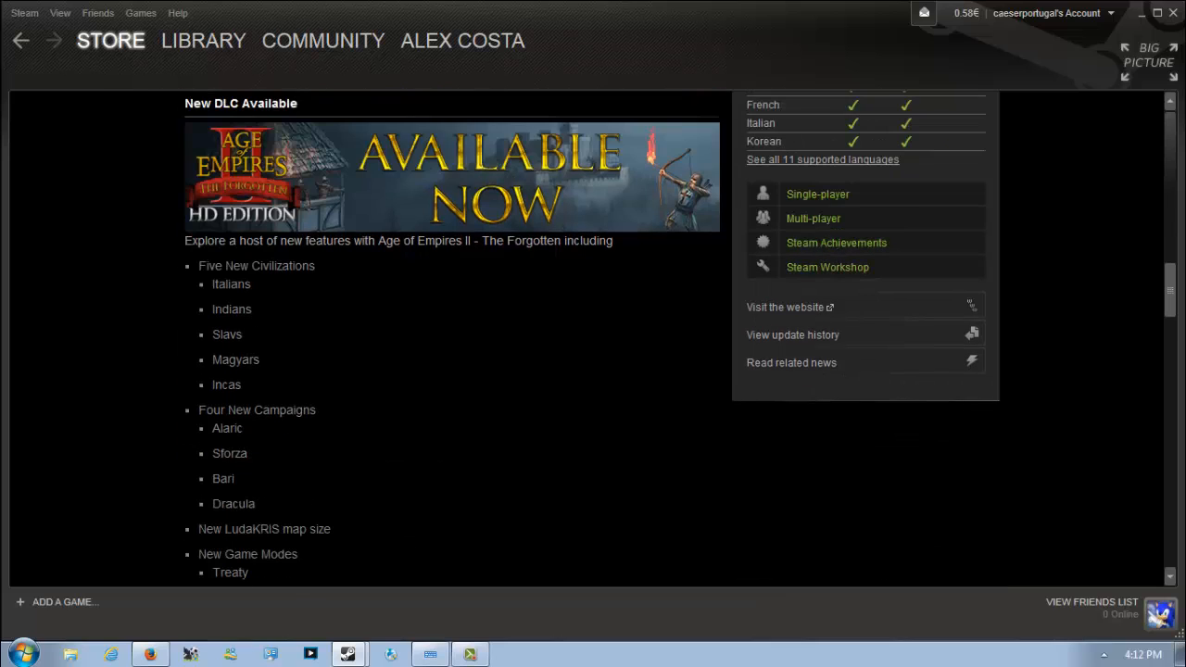
{"action": "scroll", "scroll_direction": "down", "scroll_amount": 3}
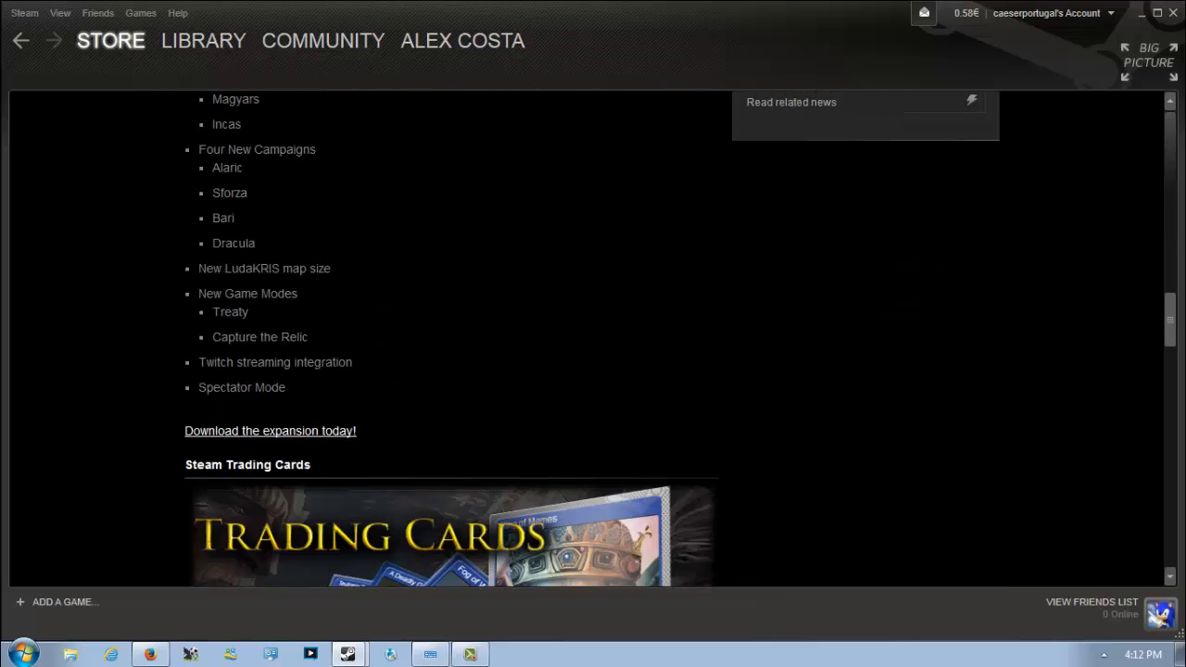
{"action": "scroll", "scroll_direction": "up", "scroll_amount": 3}
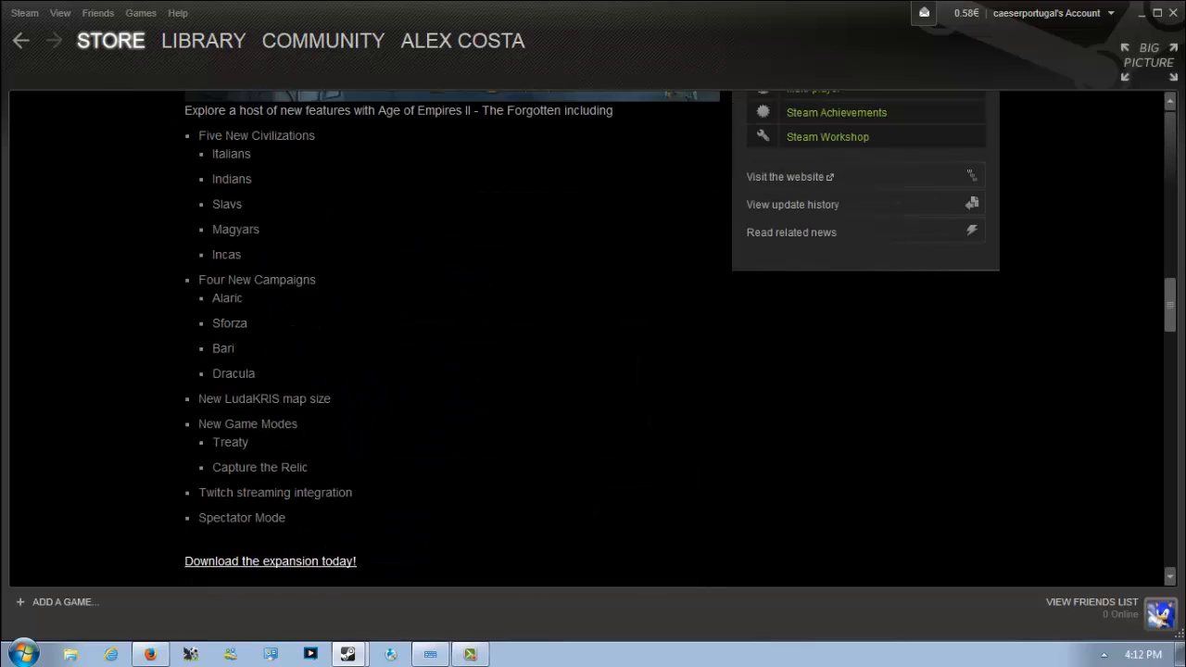
{"action": "scroll", "scroll_direction": "up", "scroll_amount": 3}
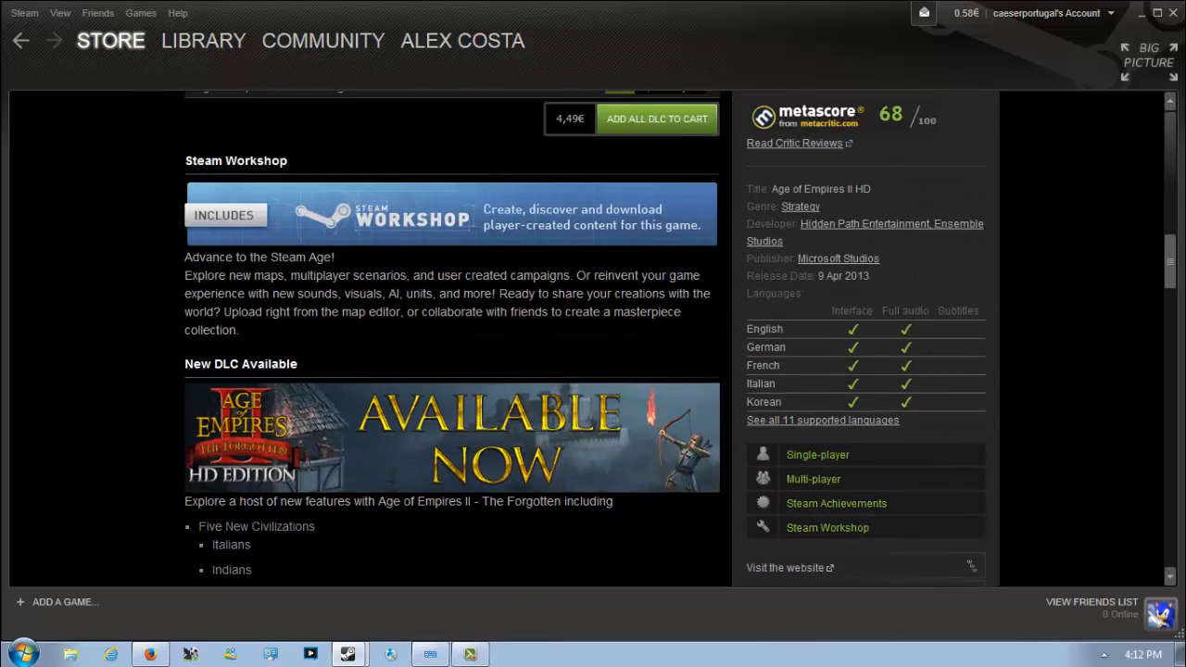
{"action": "scroll", "scroll_direction": "up", "scroll_amount": 3}
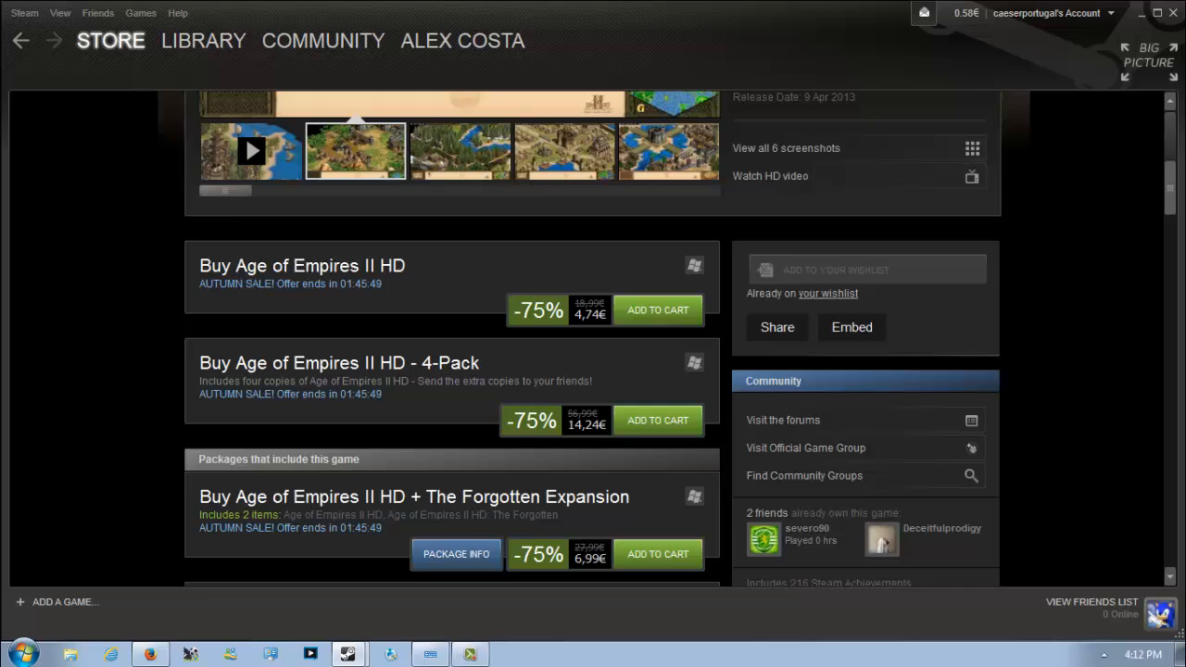
Step: Scroll through the Age of Empires II HD page's purchase options and details once more
{"action": "scroll", "scroll_direction": "up", "scroll_amount": 3}
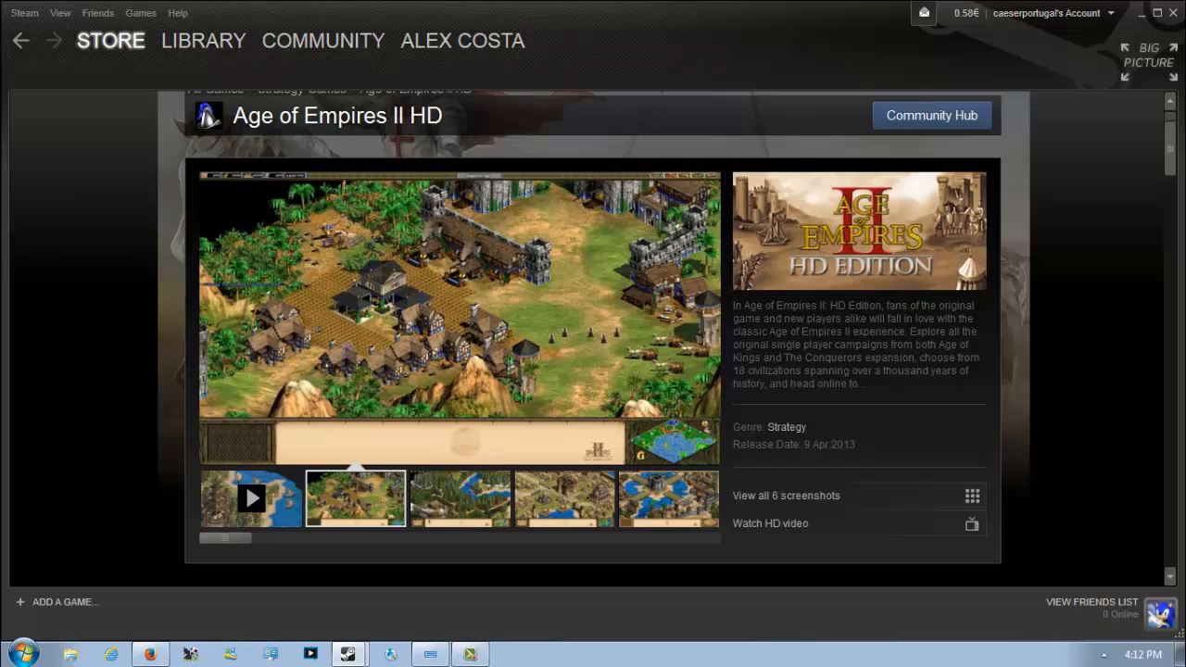
{"action": "scroll", "scroll_direction": "down", "scroll_amount": 3}
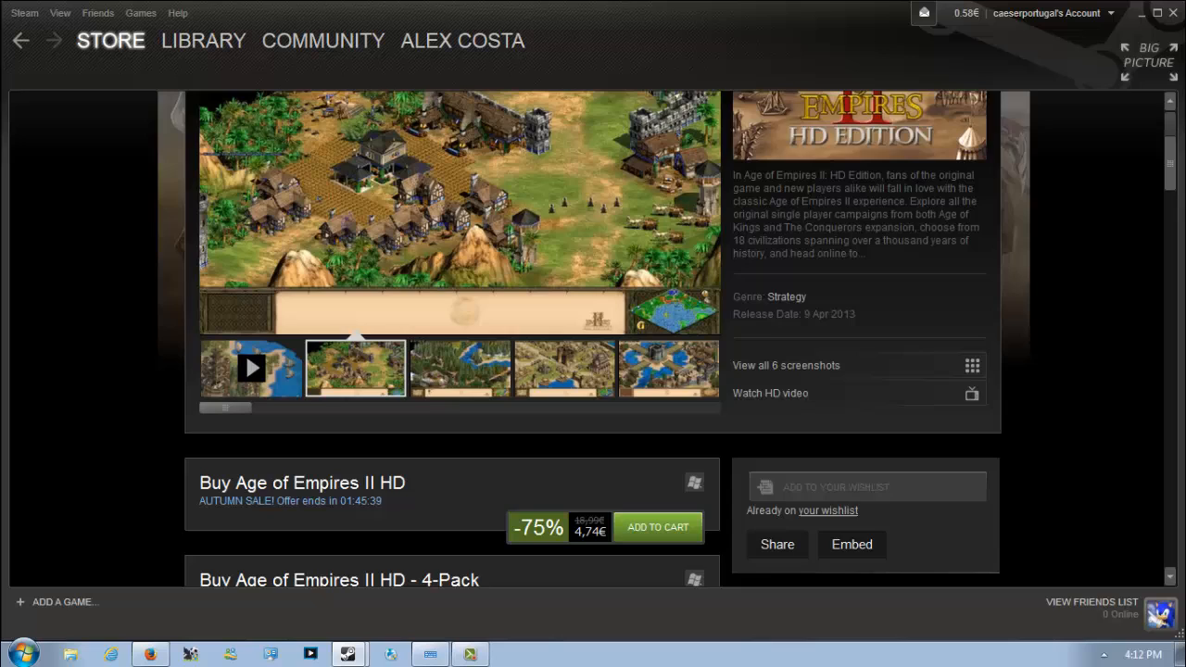
{"action": "scroll", "scroll_direction": "down", "scroll_amount": 3}
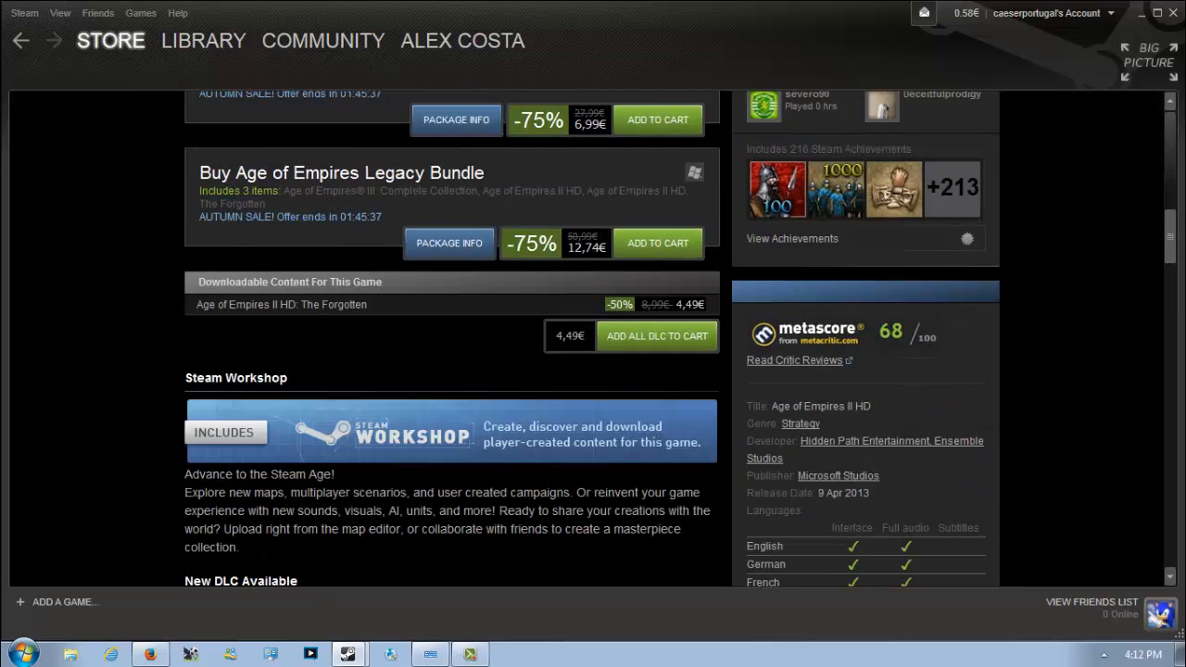
{"action": "scroll", "scroll_direction": "down", "scroll_amount": 3}
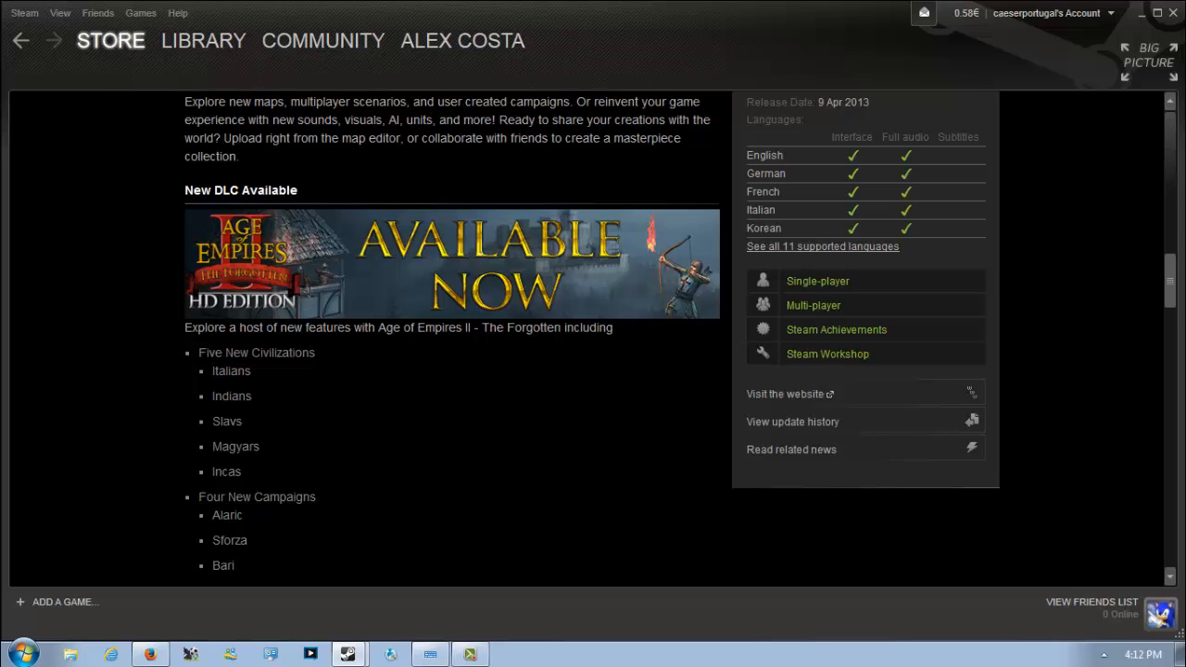
{"action": "scroll", "scroll_direction": "down", "scroll_amount": 3}
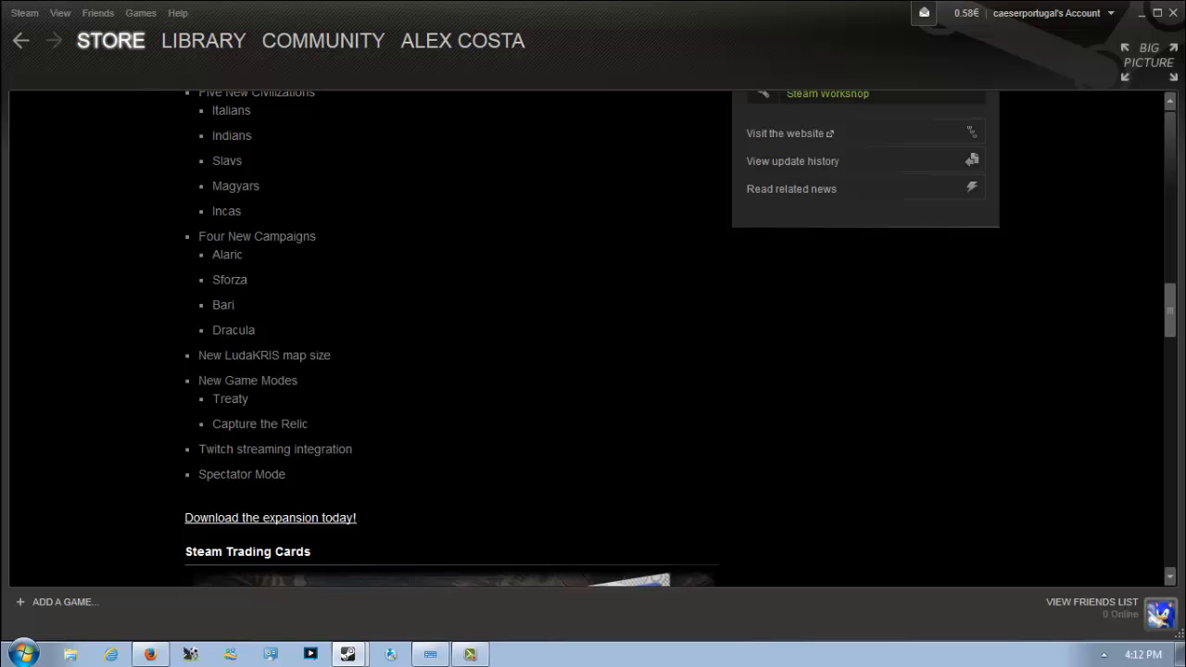
{"action": "scroll", "scroll_direction": "down", "scroll_amount": 3}
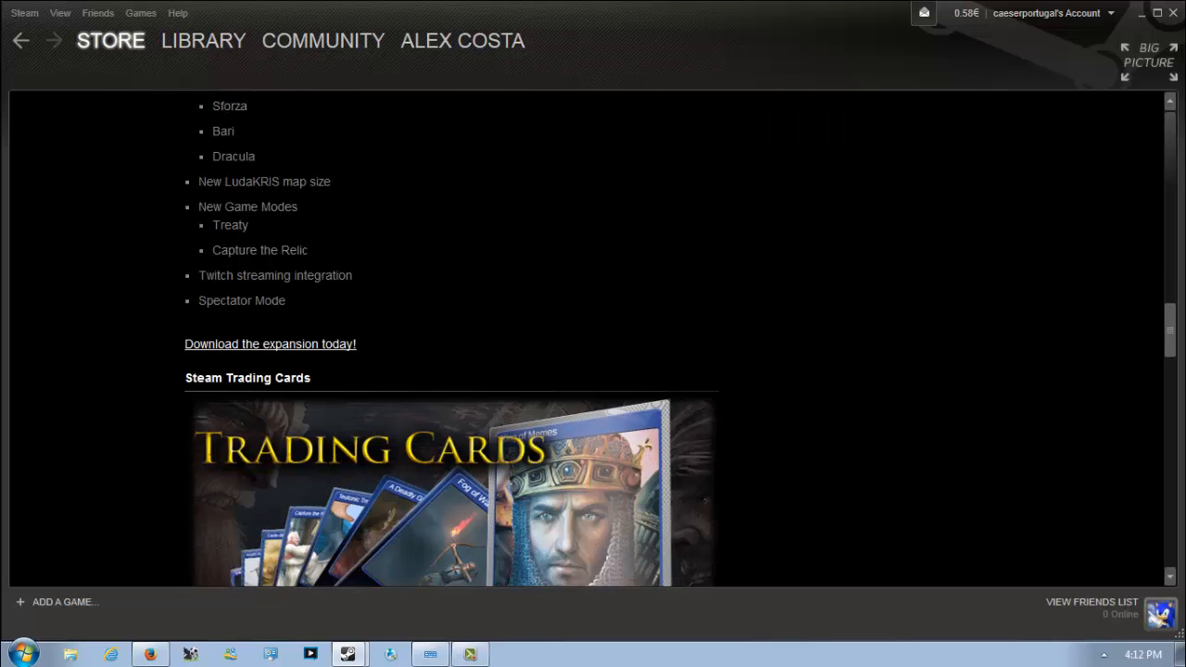
{"action": "scroll", "scroll_direction": "down", "scroll_amount": 3}
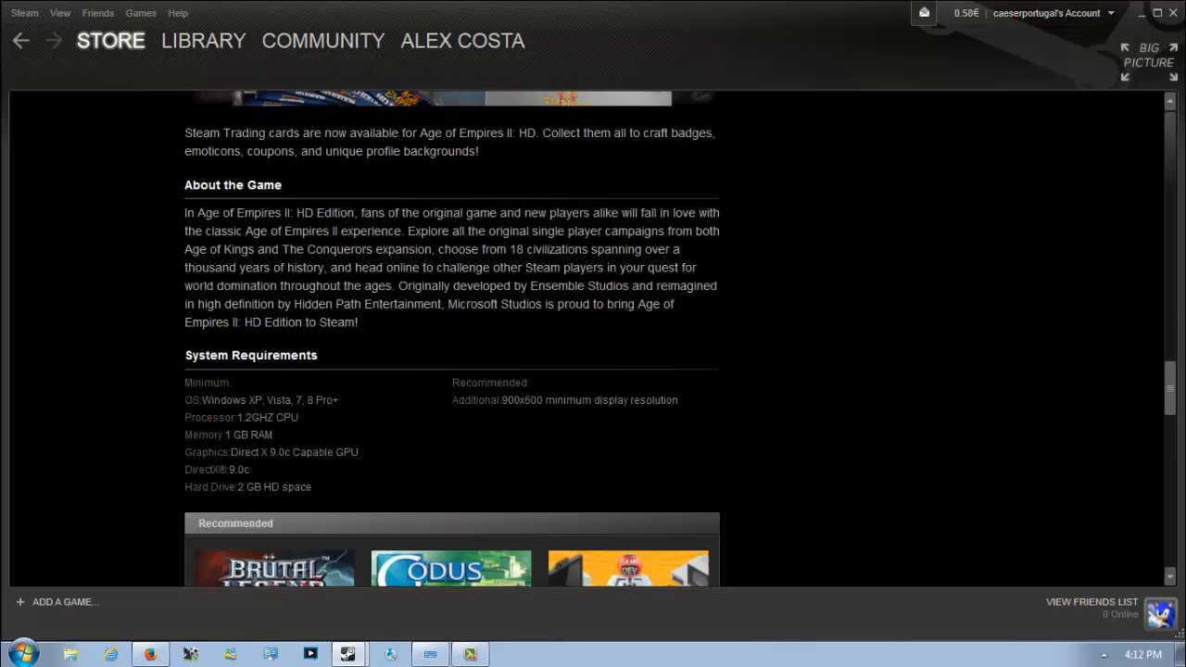
{"action": "scroll", "scroll_direction": "down", "scroll_amount": 3}
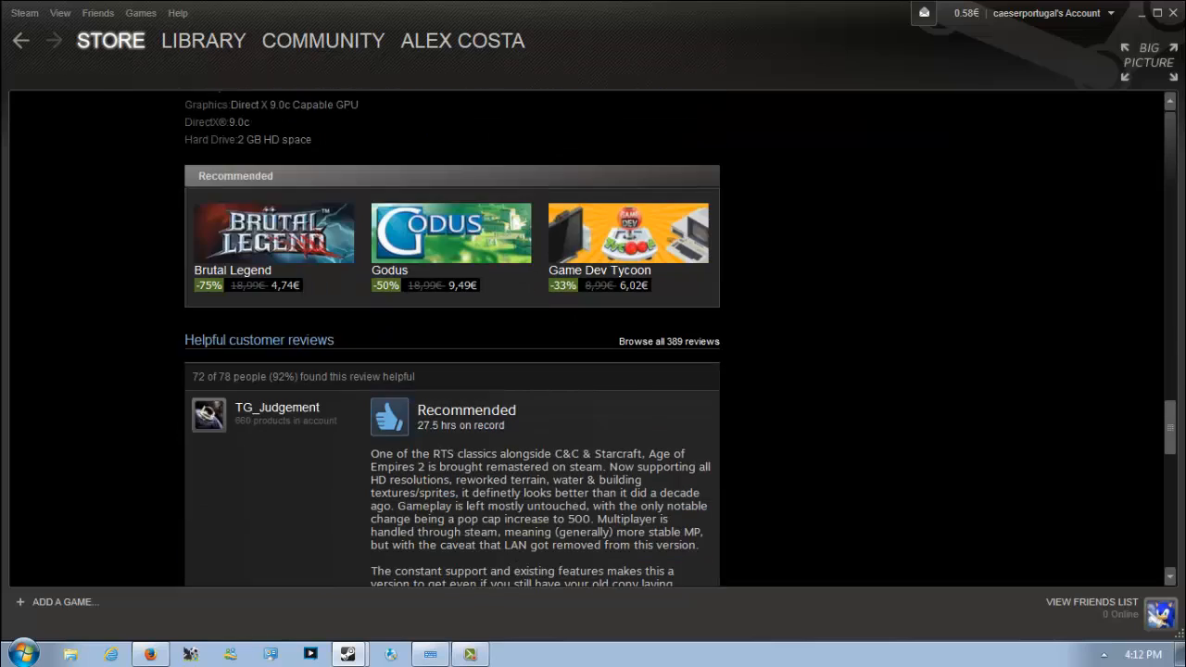
{"action": "scroll", "scroll_direction": "up", "scroll_amount": 3}
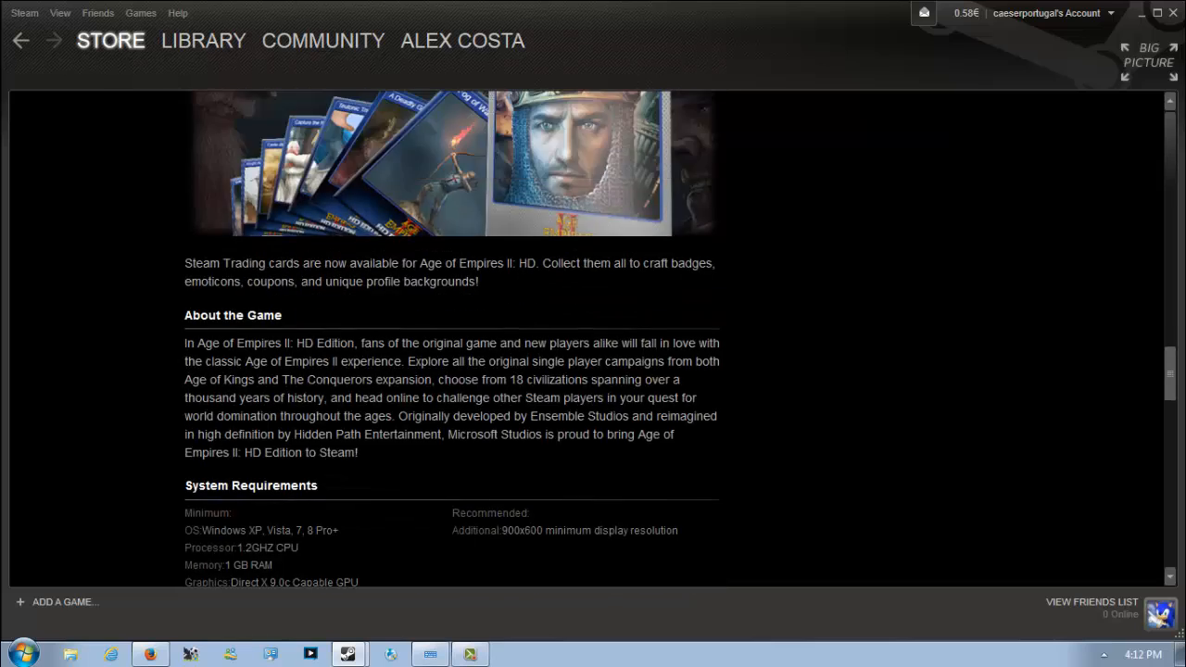
{"action": "scroll", "scroll_direction": "up", "scroll_amount": 3}
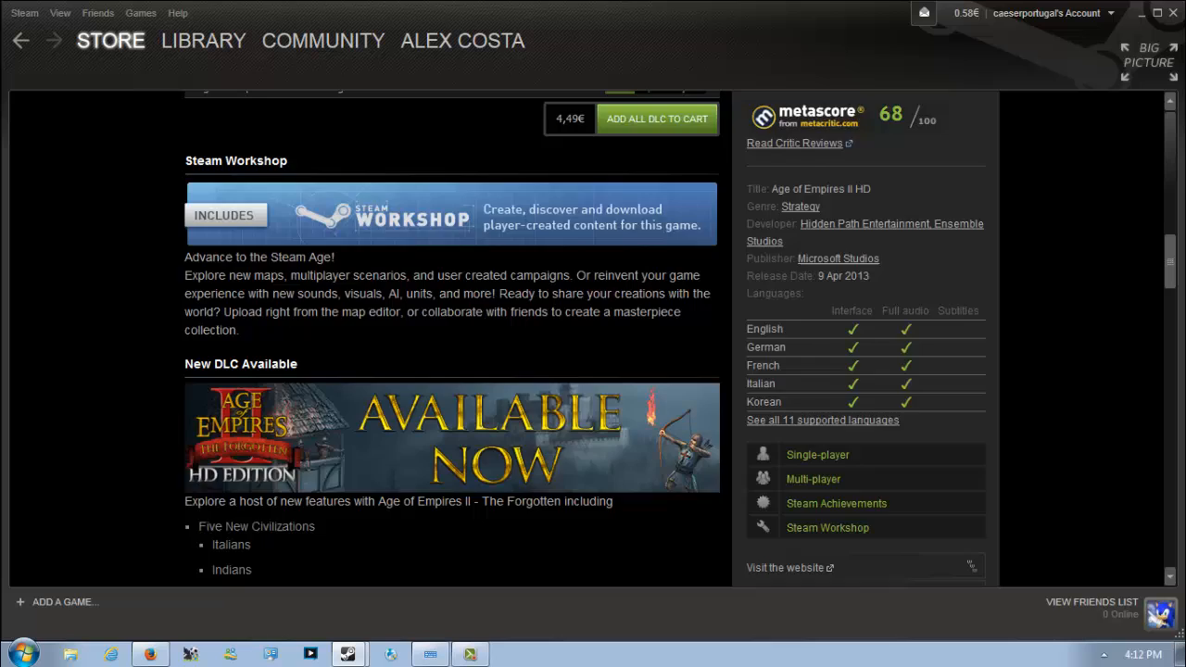
{"action": "scroll", "scroll_direction": "up", "scroll_amount": 3}
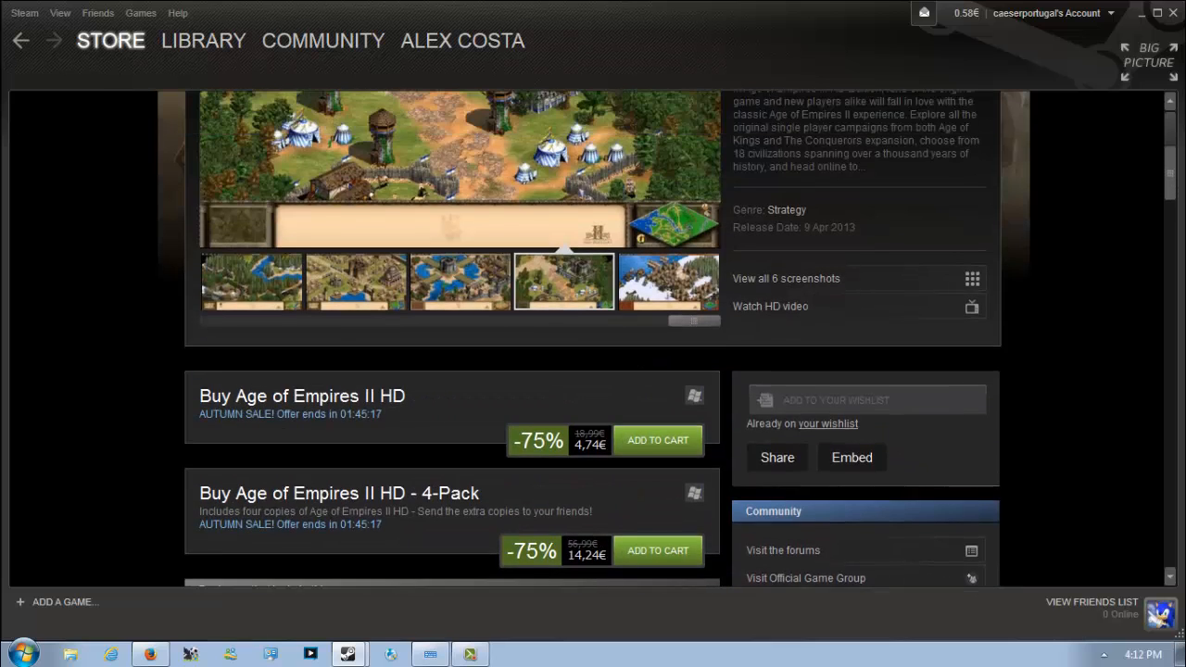
{"action": "scroll", "scroll_direction": "down", "scroll_amount": 3}
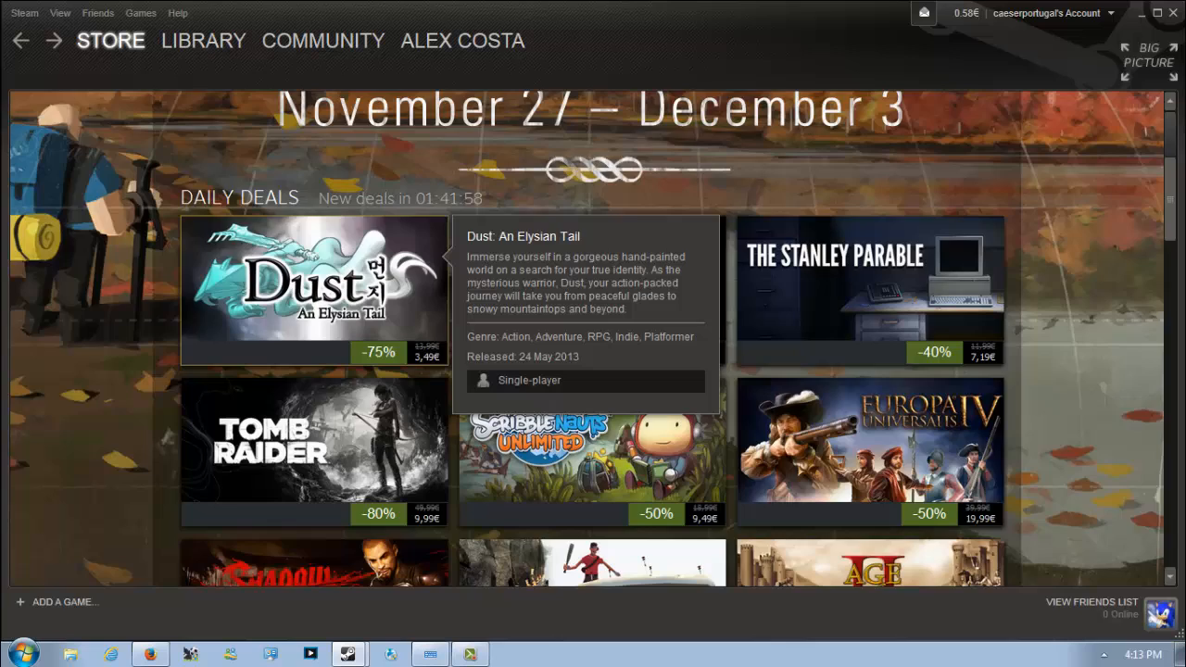
{"action": "left_click", "coordinate": [315, 288]}
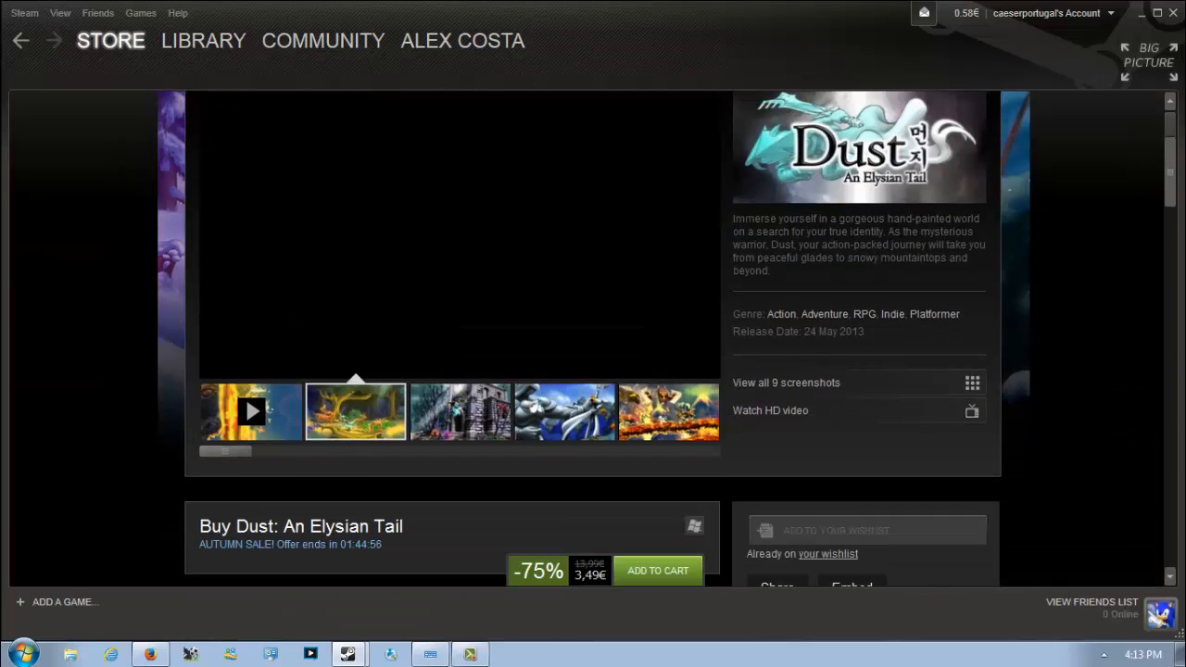
{"action": "left_click", "coordinate": [355, 411]}
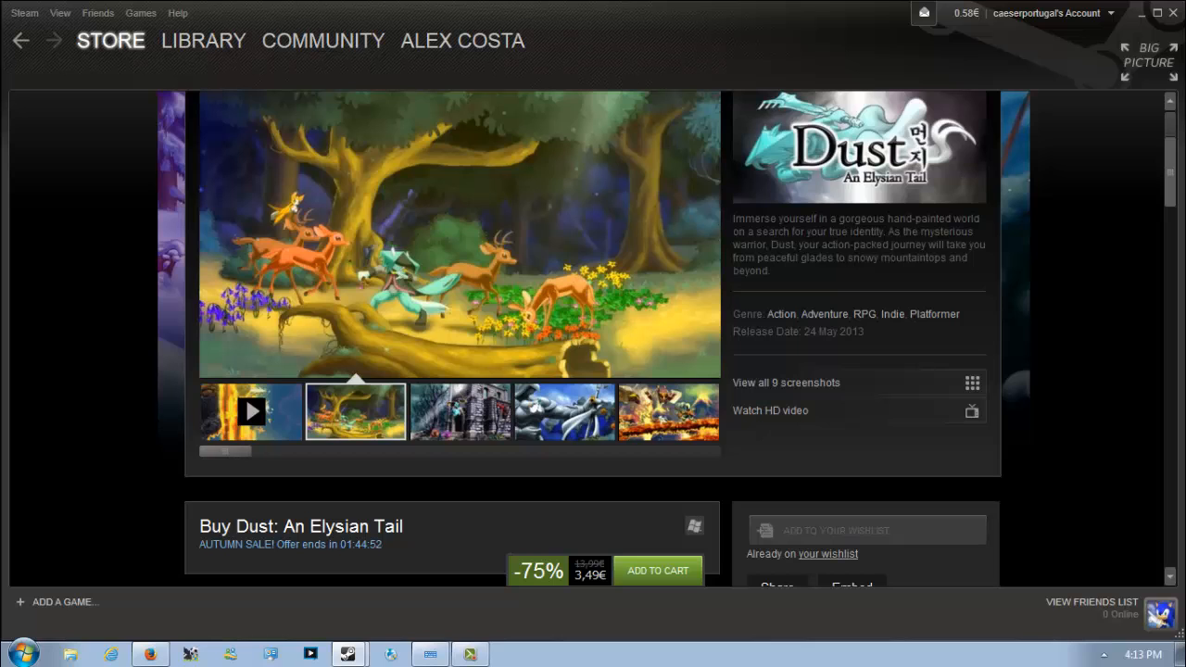
{"action": "scroll", "scroll_direction": "down", "scroll_amount": 3}
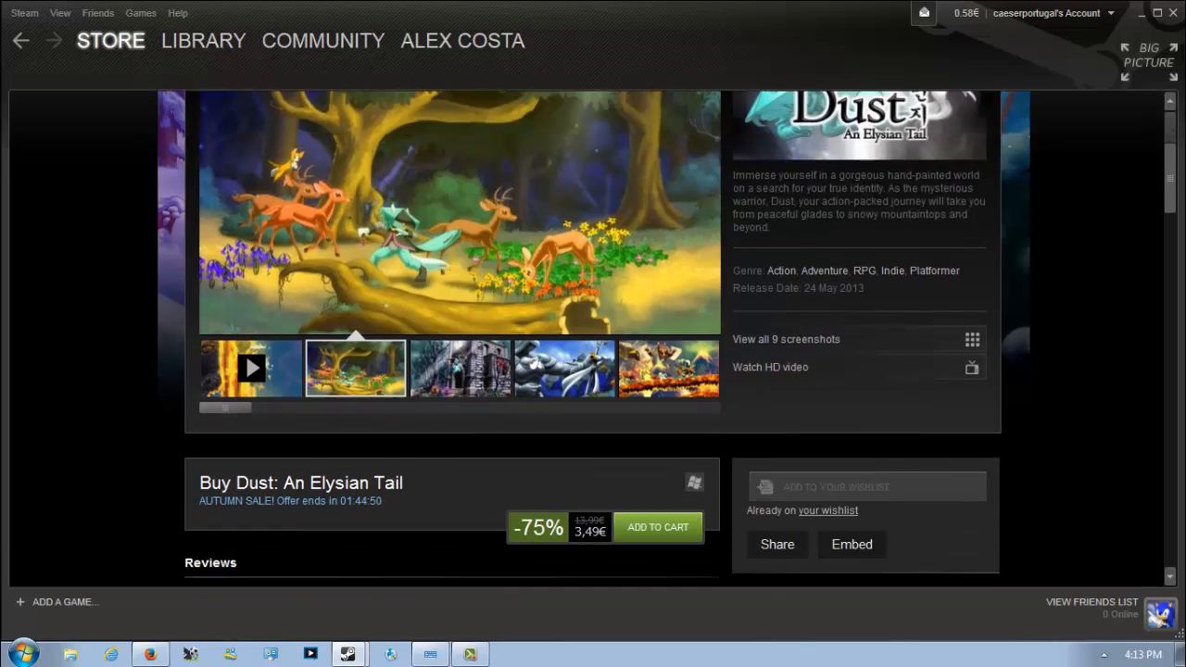
{"action": "scroll", "scroll_direction": "down", "scroll_amount": 3}
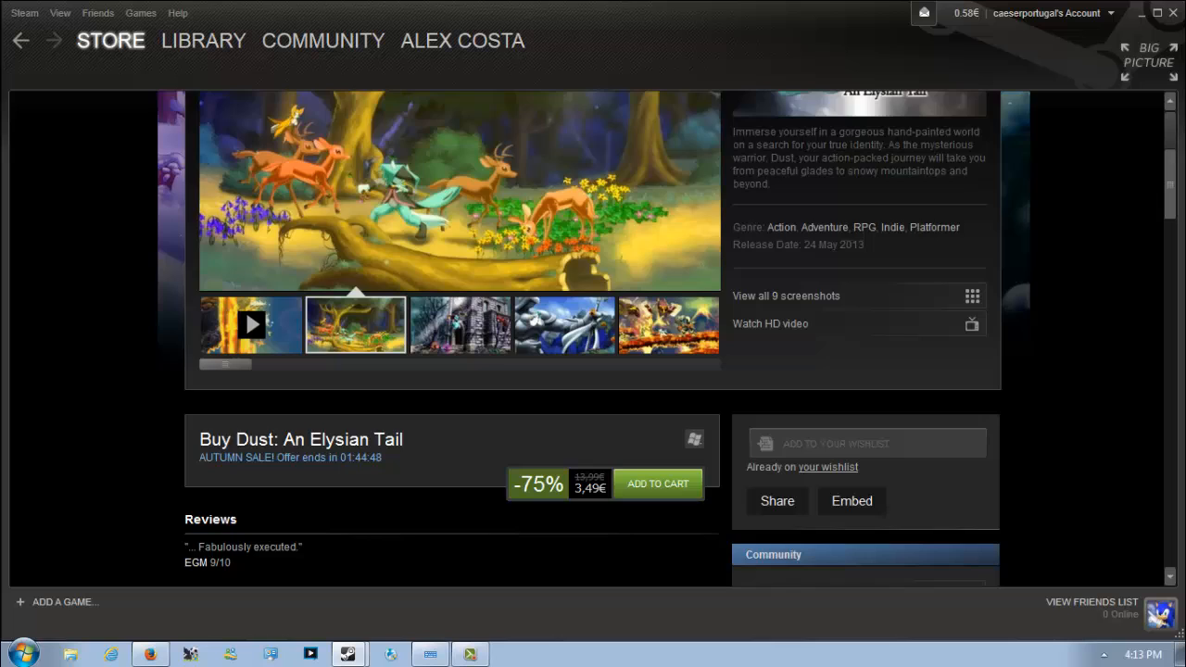
{"action": "scroll", "scroll_direction": "up", "scroll_amount": 3}
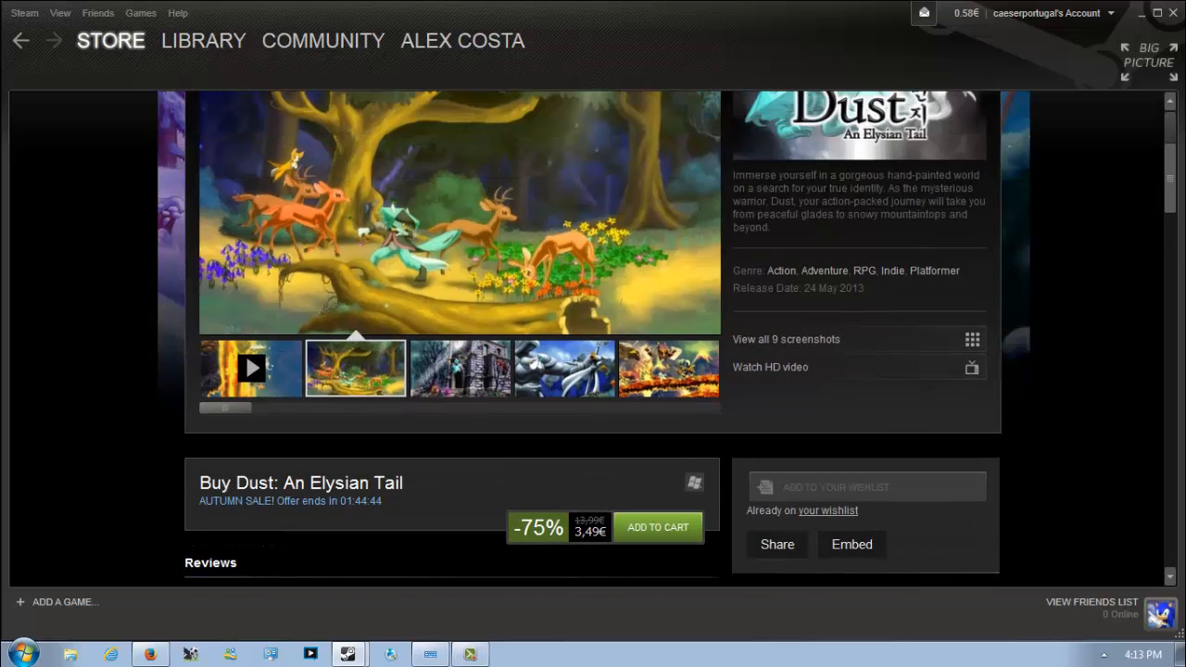
{"action": "left_click", "coordinate": [459, 367]}
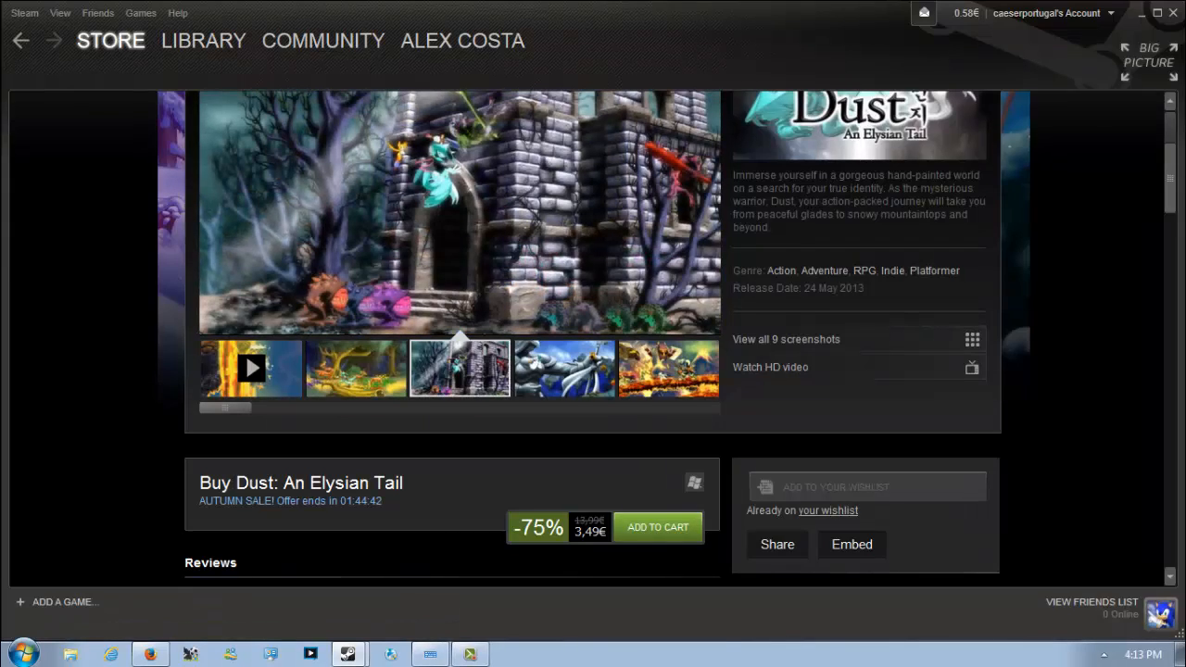
{"action": "left_click", "coordinate": [667, 367]}
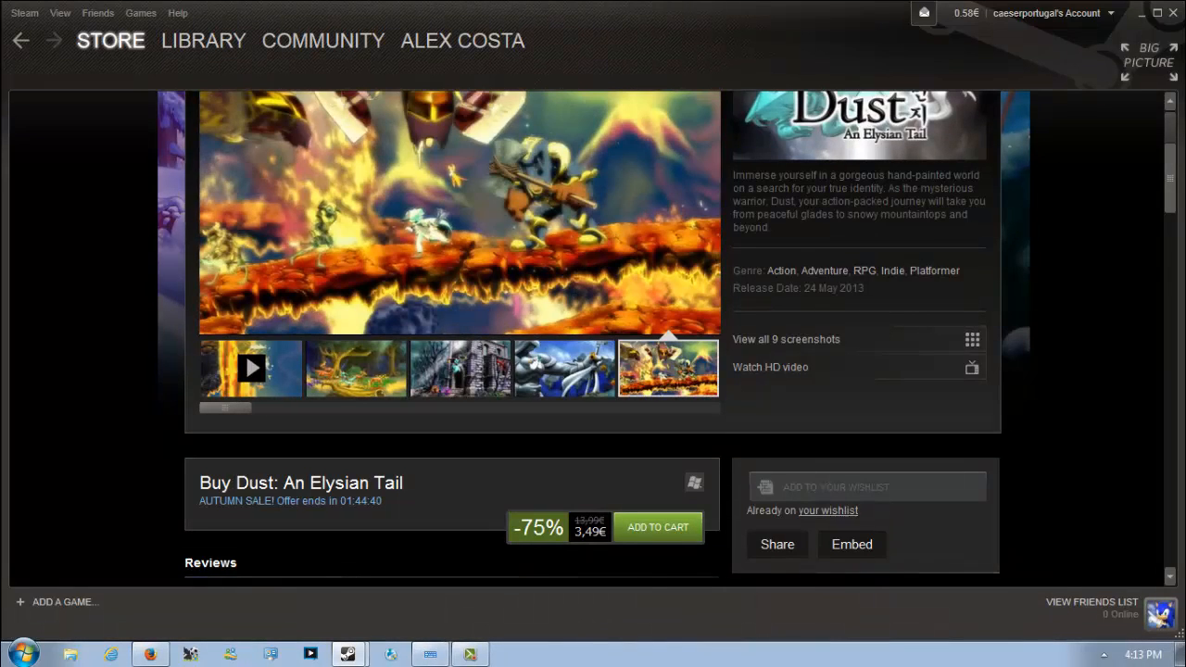
{"action": "scroll", "scroll_direction": "down", "scroll_amount": 3}
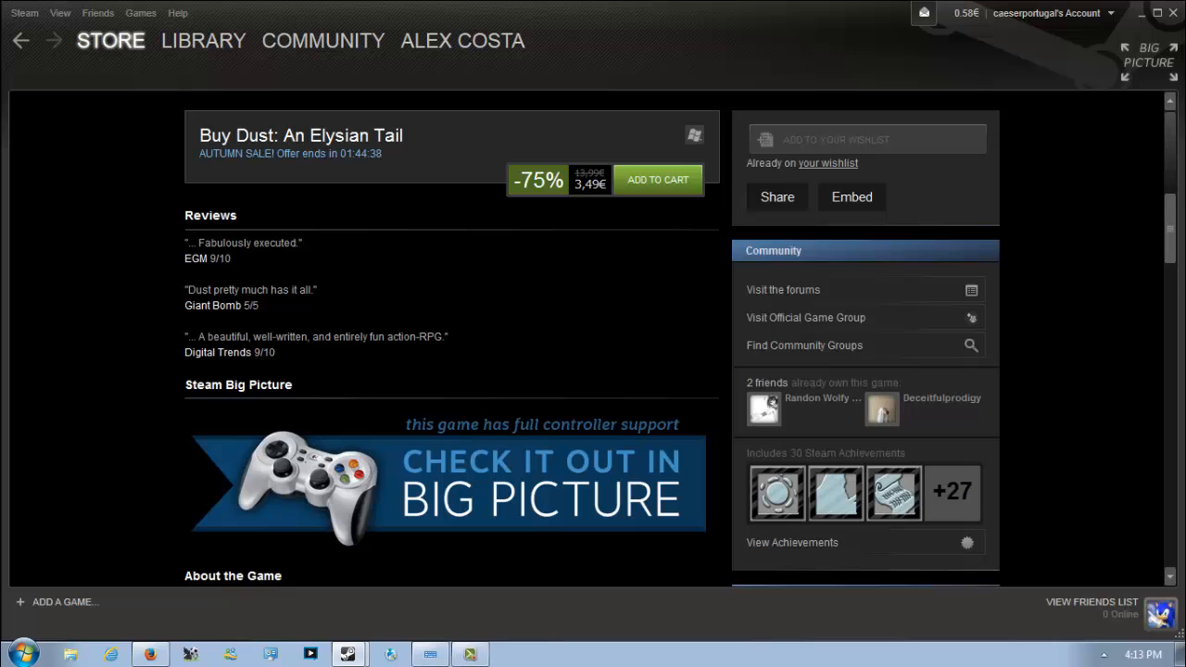
{"action": "scroll", "scroll_direction": "down", "scroll_amount": 3}
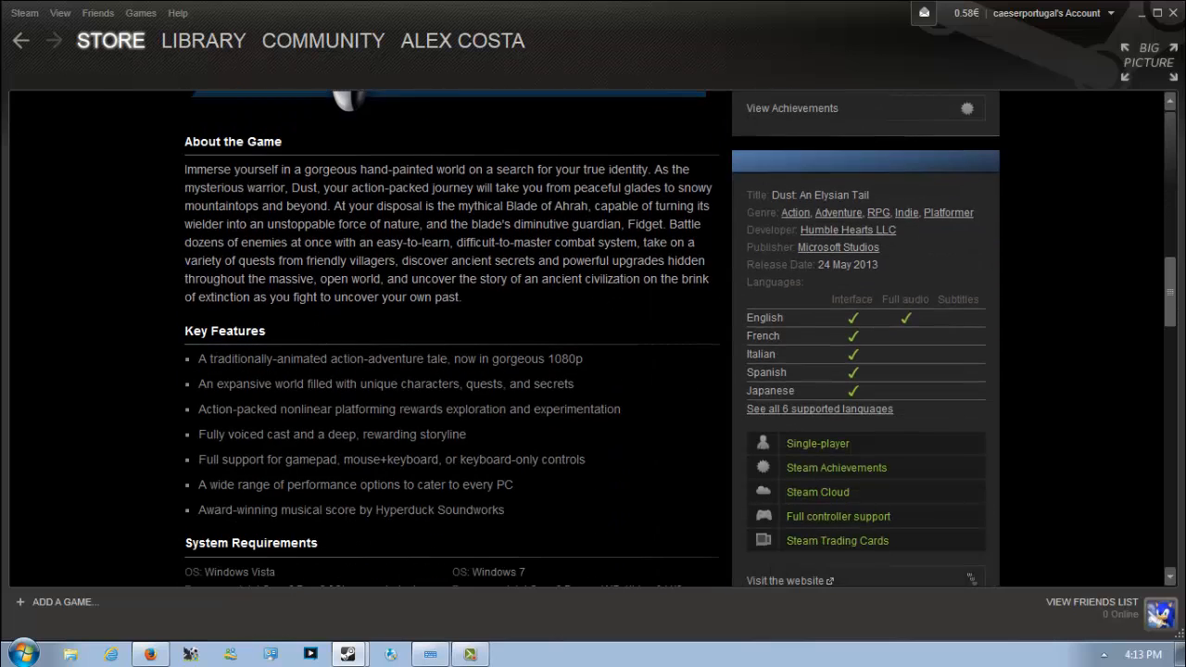
{"action": "scroll", "scroll_direction": "down", "scroll_amount": 3}
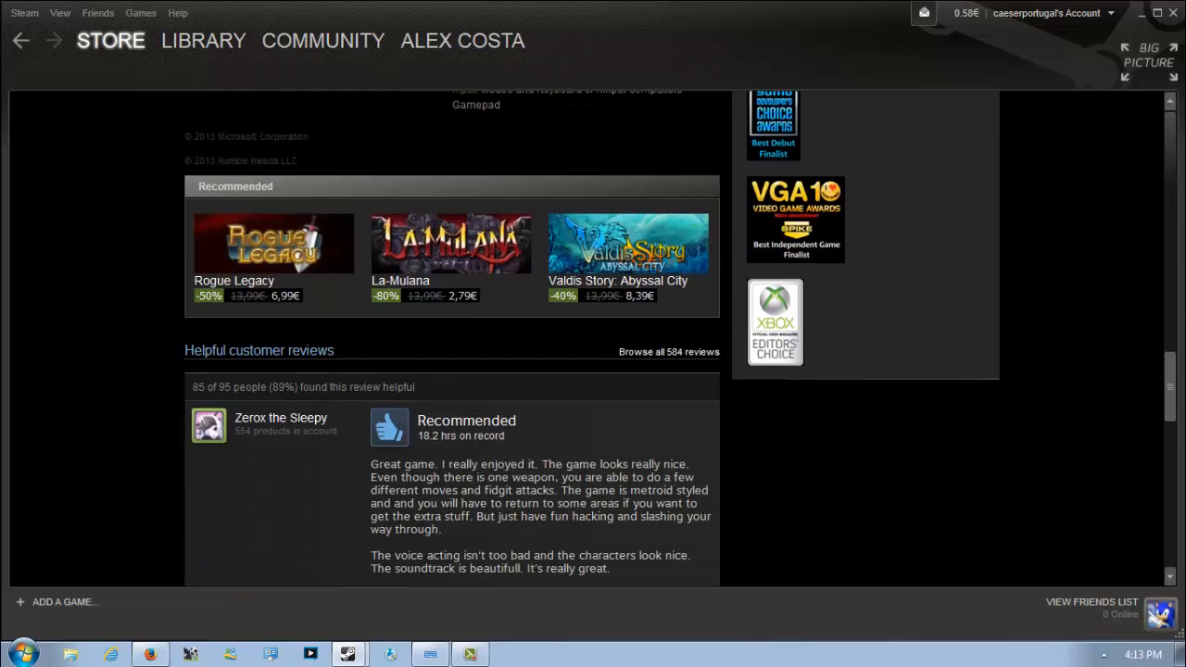
{"action": "scroll", "scroll_direction": "up", "scroll_amount": 3}
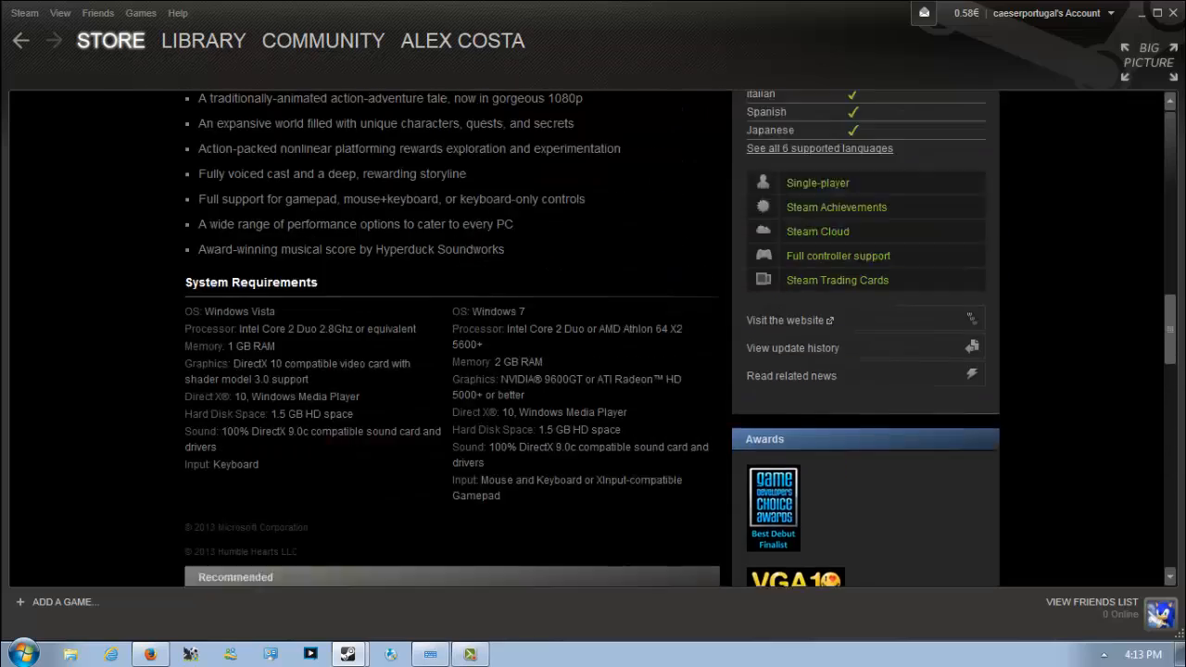
{"action": "scroll", "scroll_direction": "up", "scroll_amount": 3}
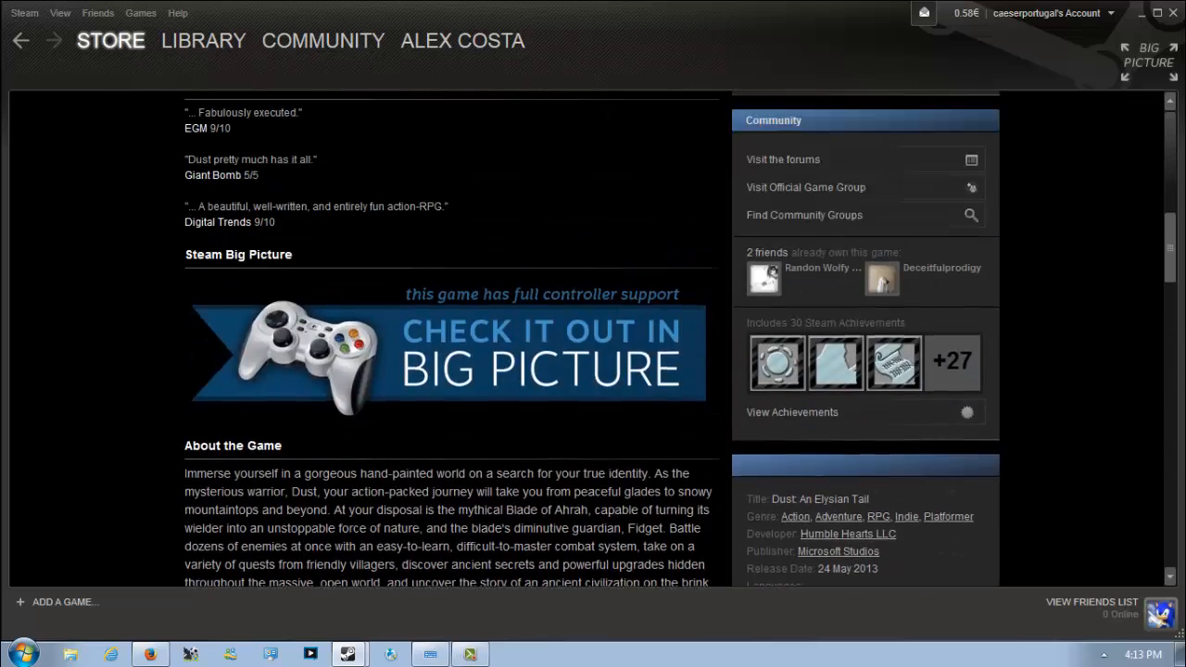
{"action": "scroll", "scroll_direction": "up", "scroll_amount": 3}
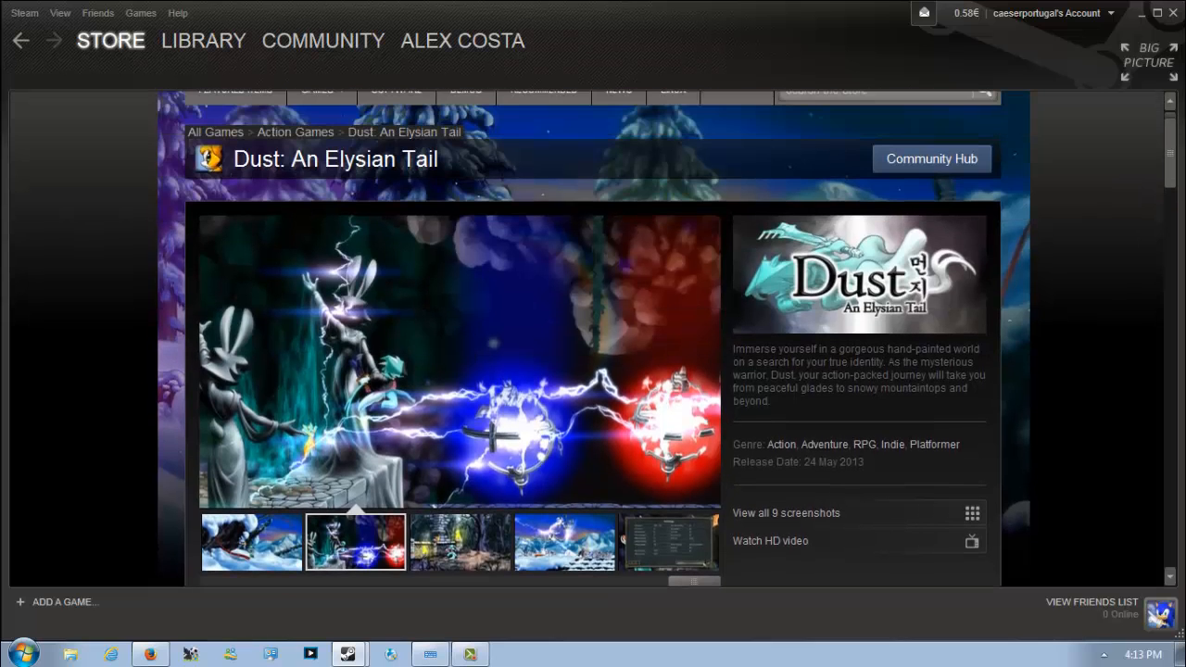
{"action": "scroll", "scroll_direction": "down", "scroll_amount": 3}
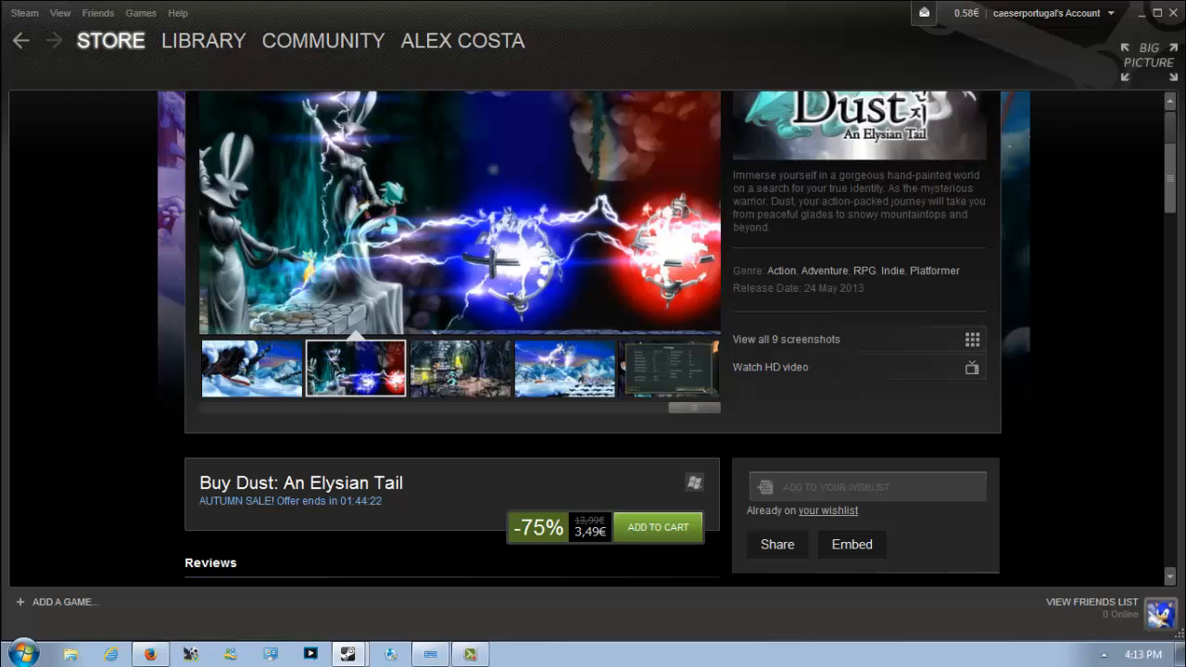
{"action": "left_click", "coordinate": [111, 41]}
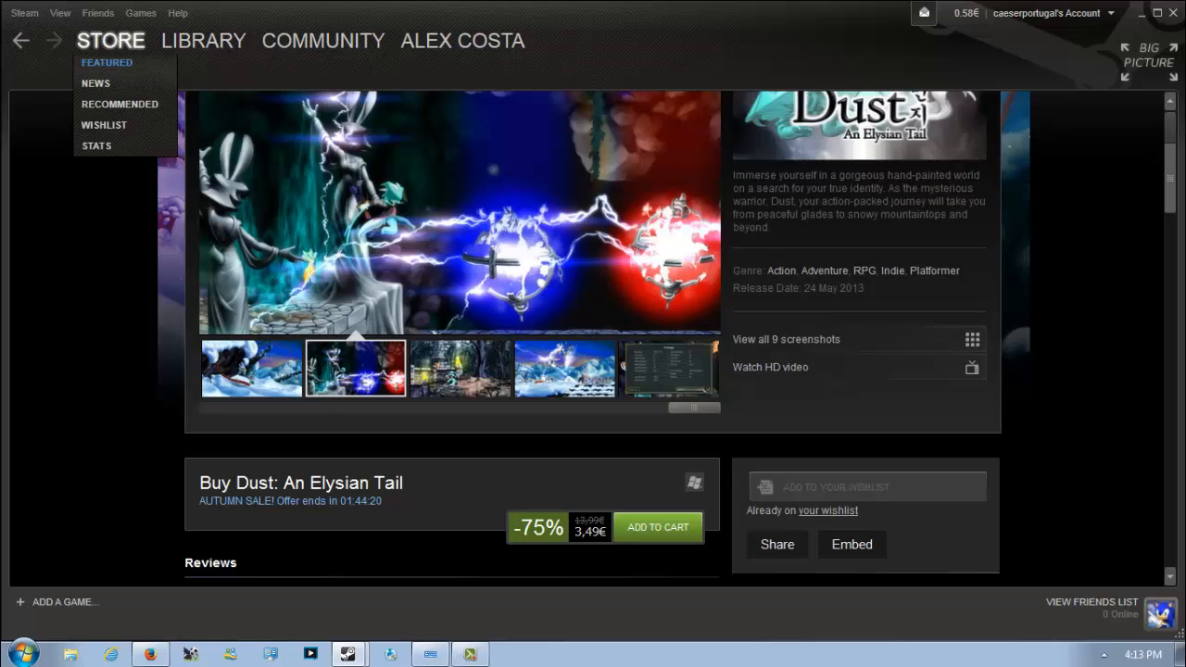
{"action": "left_click", "coordinate": [107, 63]}
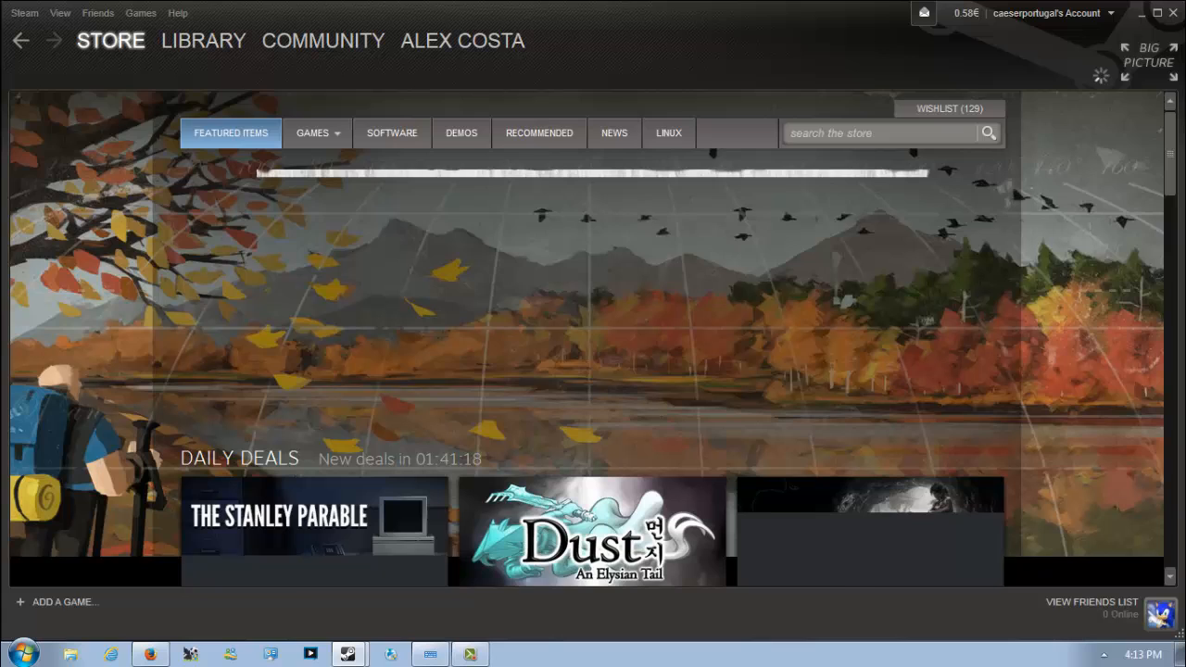
Step: View the Tomb Raider daily deal at -80% for 9,99€ with its launch trailer
{"action": "scroll", "scroll_direction": "down", "scroll_amount": 3}
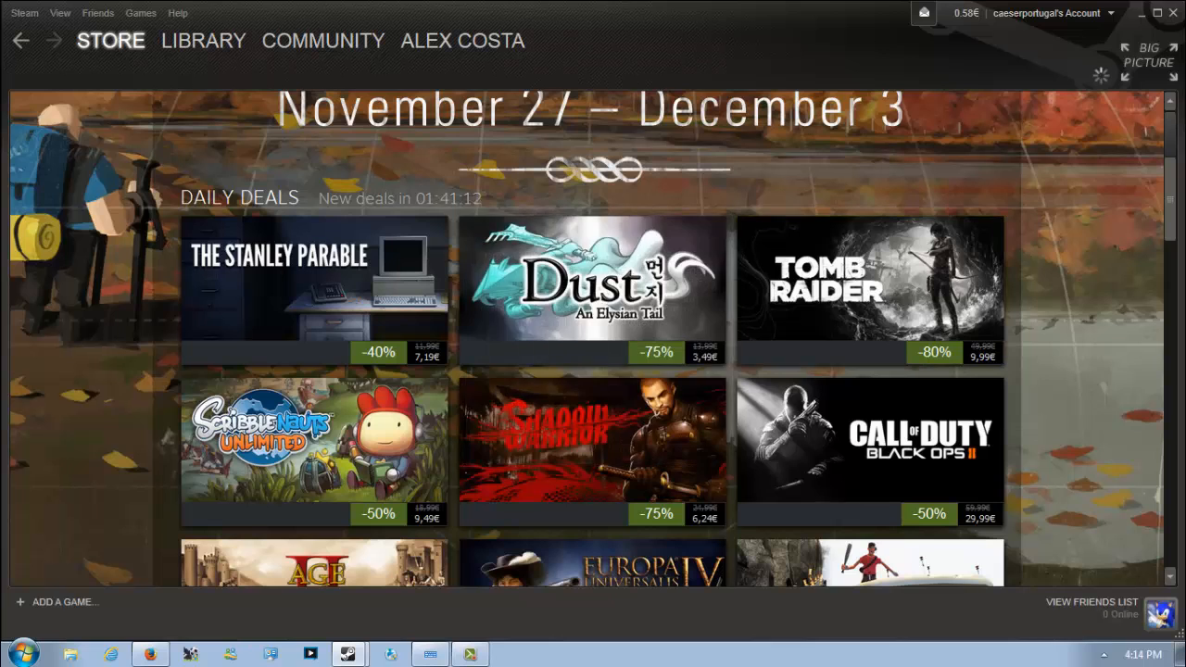
{"action": "left_click", "coordinate": [869, 278]}
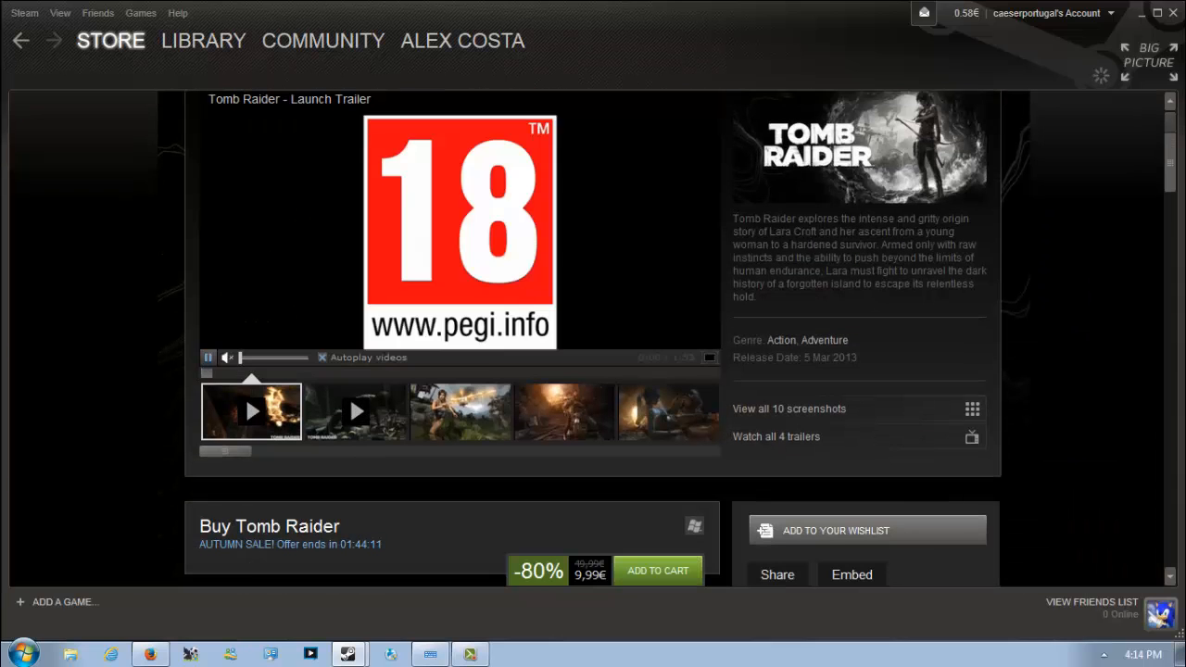
{"action": "scroll", "scroll_direction": "down", "scroll_amount": 3}
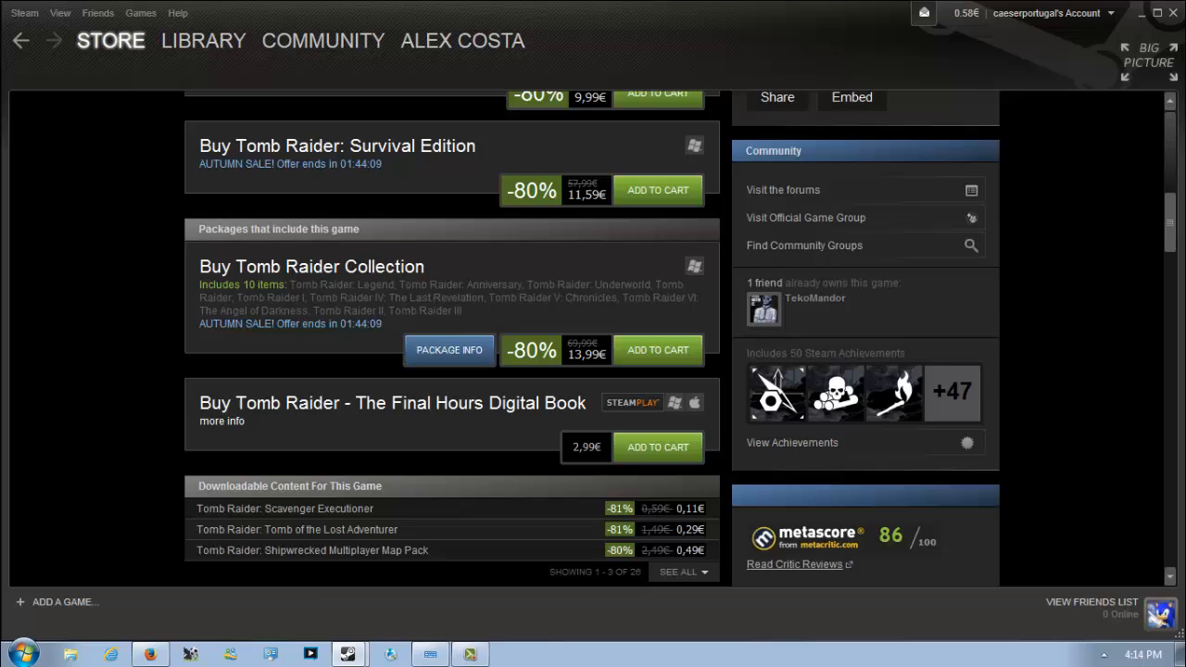
{"action": "scroll", "scroll_direction": "up", "scroll_amount": 3}
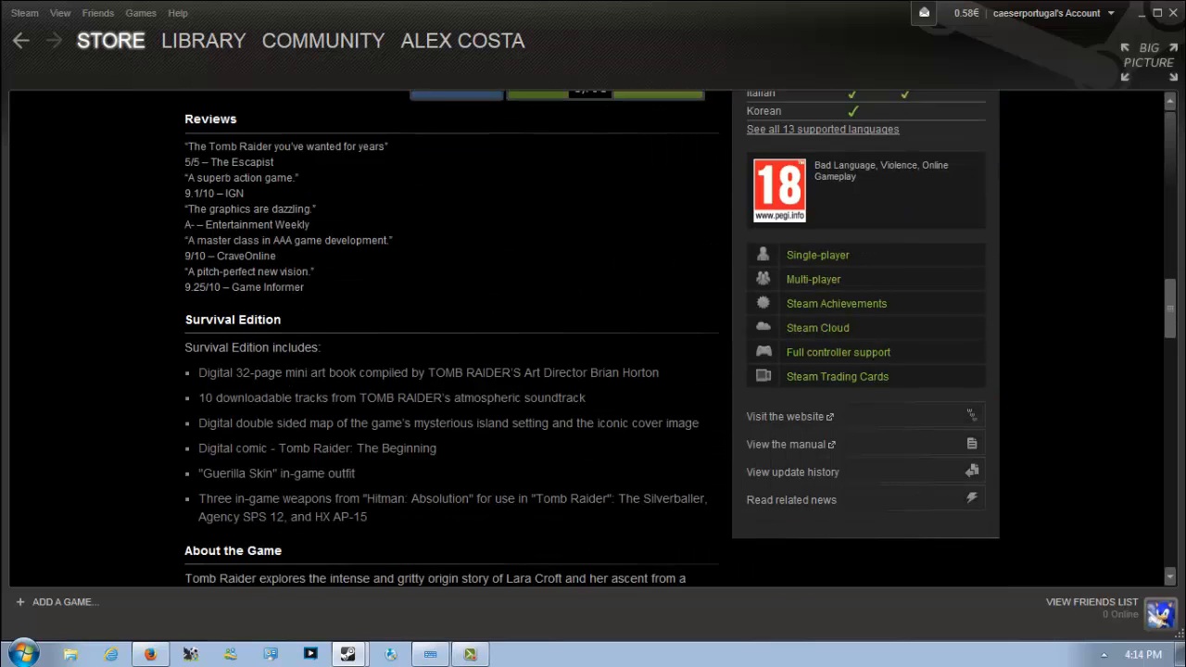
{"action": "scroll", "scroll_direction": "up", "scroll_amount": 3}
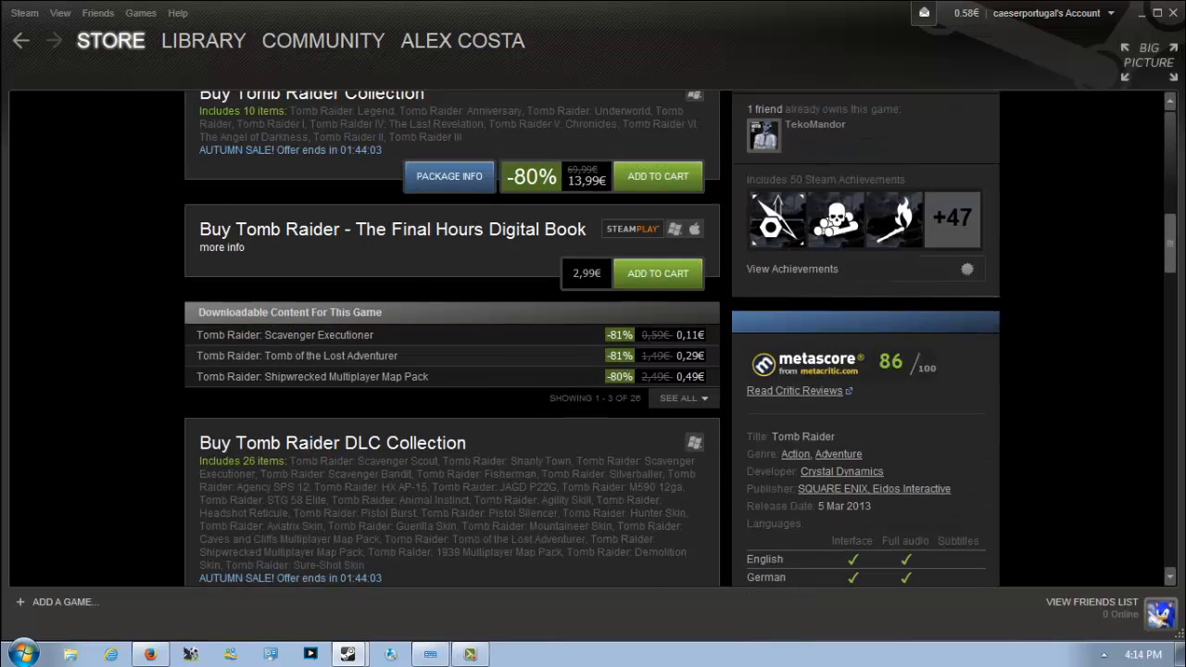
{"action": "scroll", "scroll_direction": "up", "scroll_amount": 3}
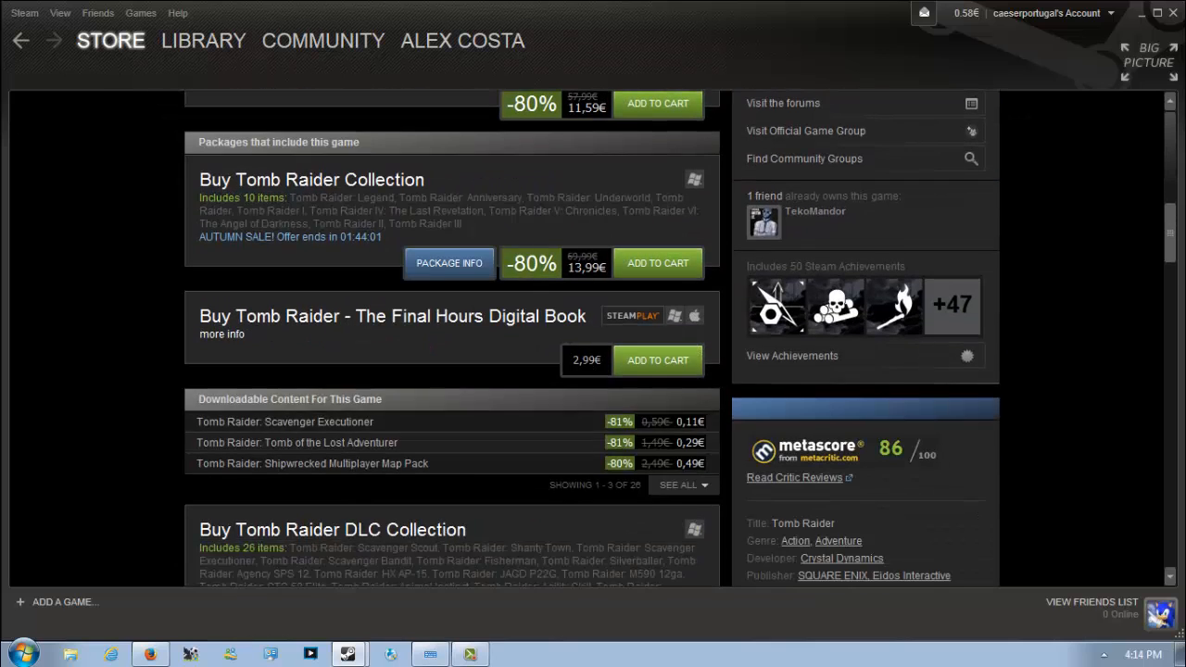
{"action": "scroll", "scroll_direction": "down", "scroll_amount": 3}
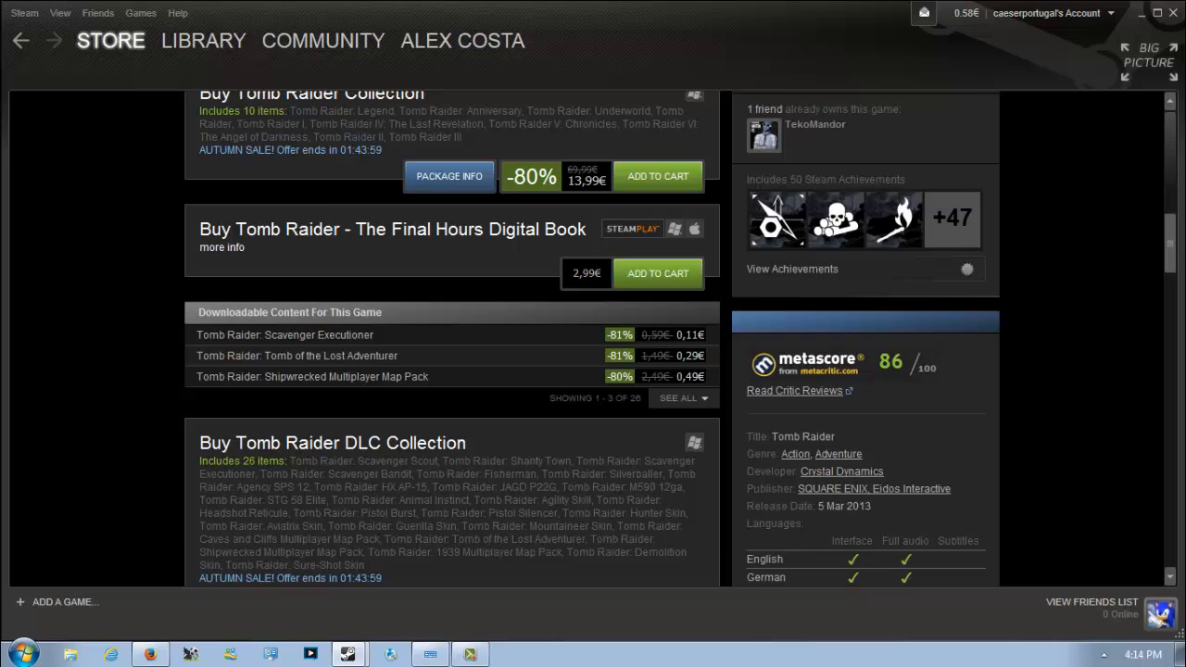
{"action": "scroll", "scroll_direction": "up", "scroll_amount": 3}
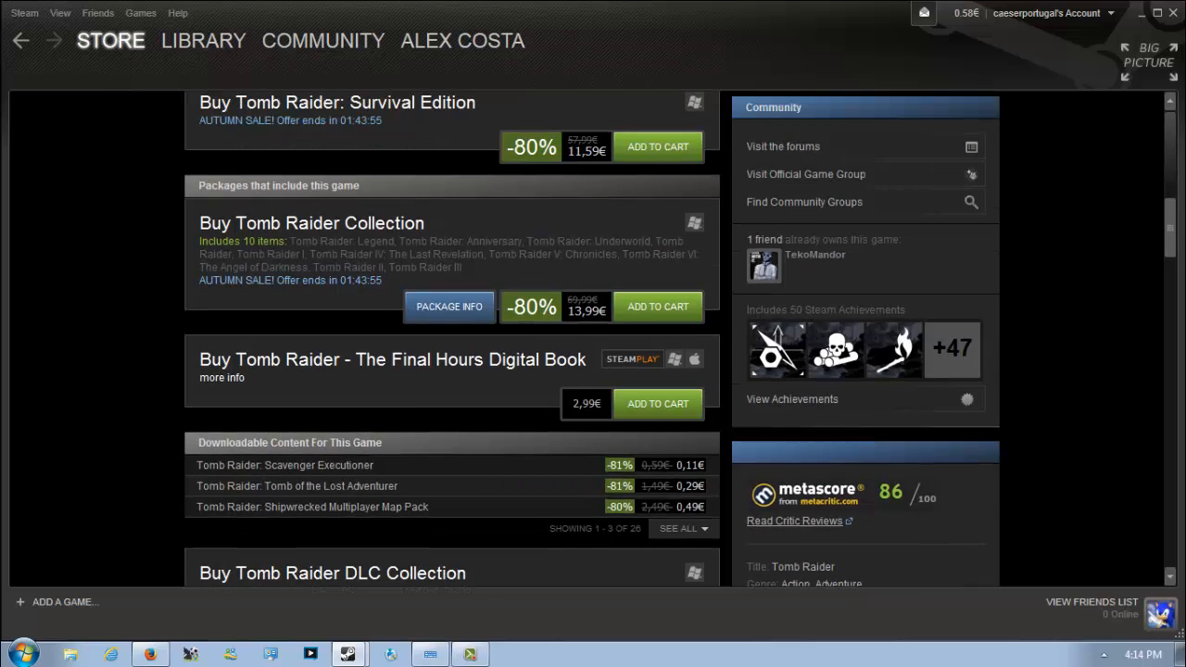
{"action": "scroll", "scroll_direction": "down", "scroll_amount": 3}
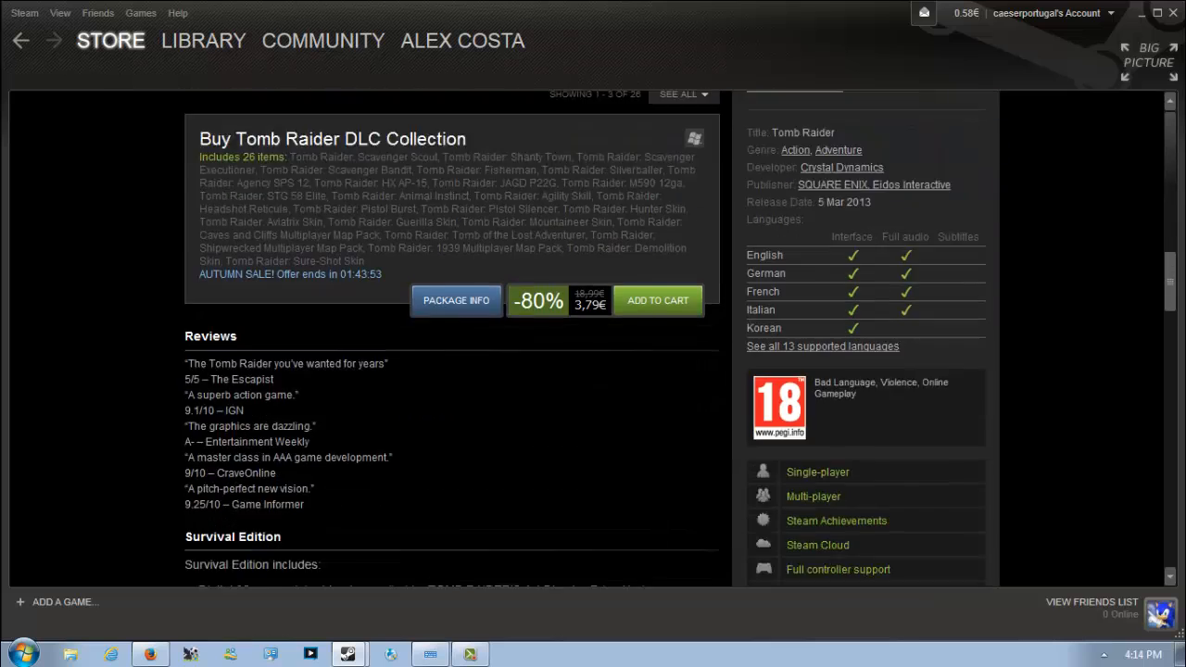
{"action": "scroll", "scroll_direction": "down", "scroll_amount": 3}
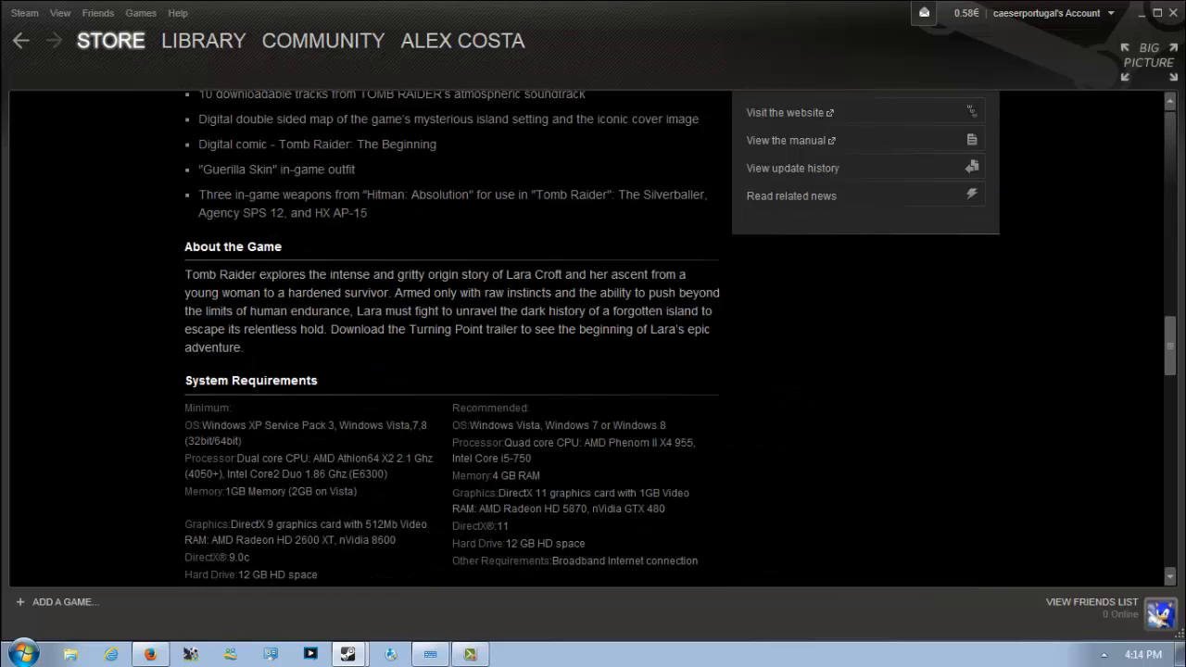
{"action": "scroll", "scroll_direction": "down", "scroll_amount": 3}
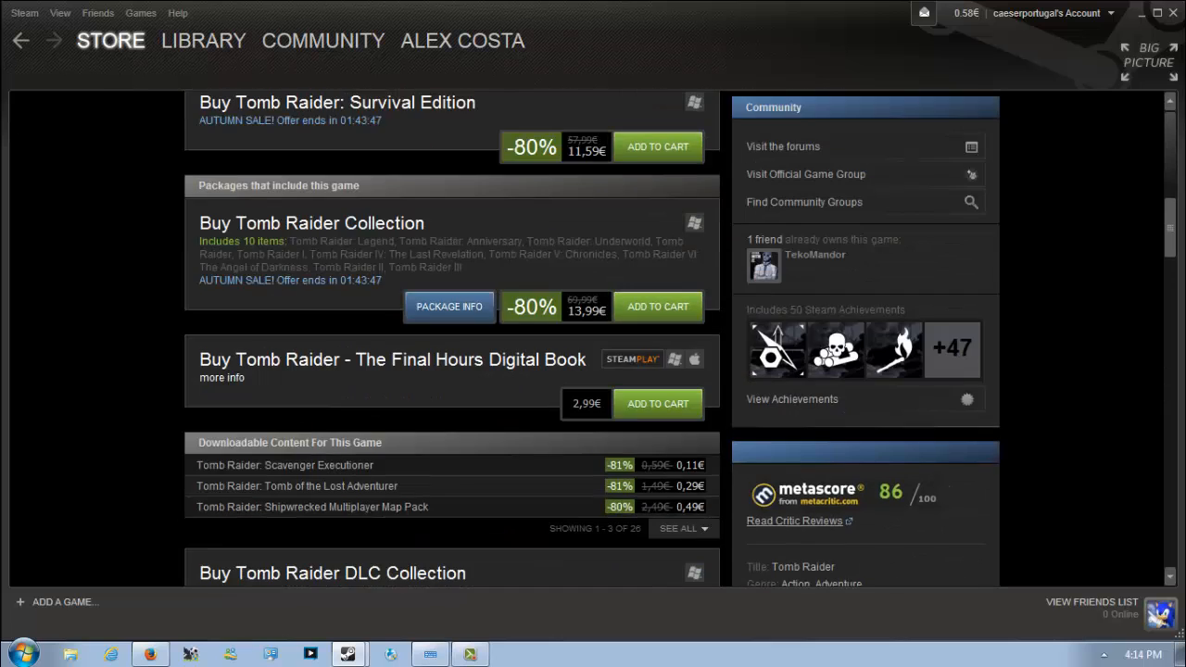
{"action": "scroll", "scroll_direction": "up", "scroll_amount": 3}
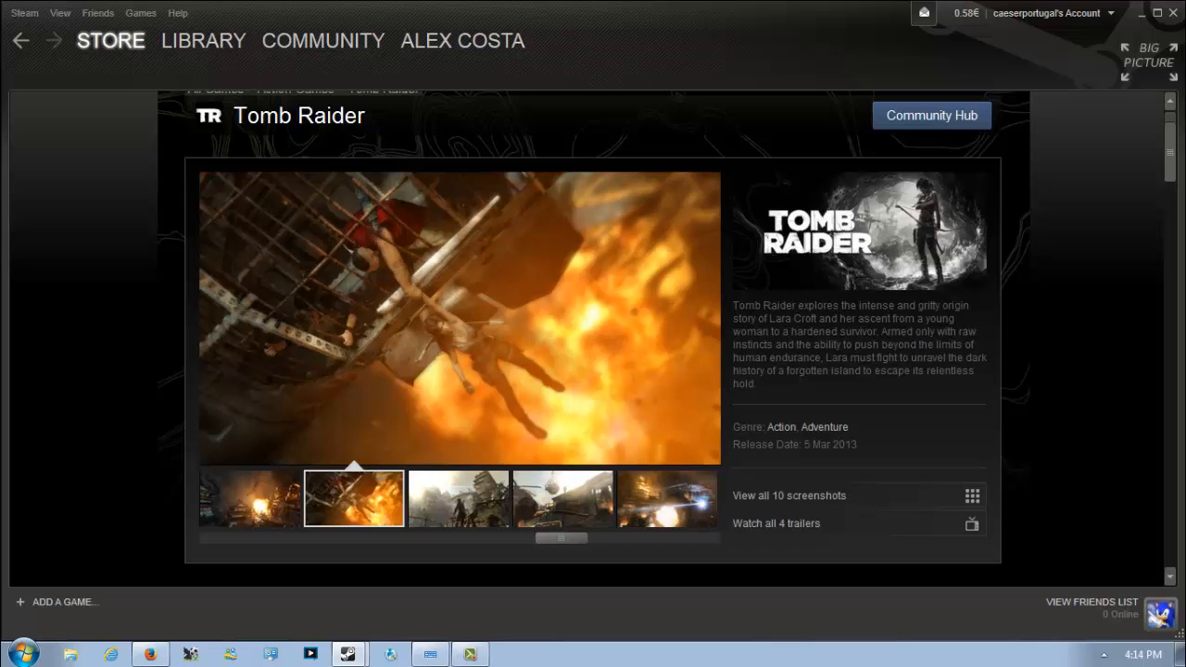
Step: Step through several Tomb Raider screenshots, ending on the close-combat shot
{"action": "left_click", "coordinate": [458, 497]}
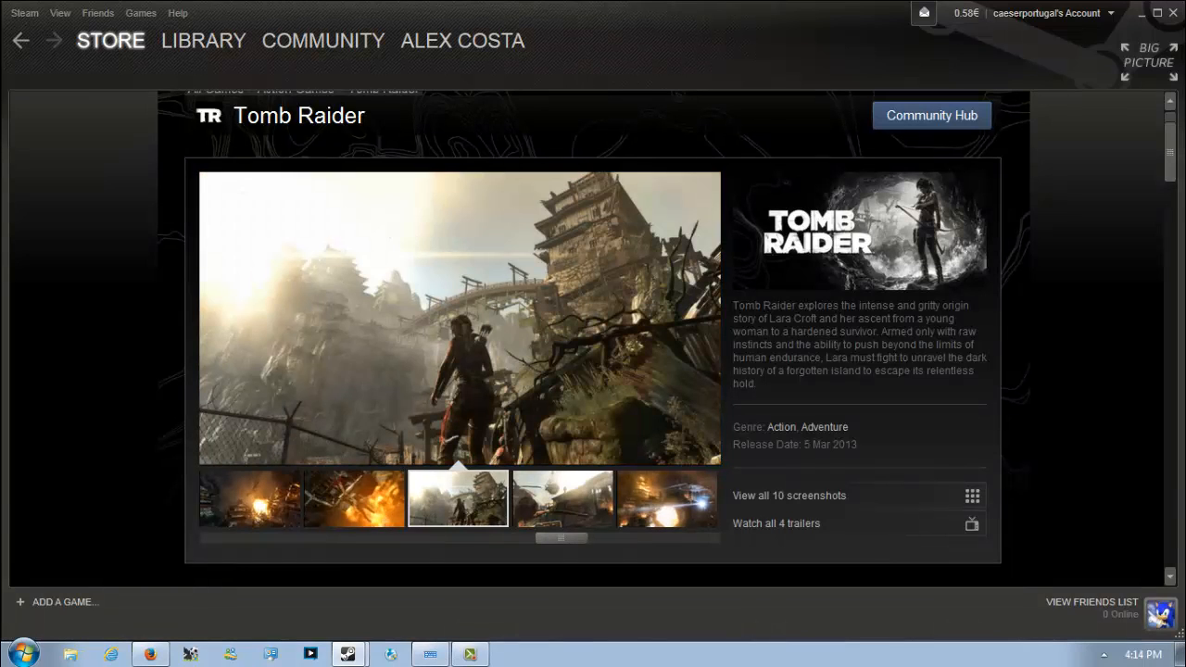
{"action": "left_click", "coordinate": [563, 497]}
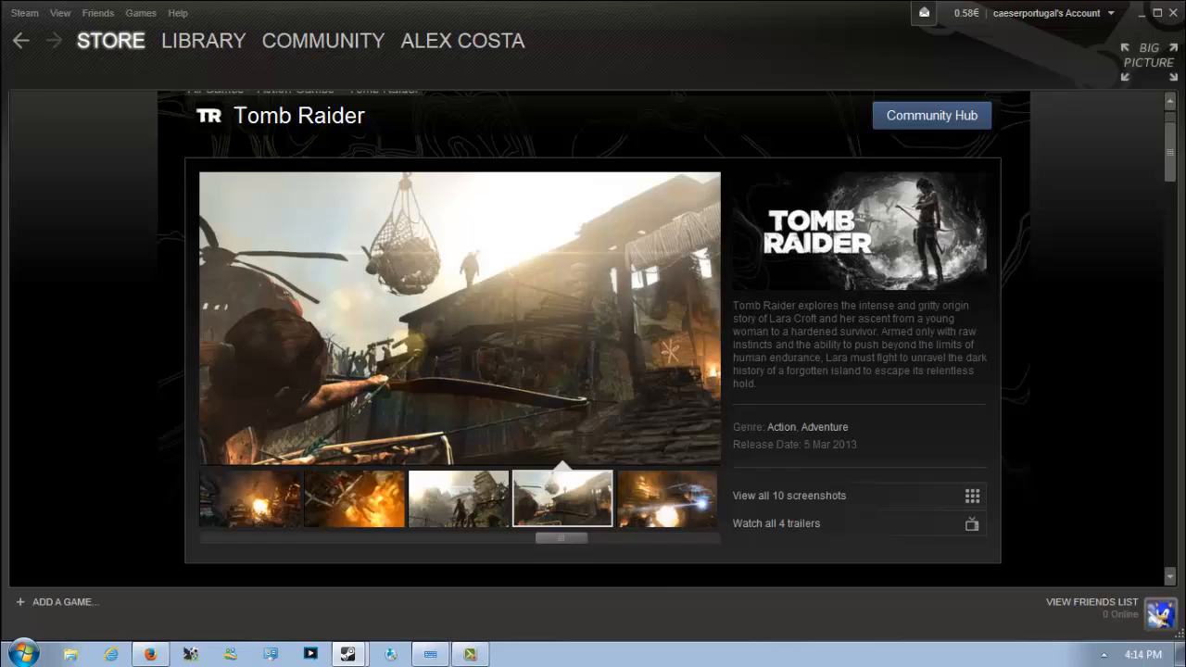
{"action": "scroll", "scroll_direction": "down", "scroll_amount": 3}
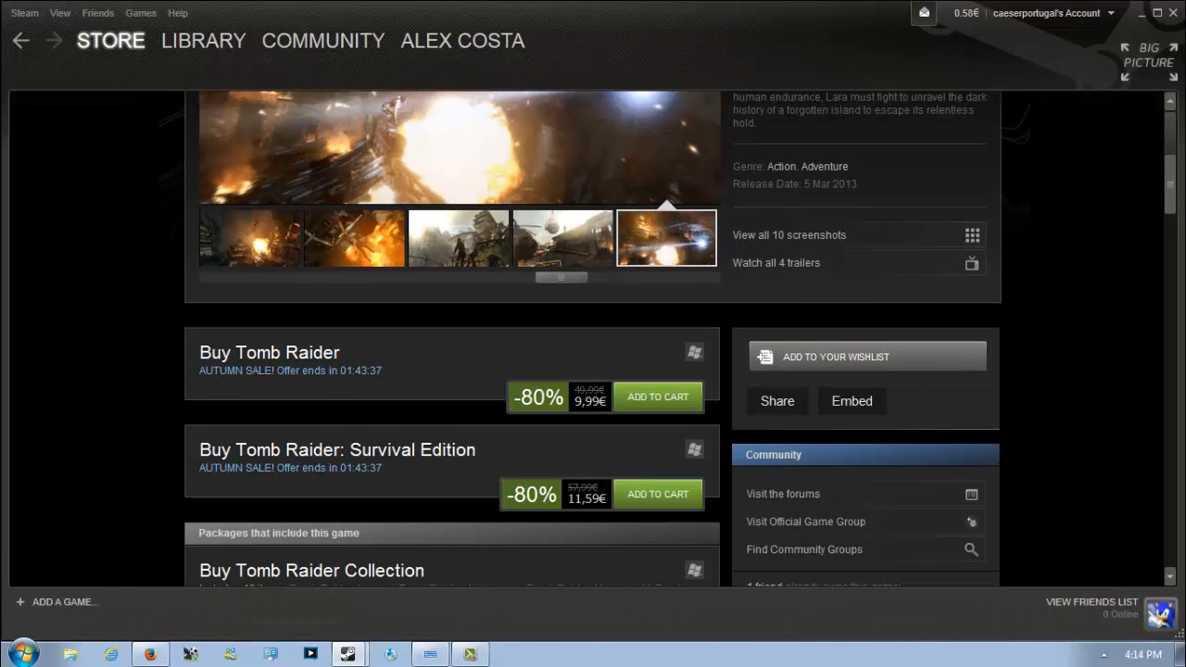
{"action": "scroll", "scroll_direction": "up", "scroll_amount": 3}
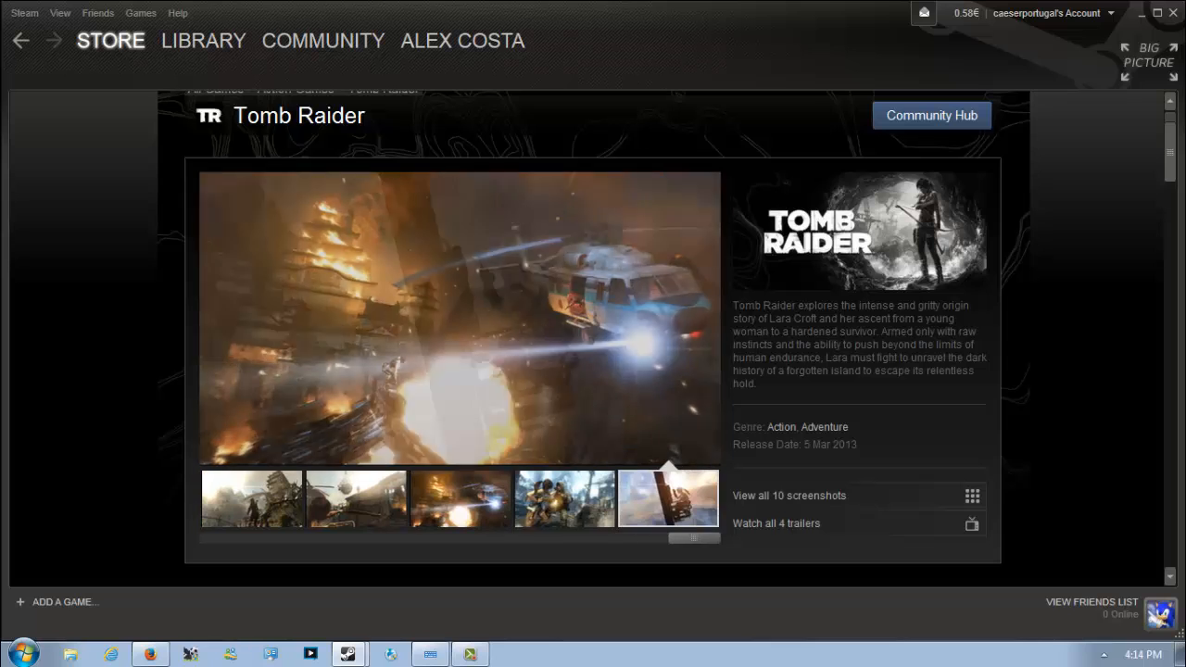
{"action": "left_click", "coordinate": [564, 498]}
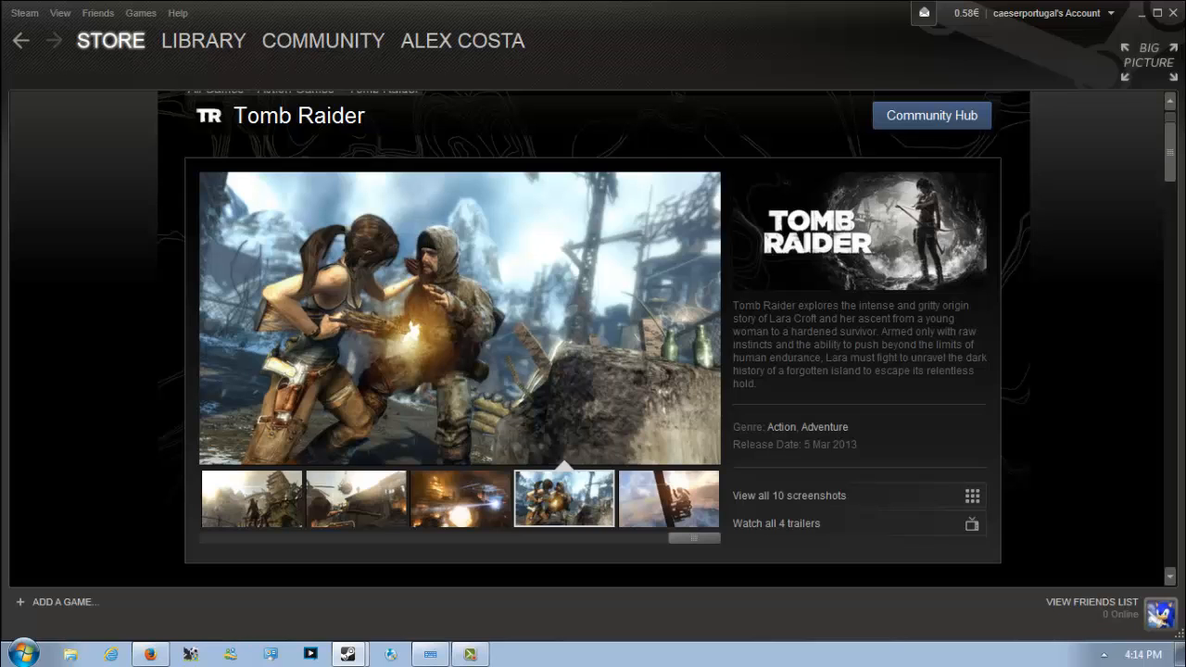
Step: Return to the Autumn Sale front page and view the Europa Universalis IV deal at -50% for 19,99€
{"action": "scroll", "scroll_direction": "down", "scroll_amount": 3}
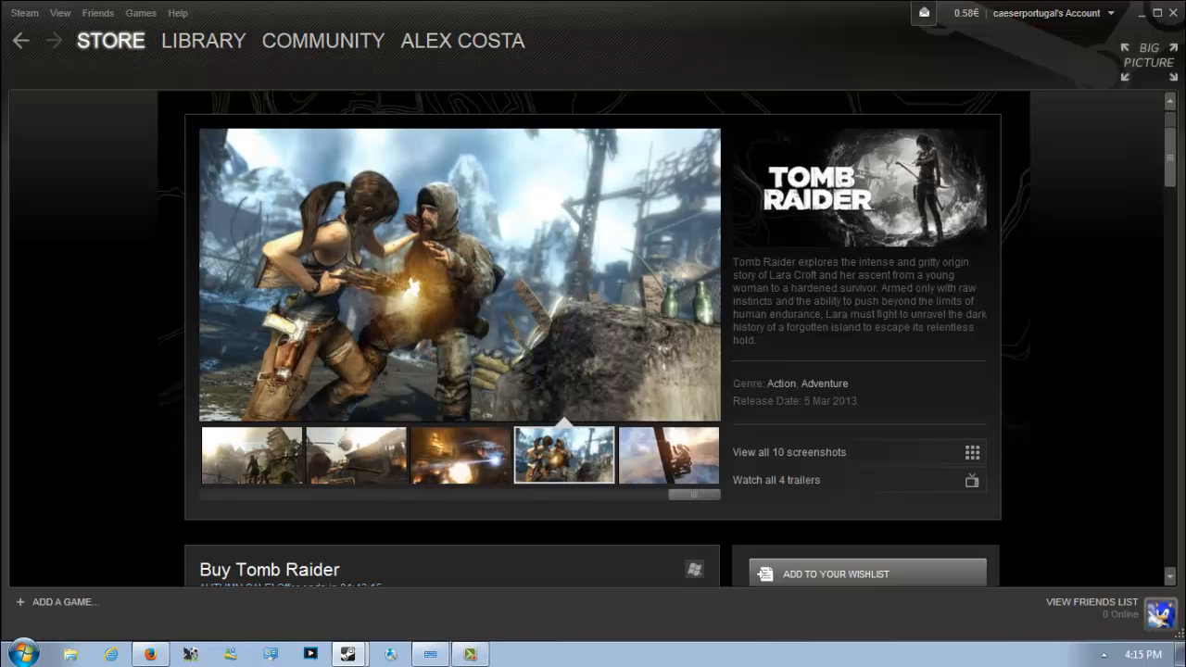
{"action": "scroll", "scroll_direction": "down", "scroll_amount": 3}
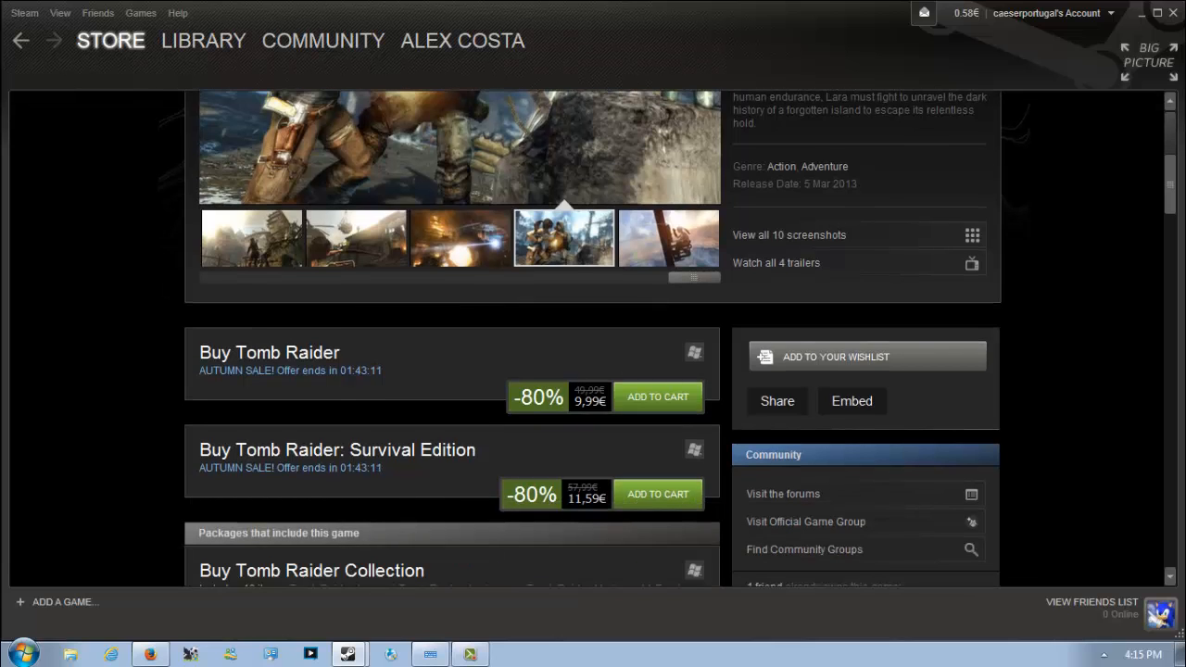
{"action": "scroll", "scroll_direction": "up", "scroll_amount": 3}
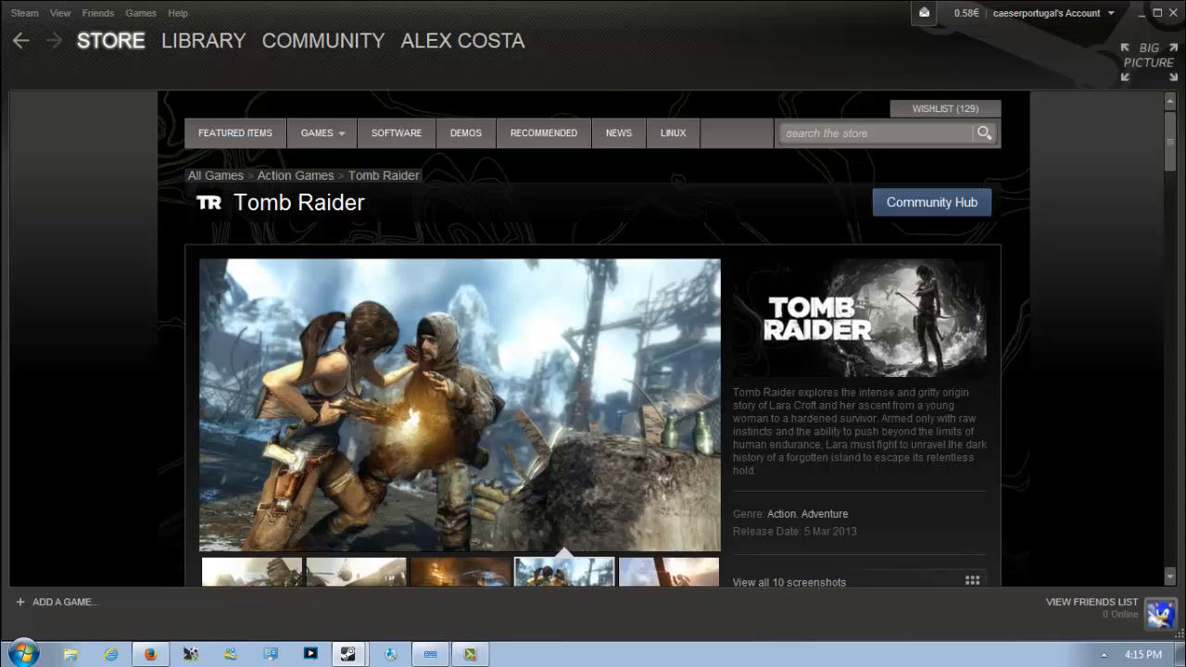
{"action": "scroll", "scroll_direction": "down", "scroll_amount": 3}
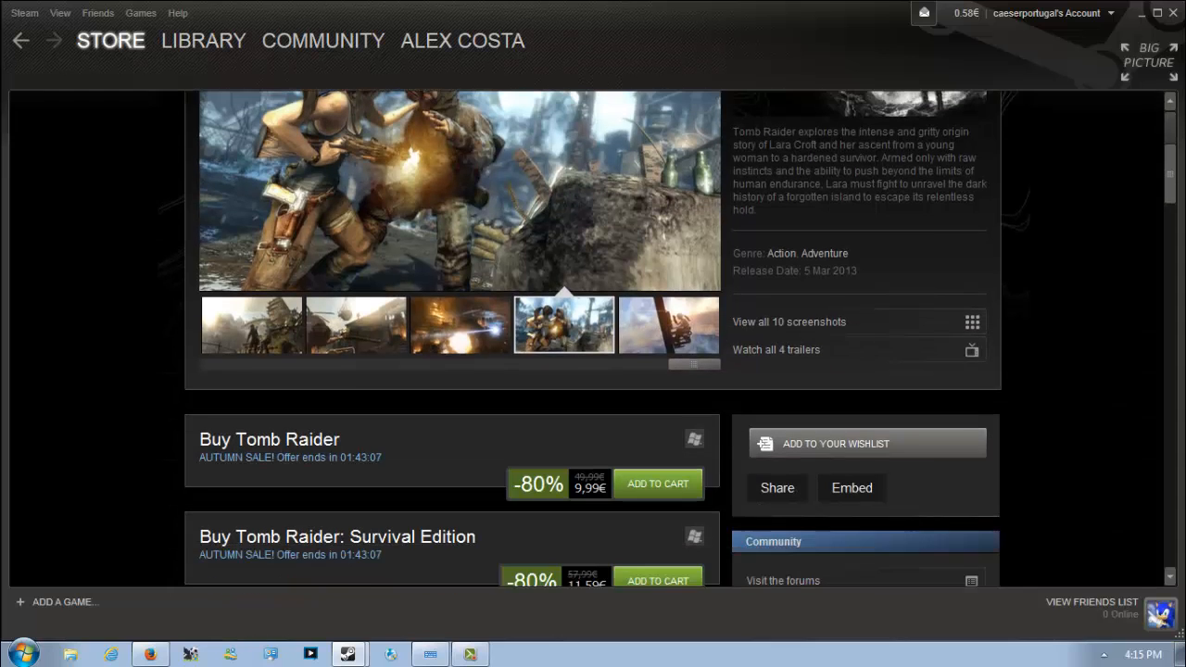
{"action": "scroll", "scroll_direction": "up", "scroll_amount": 3}
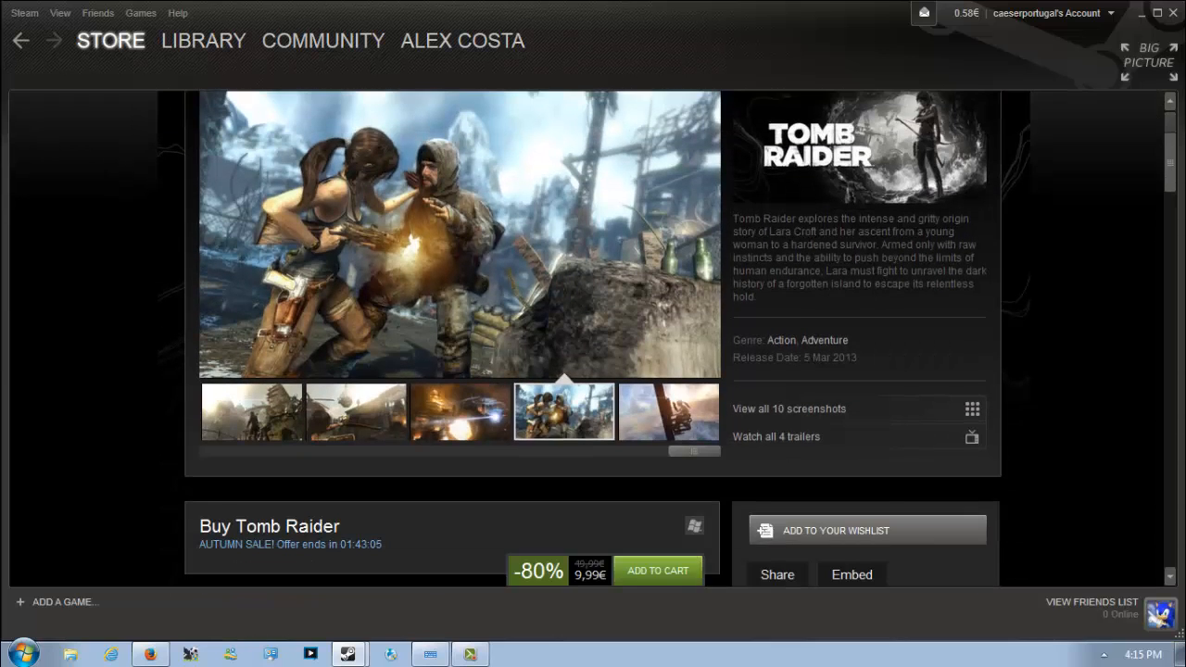
{"action": "scroll", "scroll_direction": "up", "scroll_amount": 3}
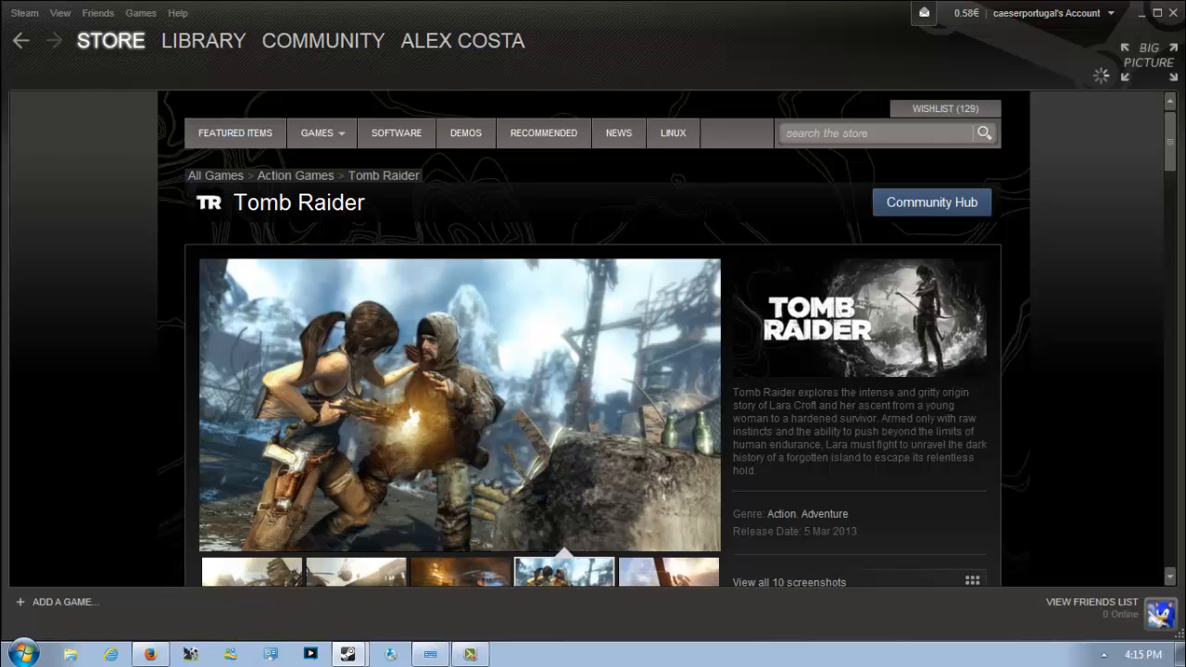
{"action": "left_click", "coordinate": [111, 41]}
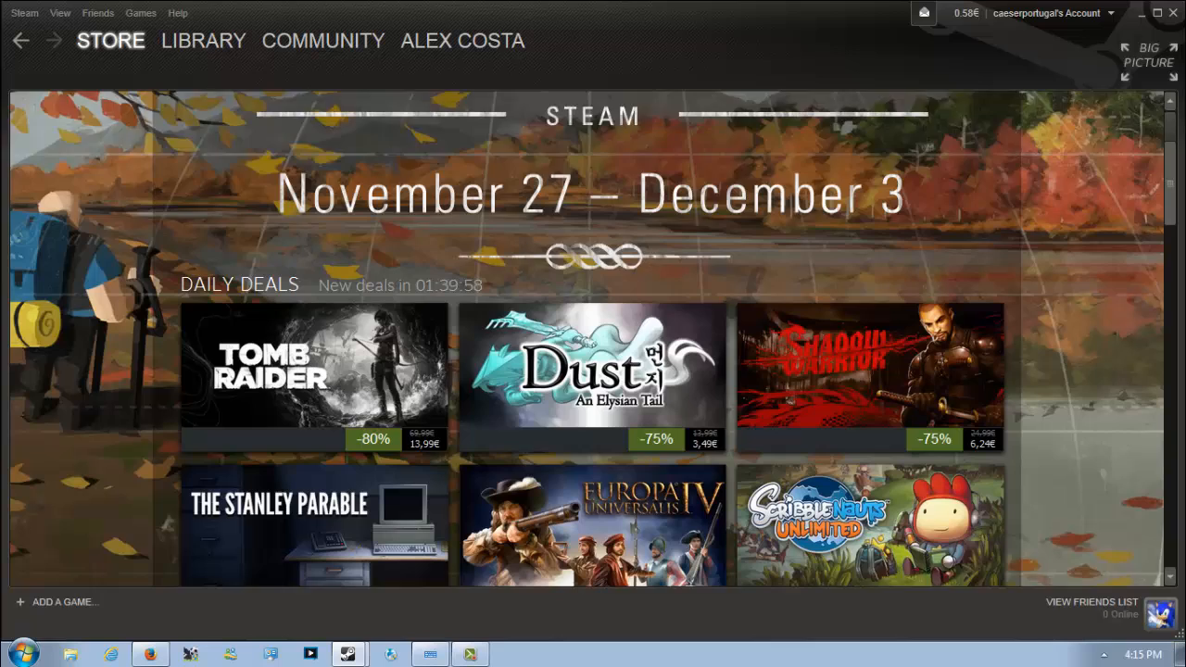
{"action": "scroll", "scroll_direction": "down", "scroll_amount": 3}
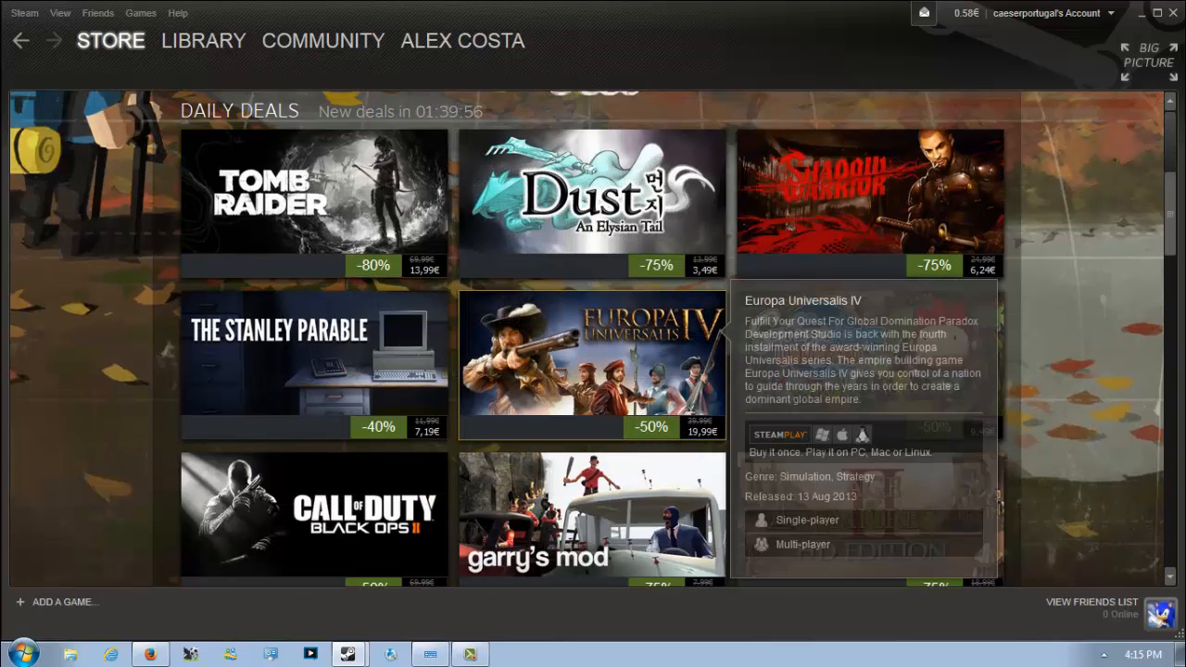
{"action": "left_click", "coordinate": [593, 361]}
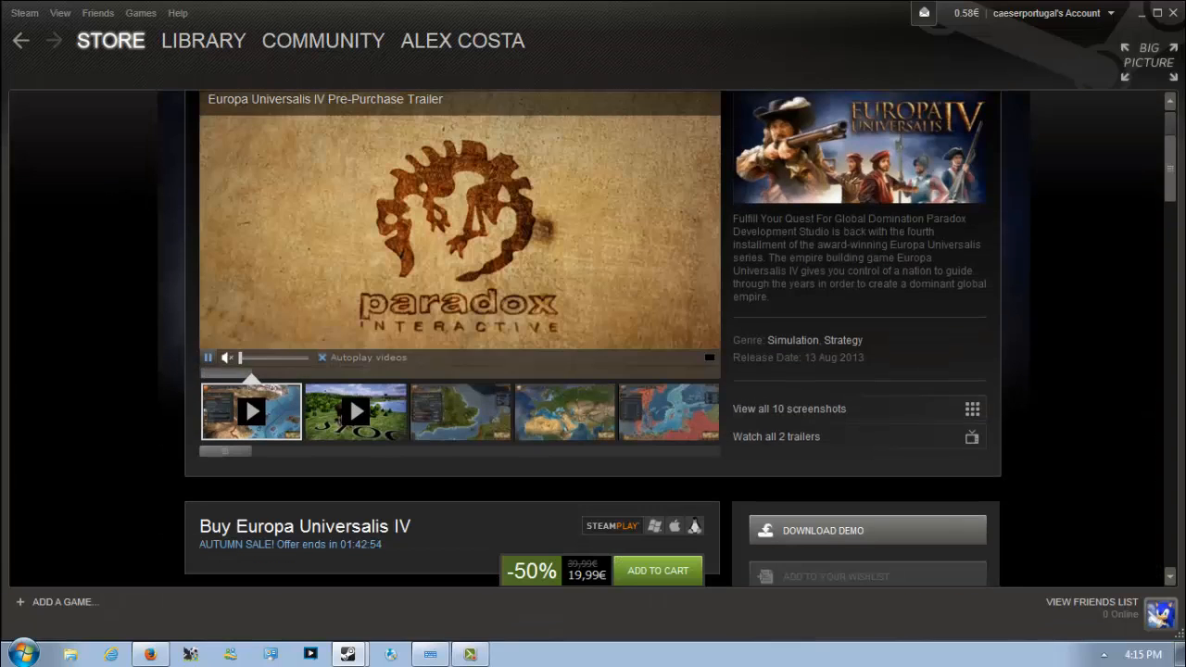
Step: Show the Europa Universalis IV map screenshot in place of the pre-purchase trailer
{"action": "left_click", "coordinate": [459, 411]}
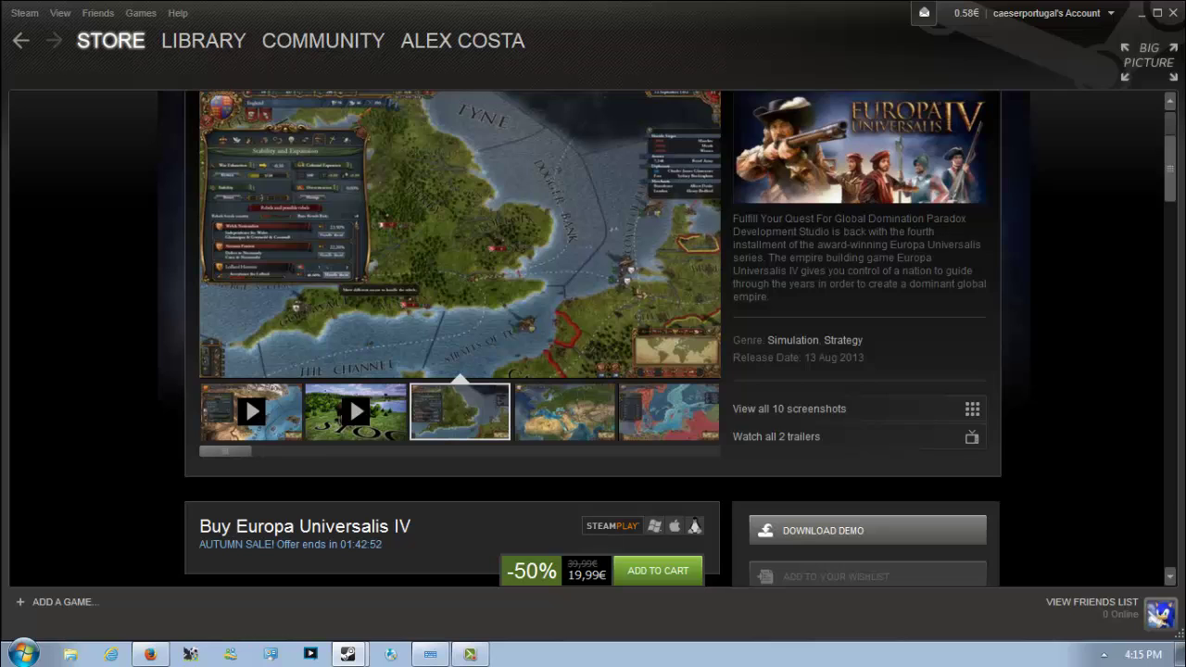
{"action": "scroll", "scroll_direction": "up", "scroll_amount": 3}
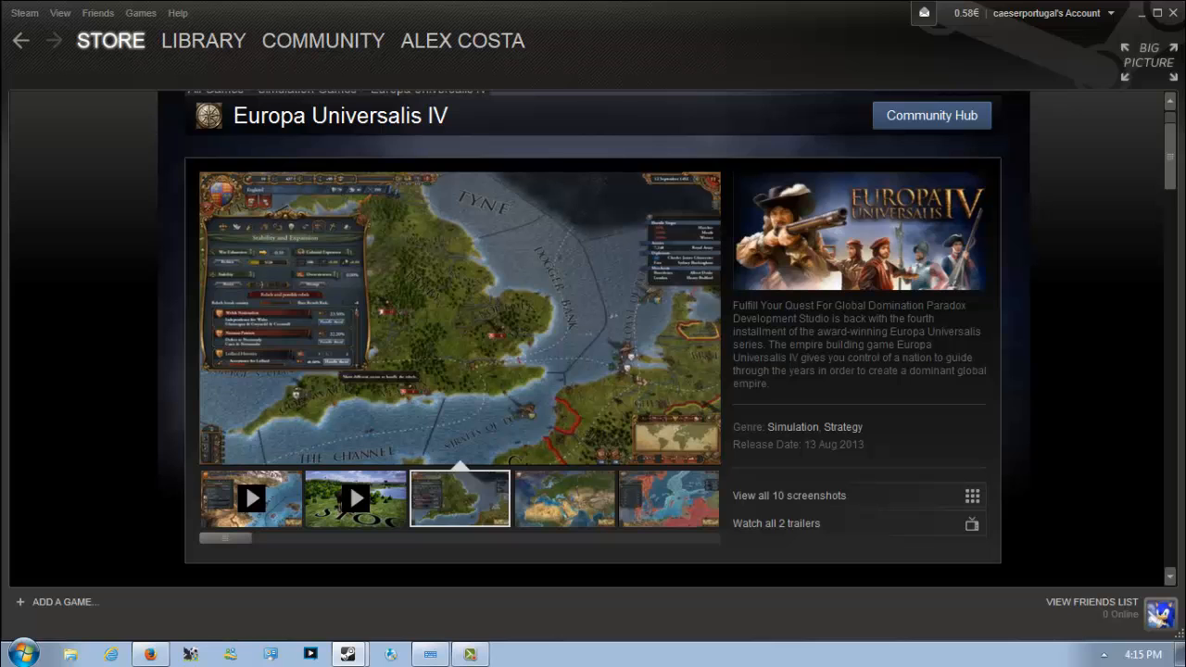
{"action": "scroll", "scroll_direction": "down", "scroll_amount": 3}
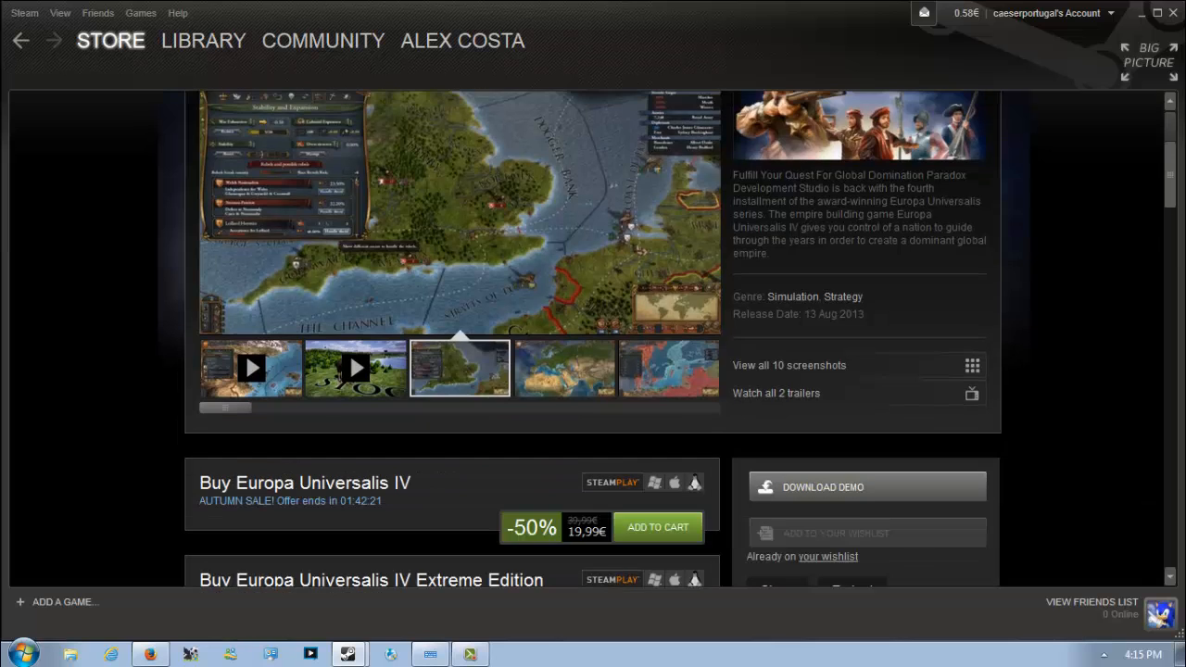
Step: Expand the full list of five Europa Universalis IV DLC add-ons, offered at 14,20€ for the set
{"action": "scroll", "scroll_direction": "down", "scroll_amount": 3}
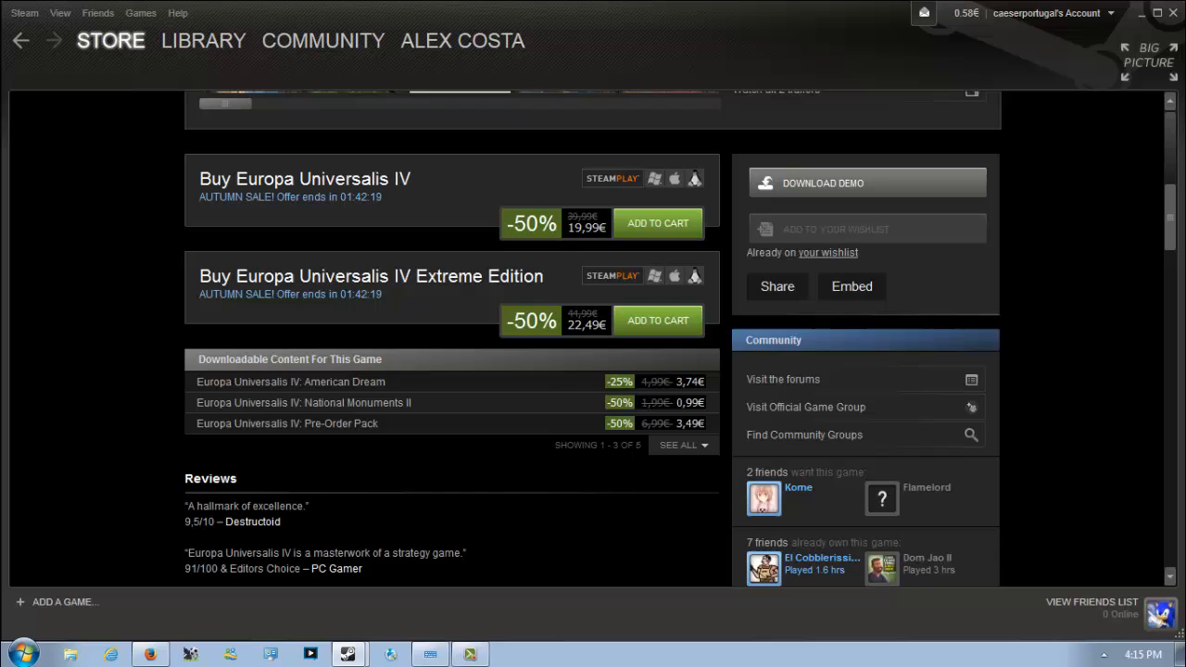
{"action": "scroll", "scroll_direction": "down", "scroll_amount": 3}
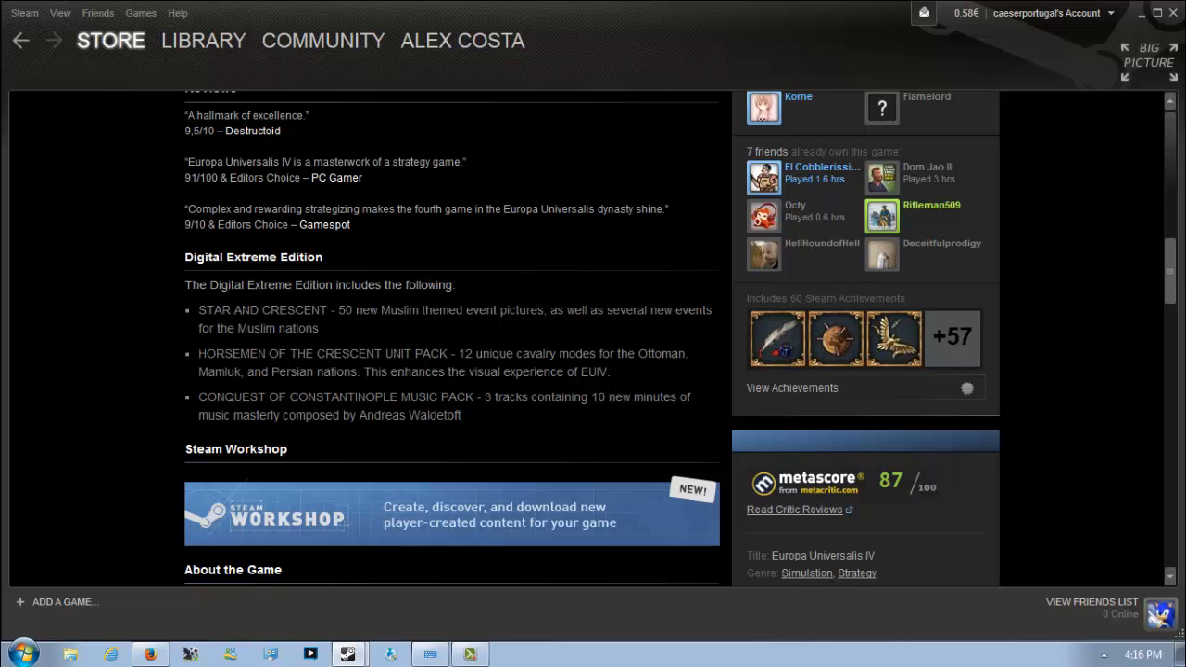
{"action": "scroll", "scroll_direction": "up", "scroll_amount": 3}
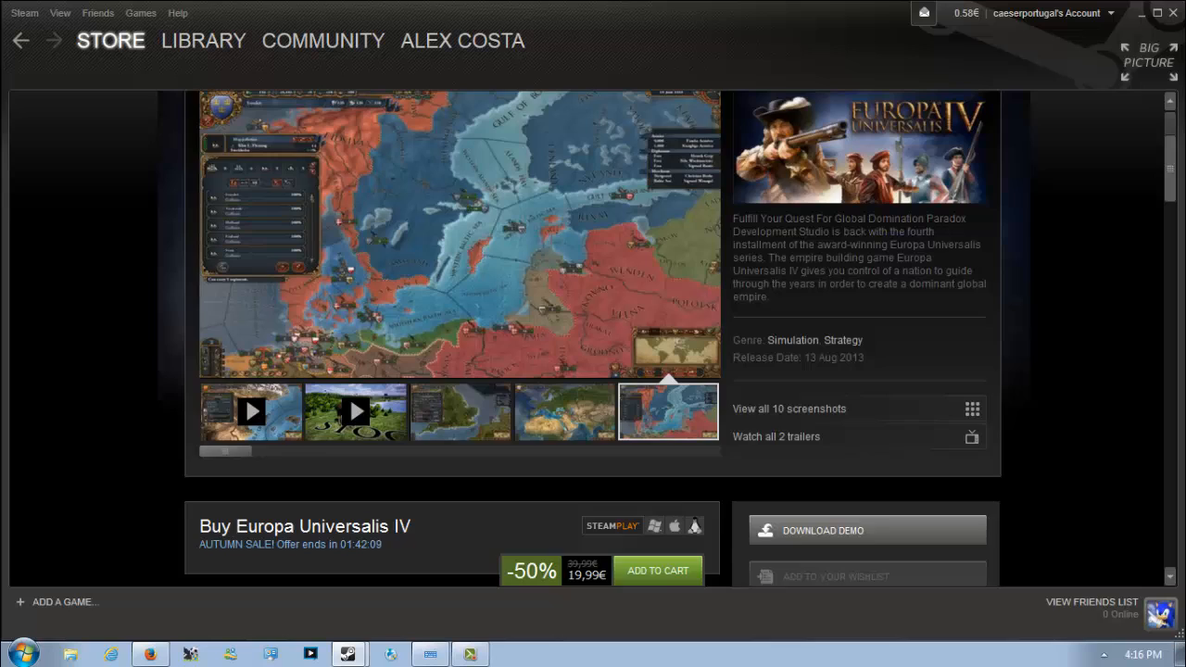
{"action": "scroll", "scroll_direction": "down", "scroll_amount": 3}
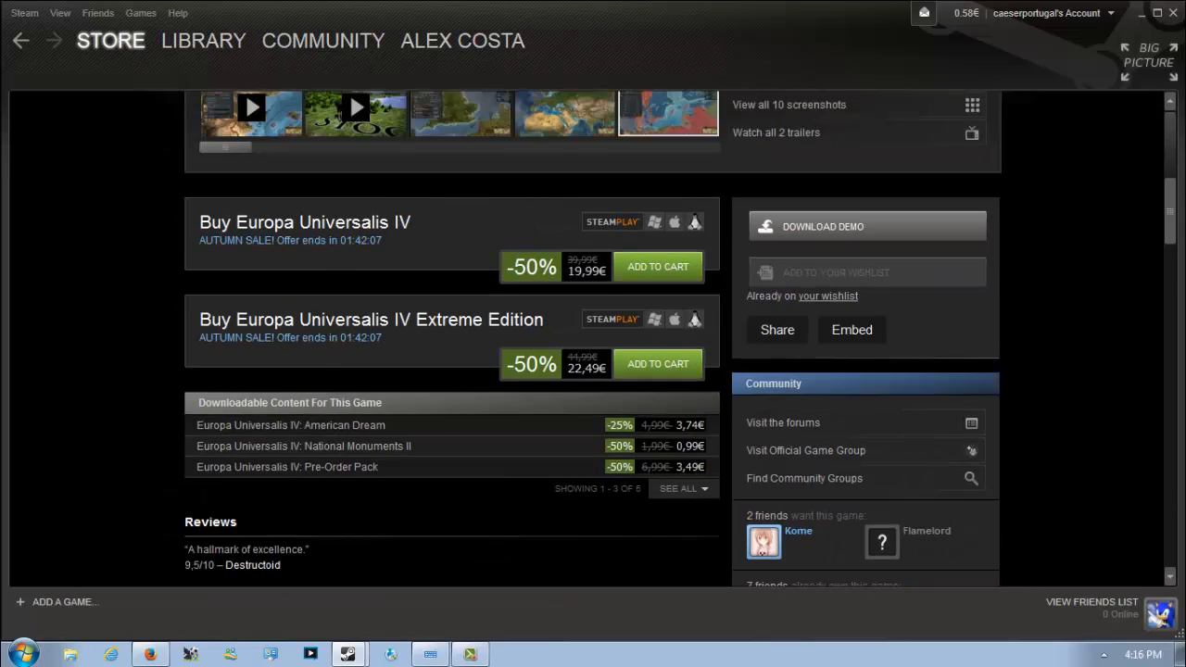
{"action": "scroll", "scroll_direction": "down", "scroll_amount": 3}
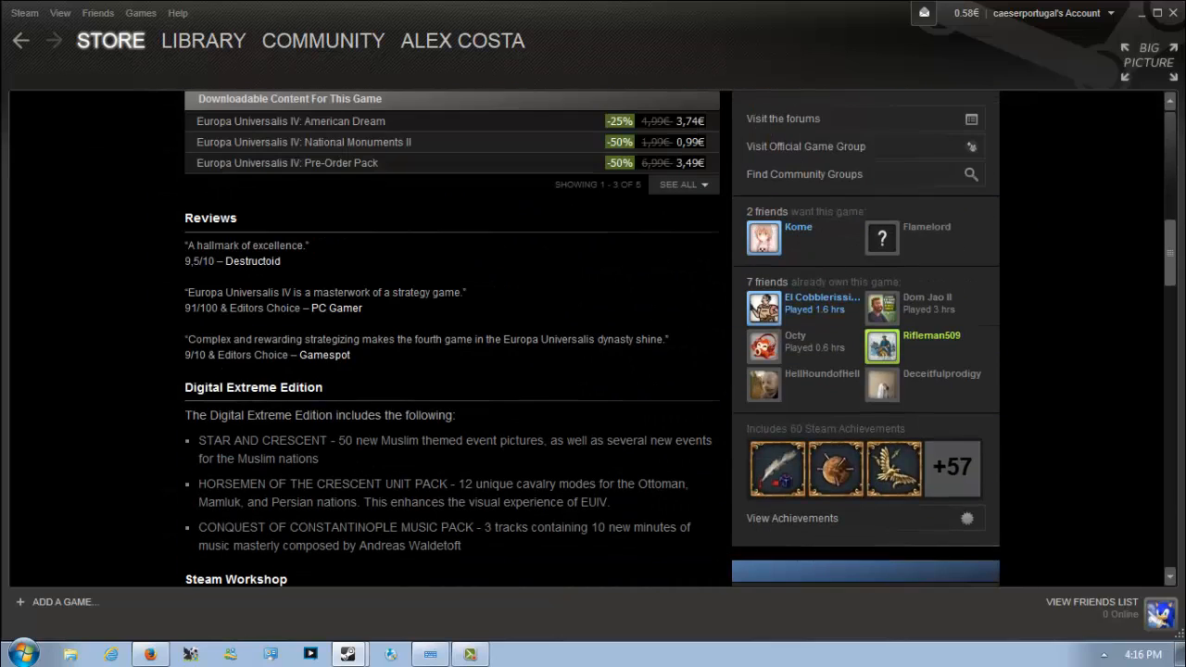
{"action": "scroll", "scroll_direction": "up", "scroll_amount": 3}
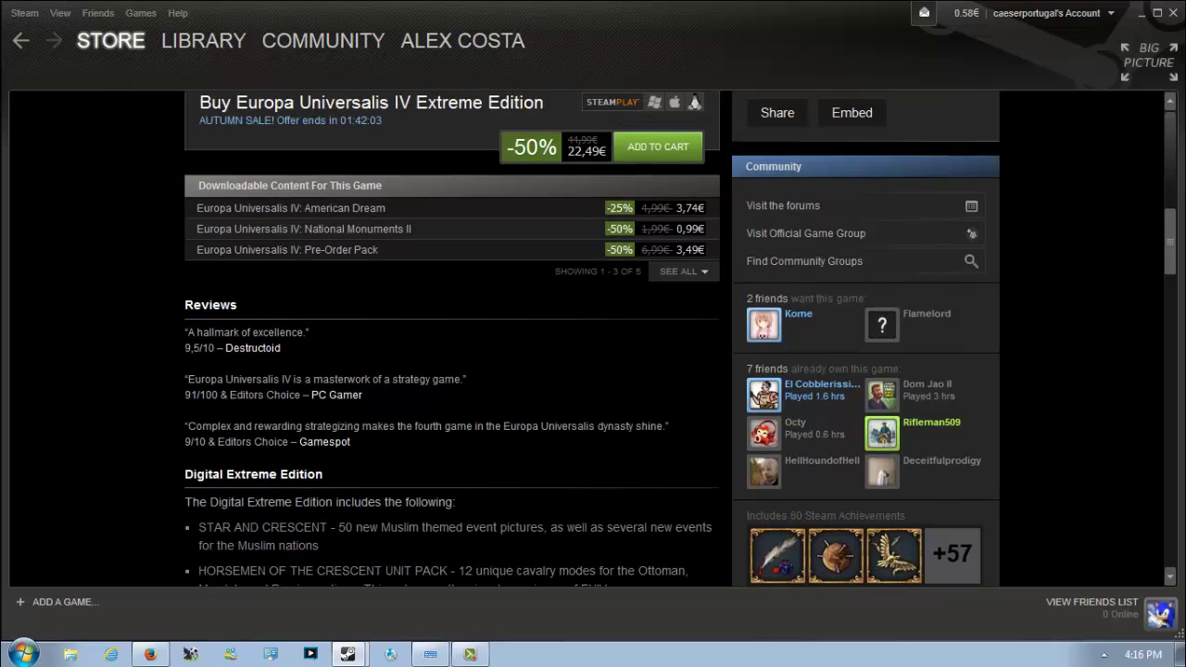
{"action": "left_click", "coordinate": [678, 270]}
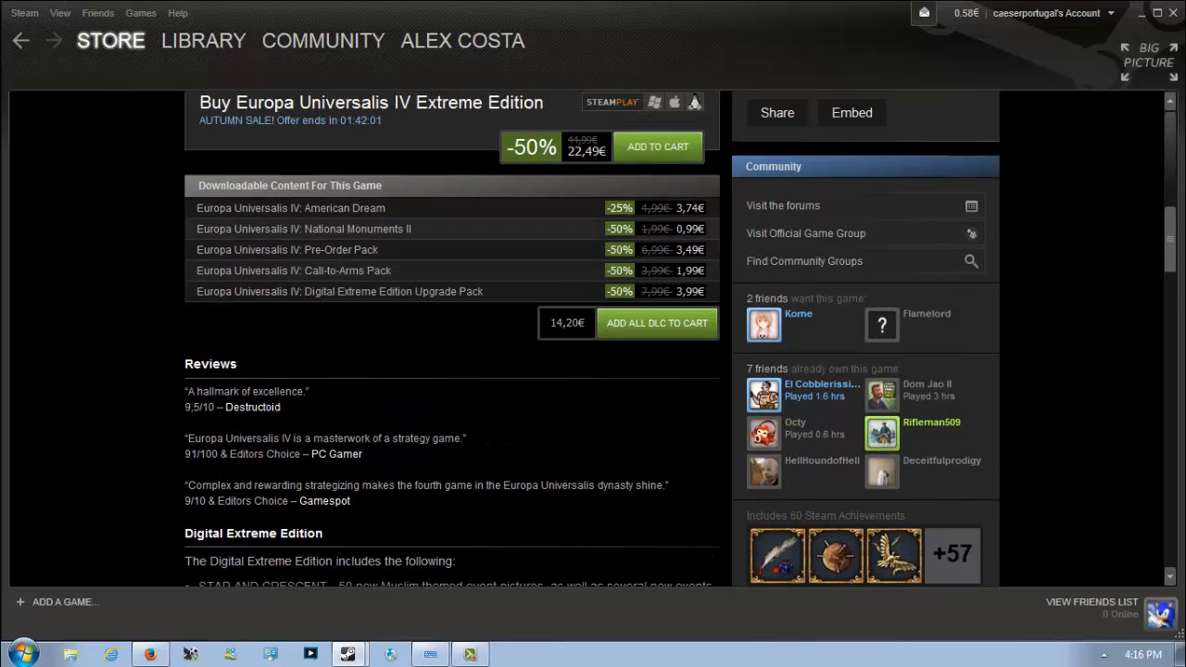
{"action": "mouse_move", "coordinate": [289, 207]}
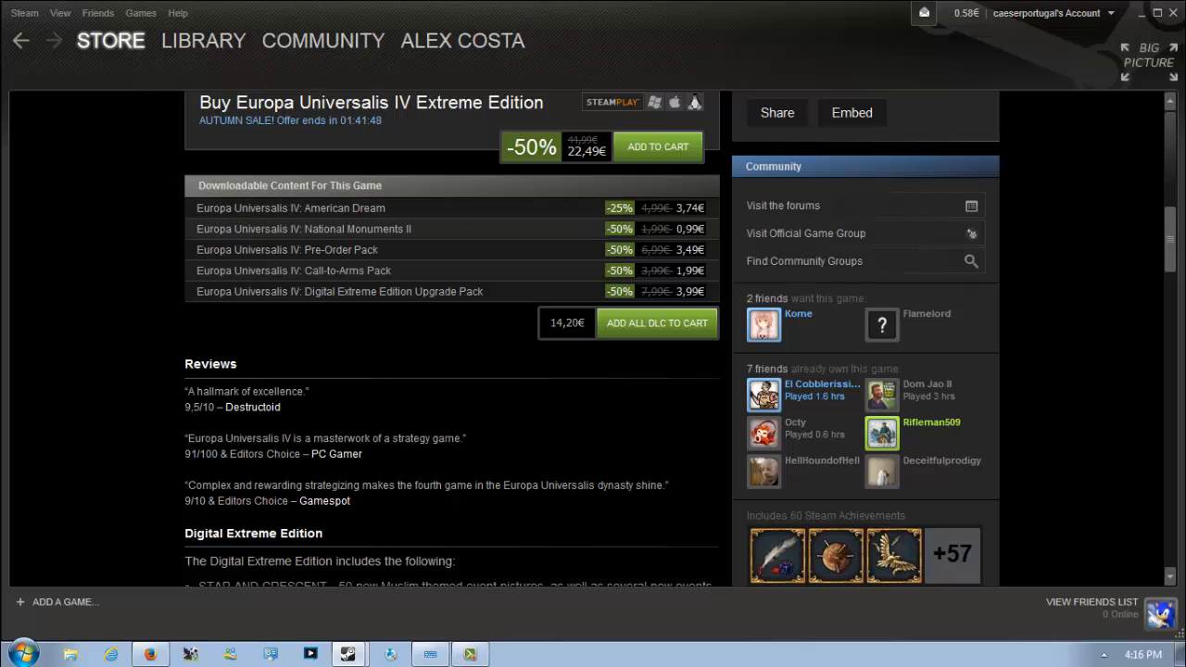
{"action": "mouse_move", "coordinate": [304, 230]}
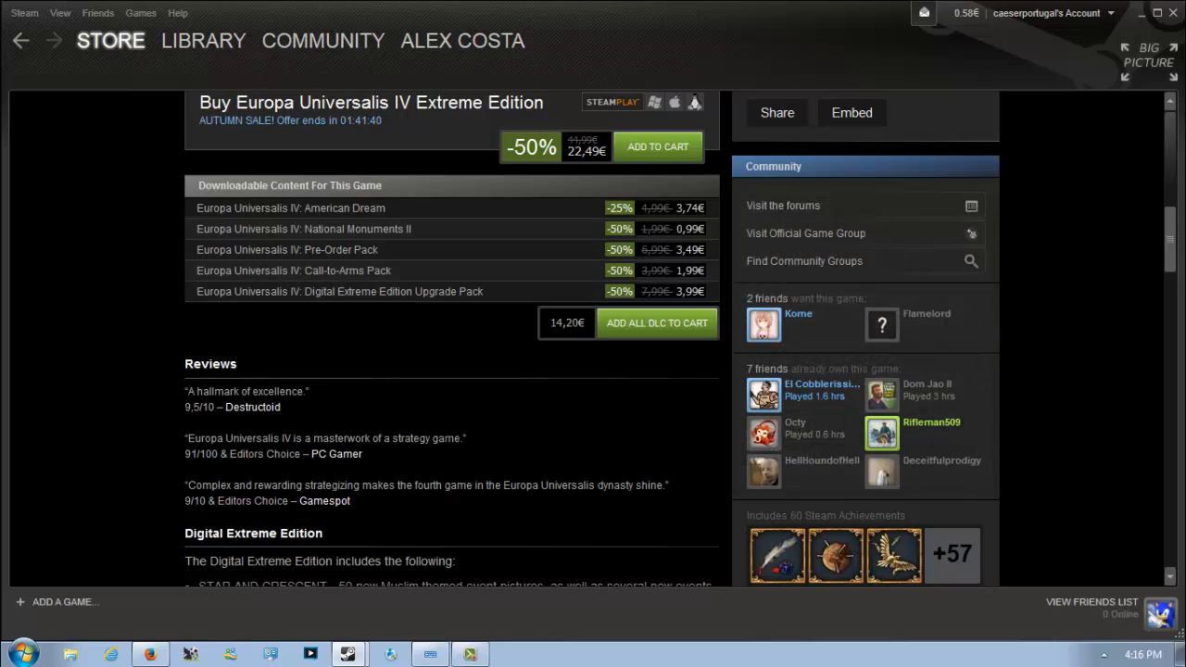
{"action": "mouse_move", "coordinate": [287, 248]}
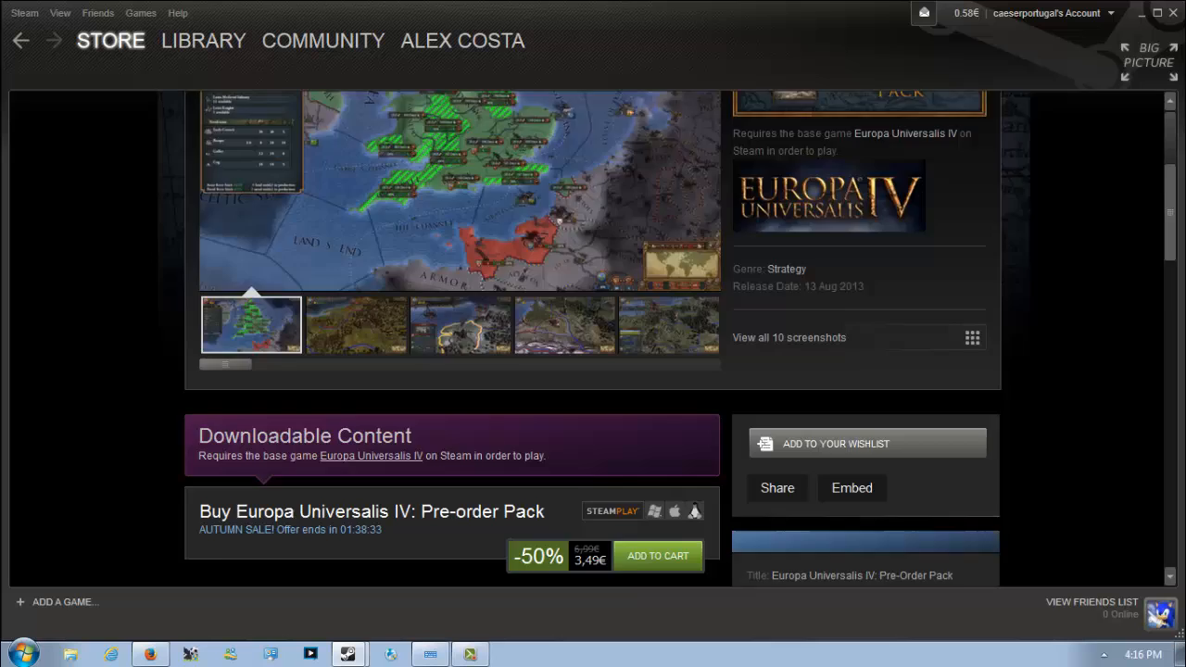
Step: Look over the 3,49€ Pre-Order Pack page, return to Europa Universalis IV and expand all five DLC items again
{"action": "scroll", "scroll_direction": "down", "scroll_amount": 3}
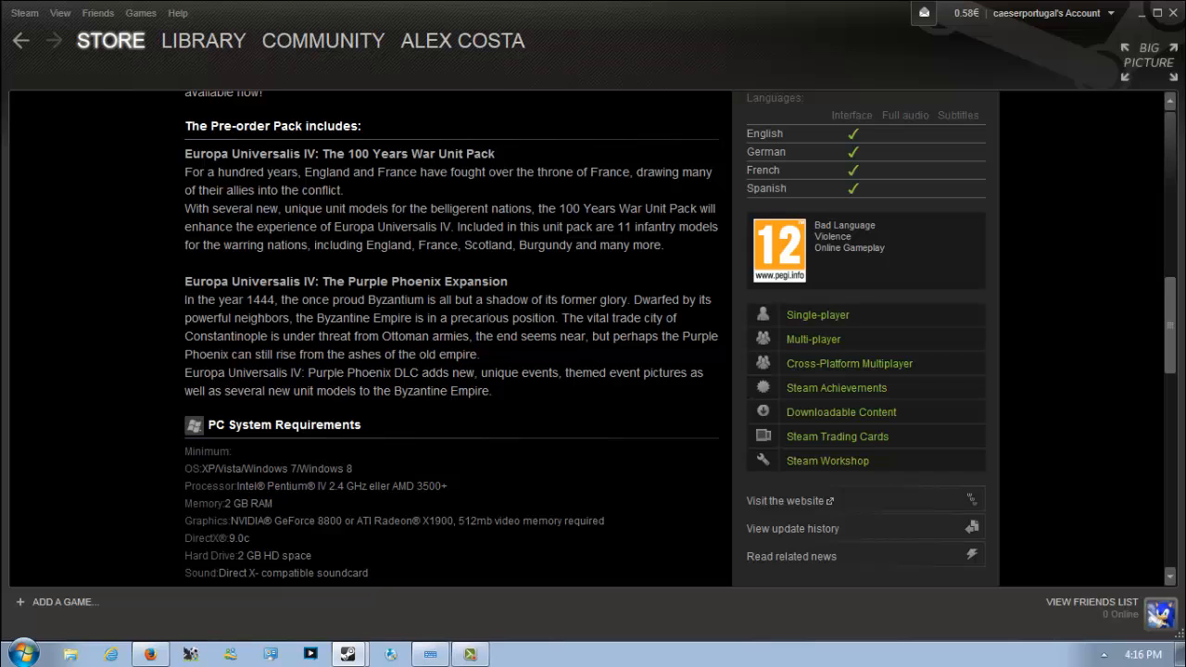
{"action": "scroll", "scroll_direction": "up", "scroll_amount": 3}
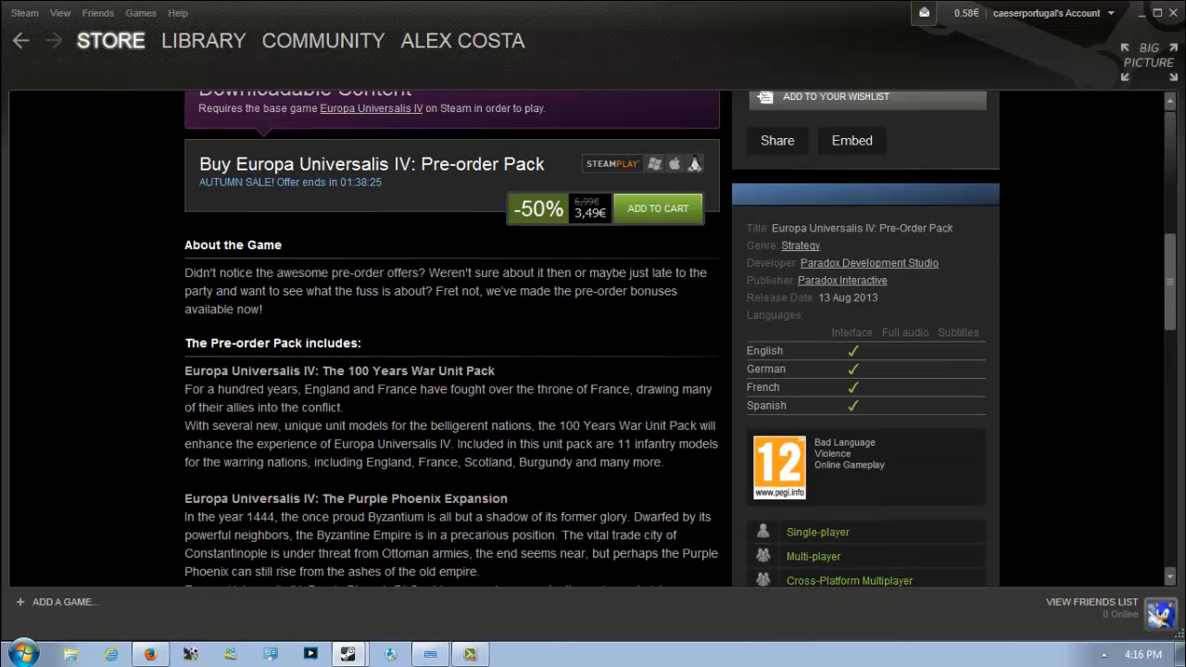
{"action": "scroll", "scroll_direction": "up", "scroll_amount": 3}
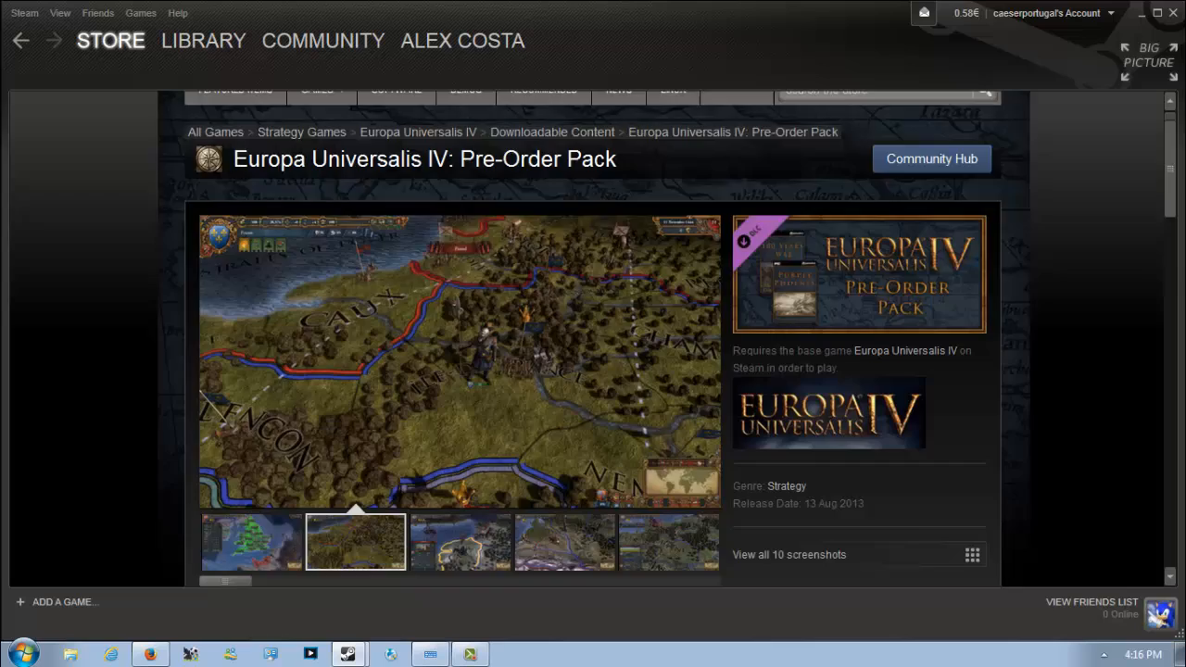
{"action": "scroll", "scroll_direction": "down", "scroll_amount": 3}
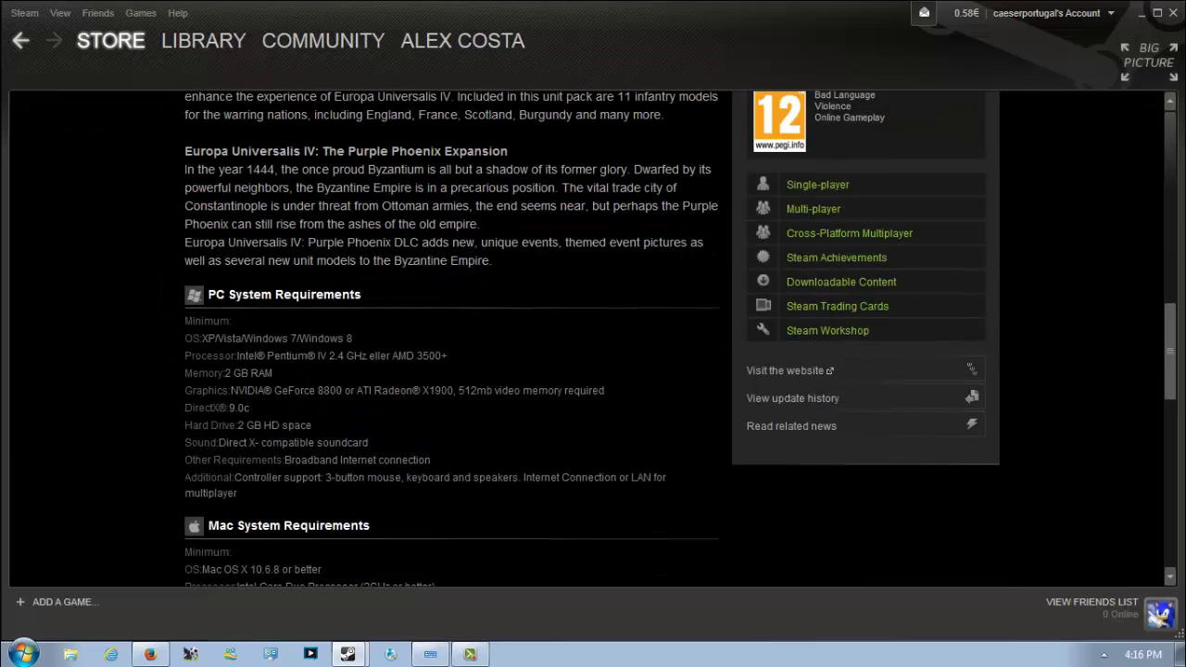
{"action": "scroll", "scroll_direction": "up", "scroll_amount": 3}
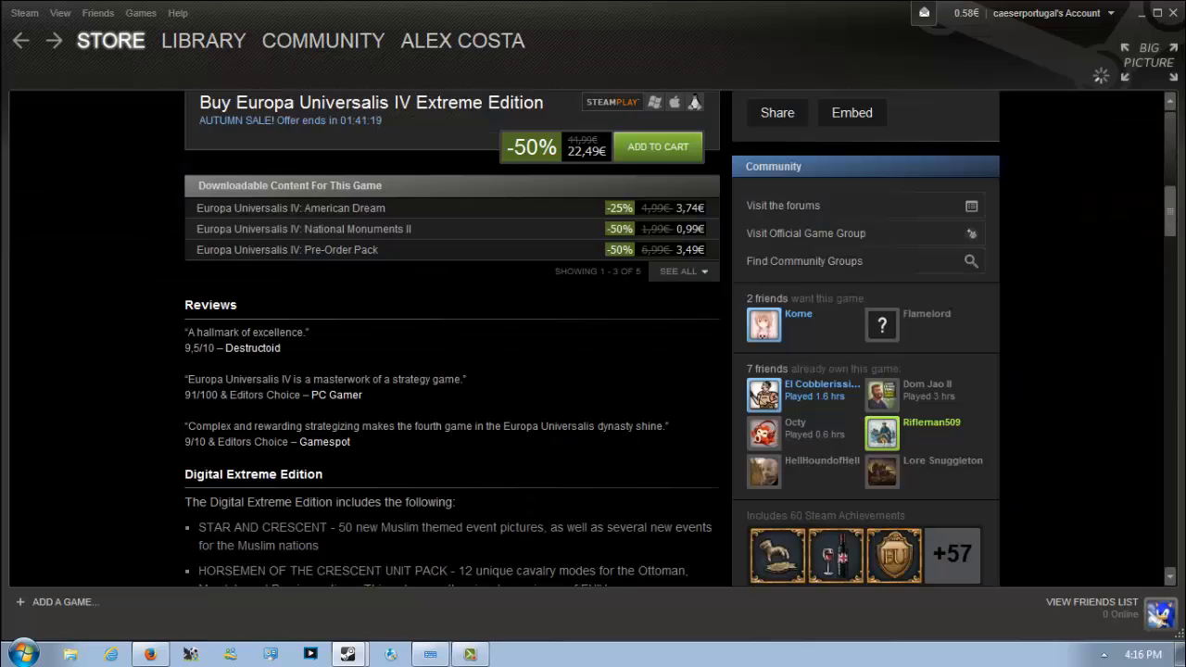
{"action": "scroll", "scroll_direction": "up", "scroll_amount": 3}
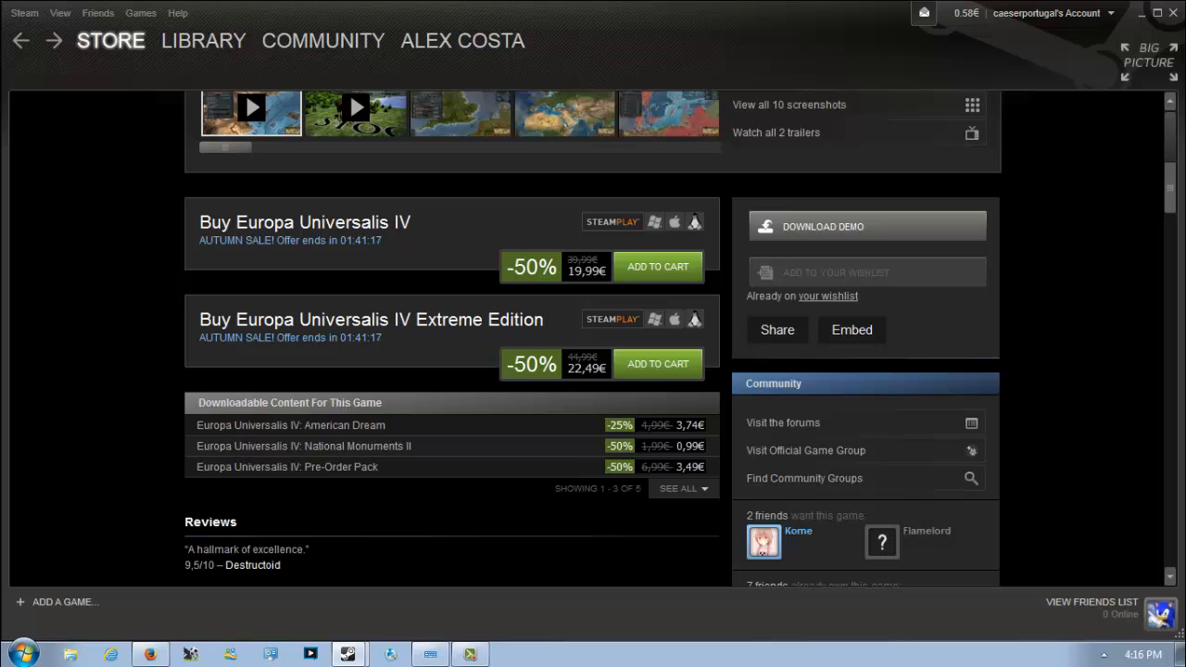
{"action": "left_click", "coordinate": [678, 489]}
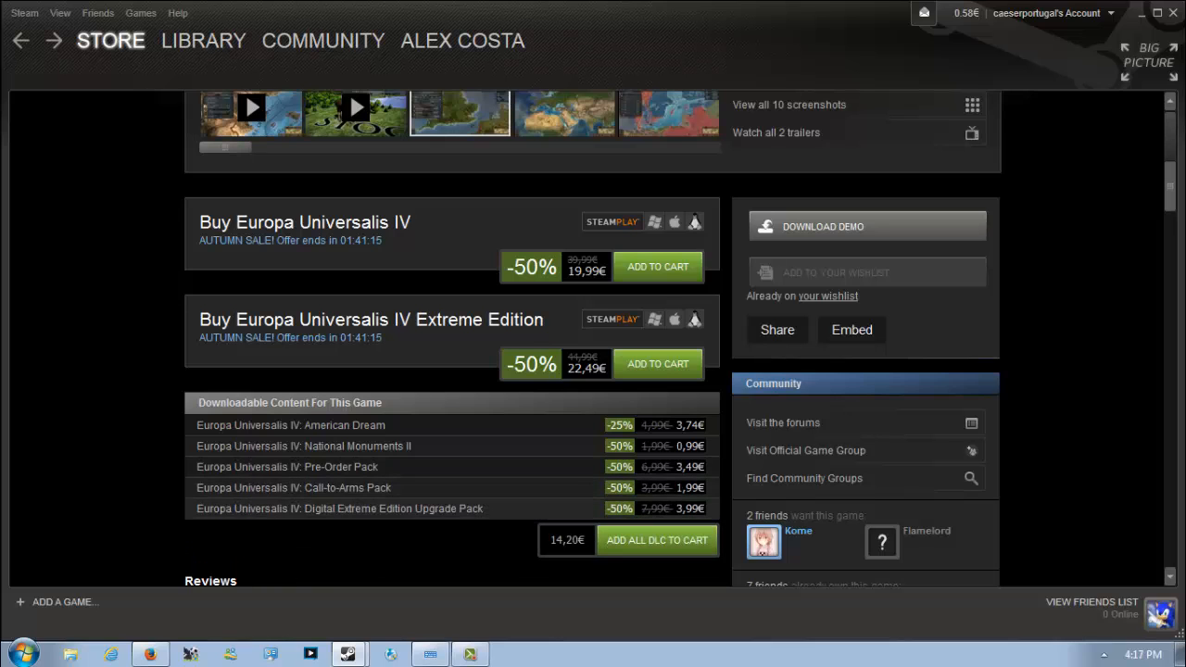
{"action": "mouse_move", "coordinate": [293, 487]}
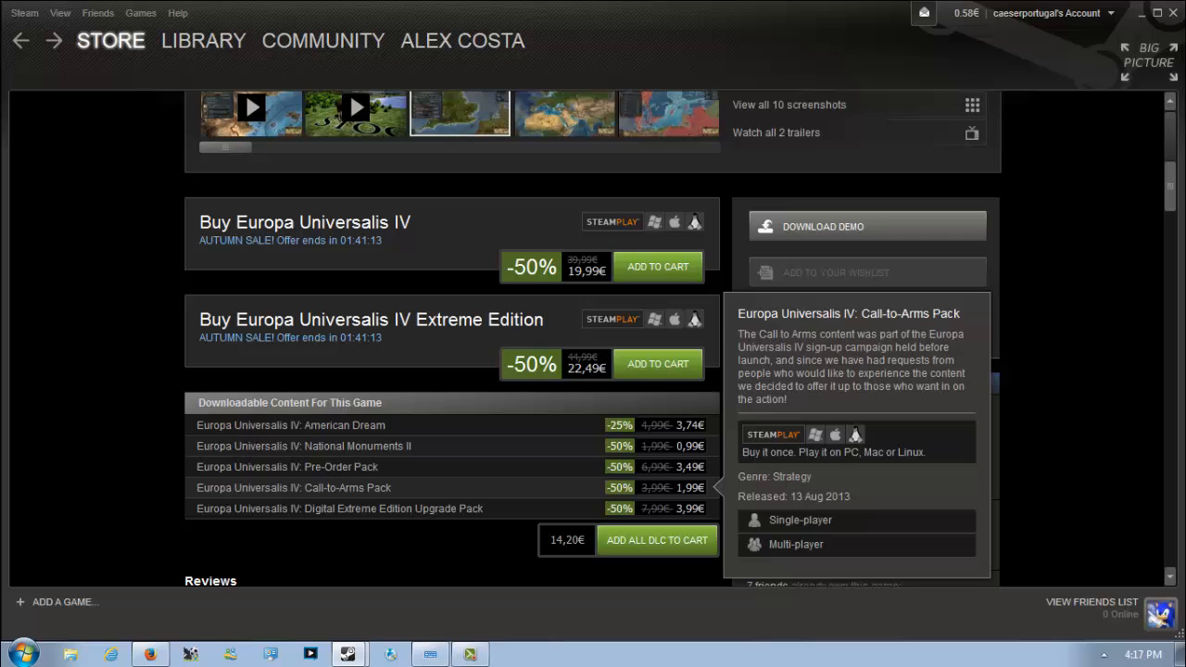
Step: View the 1,99€ Call-to-Arms Pack page, then return to the Autumn Sale store front
{"action": "left_click", "coordinate": [292, 487]}
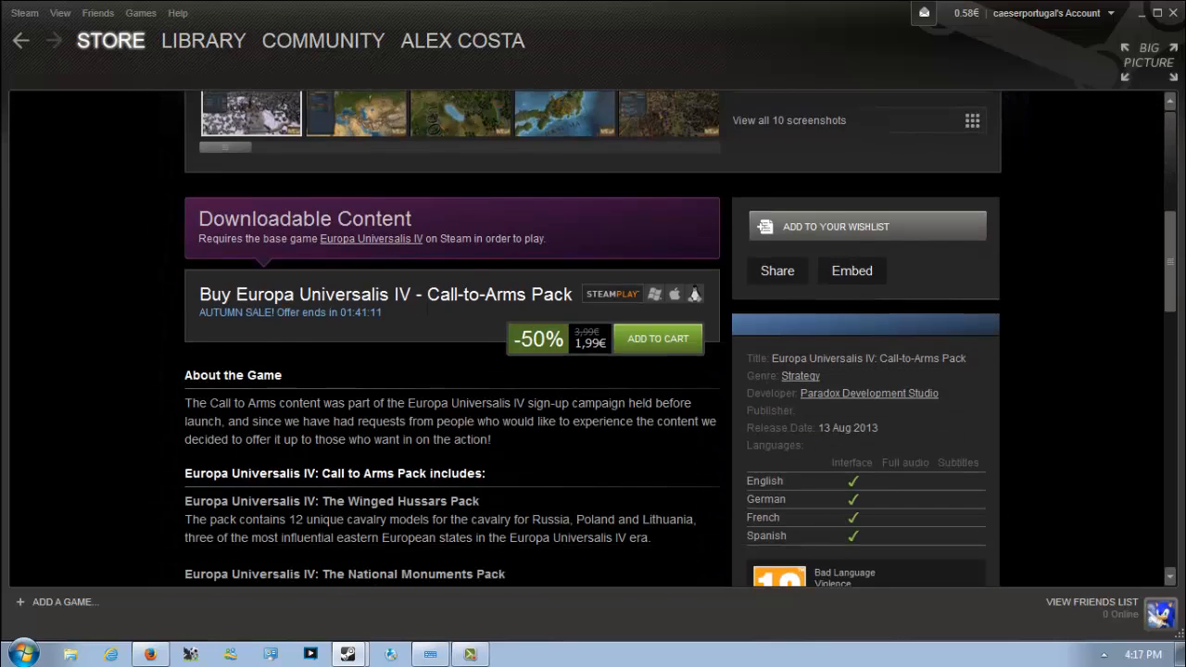
{"action": "scroll", "scroll_direction": "down", "scroll_amount": 3}
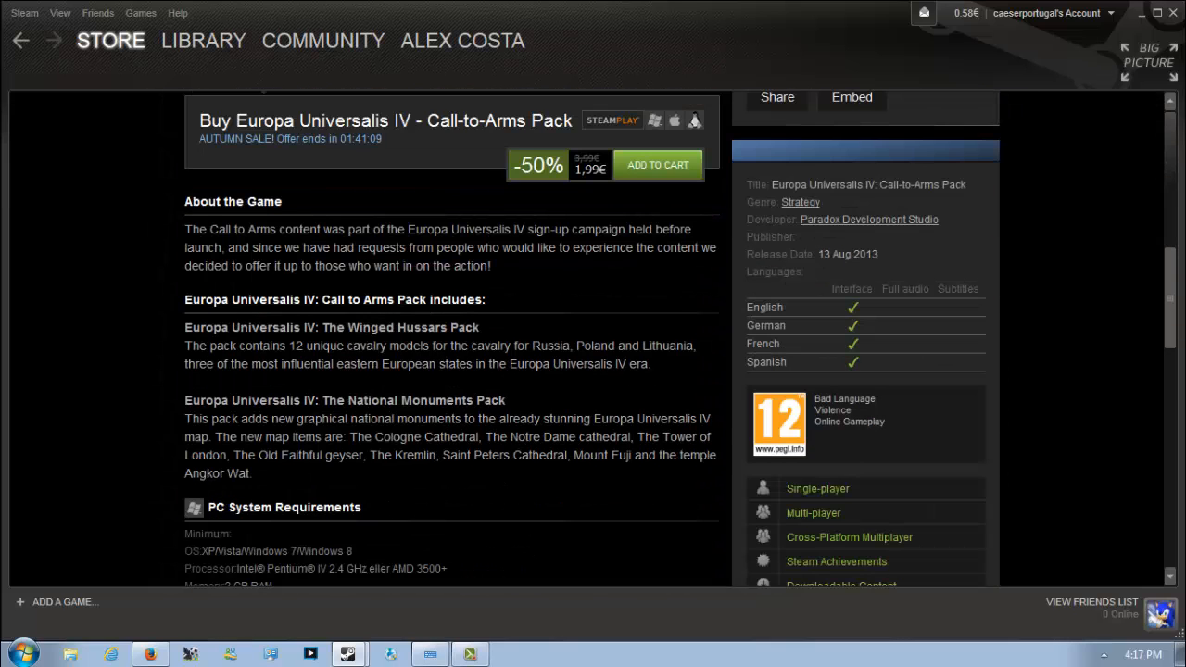
{"action": "left_click", "coordinate": [111, 41]}
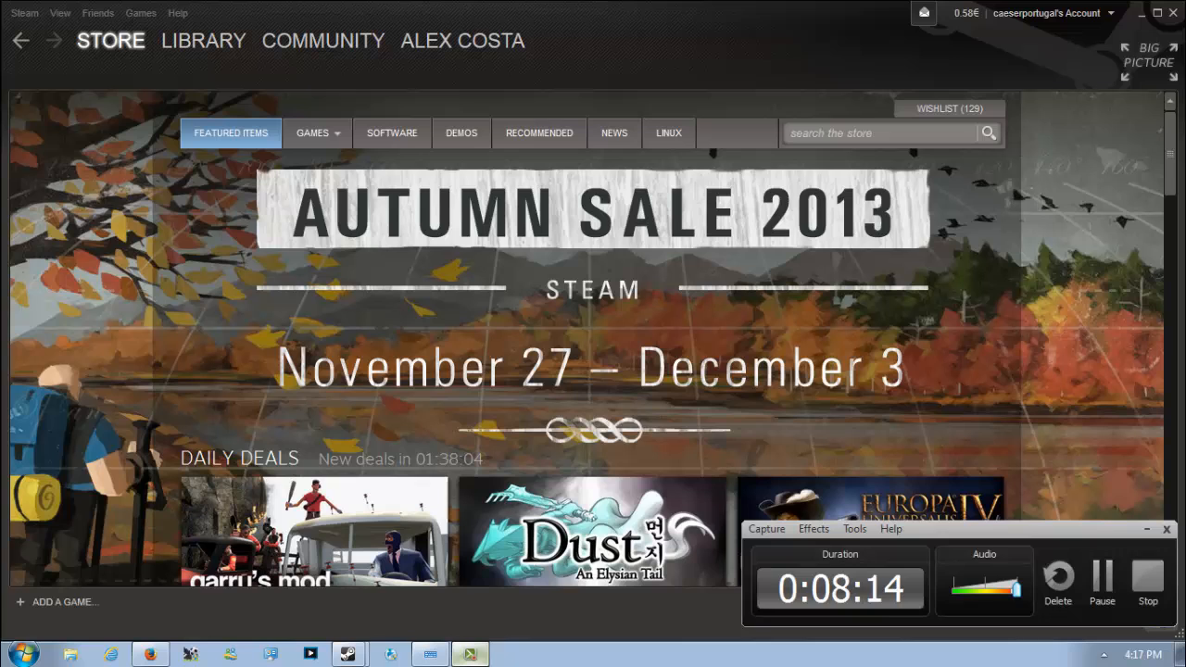
Step: View Garry's Mod's store page from the Daily Deals, 75% off at 1,99€ and already owned
{"action": "scroll", "scroll_direction": "down", "scroll_amount": 3}
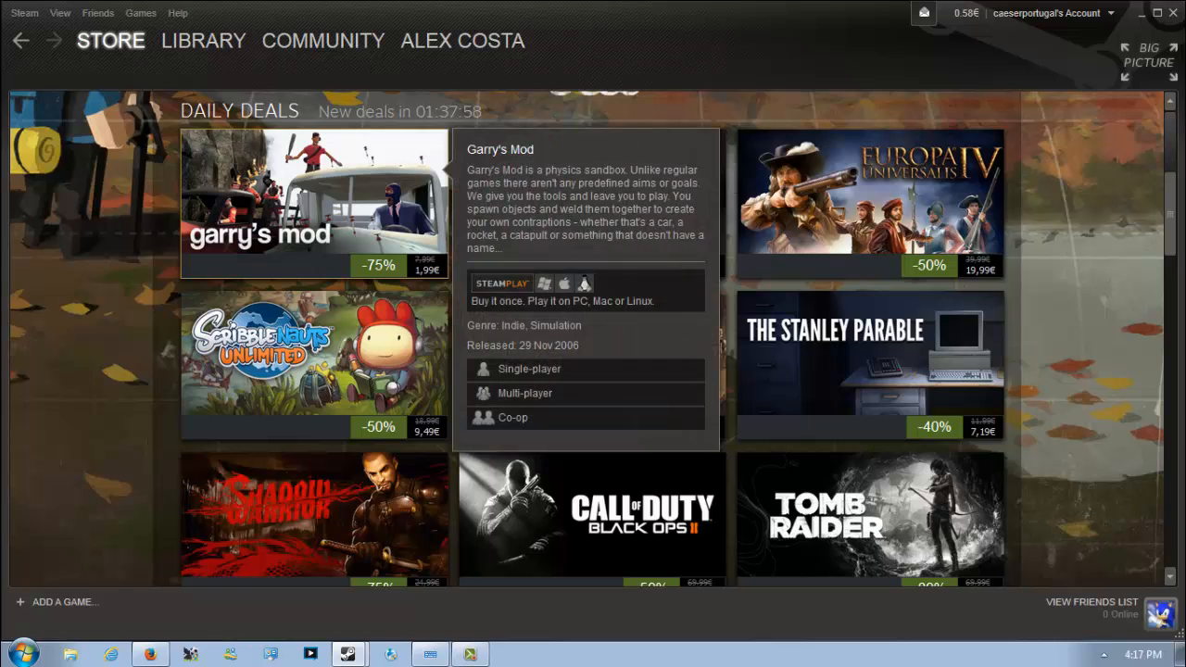
{"action": "left_click", "coordinate": [313, 200]}
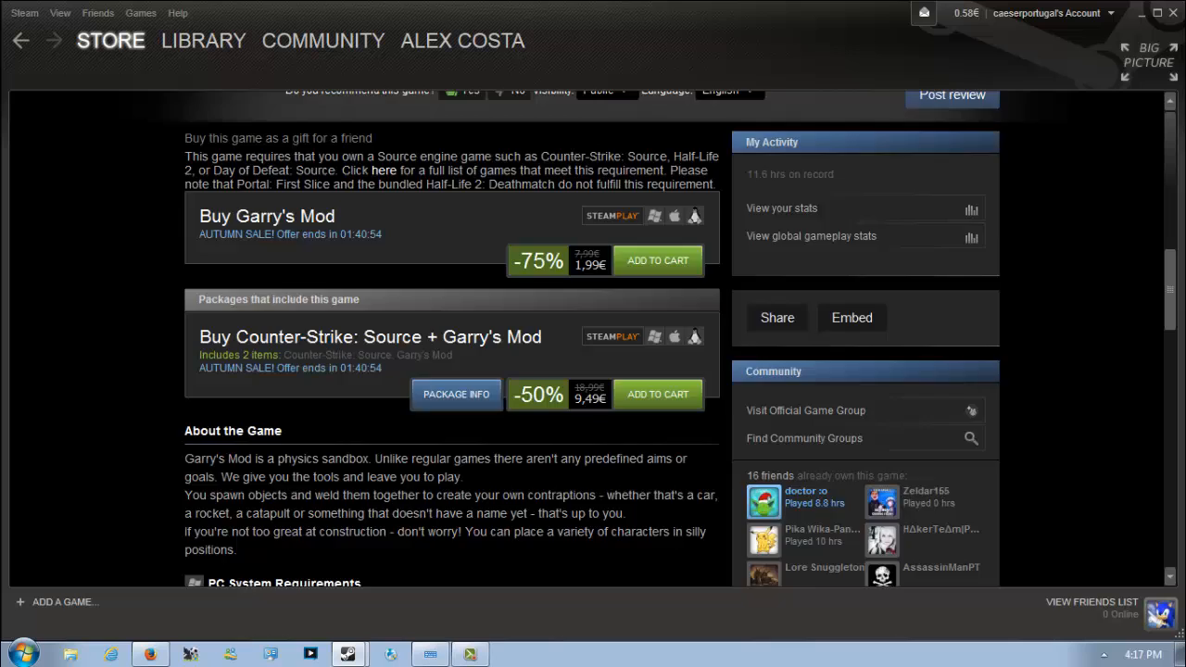
{"action": "scroll", "scroll_direction": "up", "scroll_amount": 3}
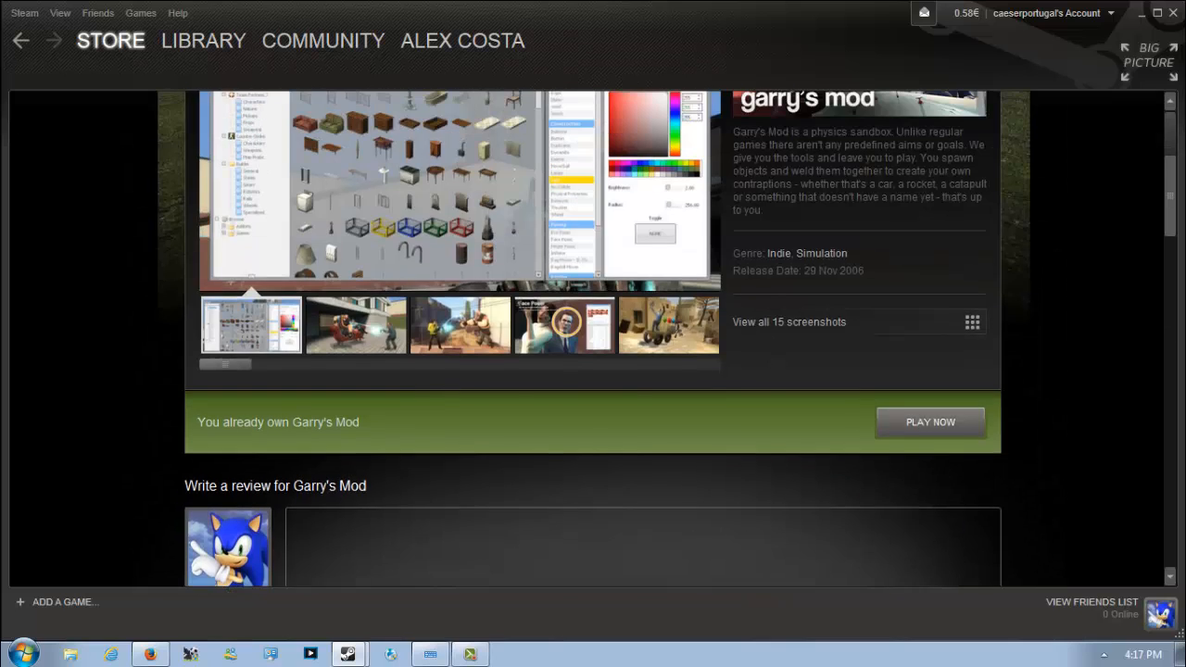
{"action": "scroll", "scroll_direction": "up", "scroll_amount": 3}
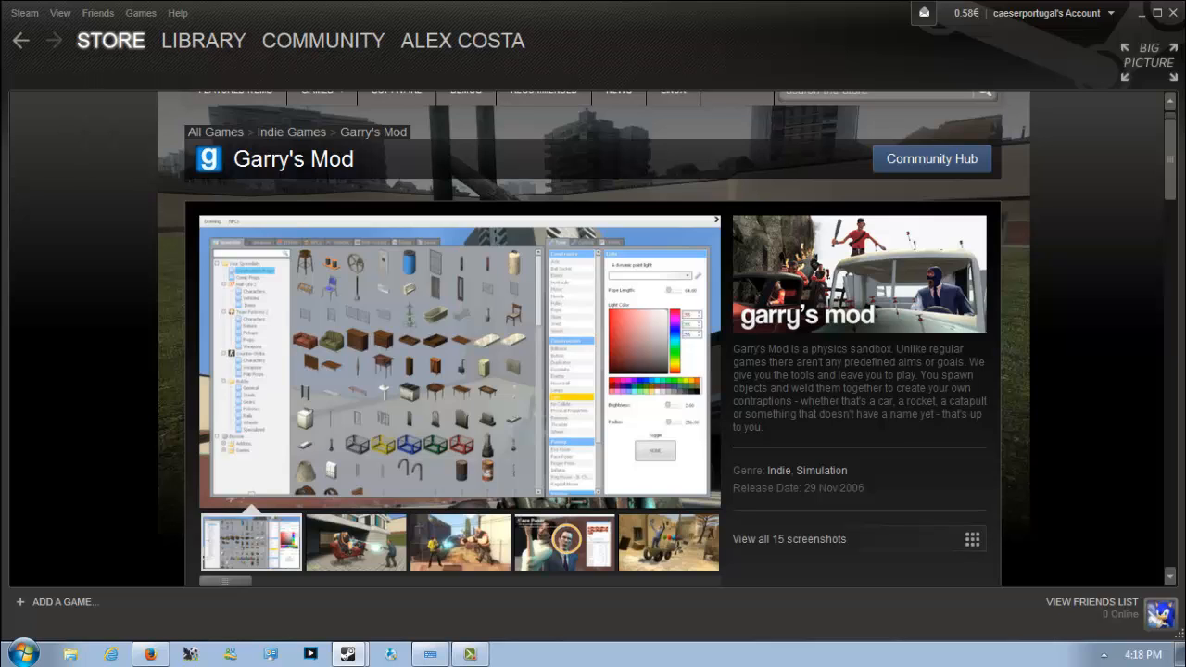
Step: Return to the Autumn Sale front page and bring the Daily Deals grid into view
{"action": "scroll", "scroll_direction": "down", "scroll_amount": 3}
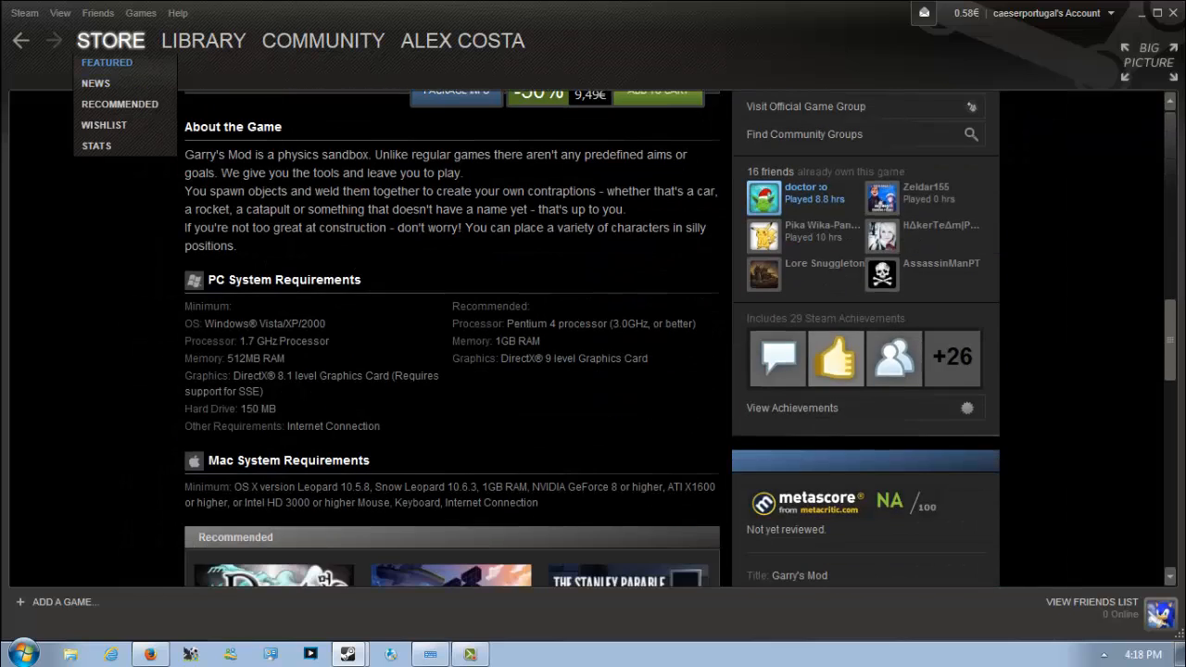
{"action": "left_click", "coordinate": [107, 63]}
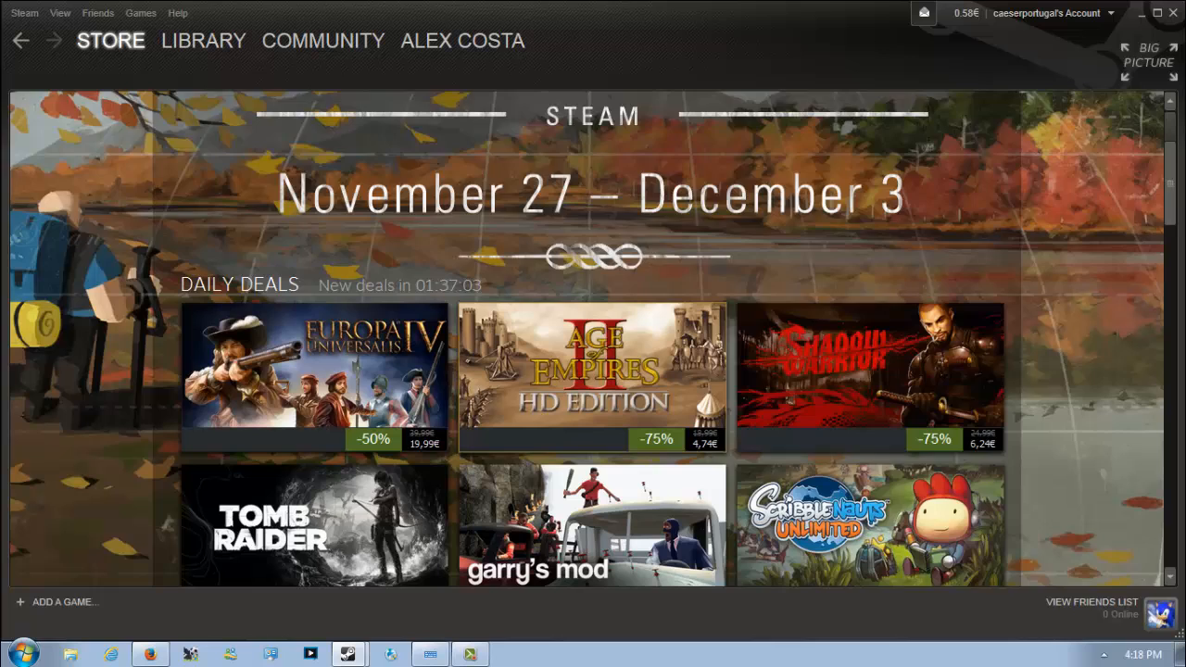
{"action": "scroll", "scroll_direction": "down", "scroll_amount": 3}
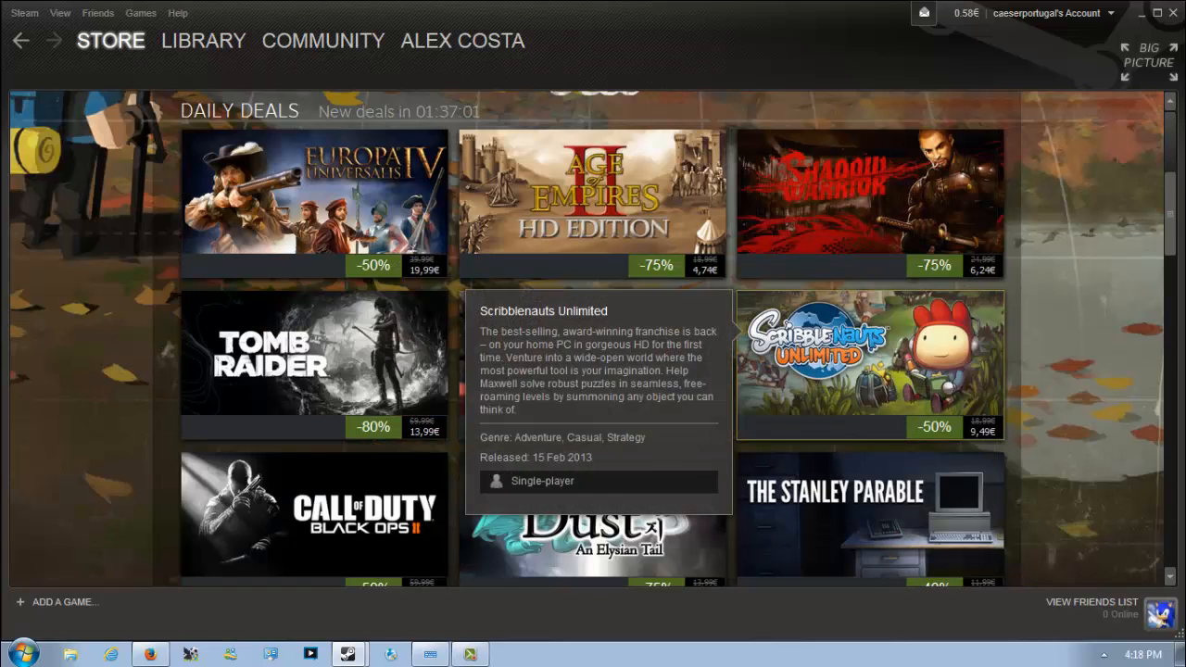
Step: View the Scribblenauts Unlimited store page, 50% off at 9,49€
{"action": "left_click", "coordinate": [869, 362]}
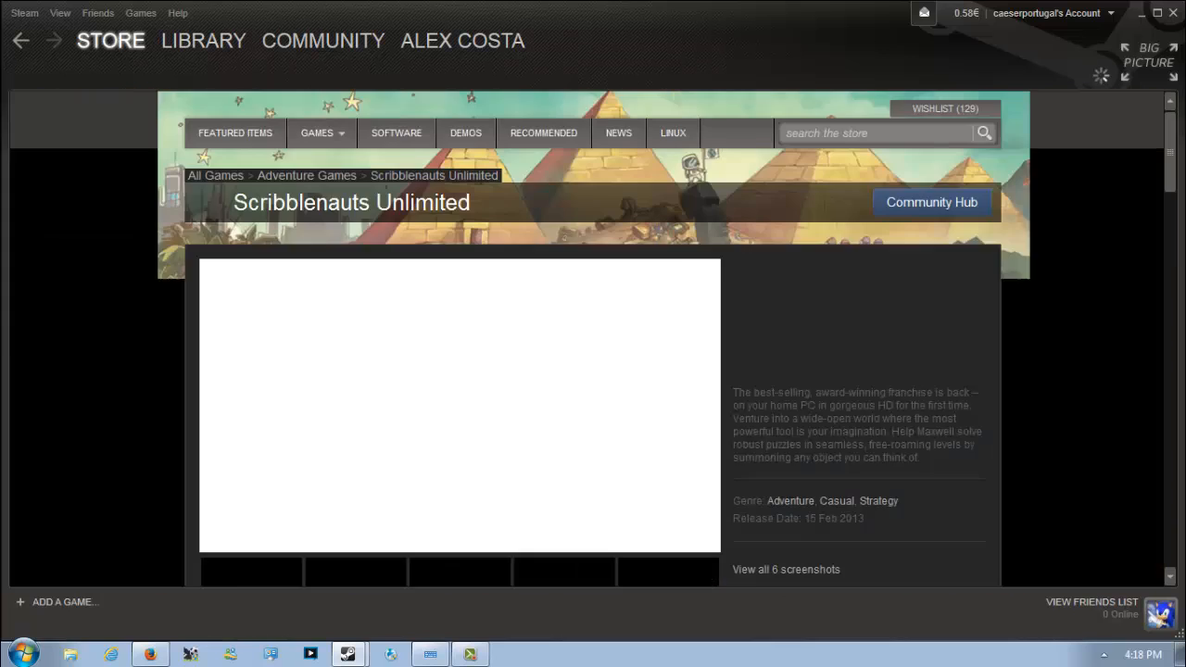
{"action": "scroll", "scroll_direction": "down", "scroll_amount": 3}
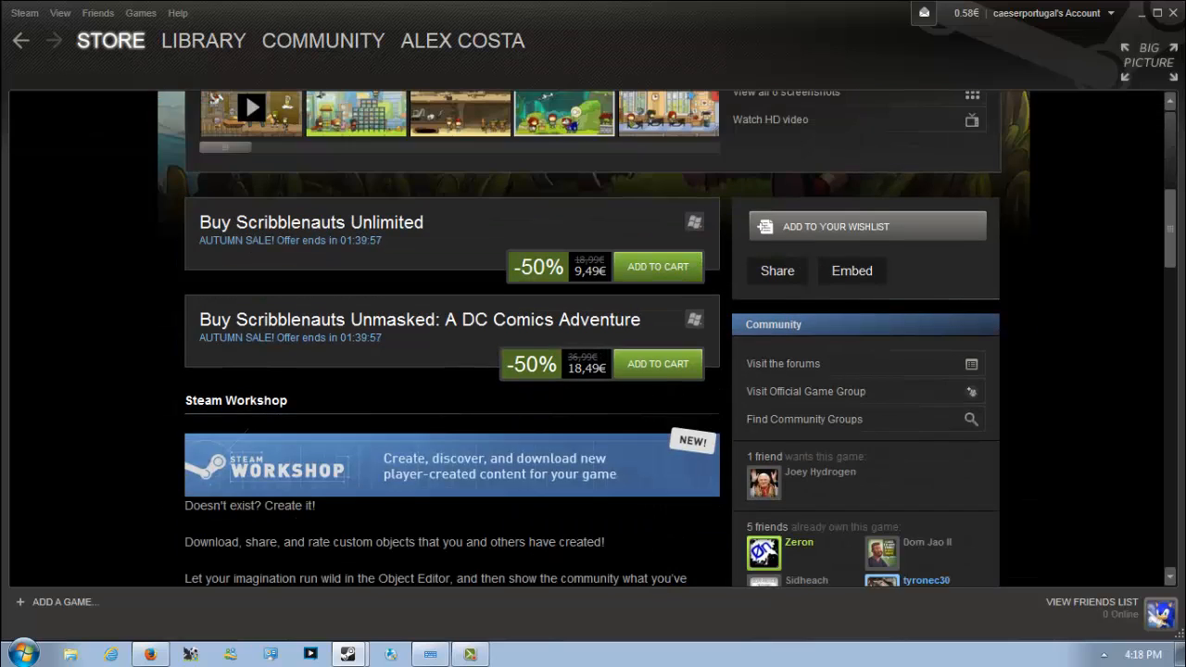
{"action": "scroll", "scroll_direction": "up", "scroll_amount": 3}
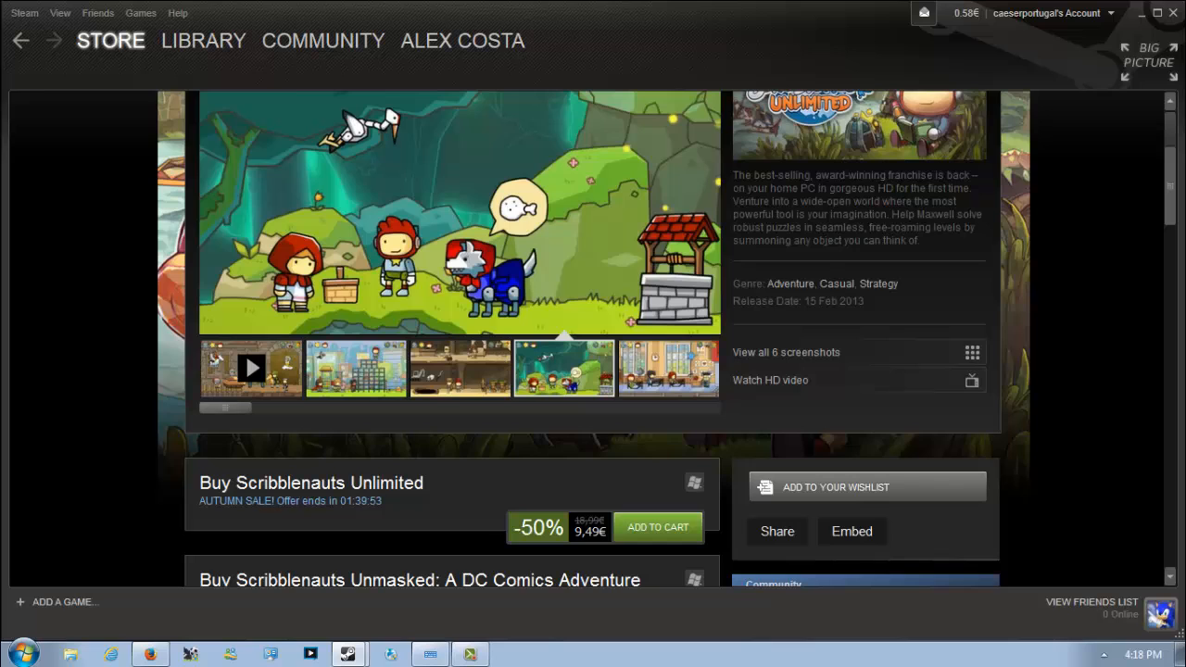
{"action": "scroll", "scroll_direction": "down", "scroll_amount": 3}
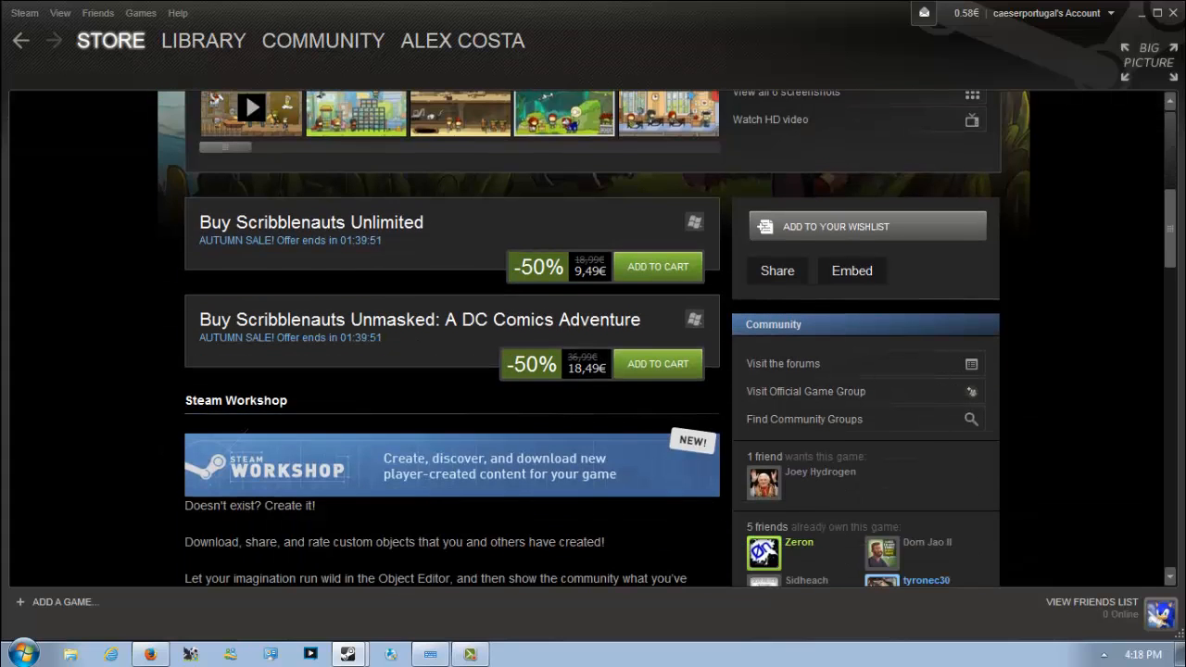
{"action": "scroll", "scroll_direction": "up", "scroll_amount": 3}
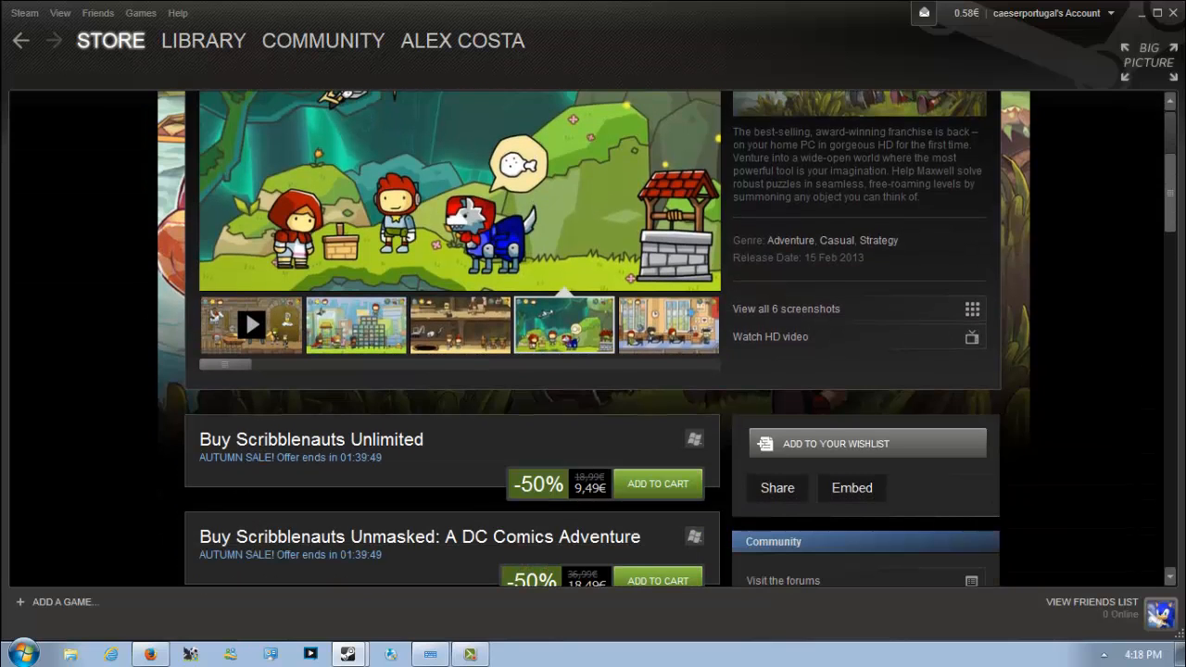
{"action": "scroll", "scroll_direction": "up", "scroll_amount": 3}
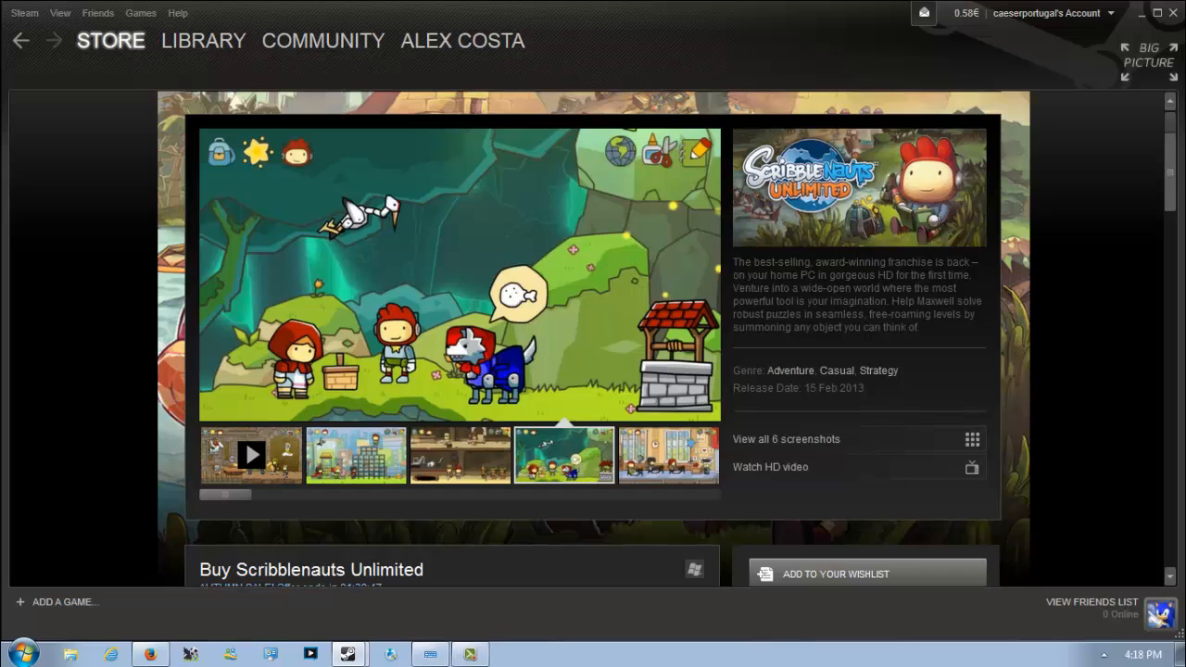
{"action": "scroll", "scroll_direction": "down", "scroll_amount": 3}
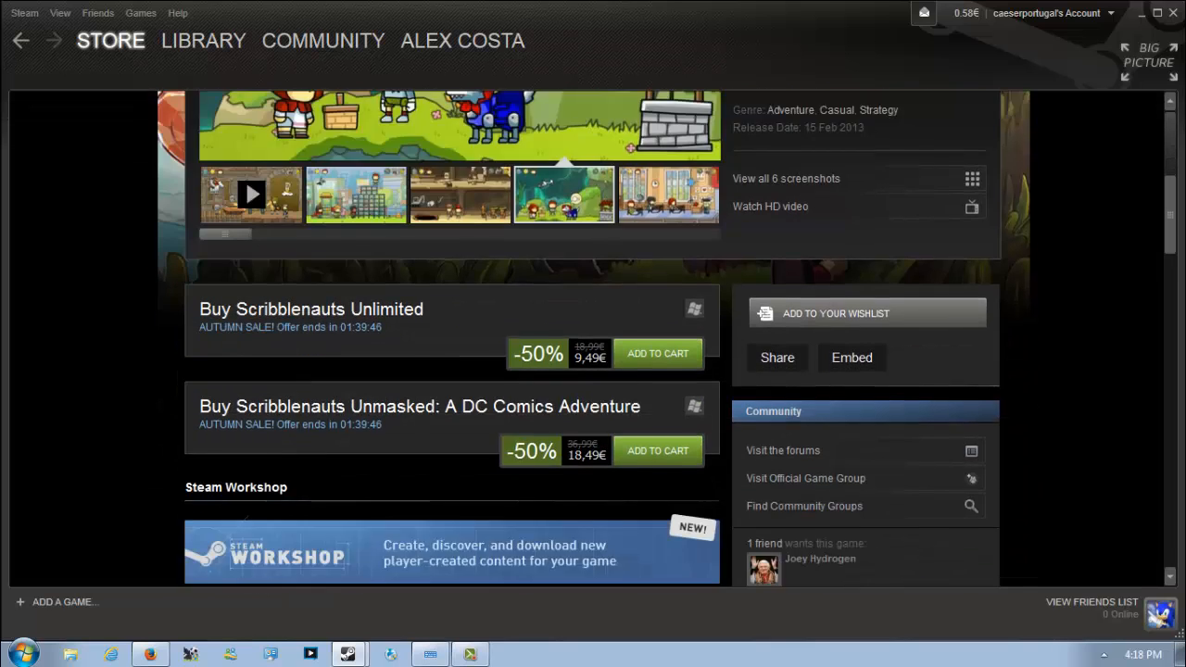
{"action": "scroll", "scroll_direction": "up", "scroll_amount": 3}
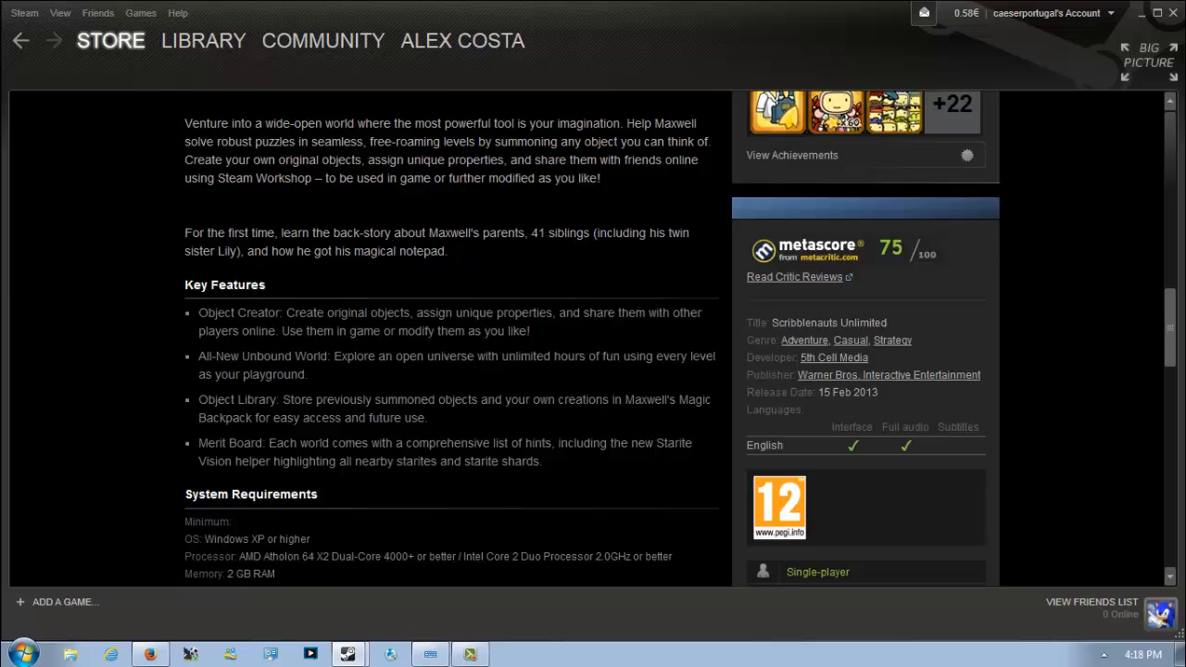
{"action": "scroll", "scroll_direction": "up", "scroll_amount": 3}
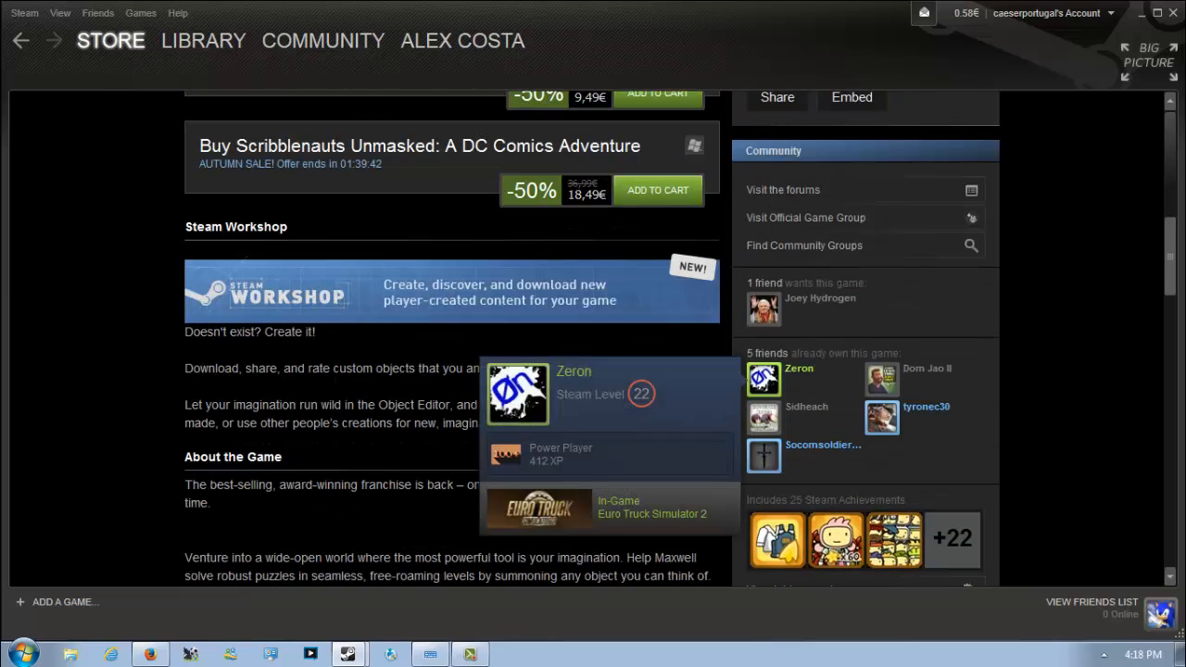
Step: Read through Scribblenauts Unlimited's details and the Scribblenauts Unmasked offer further down the page
{"action": "scroll", "scroll_direction": "down", "scroll_amount": 3}
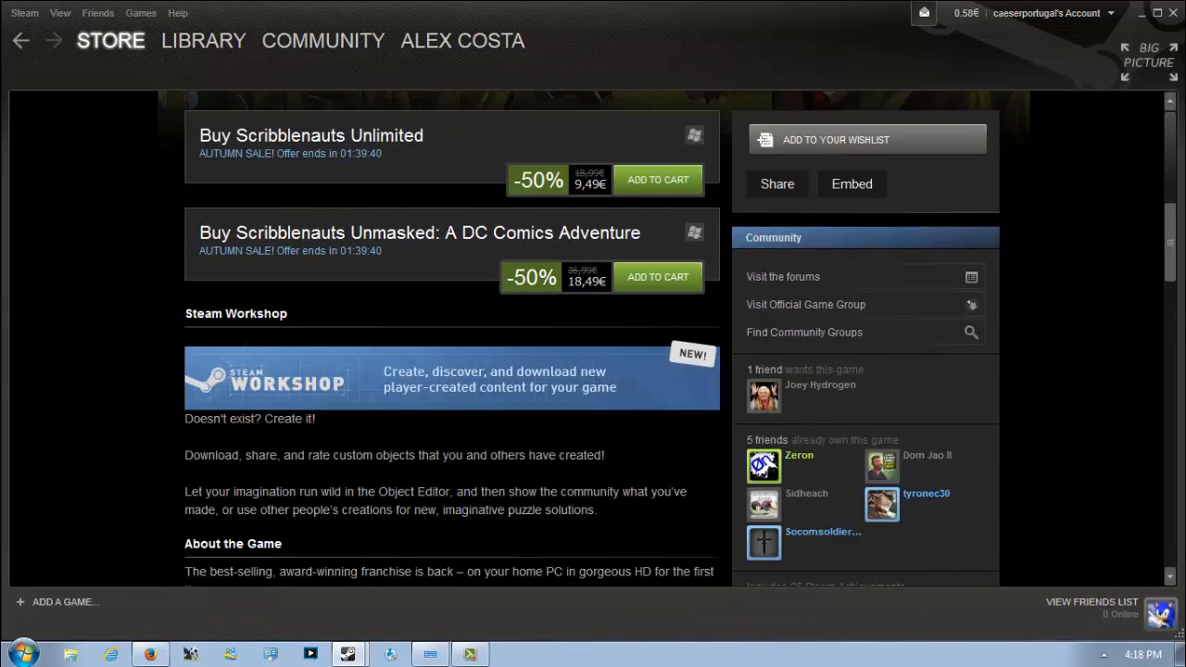
{"action": "scroll", "scroll_direction": "down", "scroll_amount": 3}
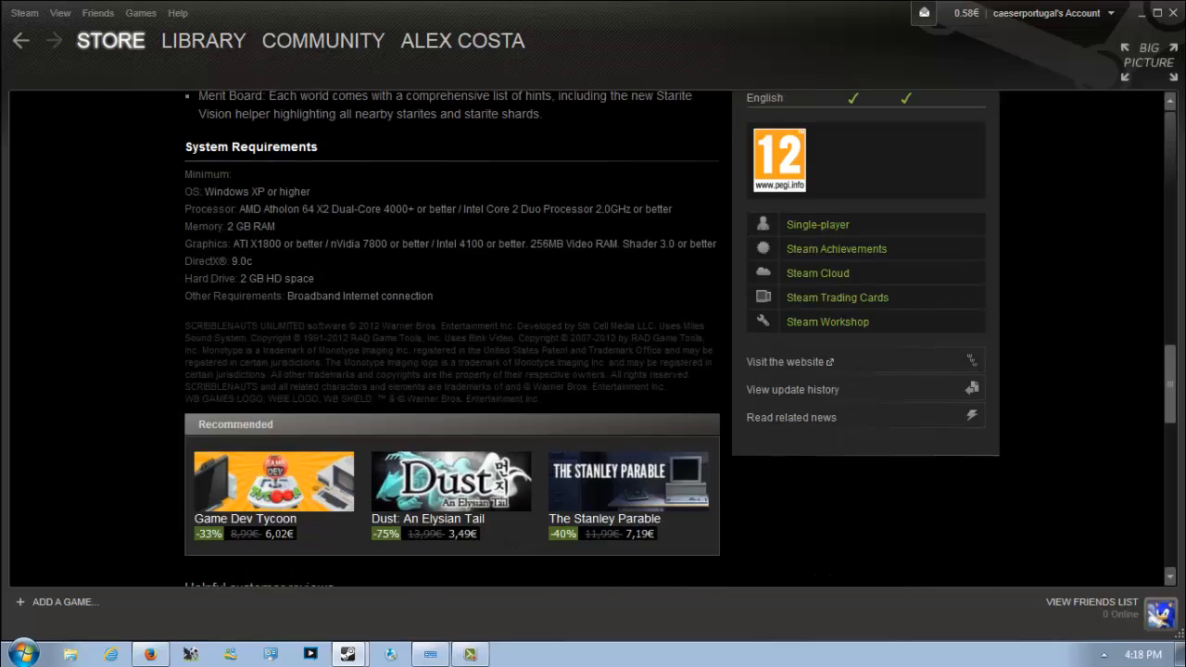
{"action": "scroll", "scroll_direction": "down", "scroll_amount": 3}
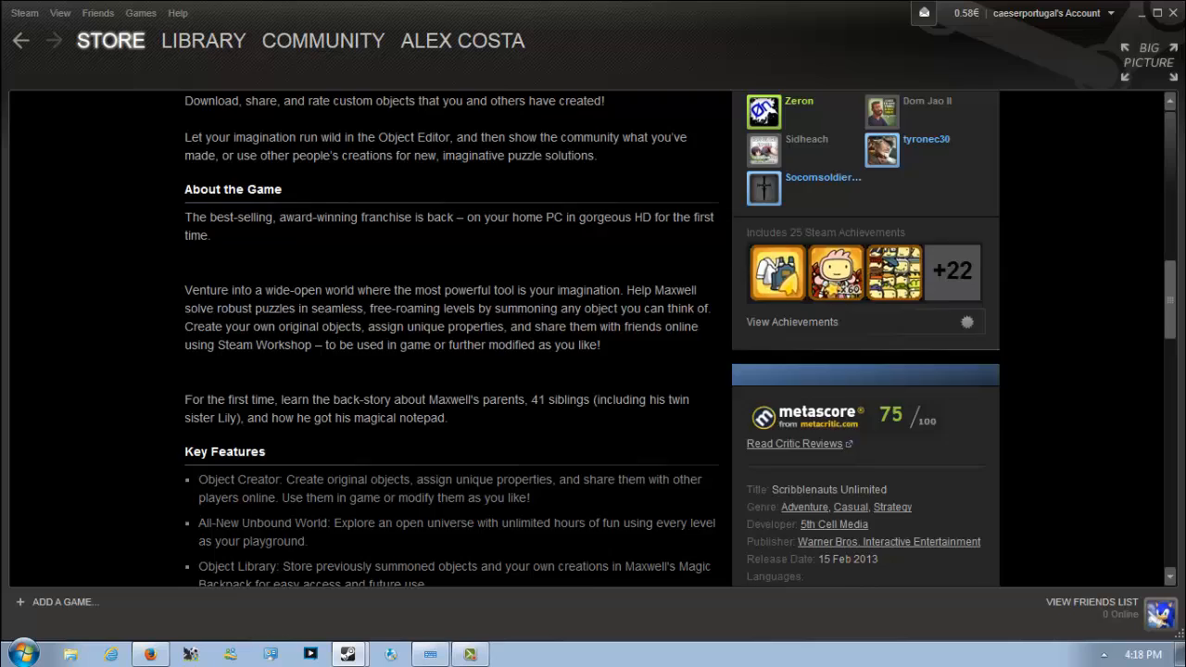
{"action": "scroll", "scroll_direction": "up", "scroll_amount": 3}
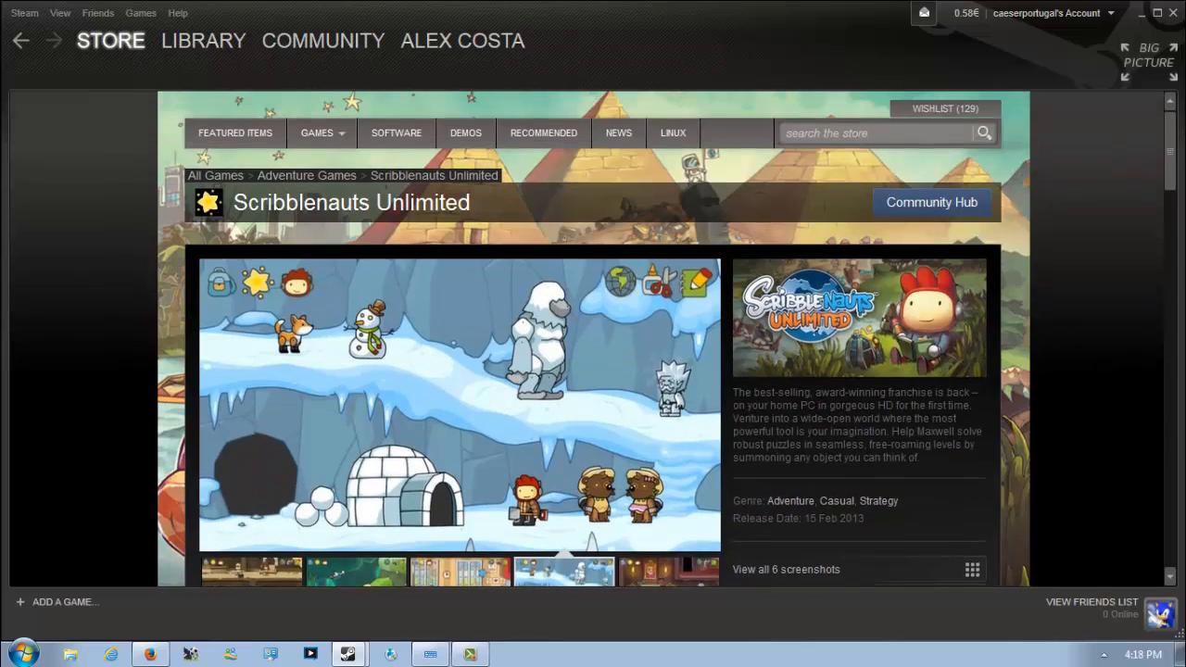
{"action": "scroll", "scroll_direction": "down", "scroll_amount": 3}
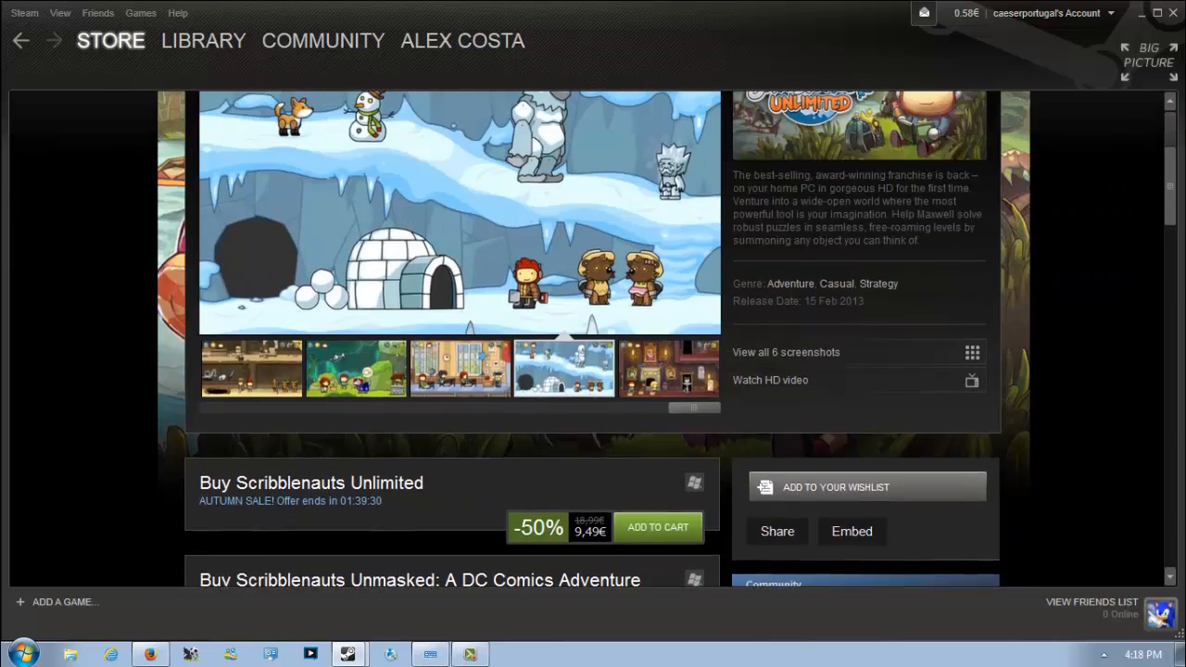
{"action": "scroll", "scroll_direction": "up", "scroll_amount": 3}
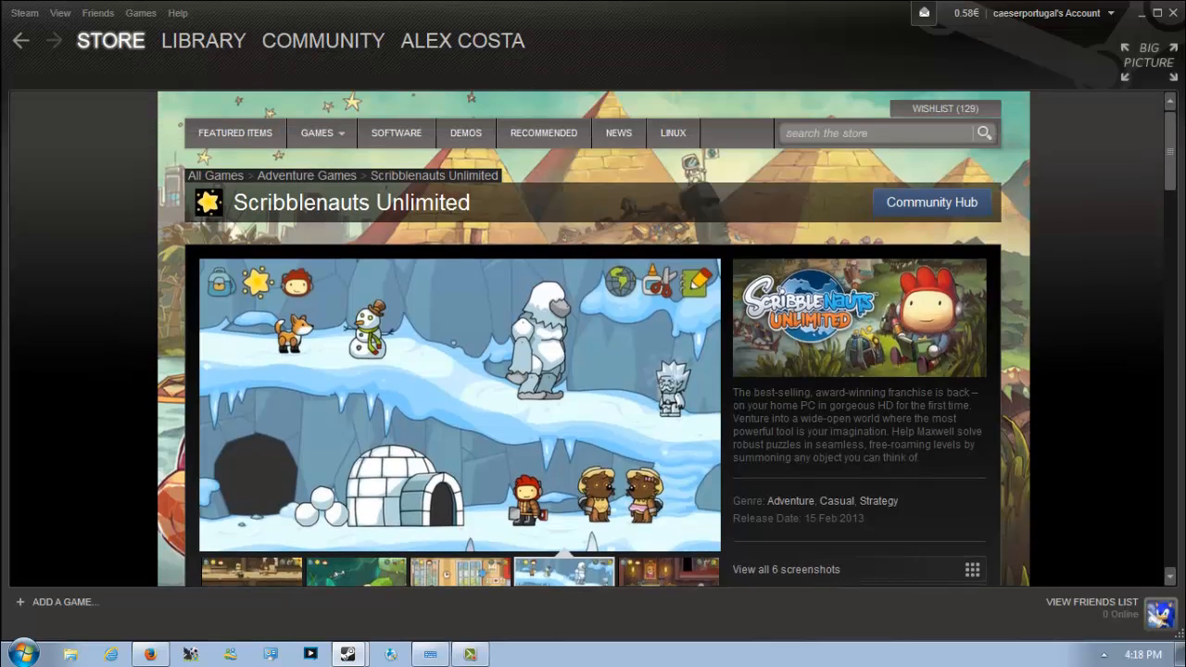
{"action": "scroll", "scroll_direction": "down", "scroll_amount": 3}
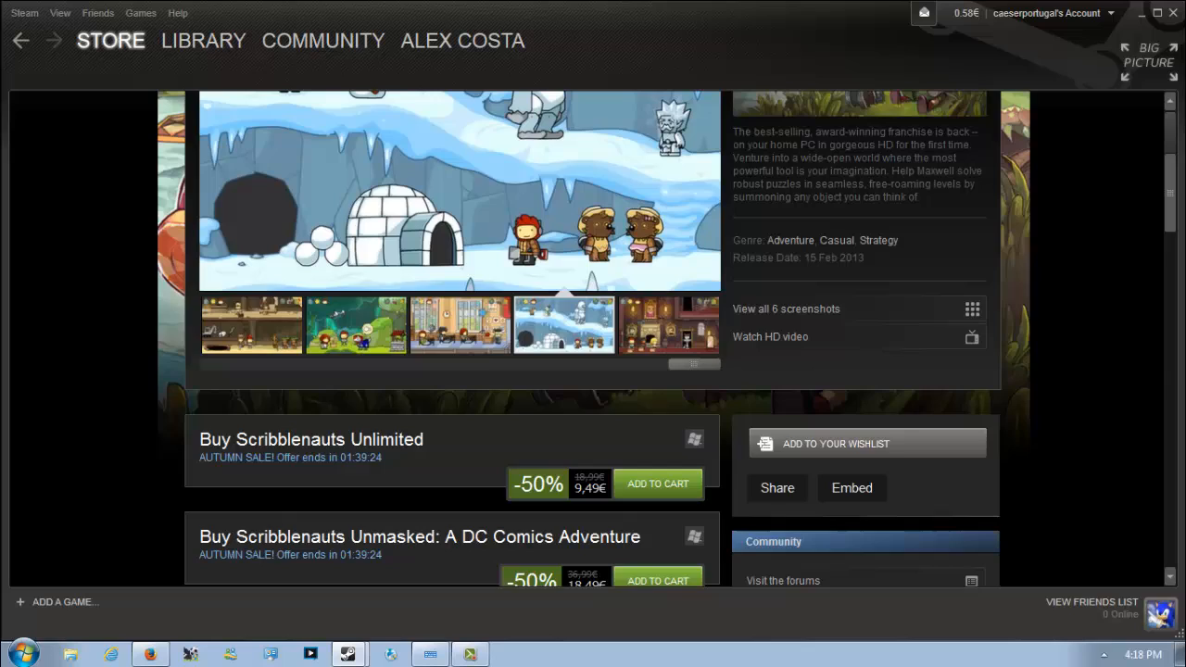
{"action": "scroll", "scroll_direction": "down", "scroll_amount": 3}
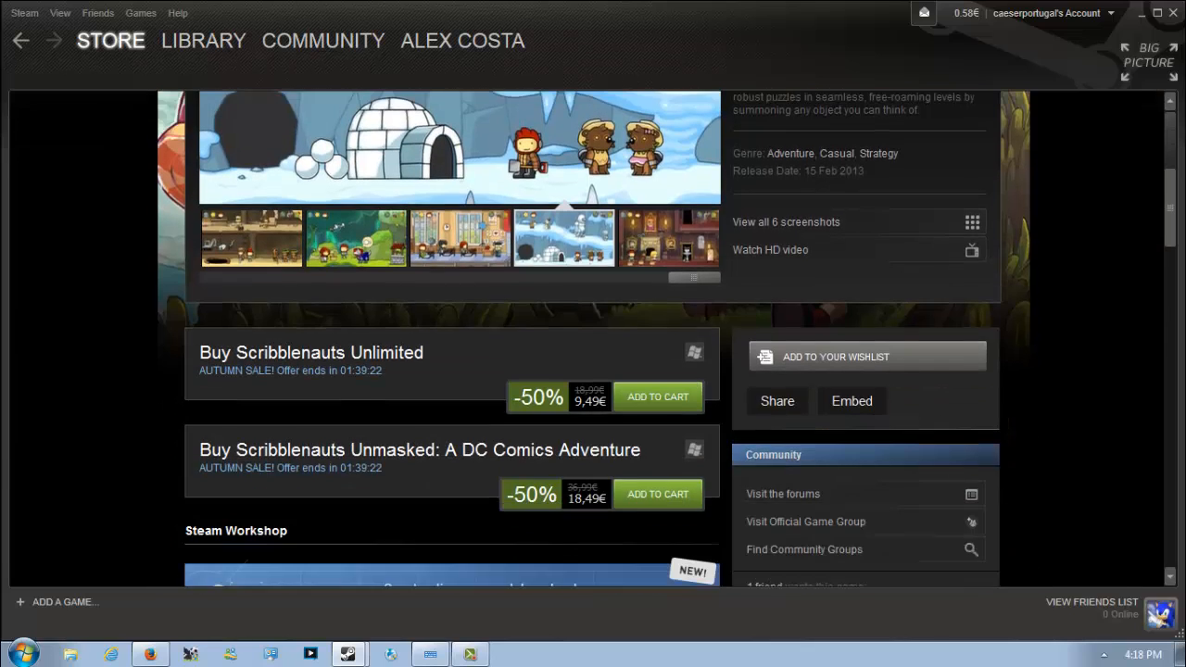
{"action": "scroll", "scroll_direction": "up", "scroll_amount": 3}
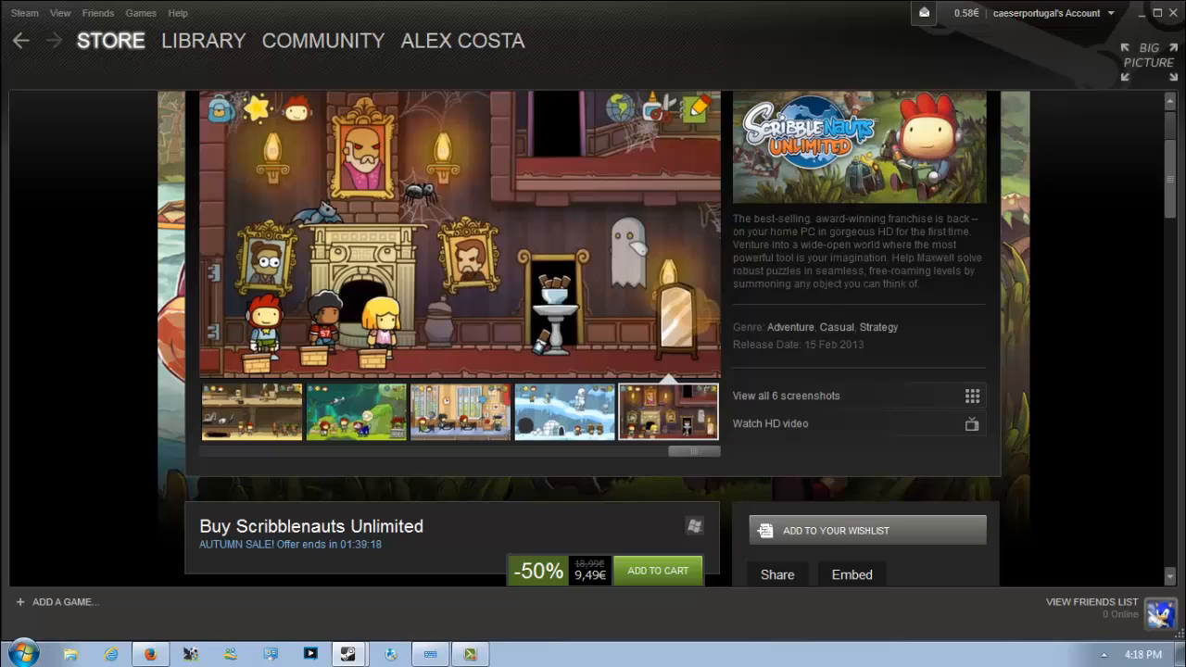
{"action": "left_click", "coordinate": [111, 41]}
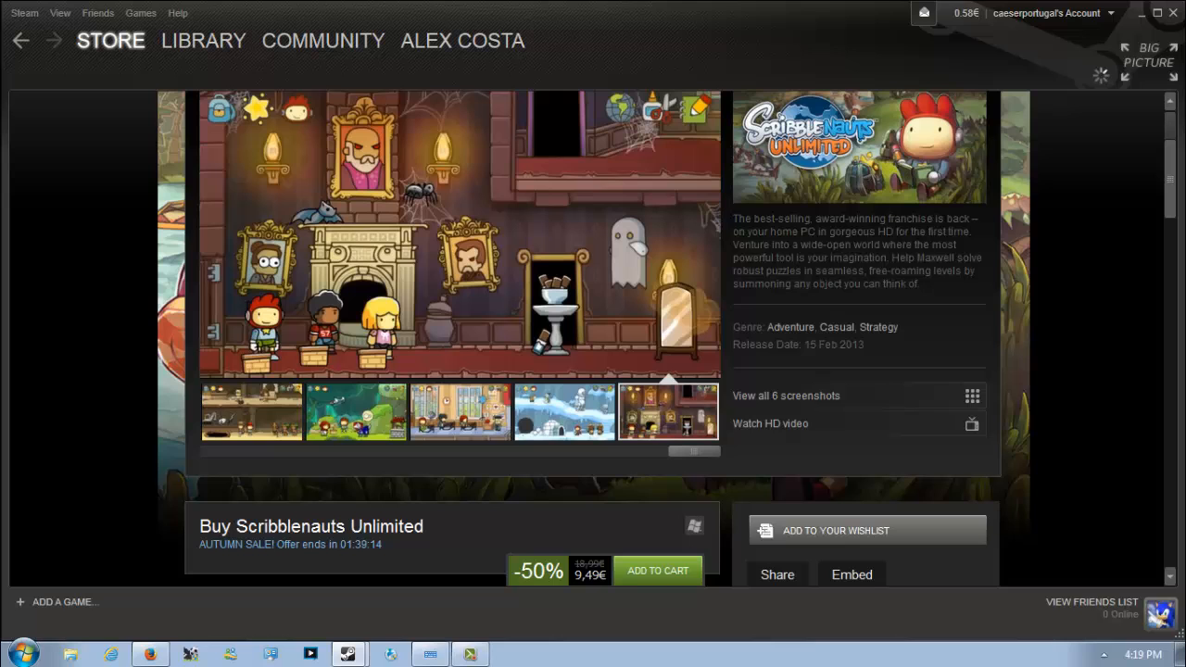
{"action": "left_click", "coordinate": [112, 40]}
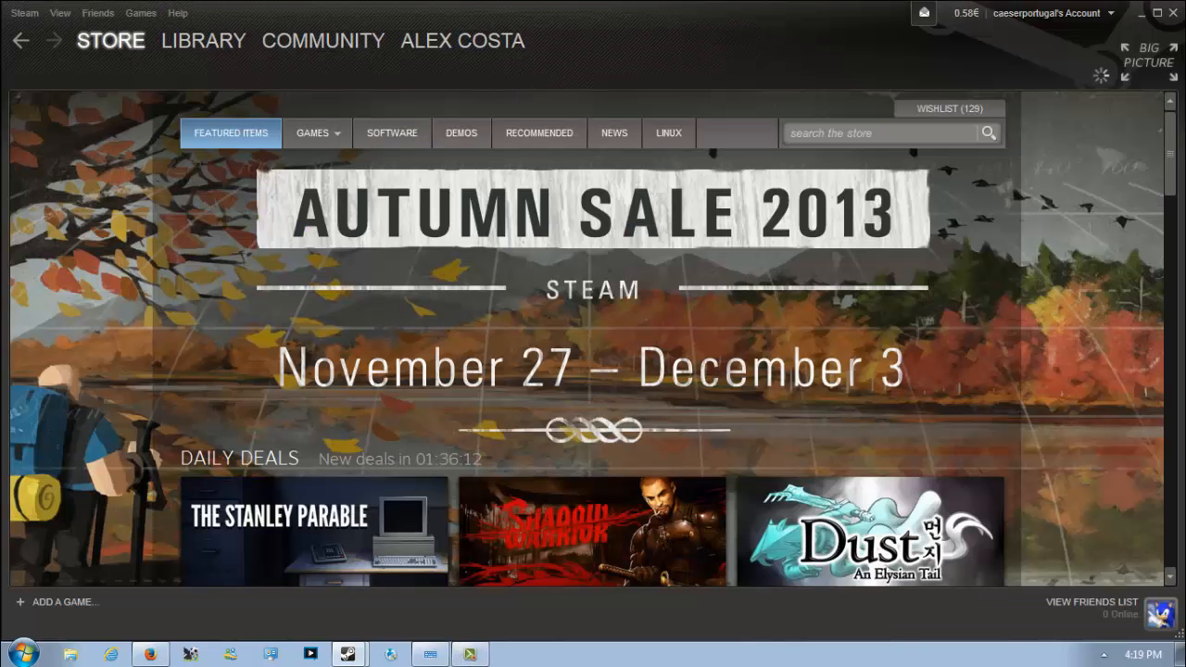
{"action": "scroll", "scroll_direction": "down", "scroll_amount": 3}
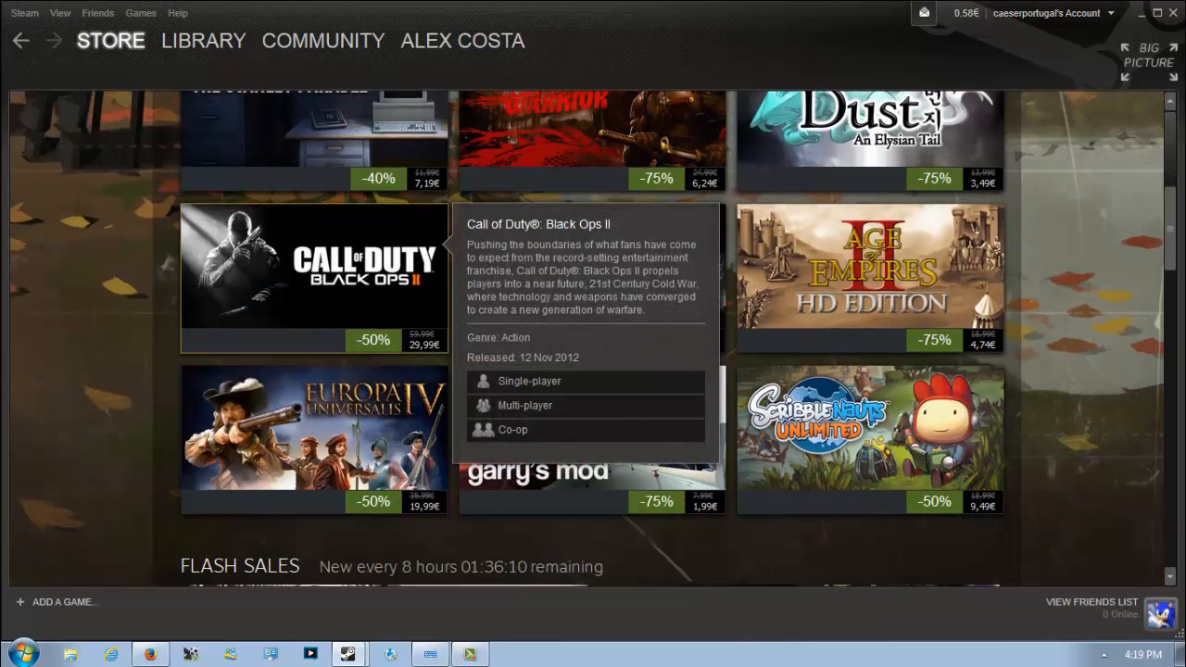
{"action": "left_click", "coordinate": [313, 269]}
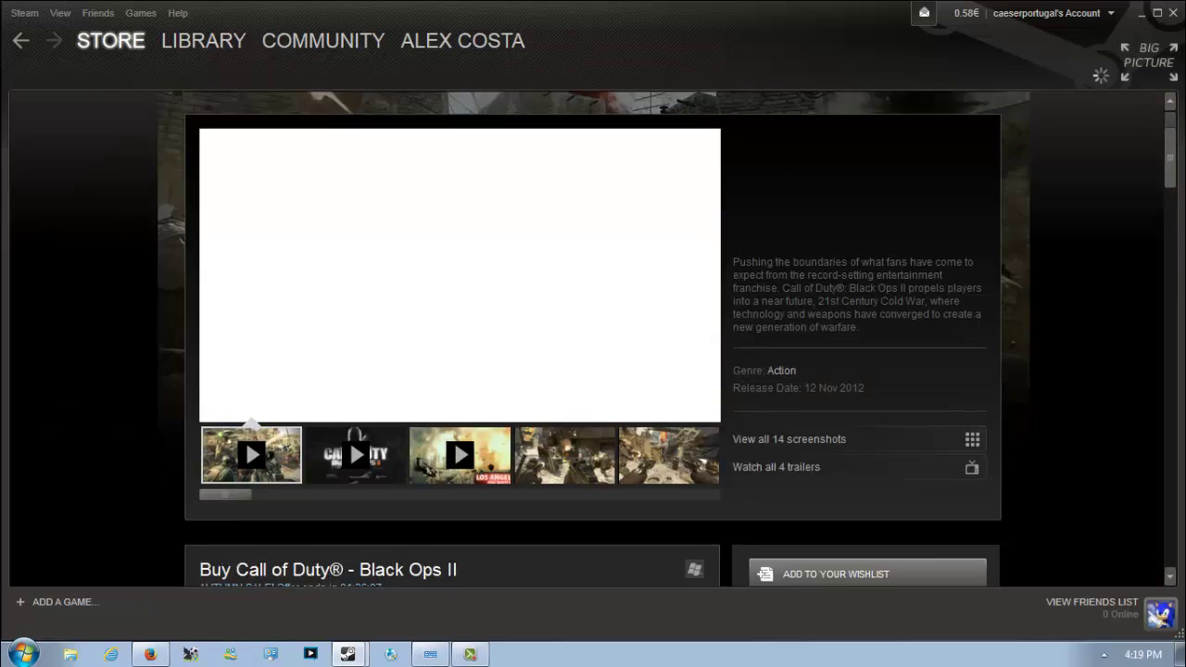
{"action": "scroll", "scroll_direction": "up", "scroll_amount": 3}
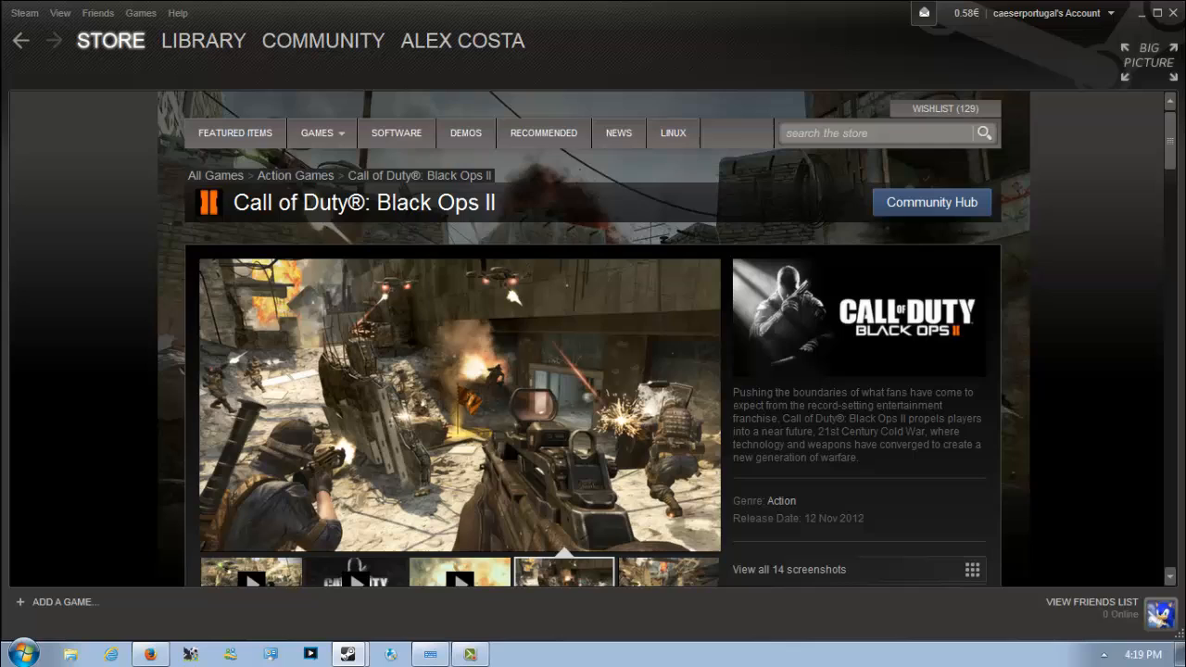
{"action": "scroll", "scroll_direction": "down", "scroll_amount": 3}
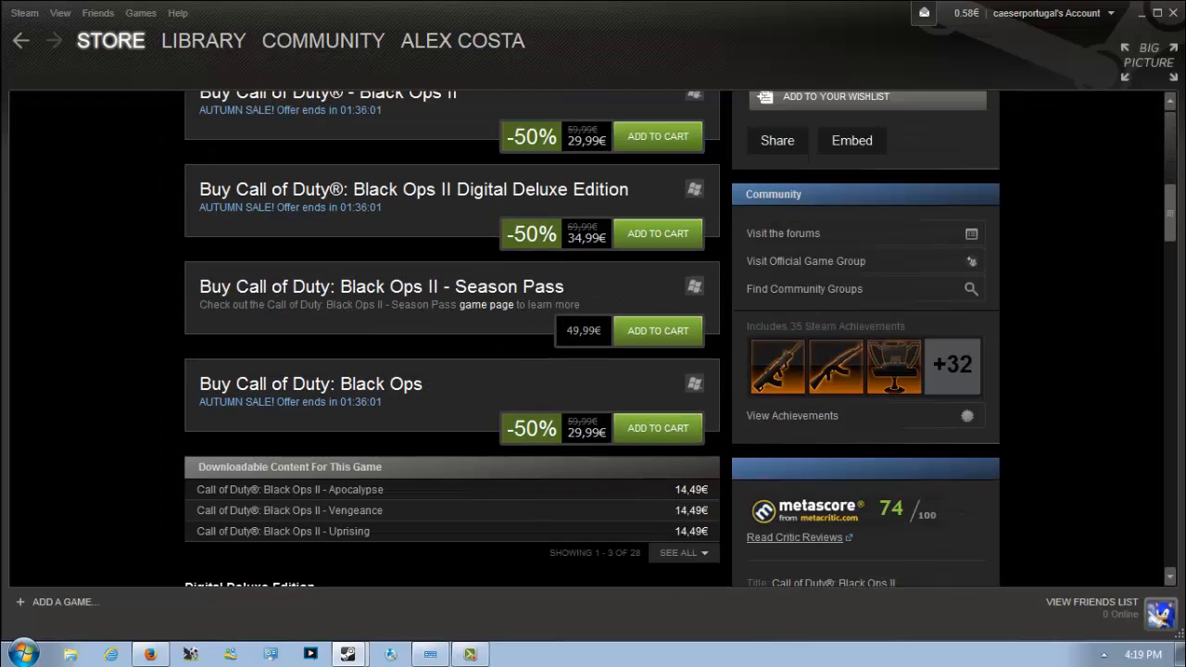
{"action": "scroll", "scroll_direction": "up", "scroll_amount": 3}
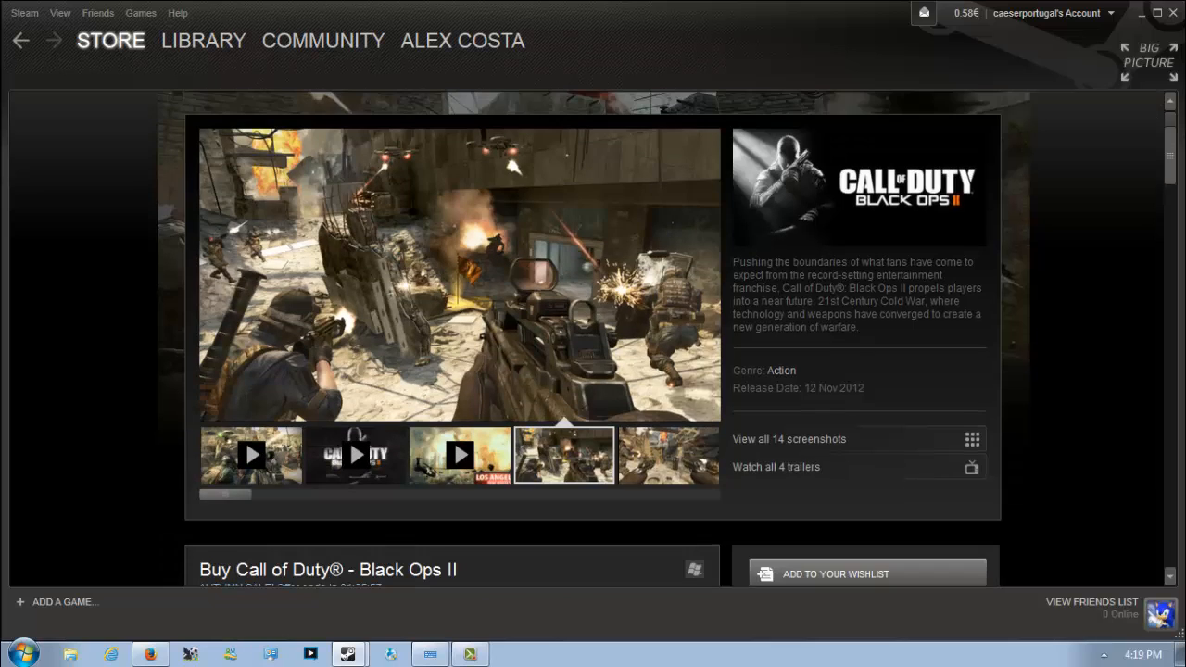
{"action": "scroll", "scroll_direction": "down", "scroll_amount": 3}
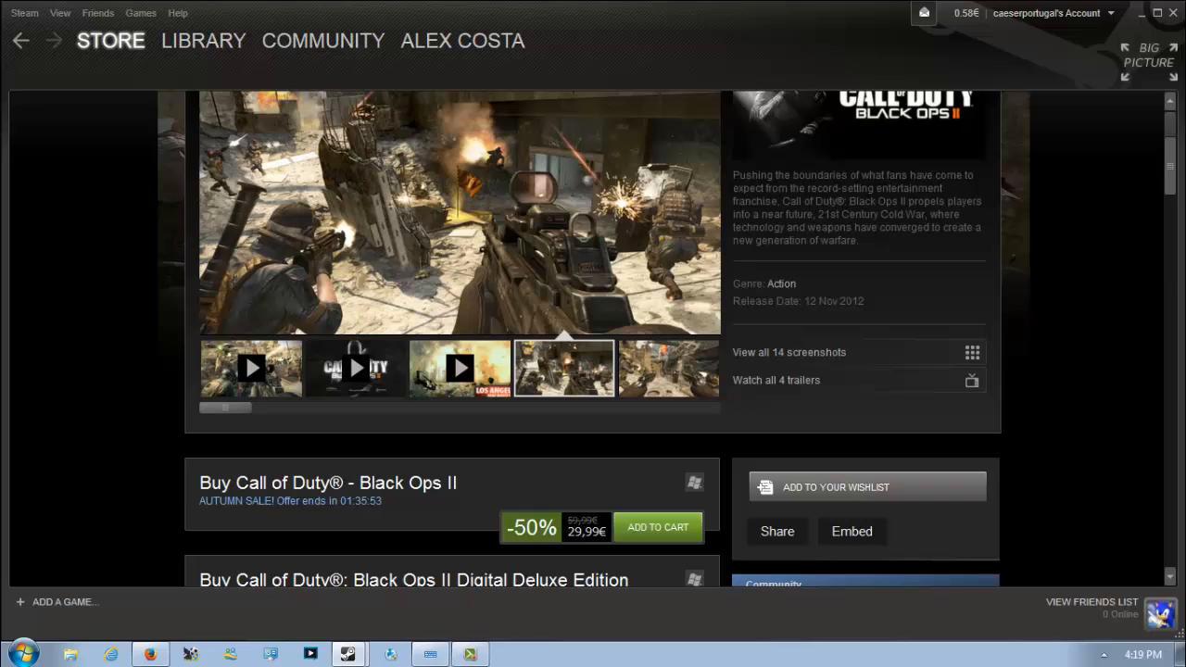
{"action": "scroll", "scroll_direction": "up", "scroll_amount": 3}
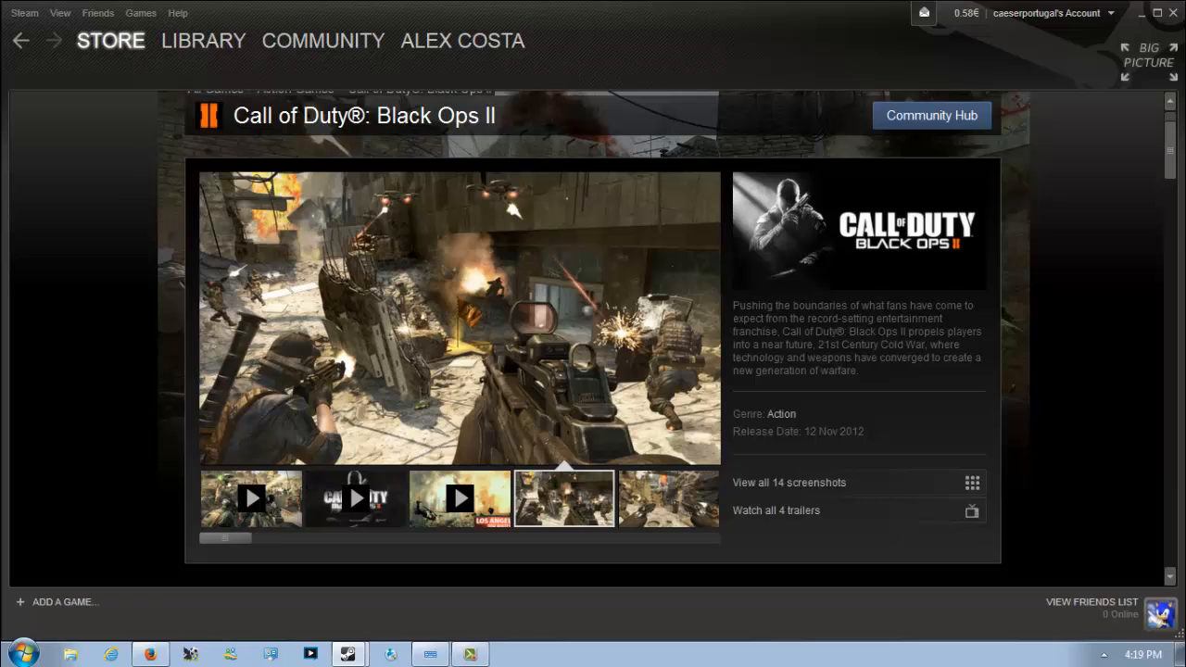
{"action": "scroll", "scroll_direction": "down", "scroll_amount": 3}
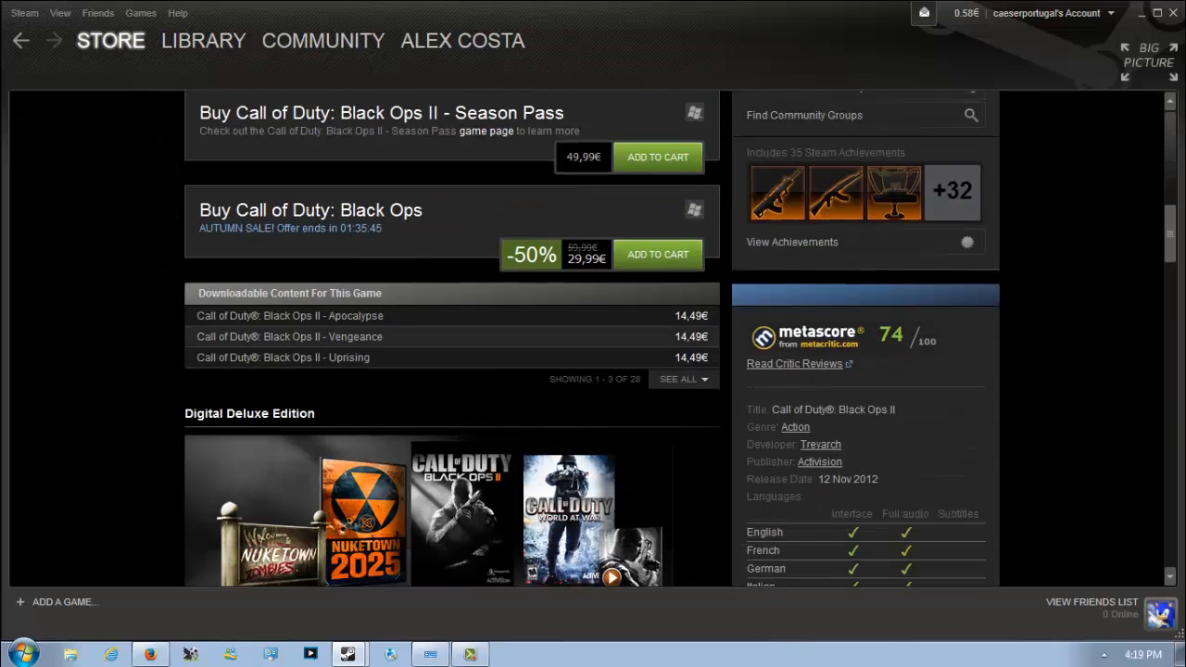
{"action": "scroll", "scroll_direction": "down", "scroll_amount": 3}
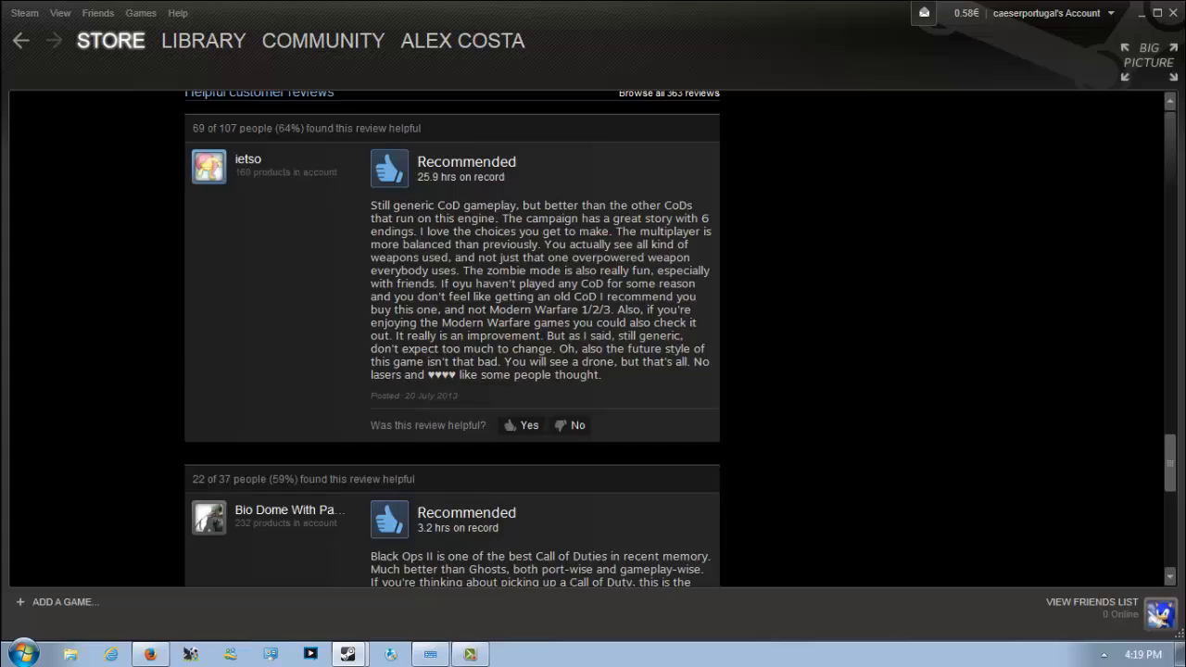
{"action": "scroll", "scroll_direction": "down", "scroll_amount": 3}
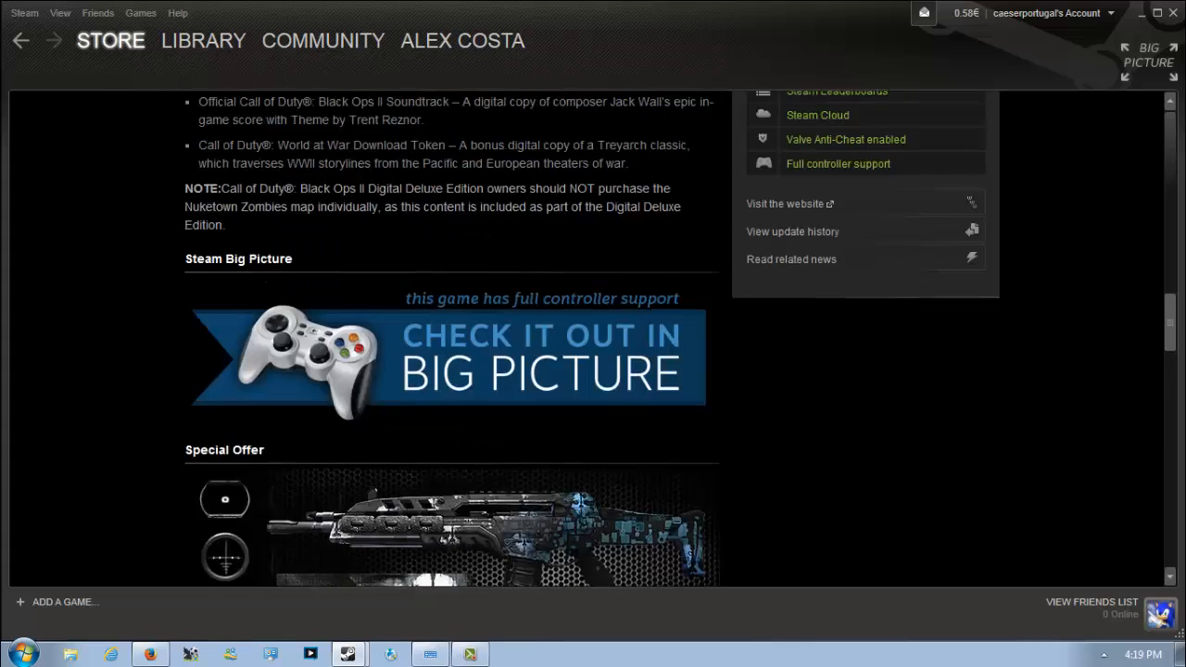
{"action": "scroll", "scroll_direction": "up", "scroll_amount": 3}
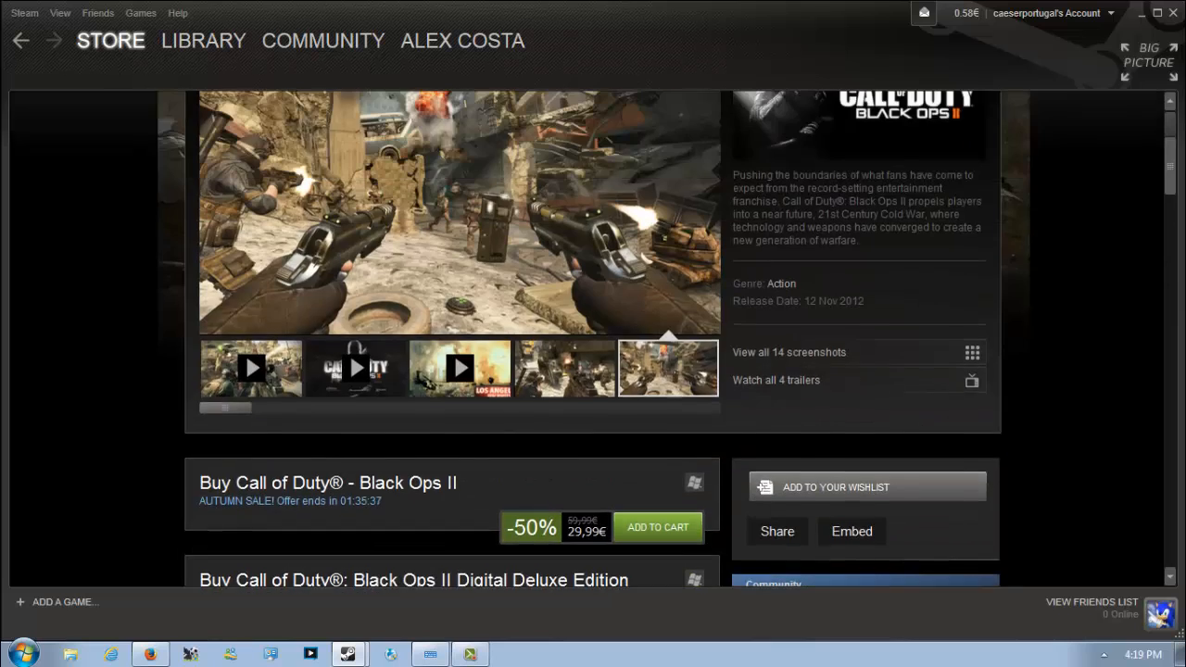
{"action": "scroll", "scroll_direction": "up", "scroll_amount": 3}
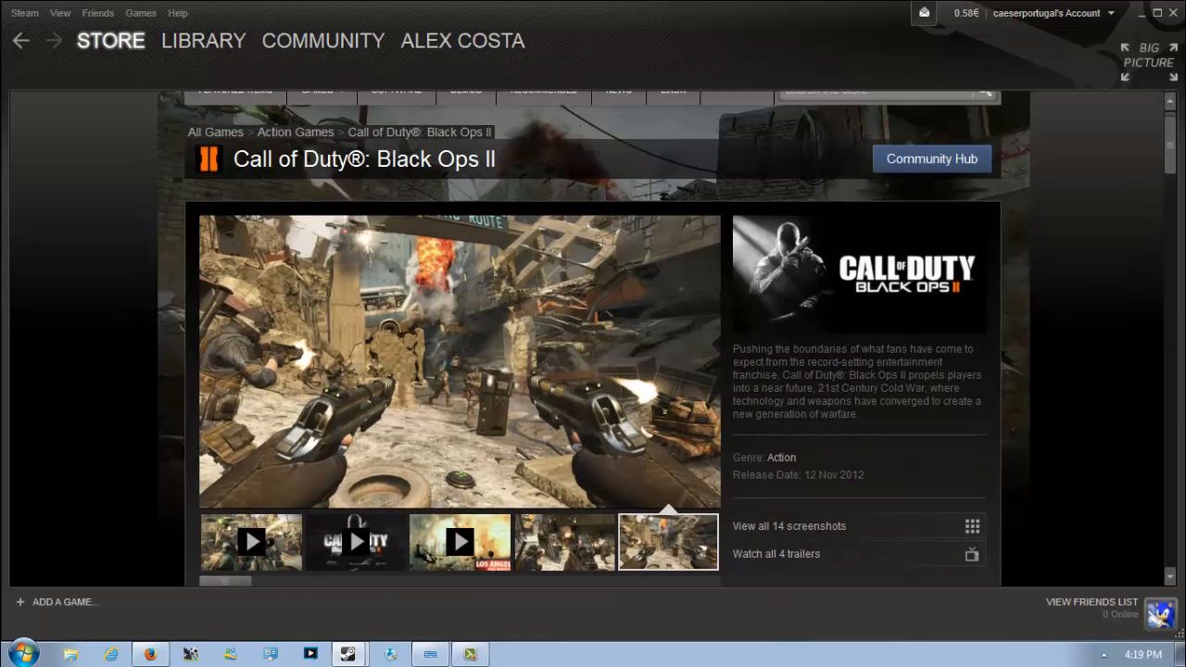
Step: Return to the Autumn Sale front page and show the New releases list below the deals
{"action": "left_click", "coordinate": [111, 40]}
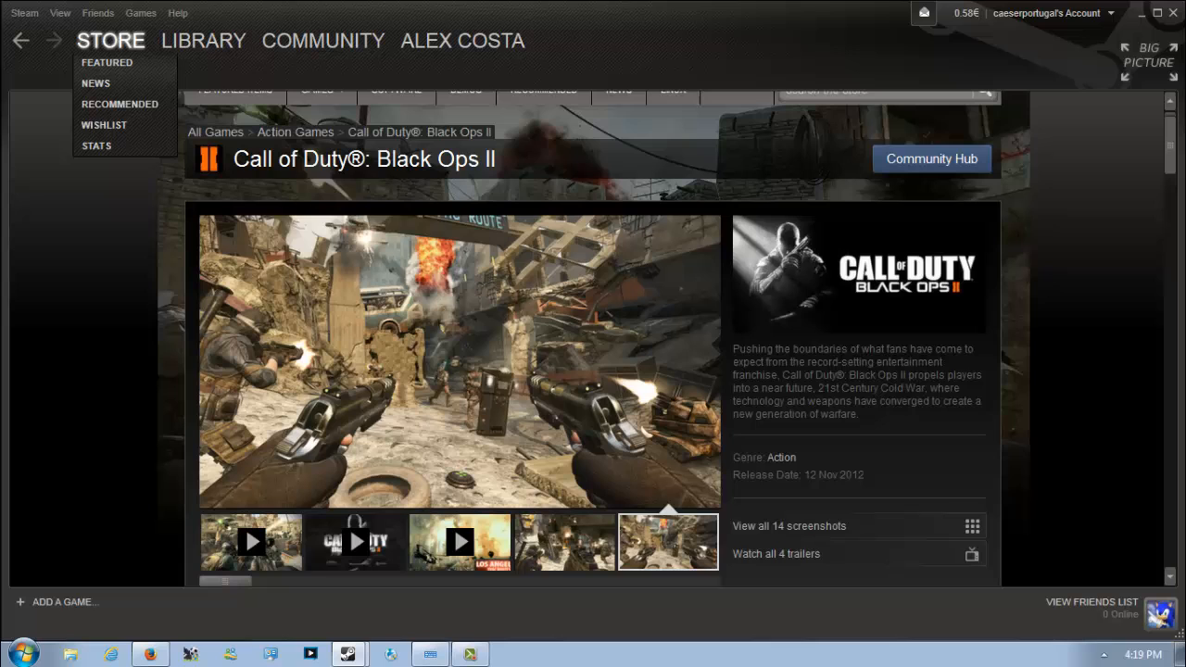
{"action": "mouse_move", "coordinate": [108, 63]}
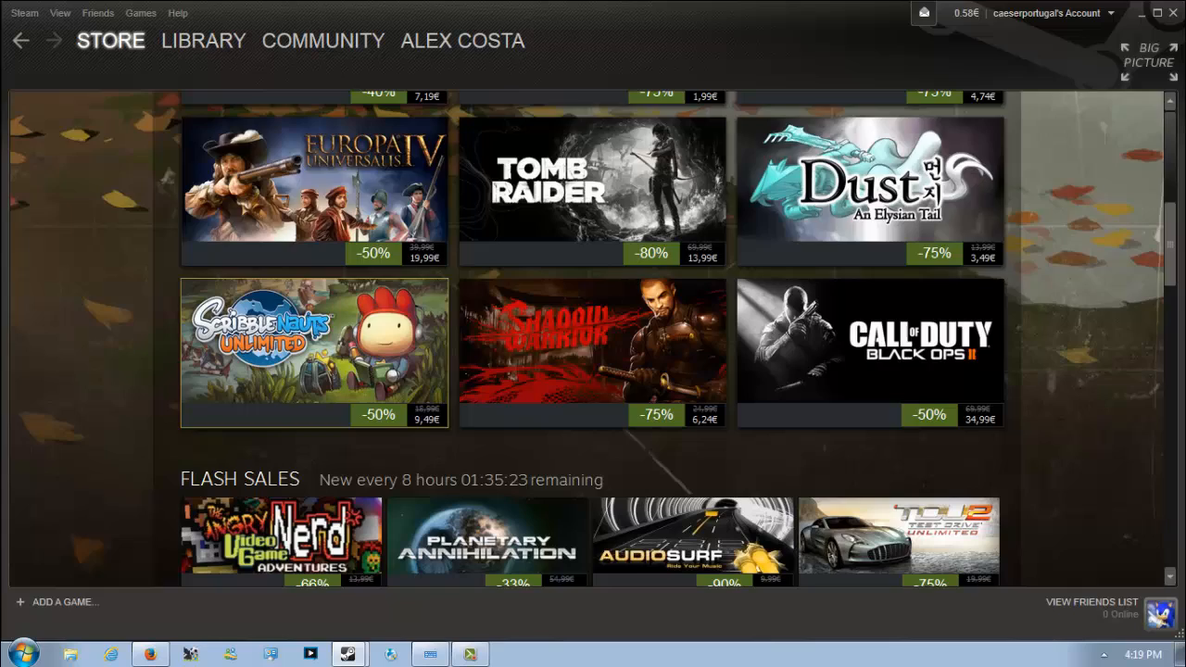
{"action": "scroll", "scroll_direction": "up", "scroll_amount": 3}
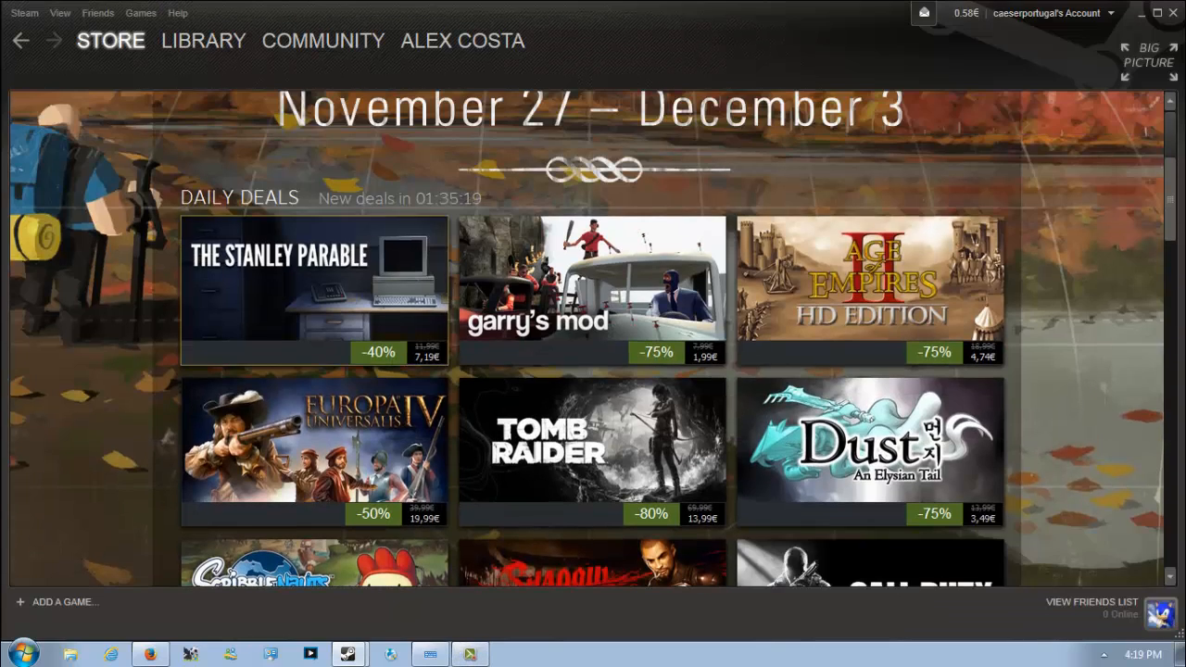
{"action": "scroll", "scroll_direction": "down", "scroll_amount": 3}
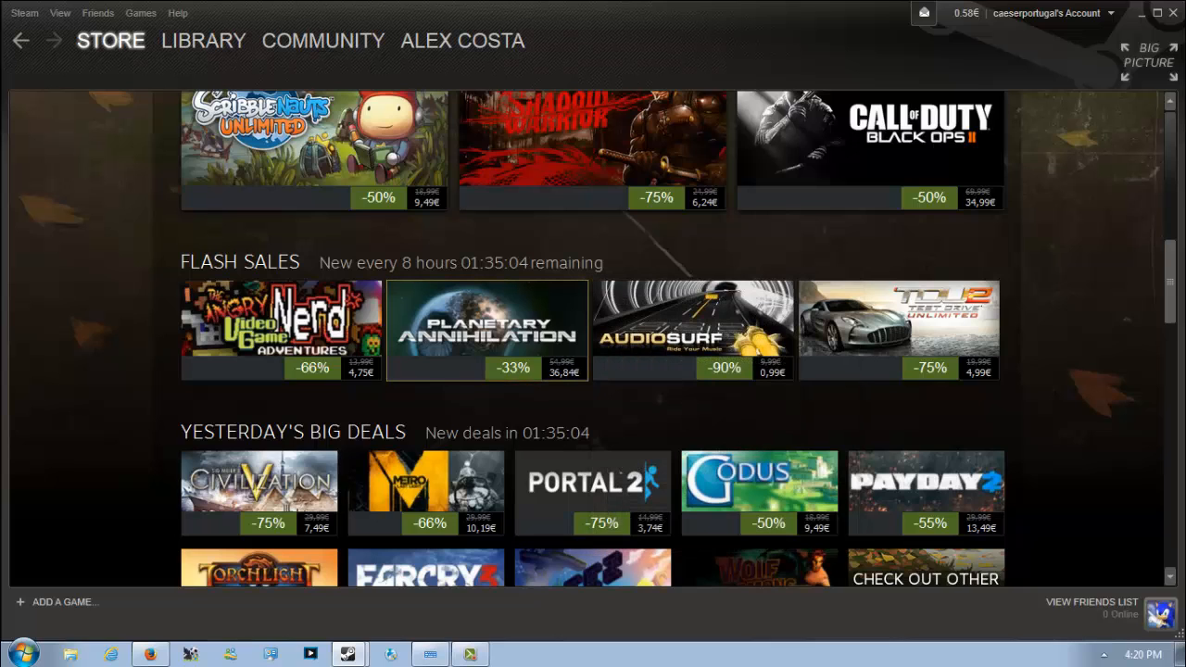
{"action": "mouse_move", "coordinate": [485, 330]}
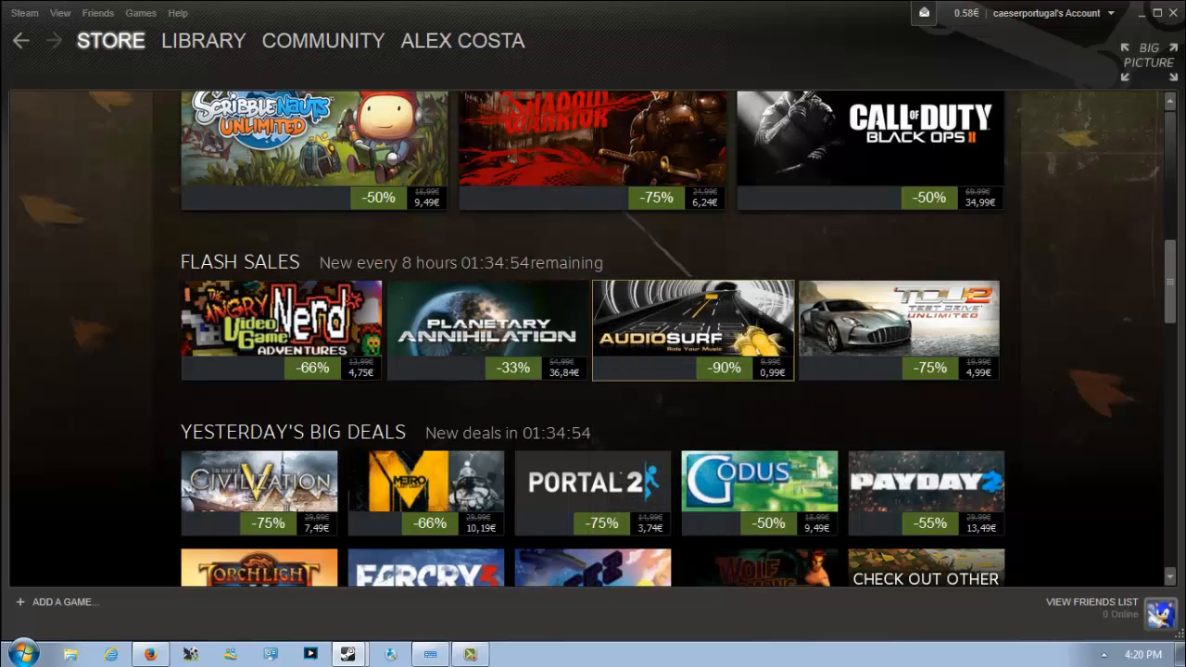
{"action": "mouse_move", "coordinate": [693, 330]}
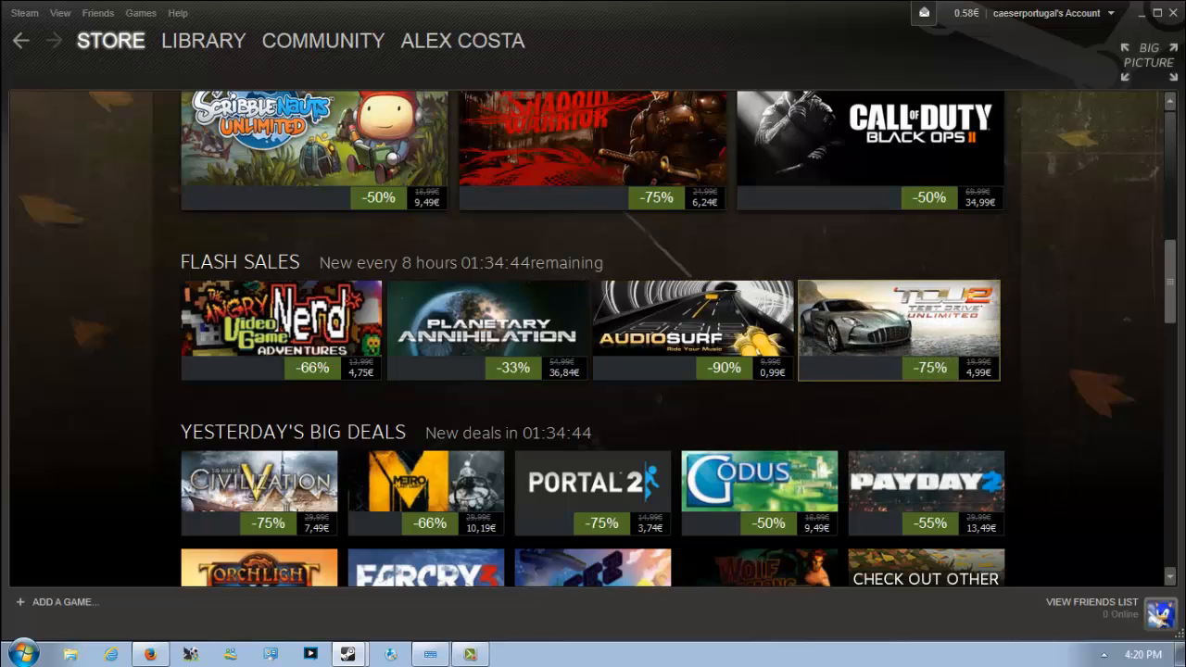
{"action": "mouse_move", "coordinate": [897, 330]}
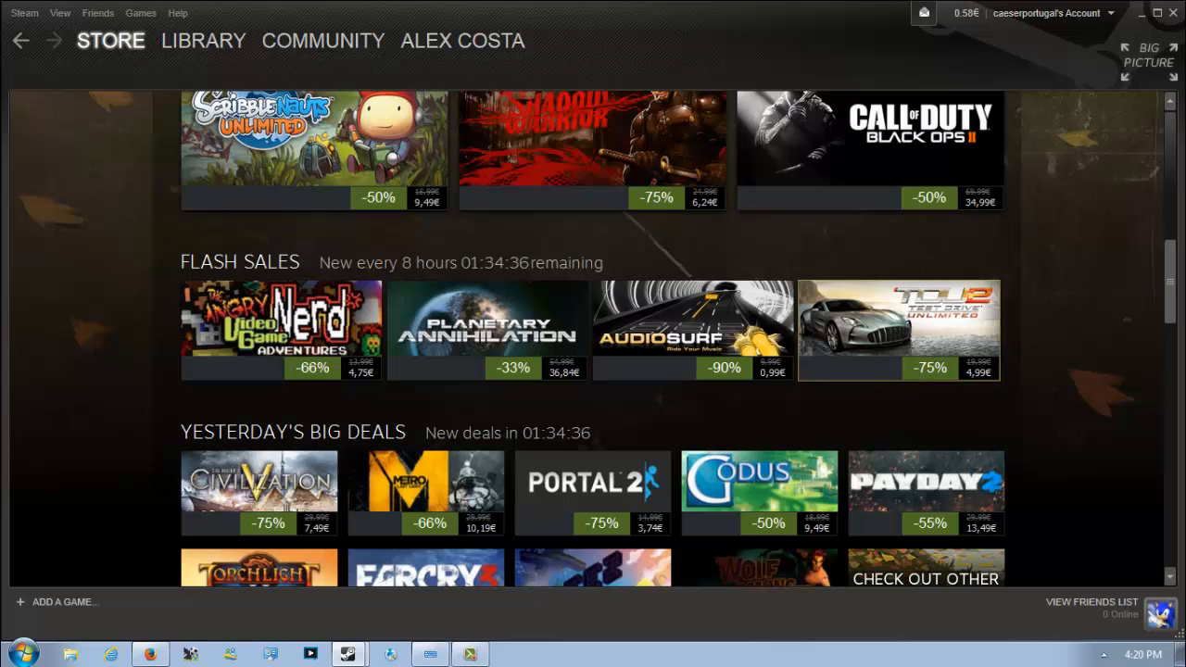
{"action": "scroll", "scroll_direction": "down", "scroll_amount": 3}
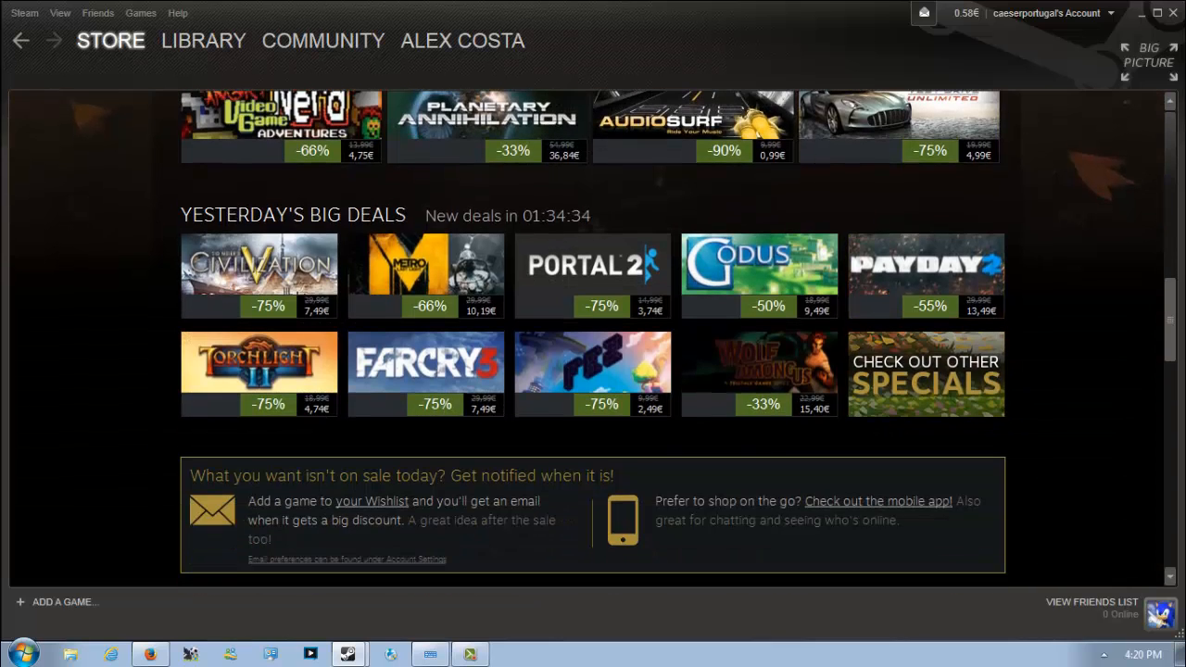
{"action": "scroll", "scroll_direction": "down", "scroll_amount": 3}
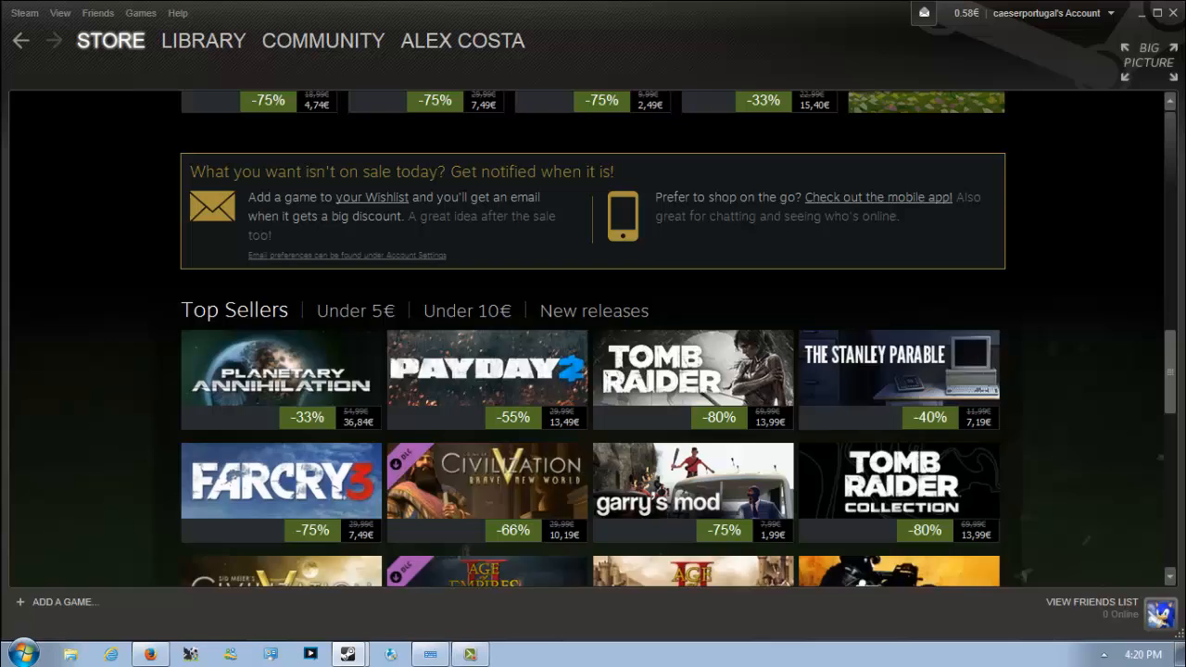
{"action": "left_click", "coordinate": [593, 311]}
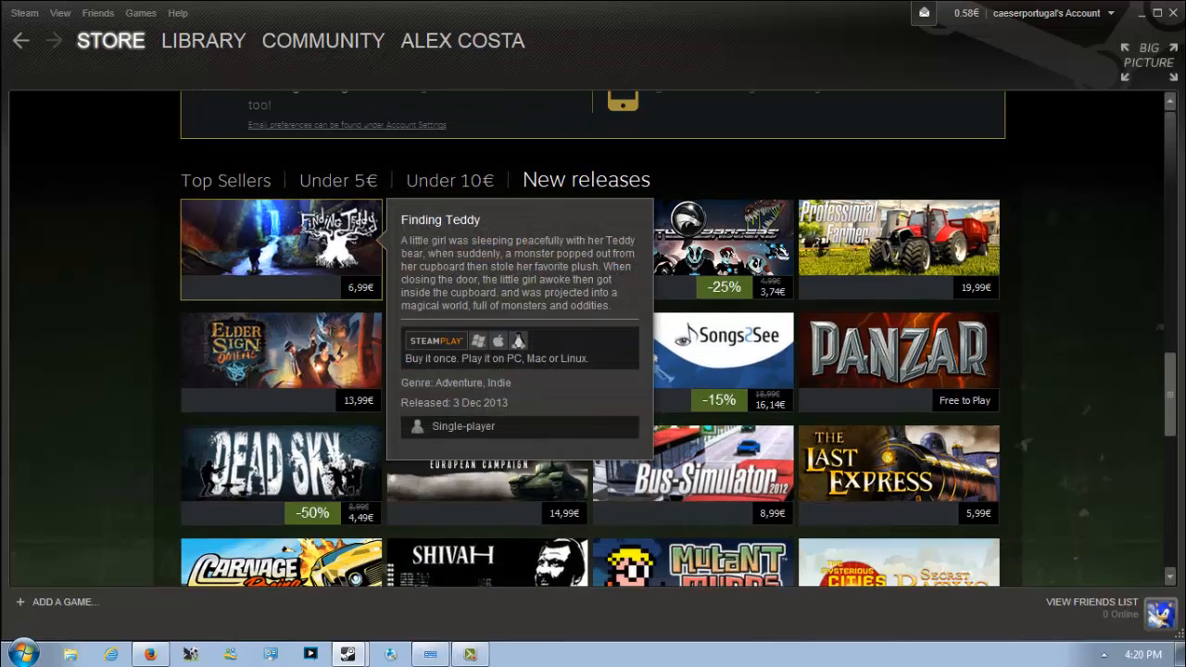
Step: View Finding Teddy's 6,99€ store page and a couple of its screenshots
{"action": "left_click", "coordinate": [280, 248]}
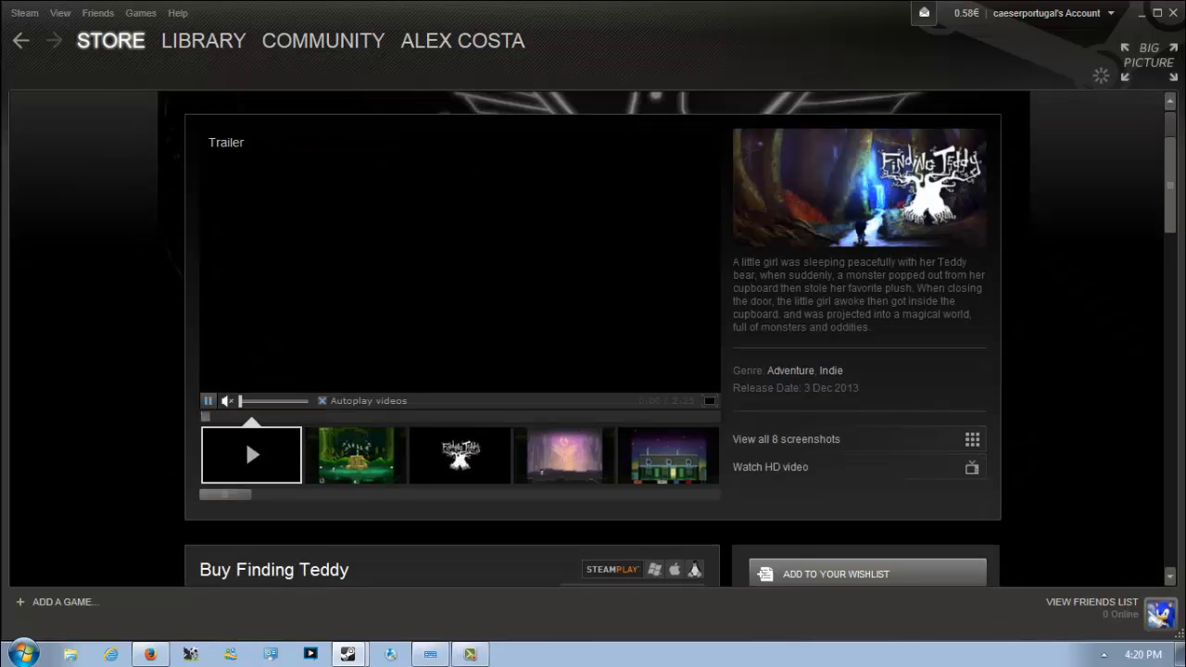
{"action": "left_click", "coordinate": [459, 456]}
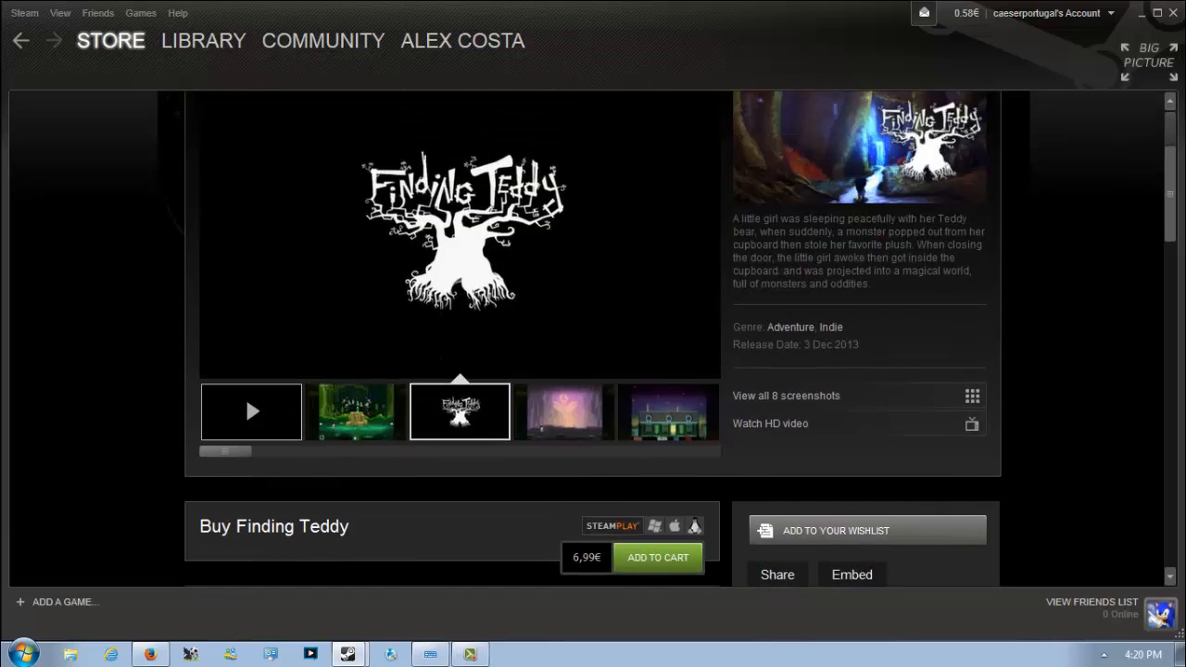
{"action": "left_click", "coordinate": [563, 411]}
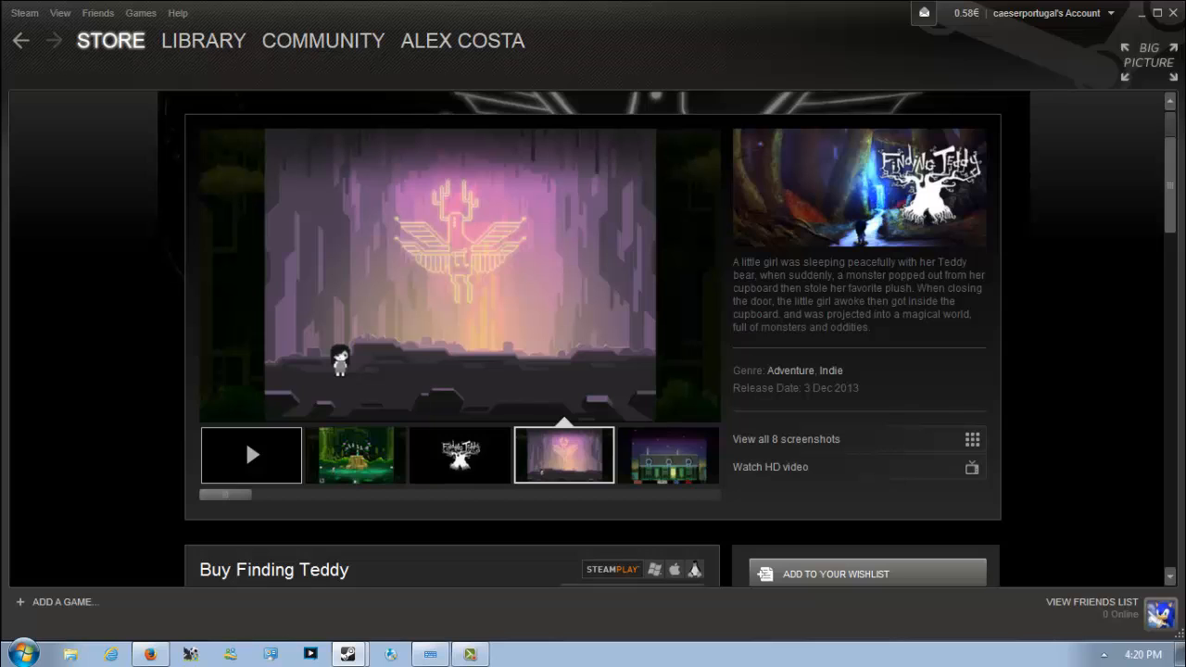
Step: Read through Finding Teddy's description and reviews down the page
{"action": "scroll", "scroll_direction": "down", "scroll_amount": 3}
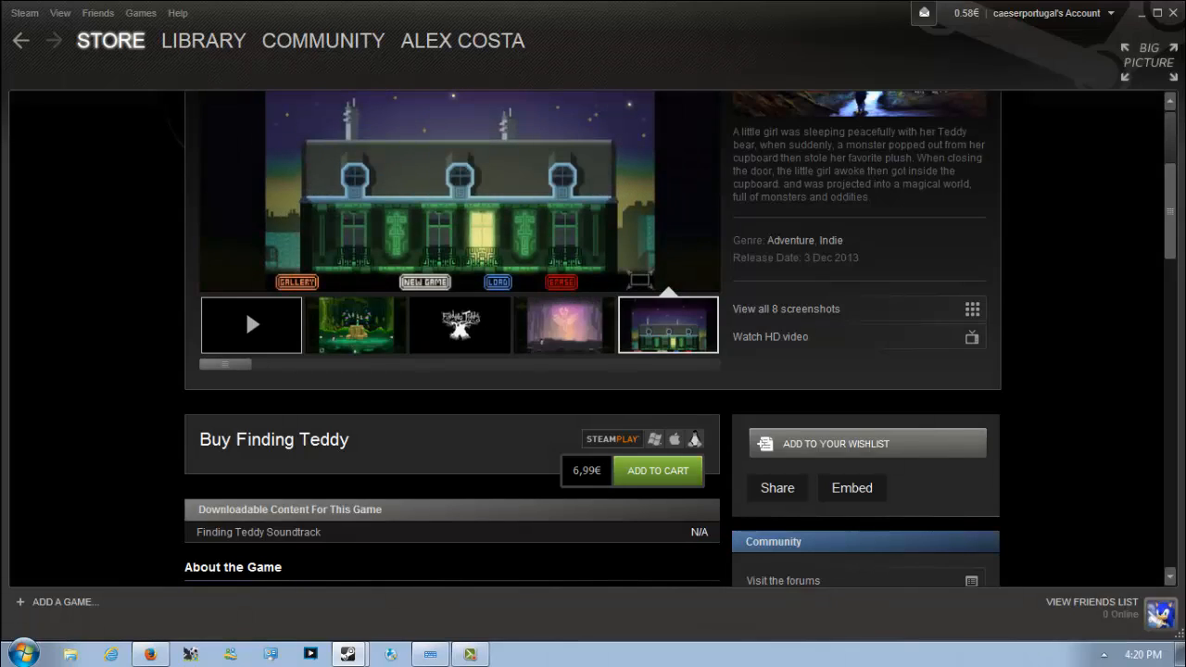
{"action": "scroll", "scroll_direction": "down", "scroll_amount": 3}
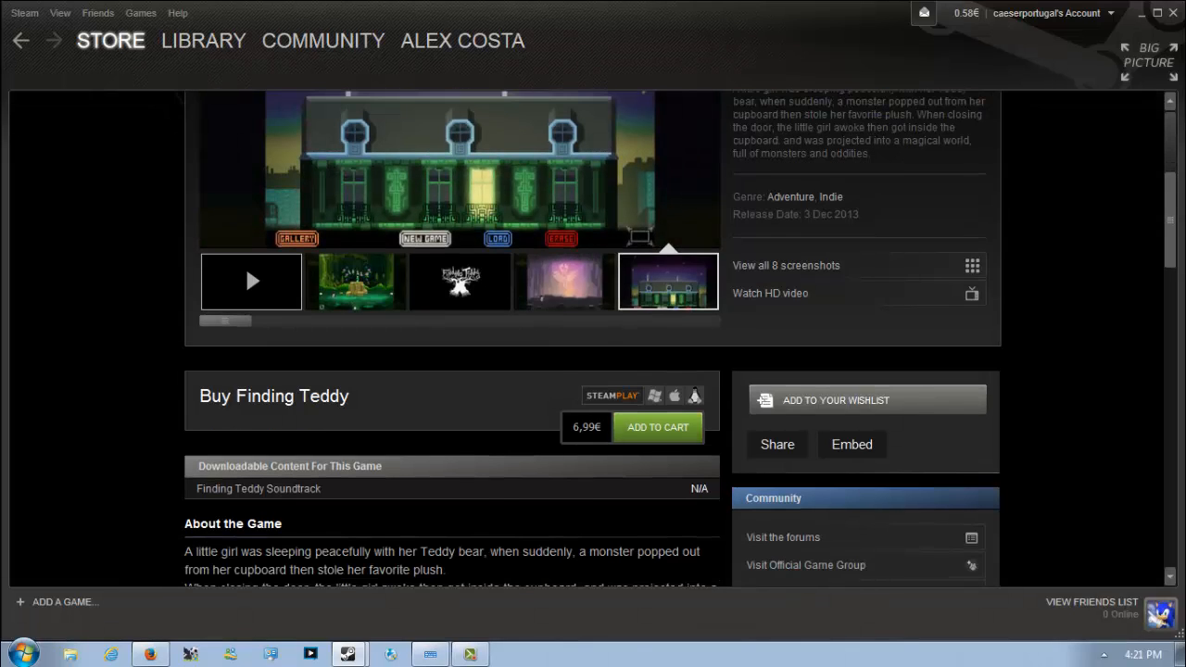
{"action": "scroll", "scroll_direction": "down", "scroll_amount": 3}
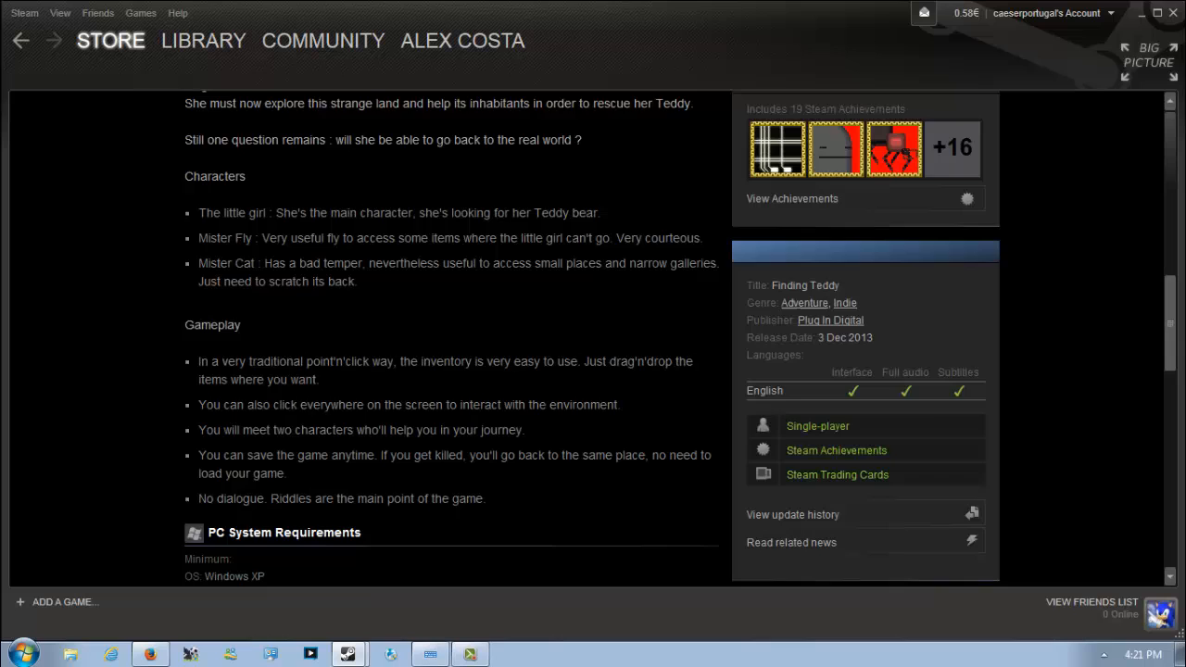
{"action": "scroll", "scroll_direction": "down", "scroll_amount": 3}
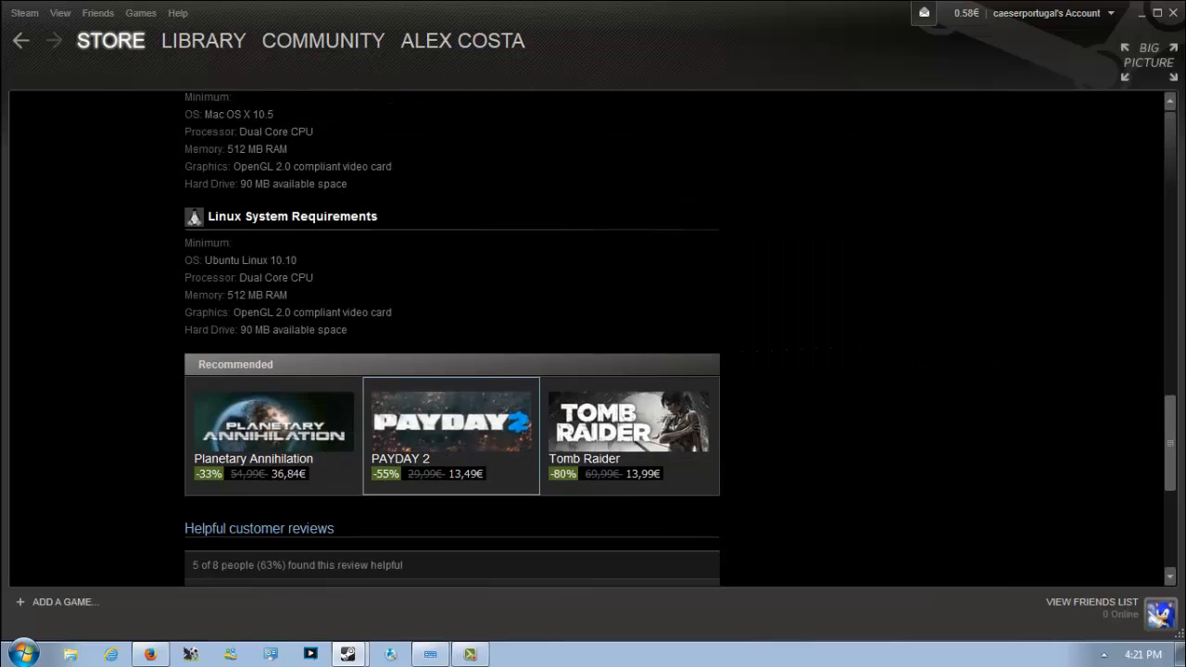
{"action": "scroll", "scroll_direction": "down", "scroll_amount": 3}
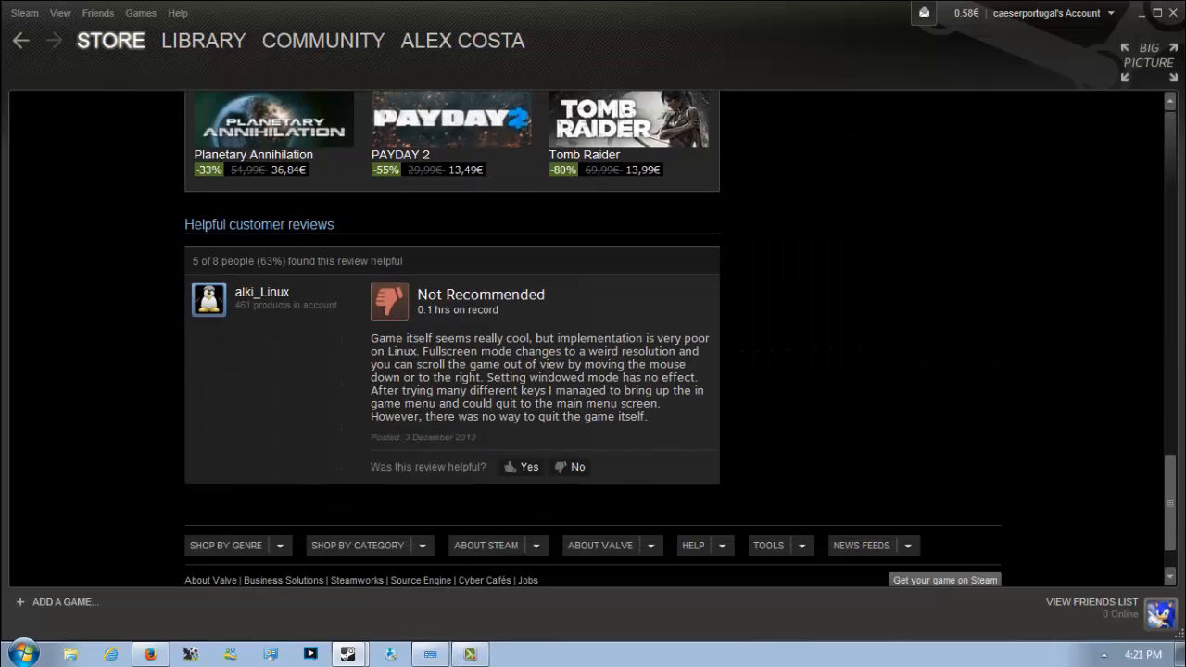
{"action": "scroll", "scroll_direction": "up", "scroll_amount": 3}
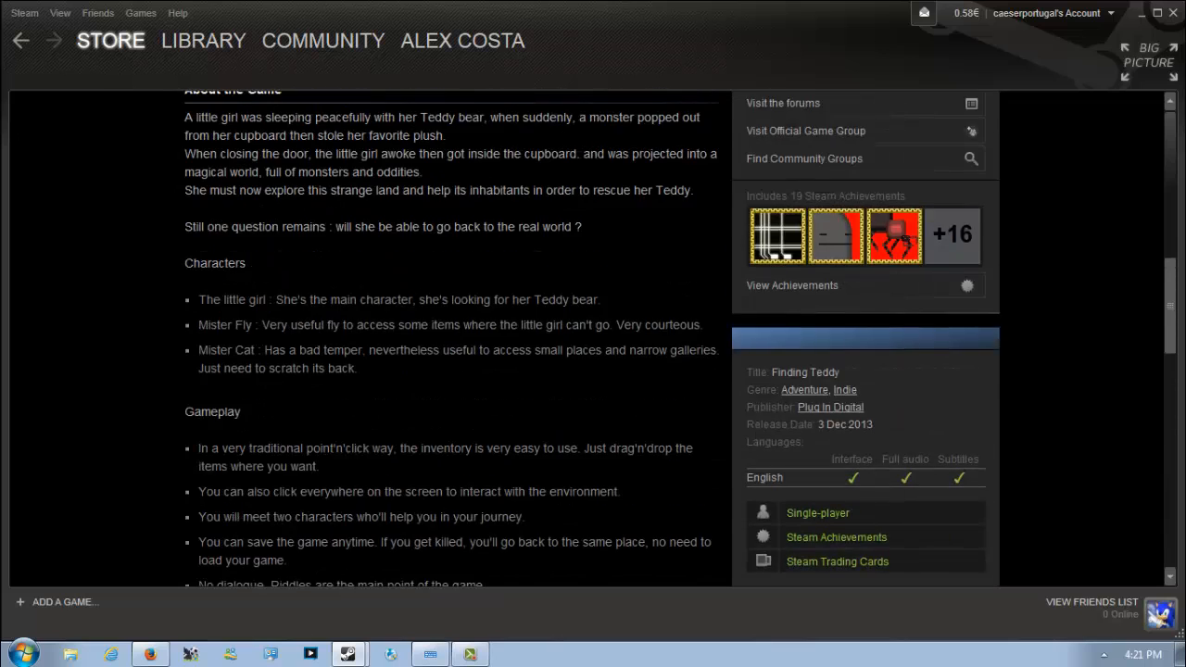
{"action": "scroll", "scroll_direction": "up", "scroll_amount": 3}
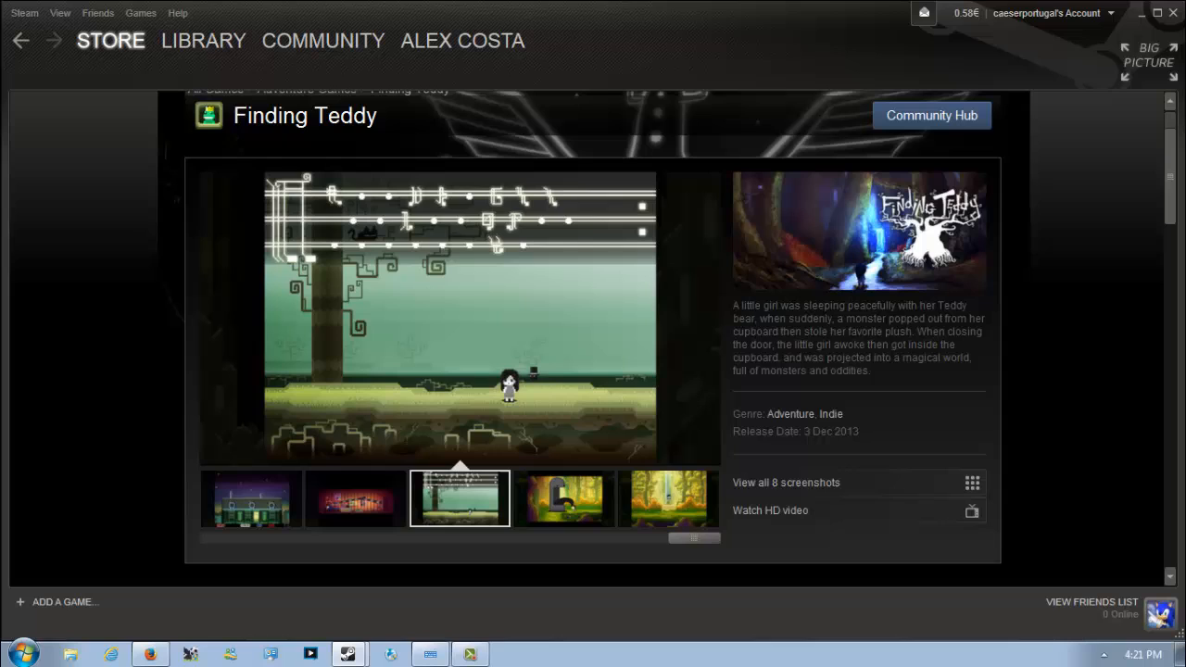
{"action": "scroll", "scroll_direction": "down", "scroll_amount": 3}
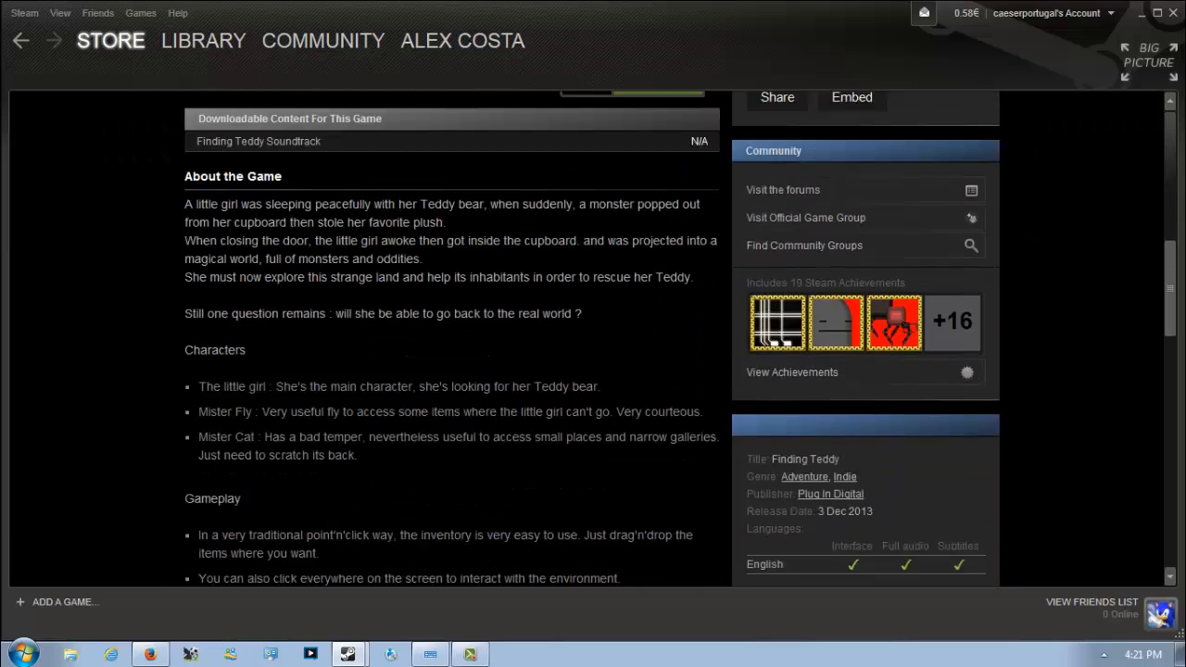
{"action": "scroll", "scroll_direction": "down", "scroll_amount": 3}
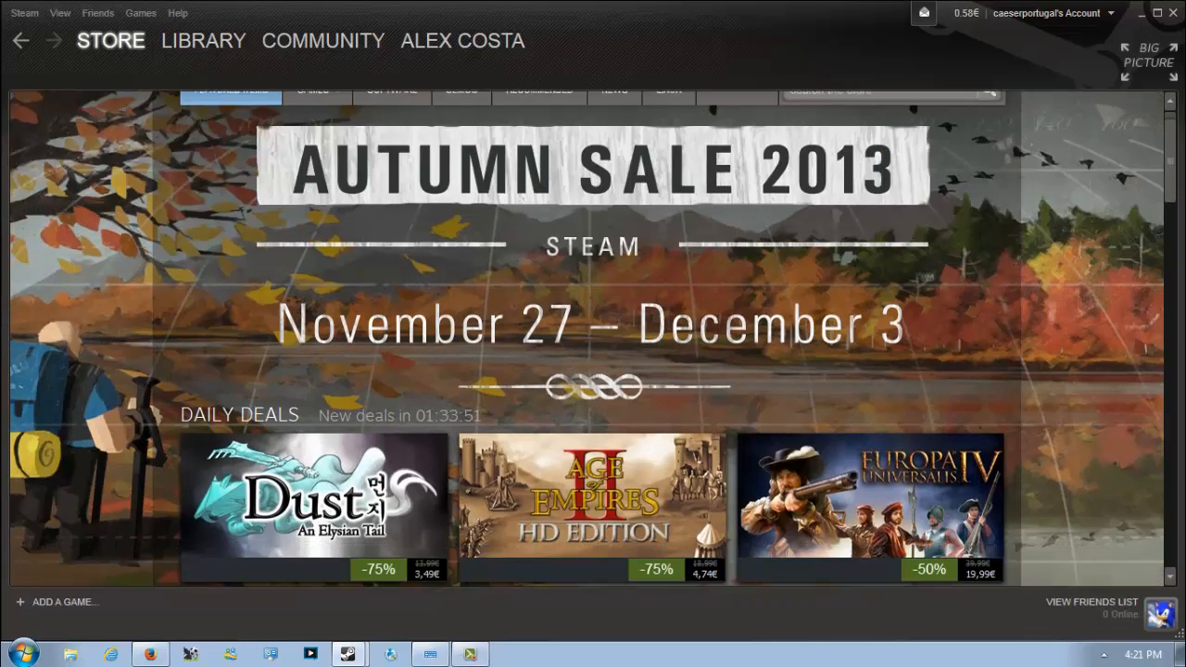
Step: Bring yesterday's big deals and top sellers into view on the front page
{"action": "scroll", "scroll_direction": "down", "scroll_amount": 3}
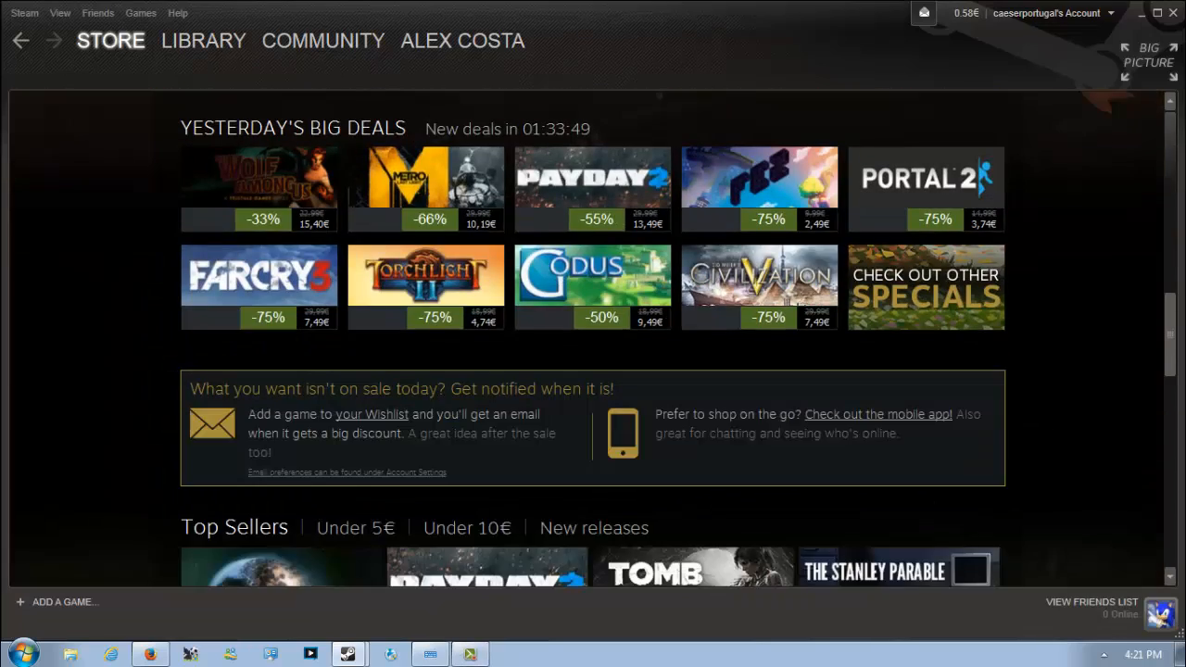